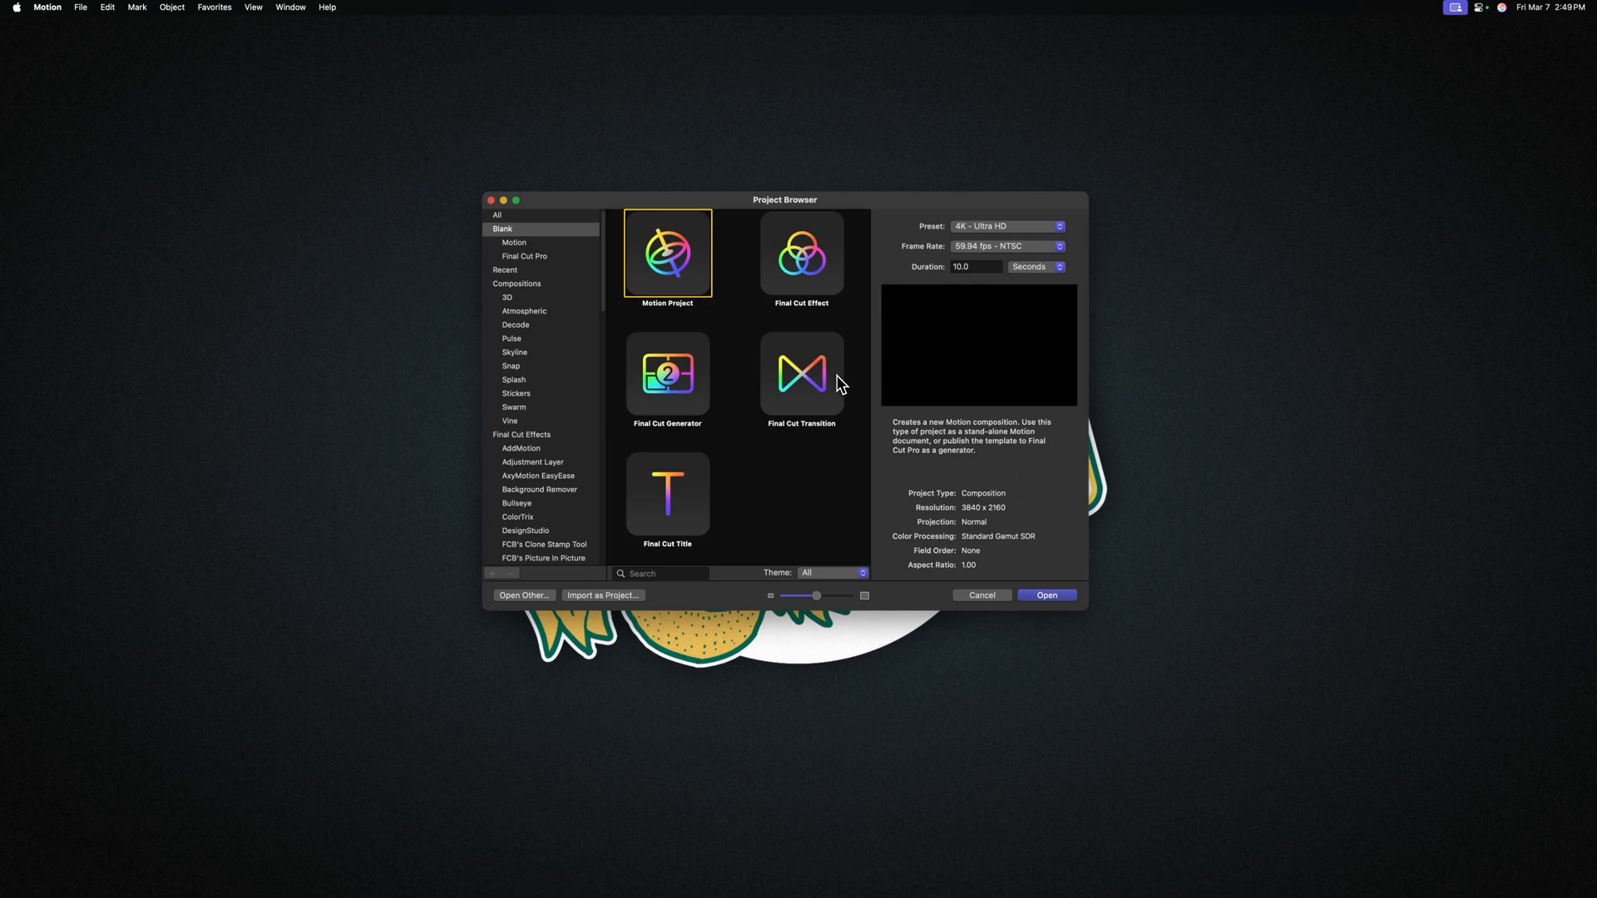
# Create a 4K Final Cut Title project at 23.98 fps NTSC, 10 seconds long.
pyautogui.click(80, 8)
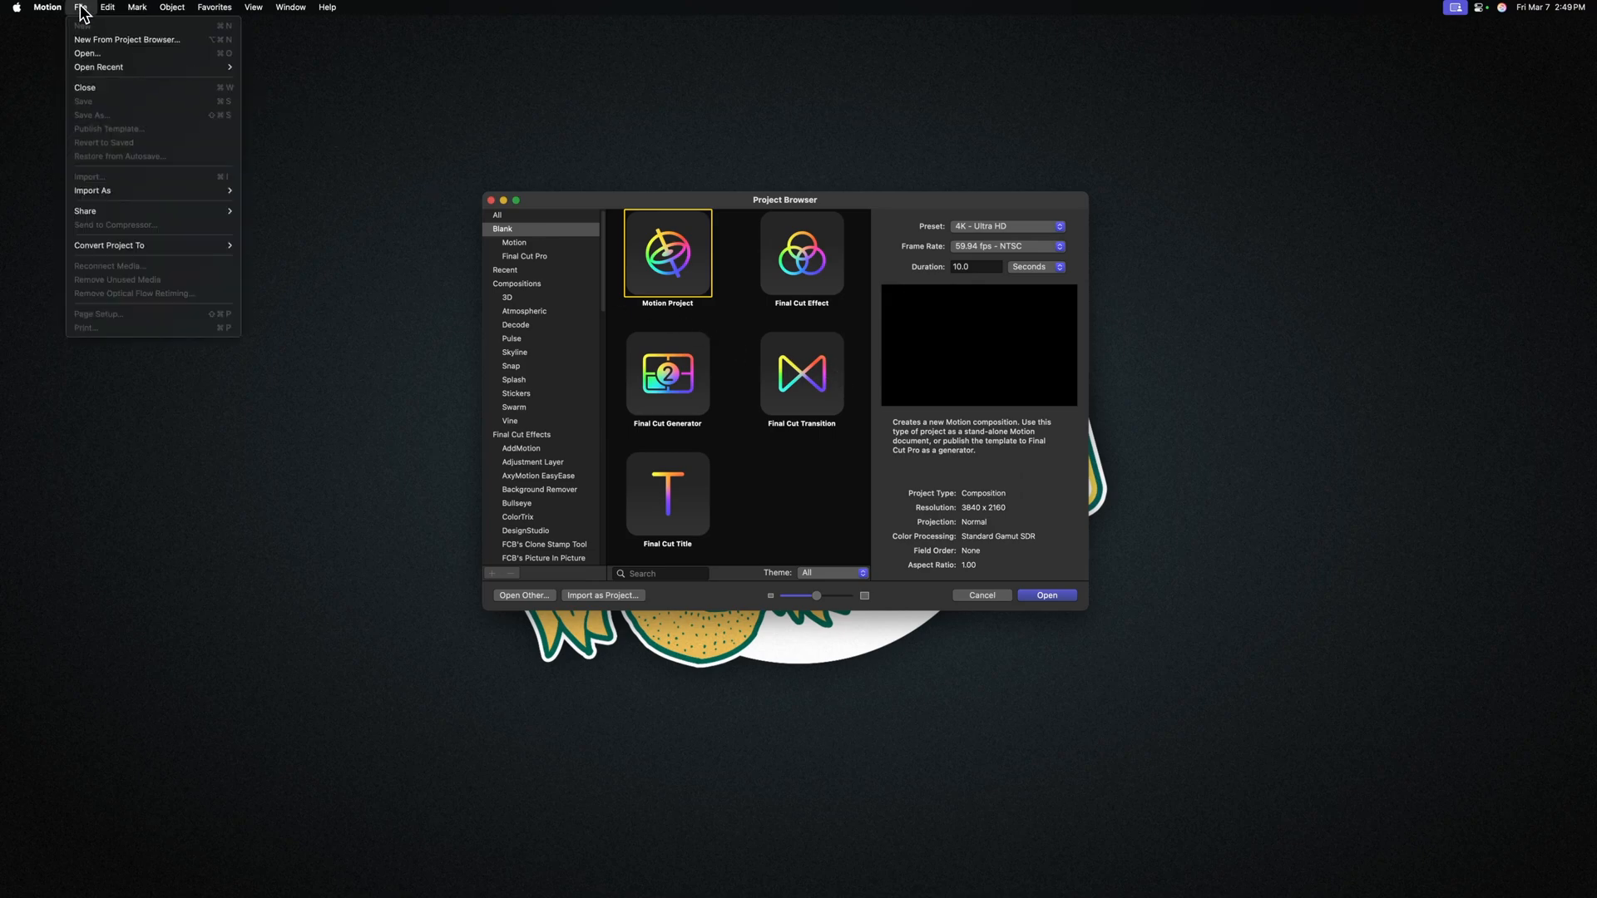
pyautogui.moveTo(171, 77)
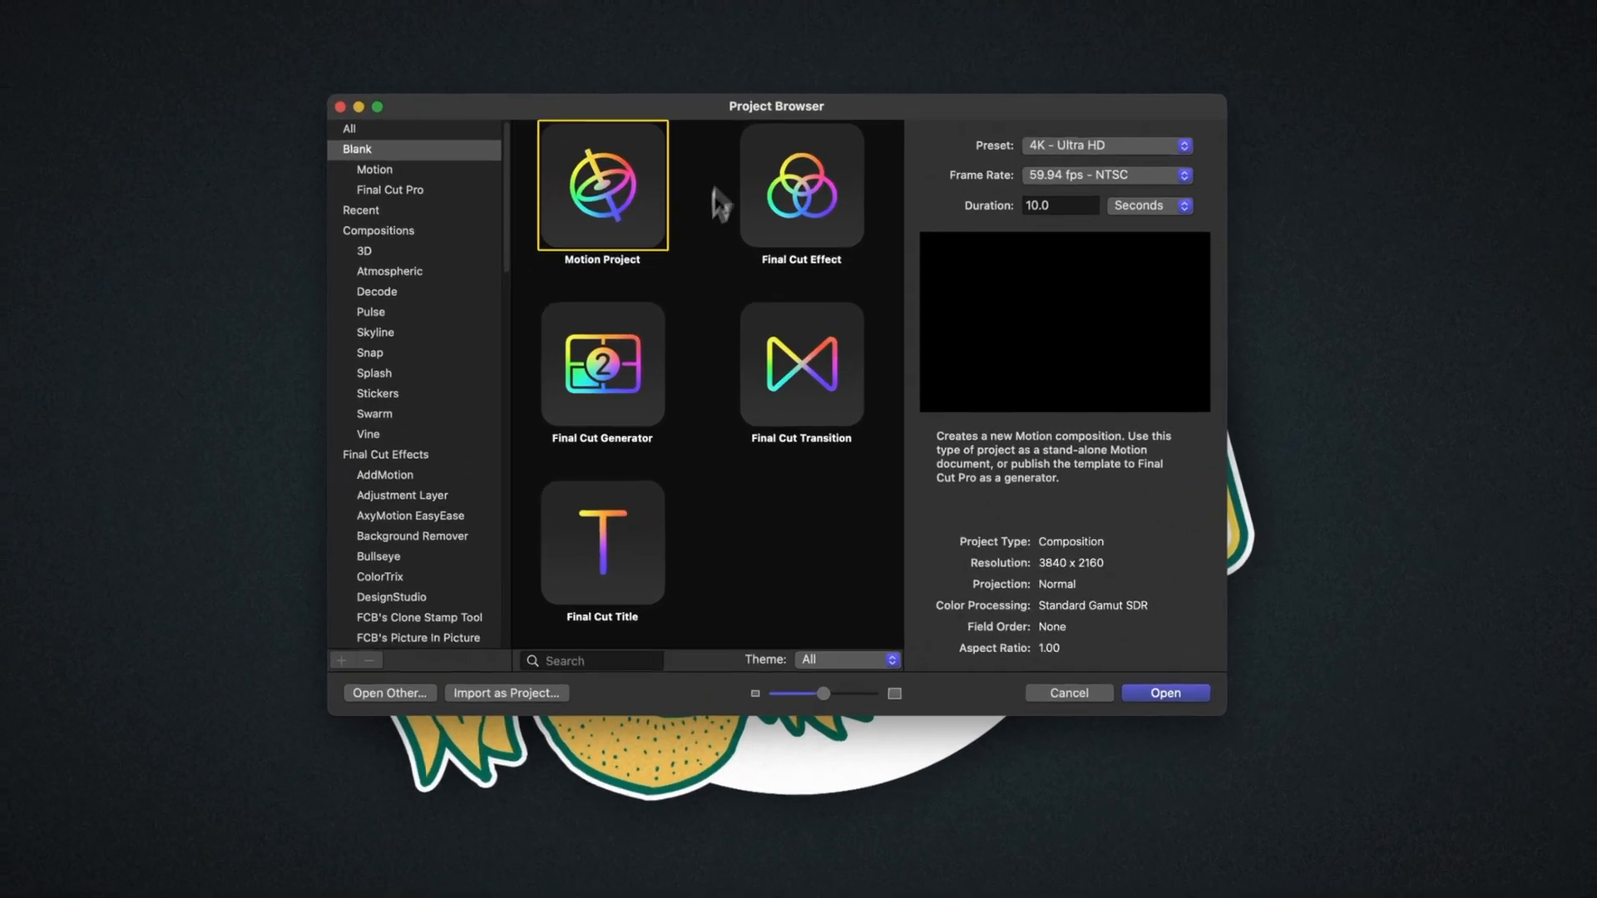
pyautogui.click(602, 543)
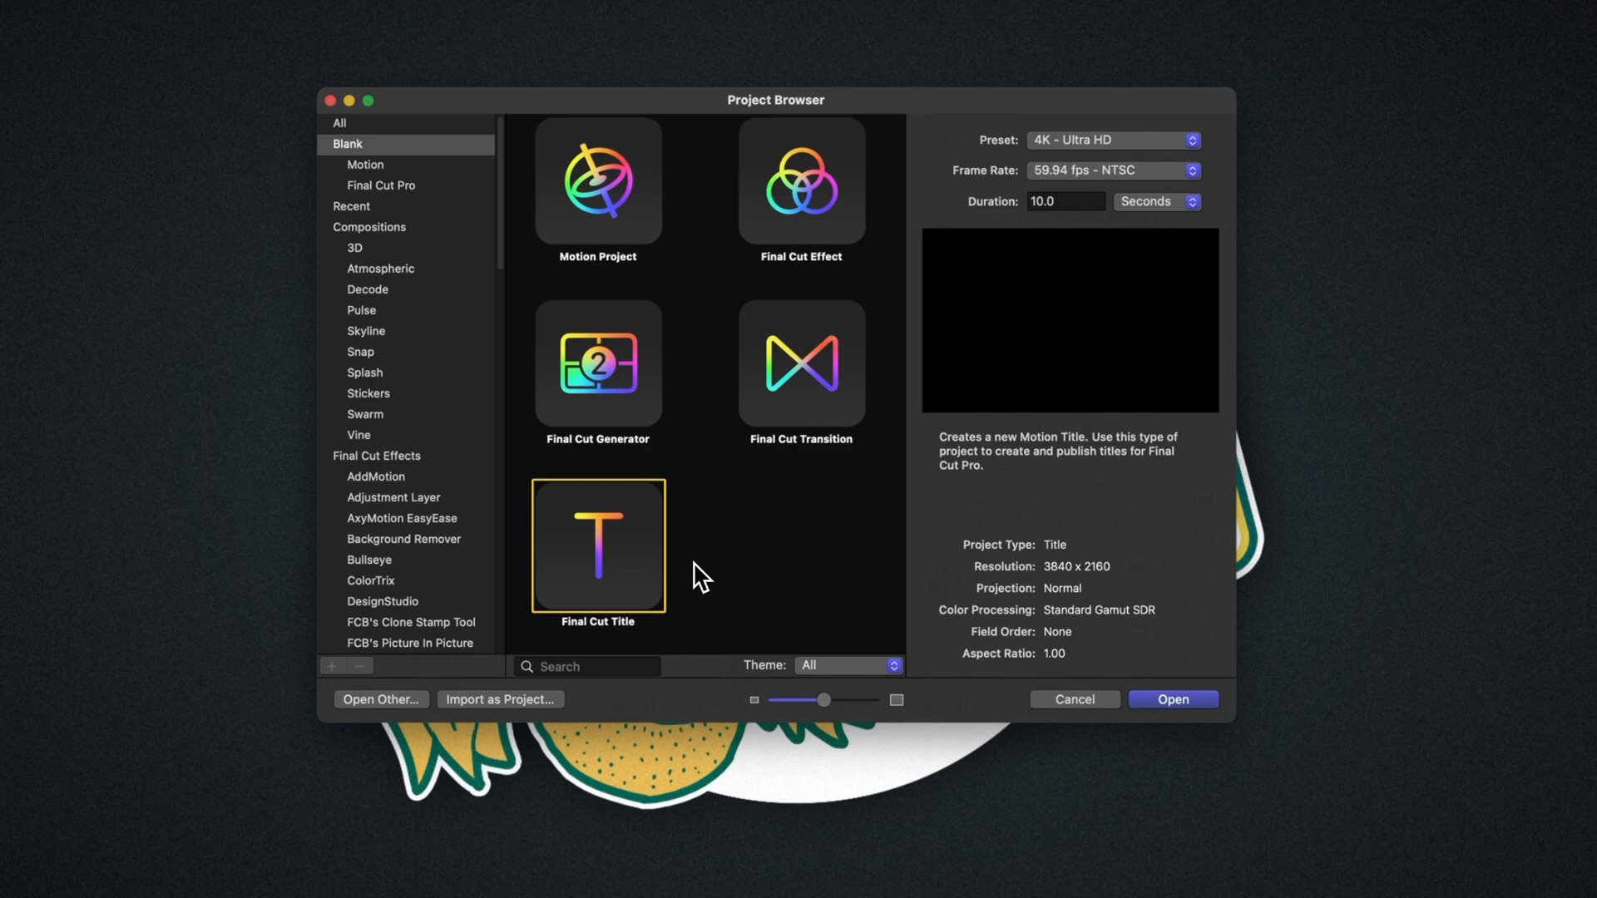
pyautogui.moveTo(938, 398)
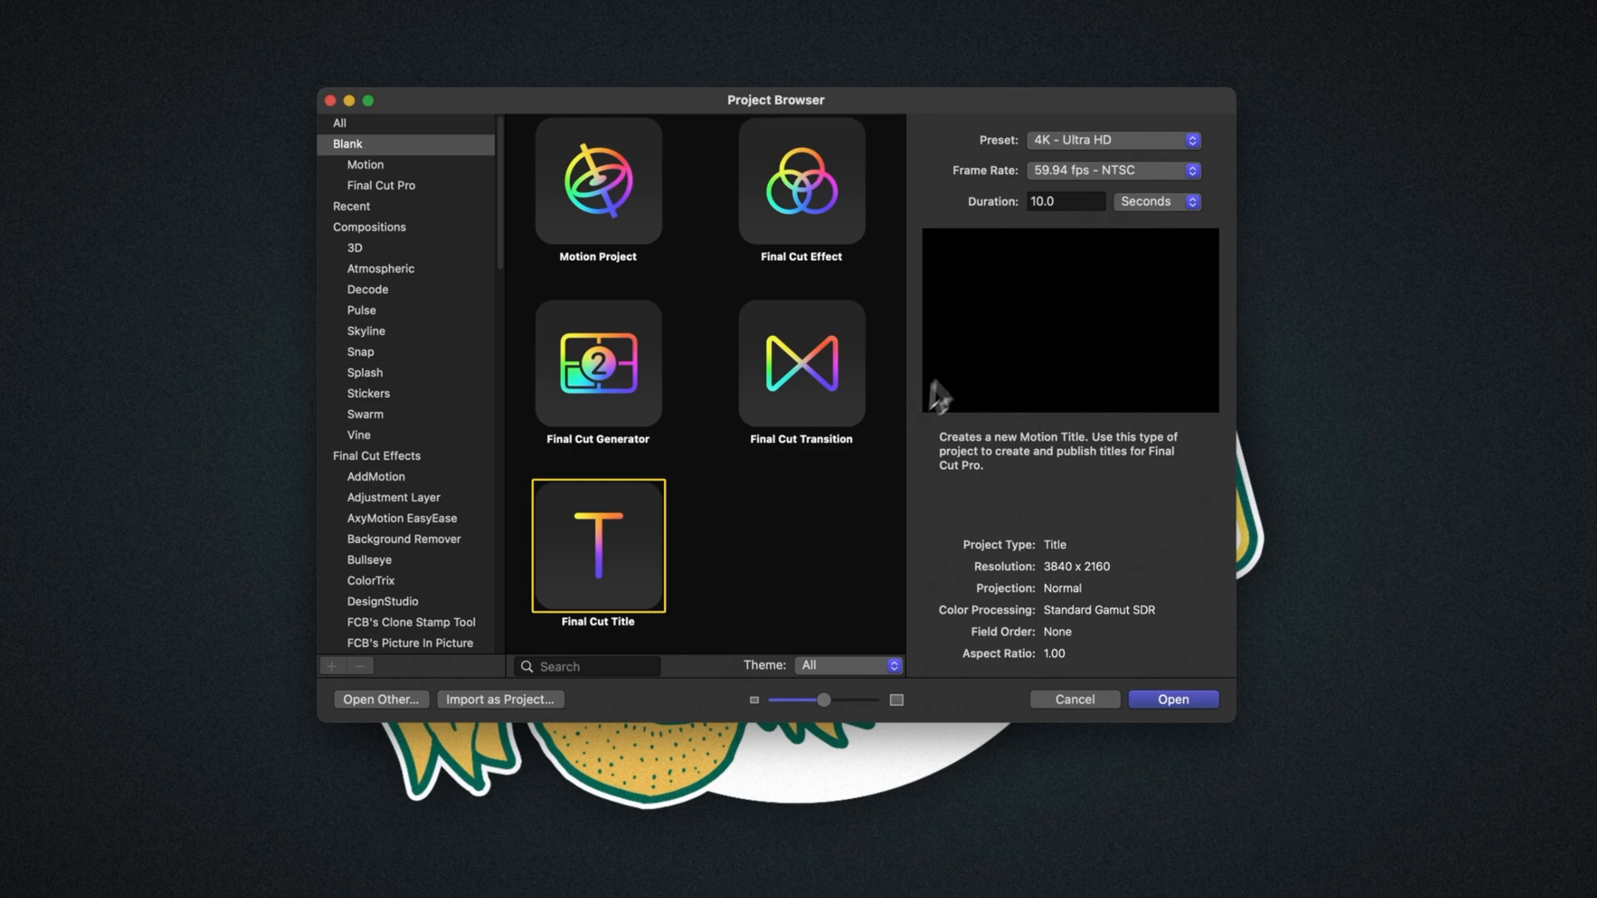
pyautogui.click(1111, 170)
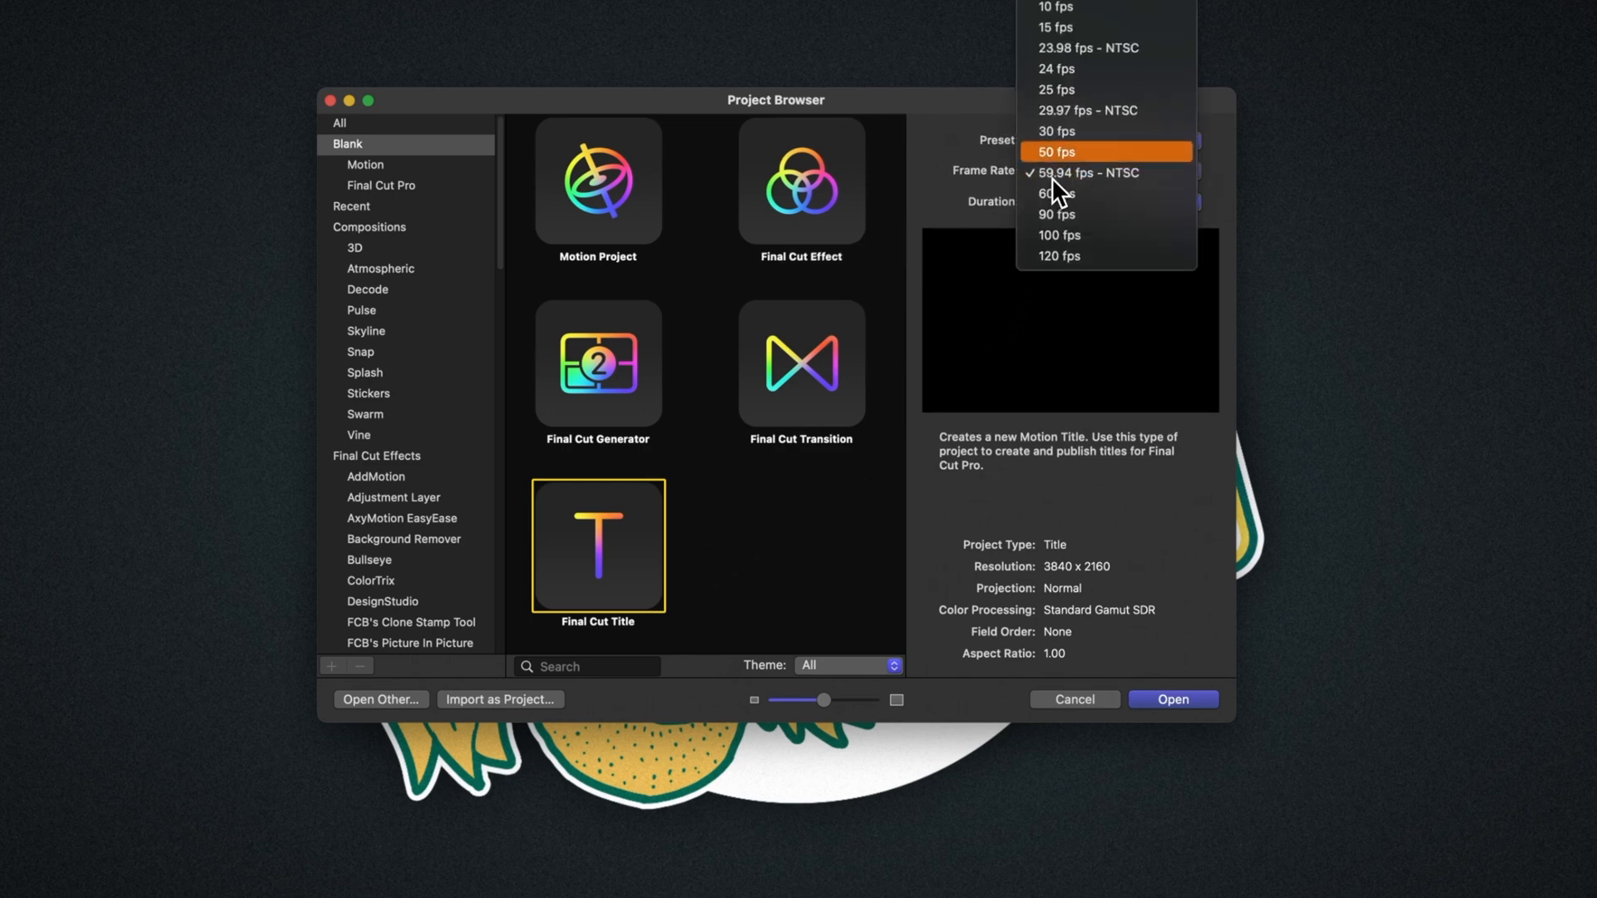
pyautogui.click(1089, 48)
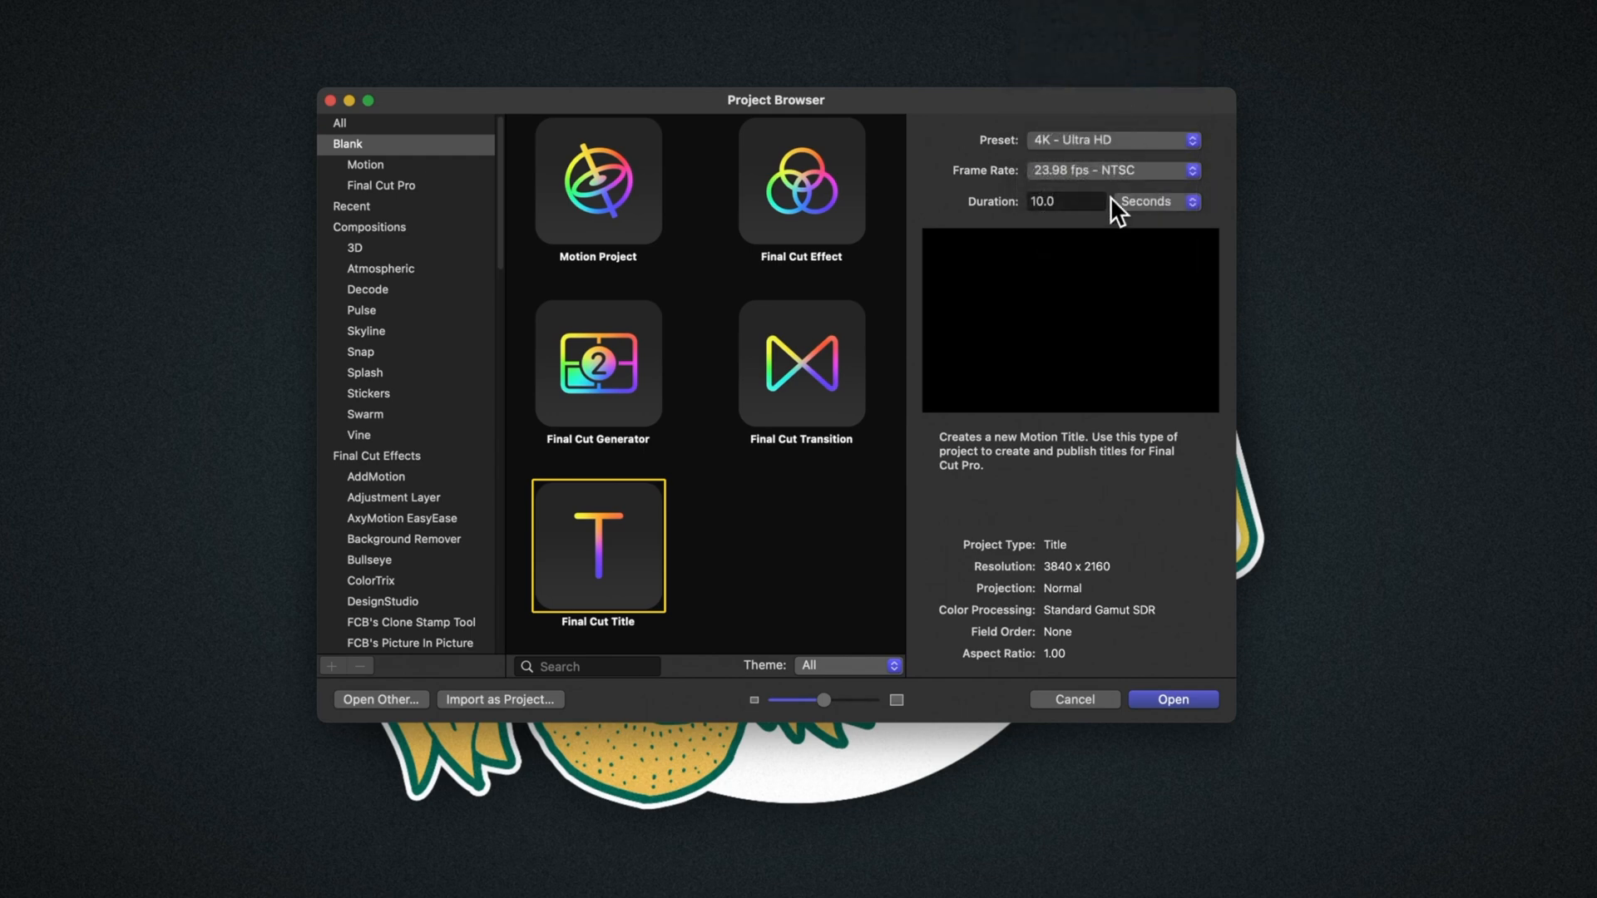
pyautogui.moveTo(1111, 217)
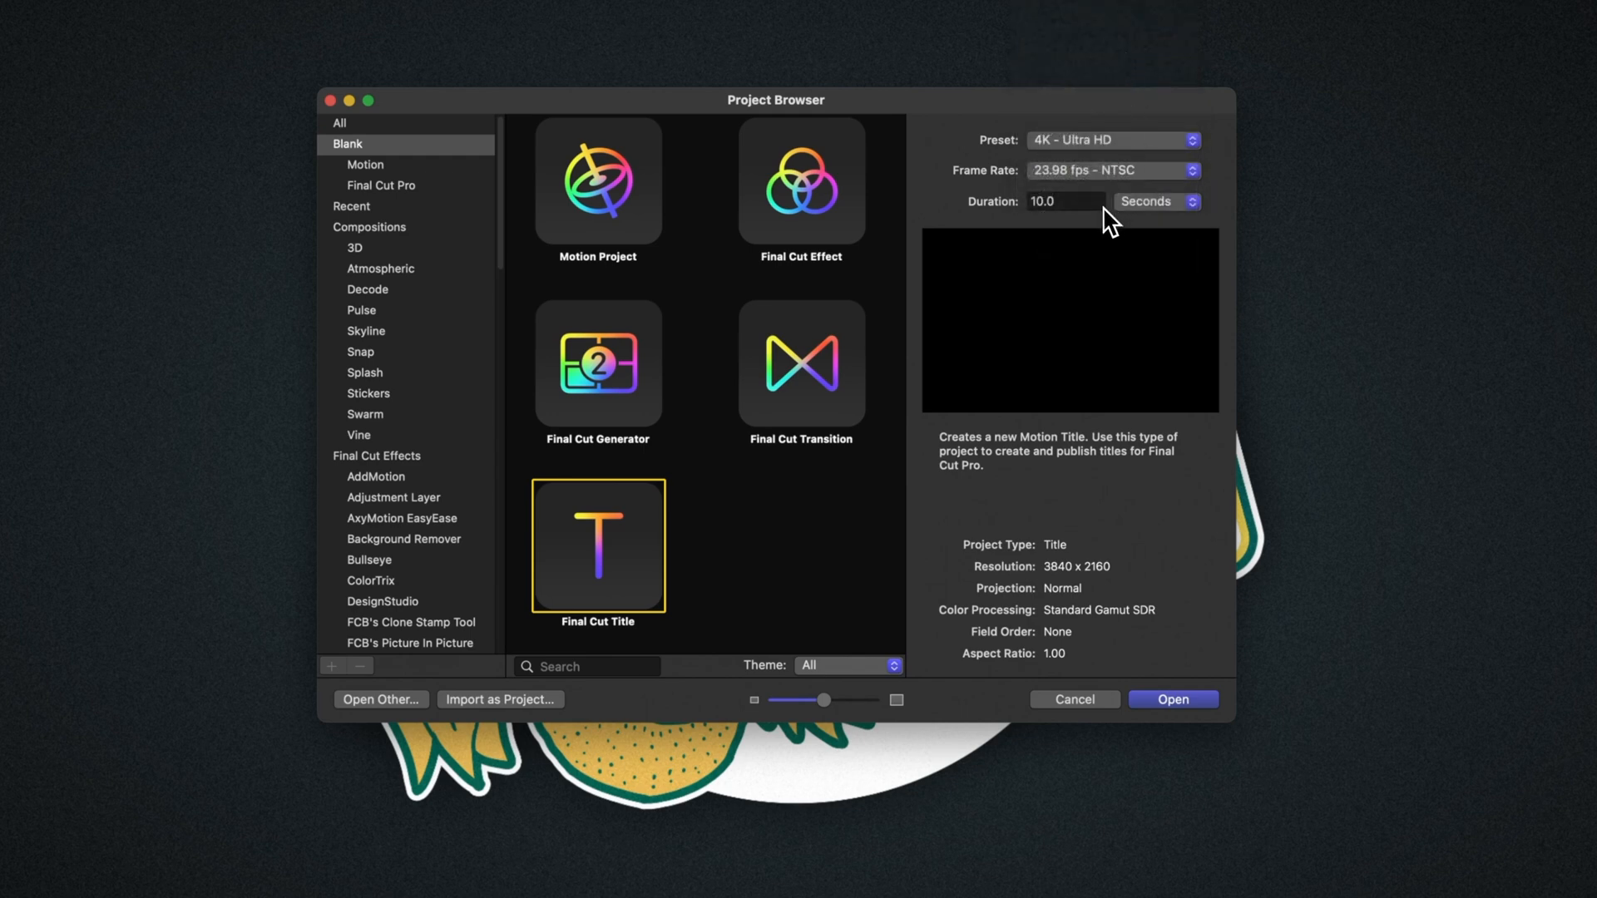
pyautogui.click(1065, 200)
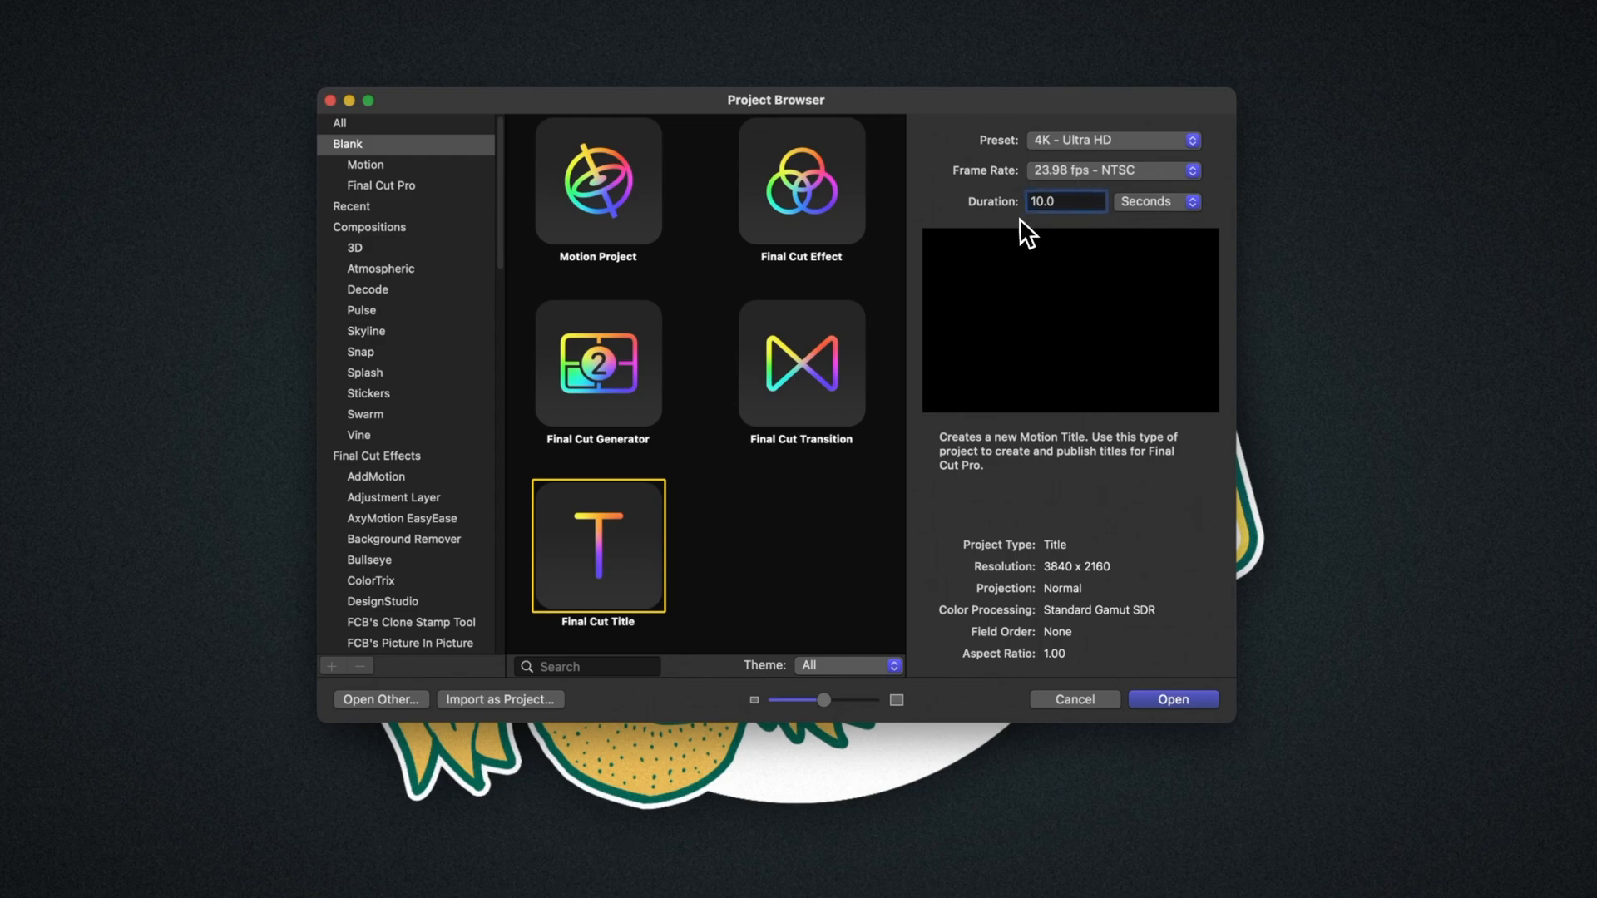
pyautogui.moveTo(1062, 231)
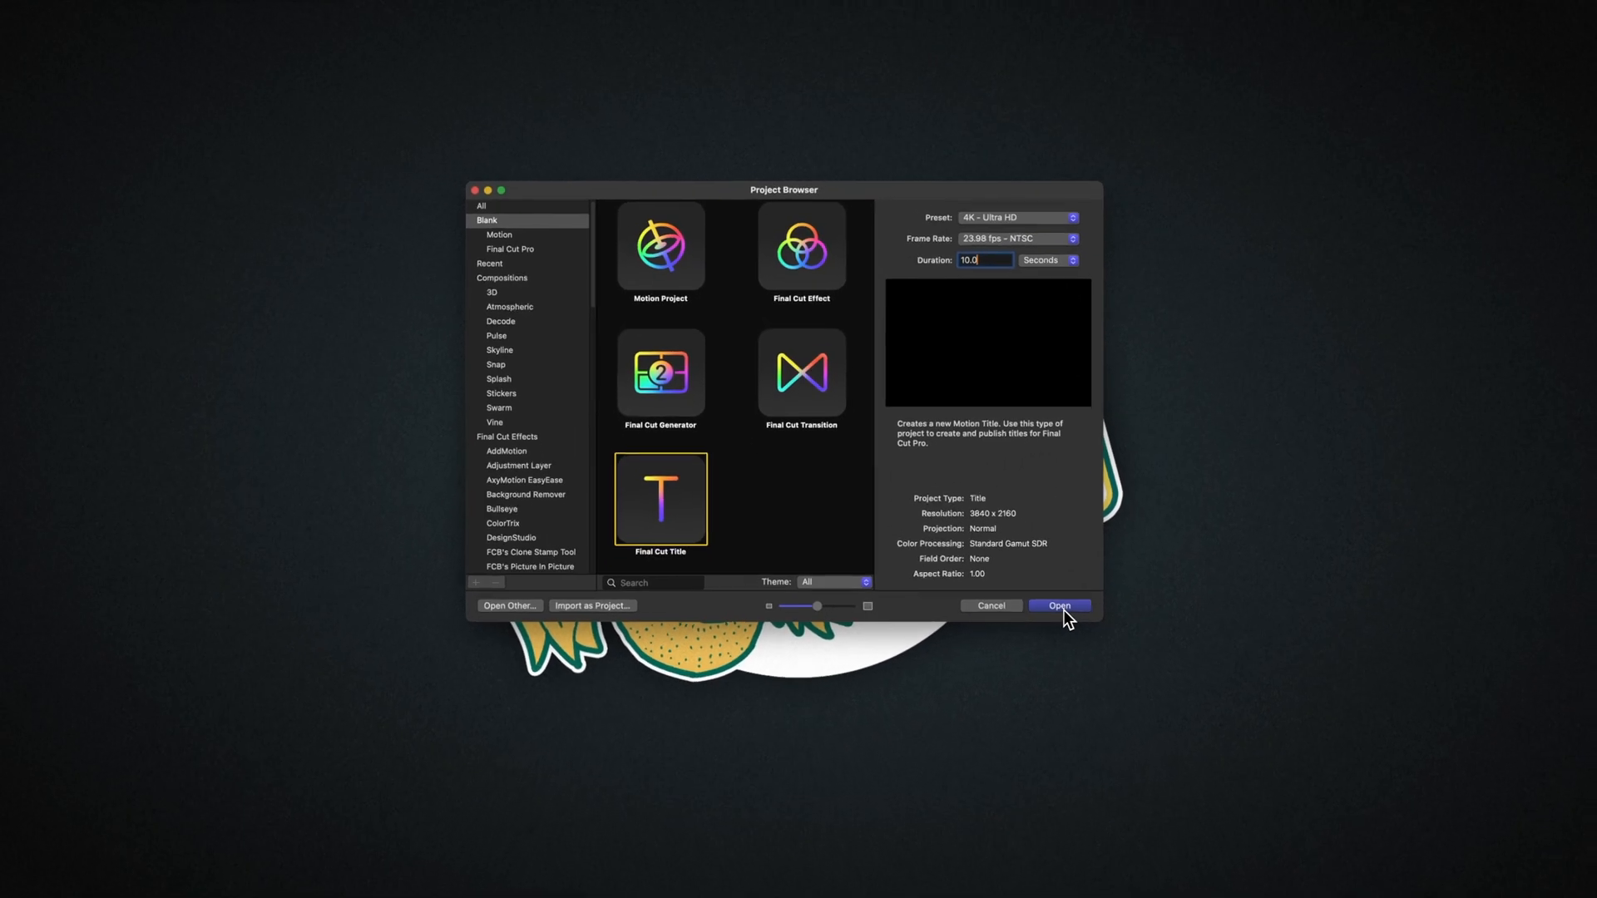
# Open the title, delete the Type Text Here and Title Background layers, and browse Generators.
pyautogui.click(1059, 604)
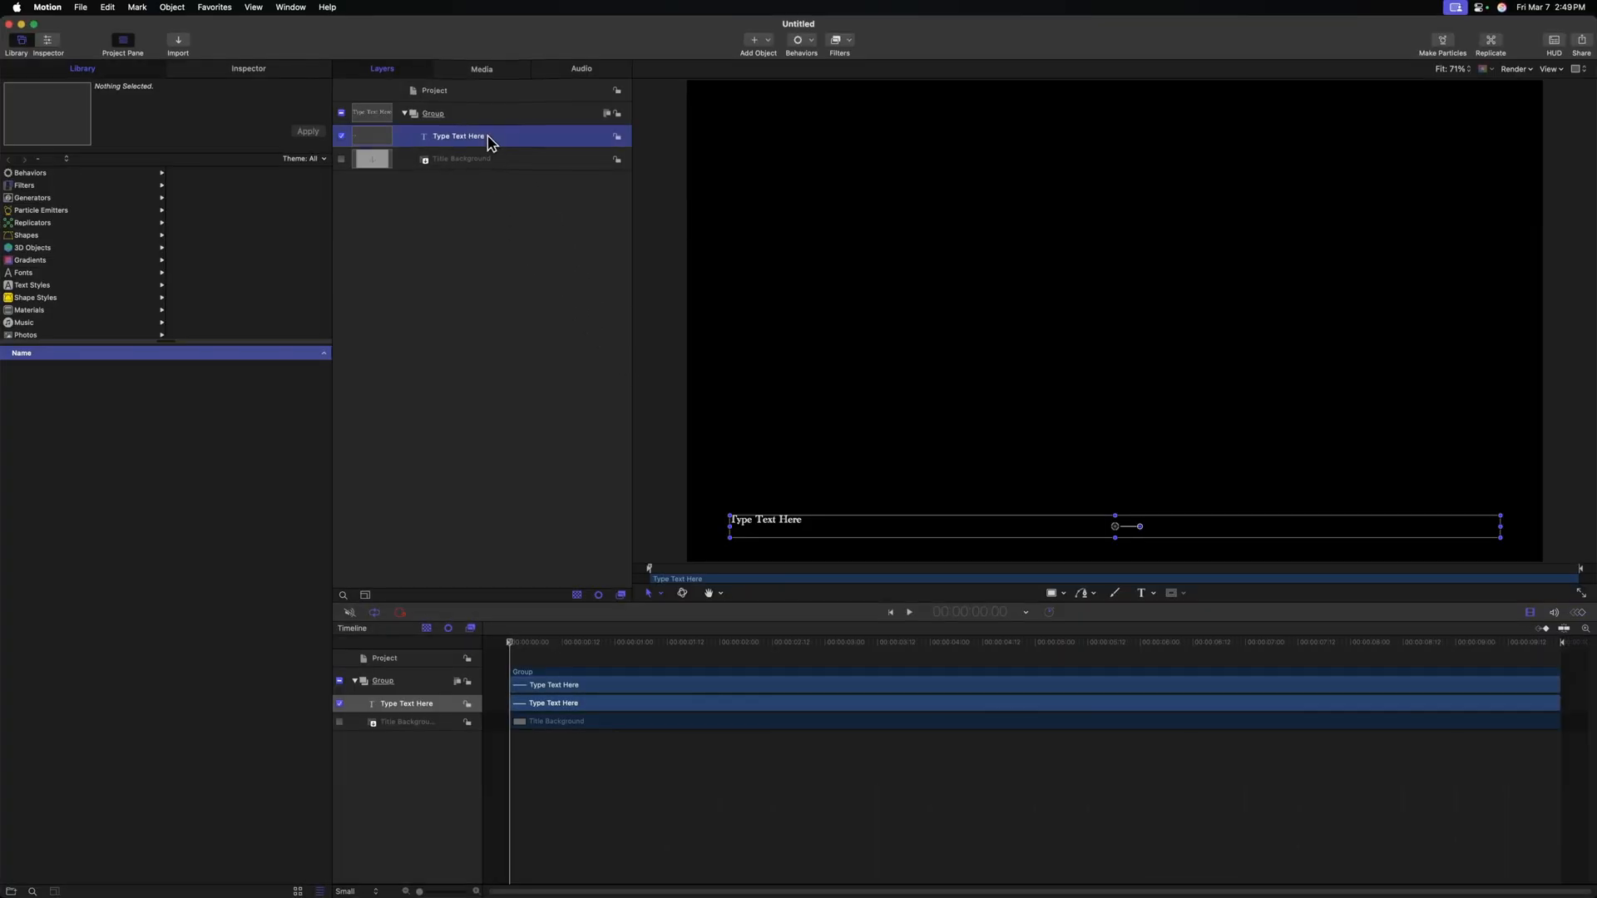
pyautogui.click(462, 159)
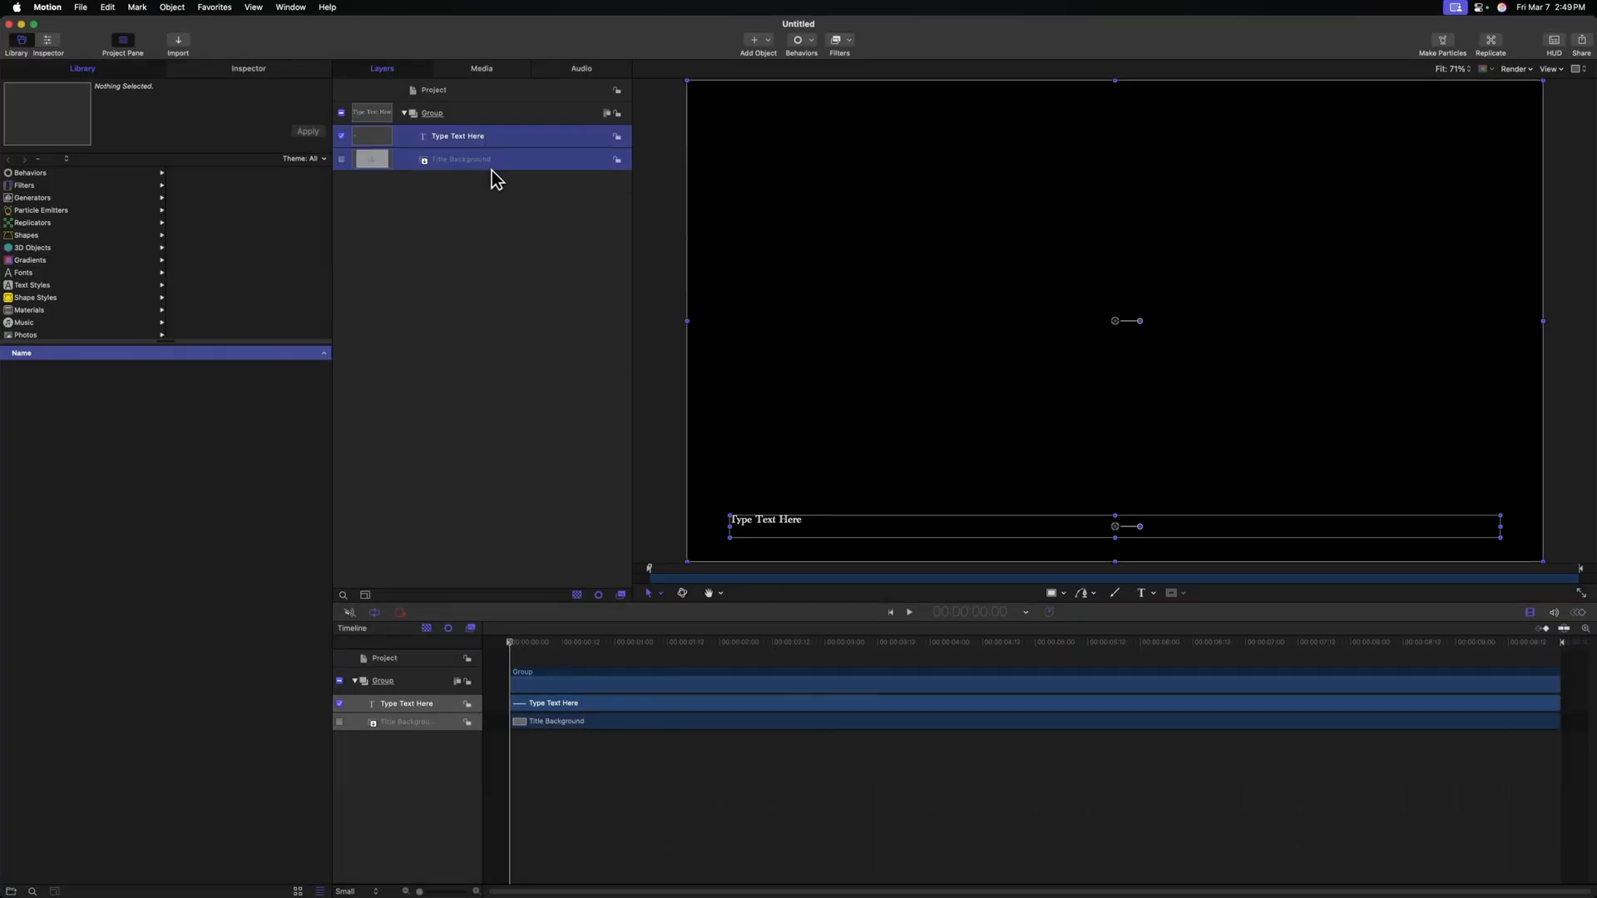
pyautogui.click(407, 113)
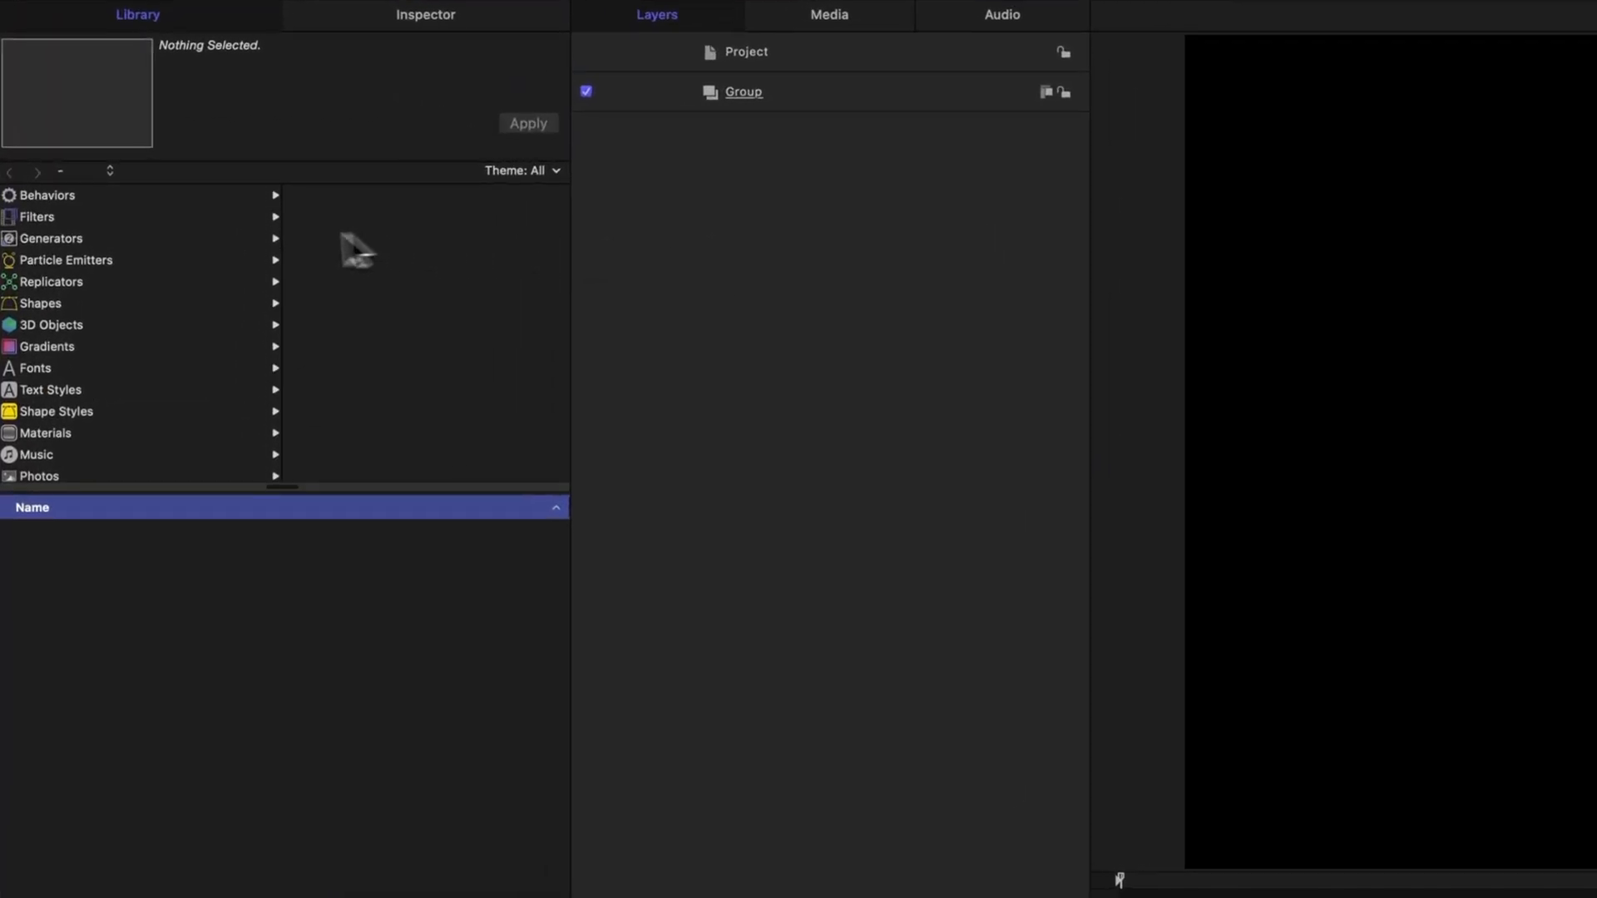
pyautogui.click(50, 239)
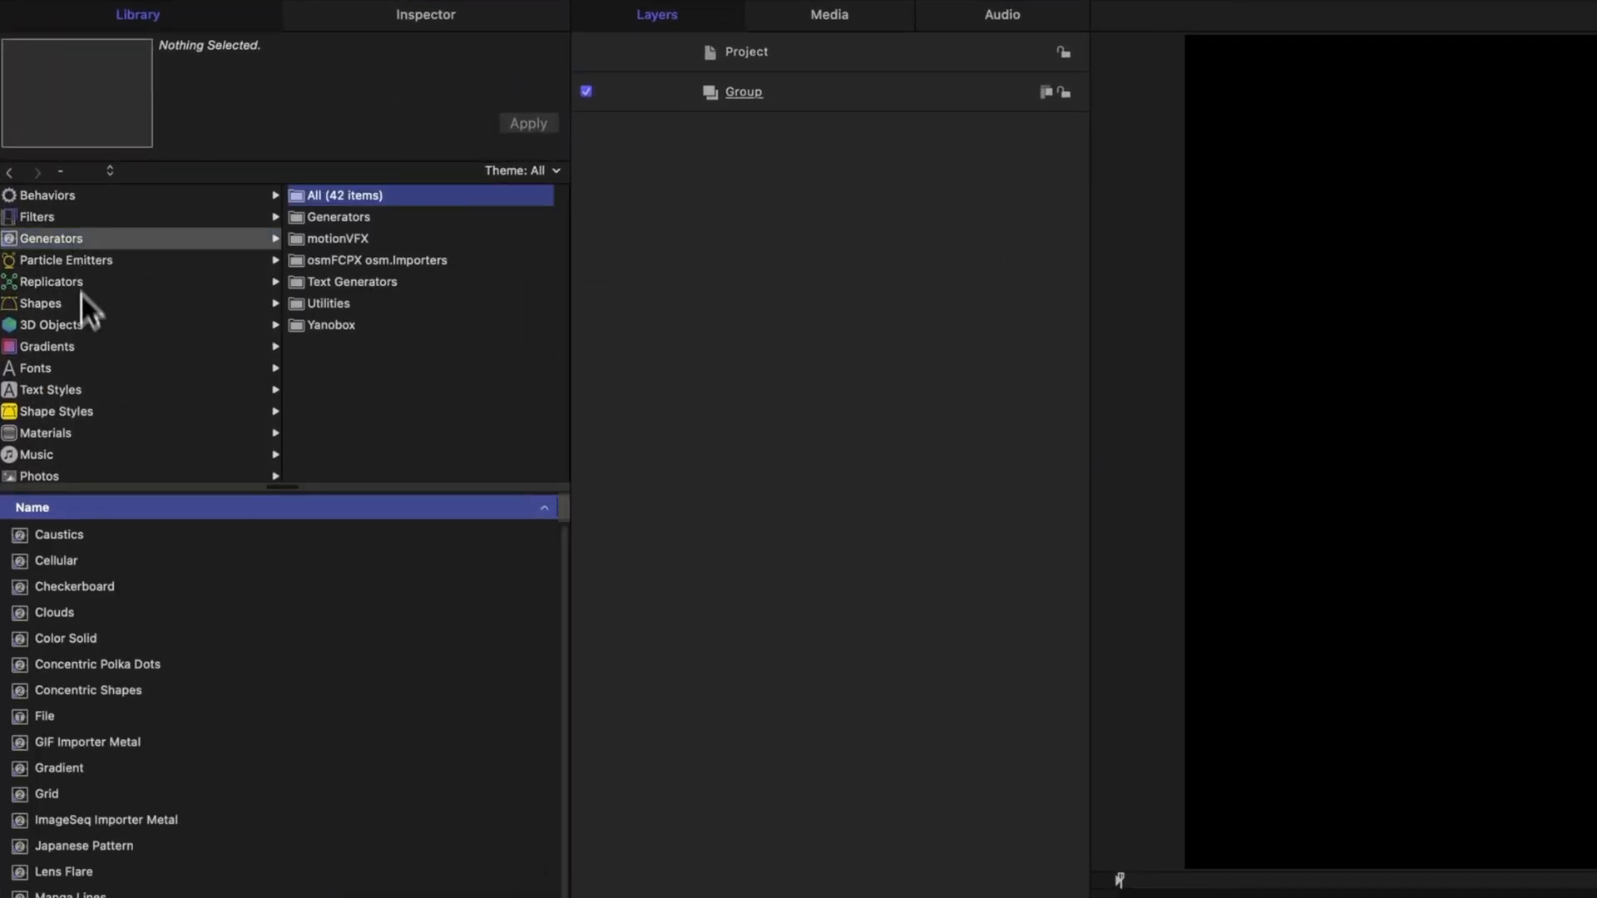
pyautogui.moveTo(71, 780)
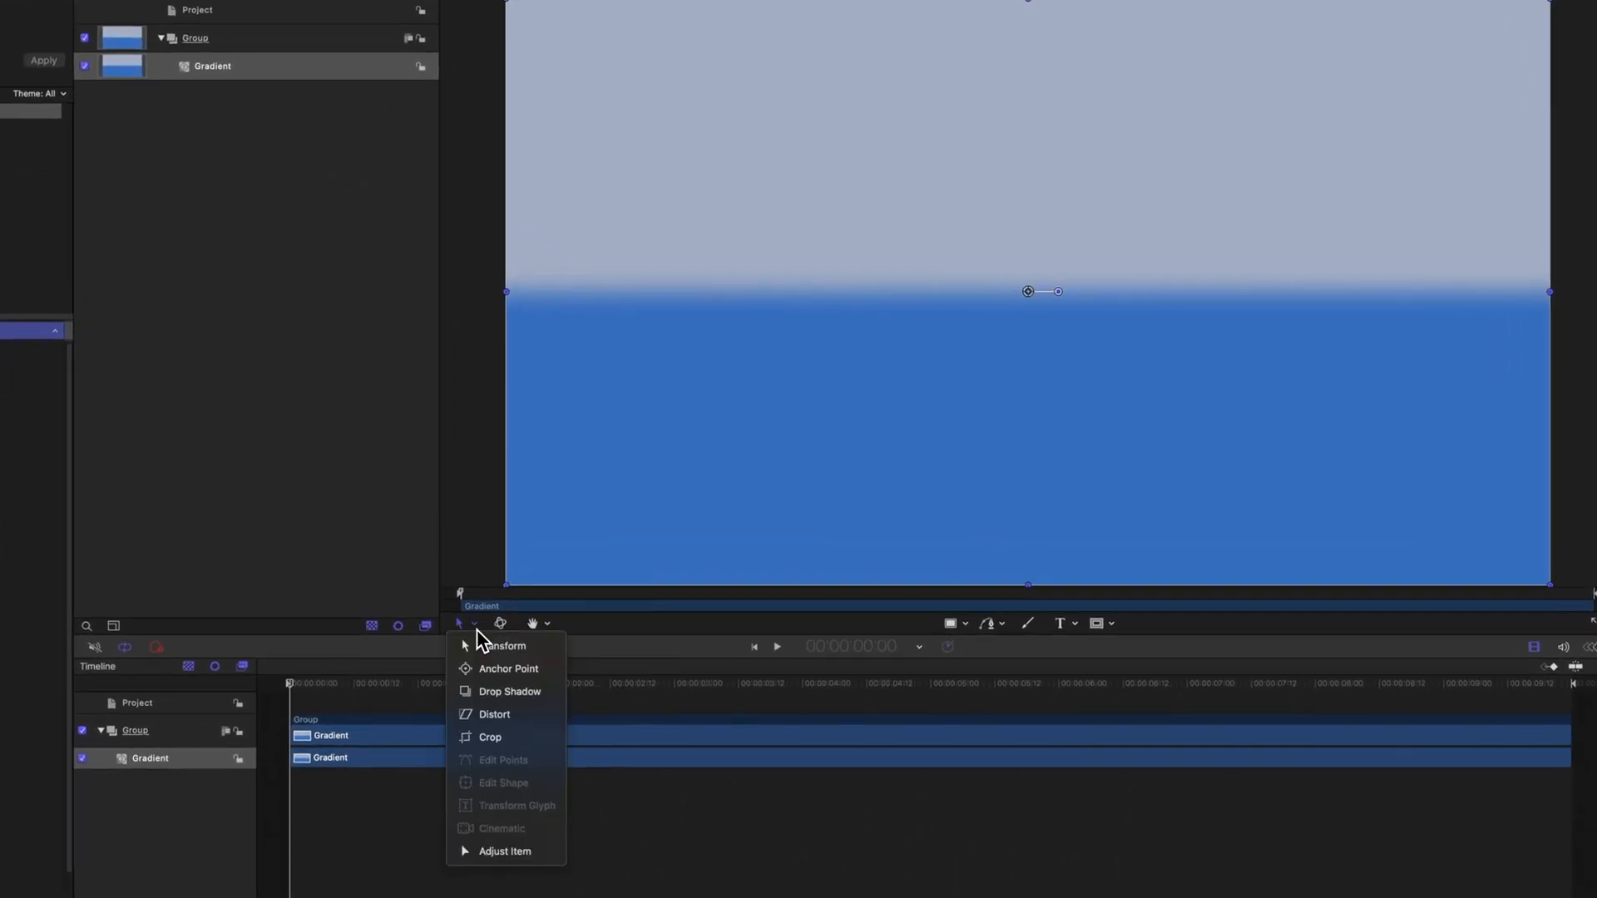
pyautogui.moveTo(504, 852)
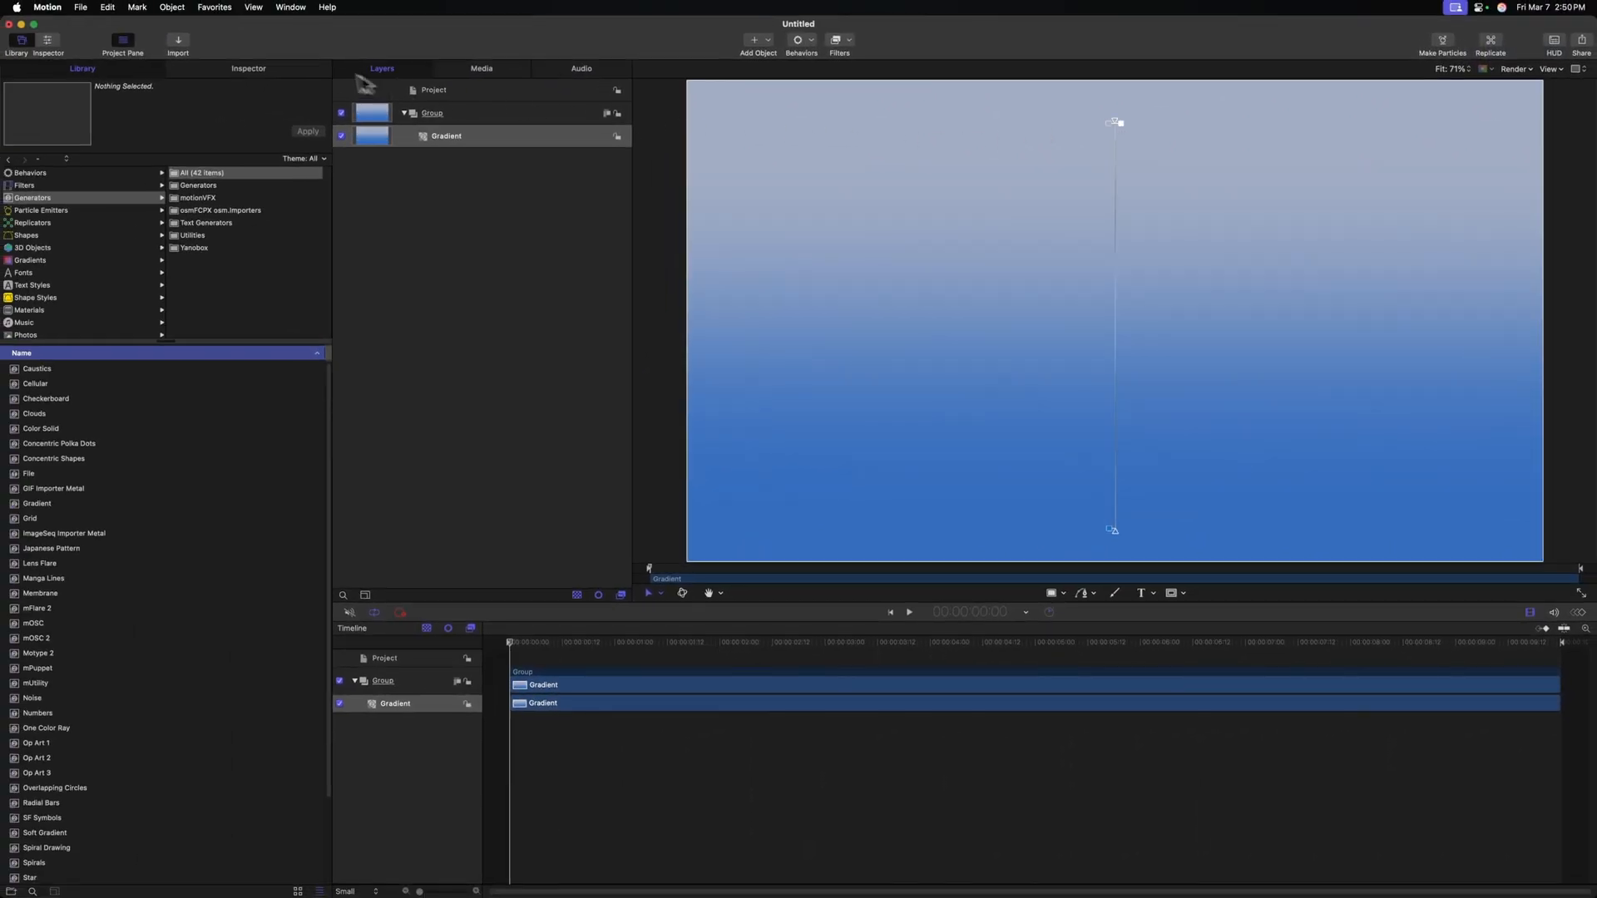
# Colour the Gradient generator's stops a very dark green using the Colors window.
pyautogui.click(248, 68)
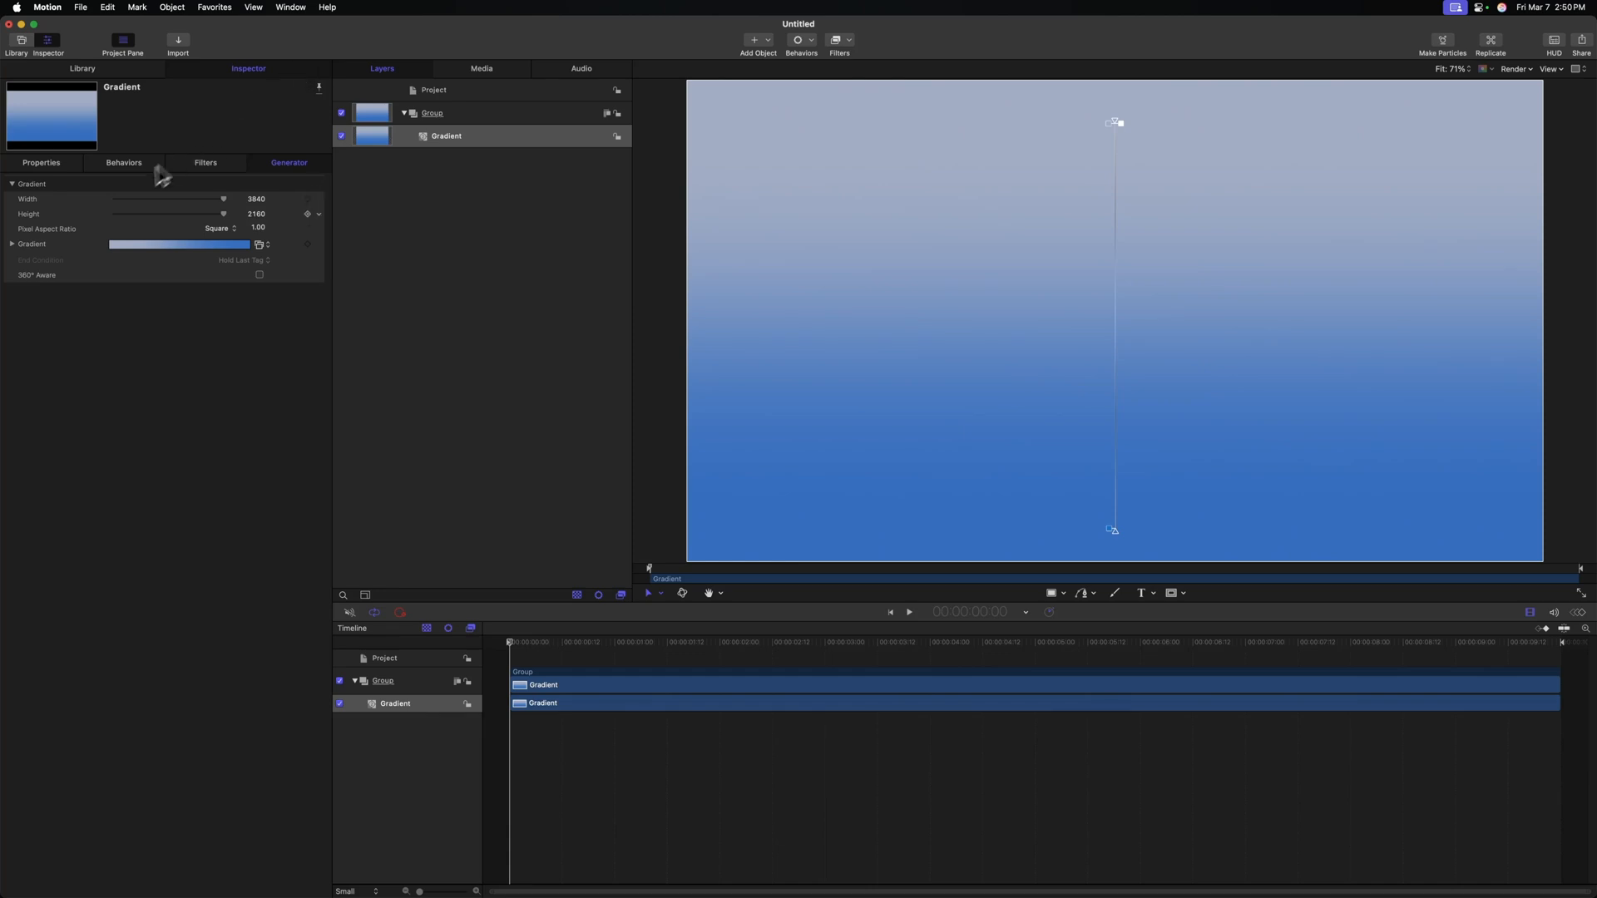
pyautogui.click(12, 244)
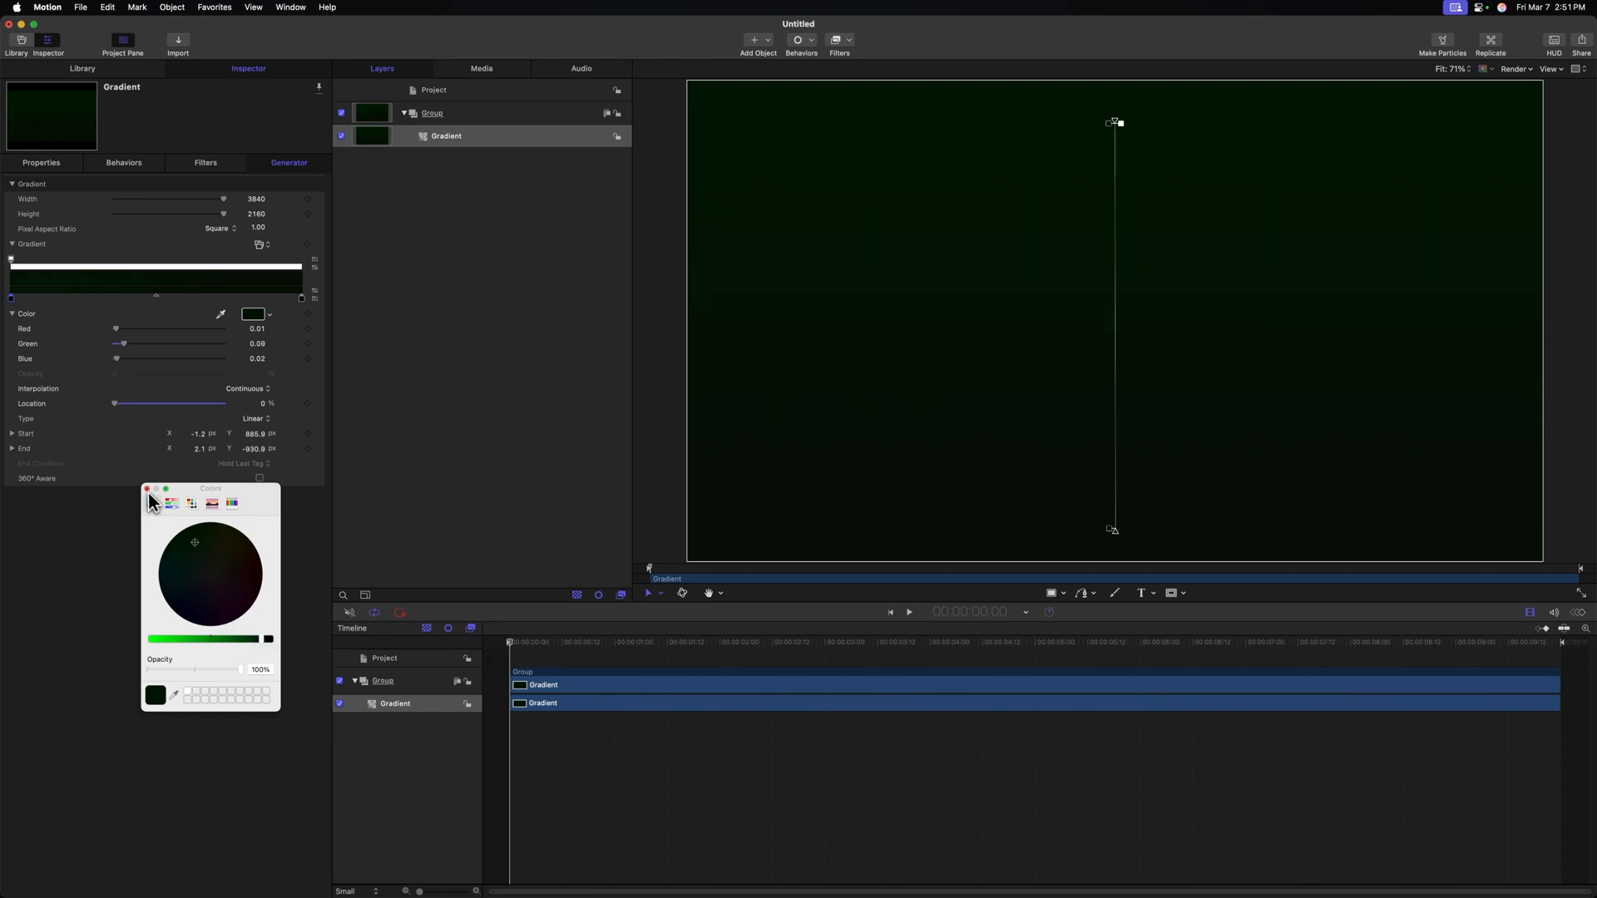
pyautogui.click(146, 489)
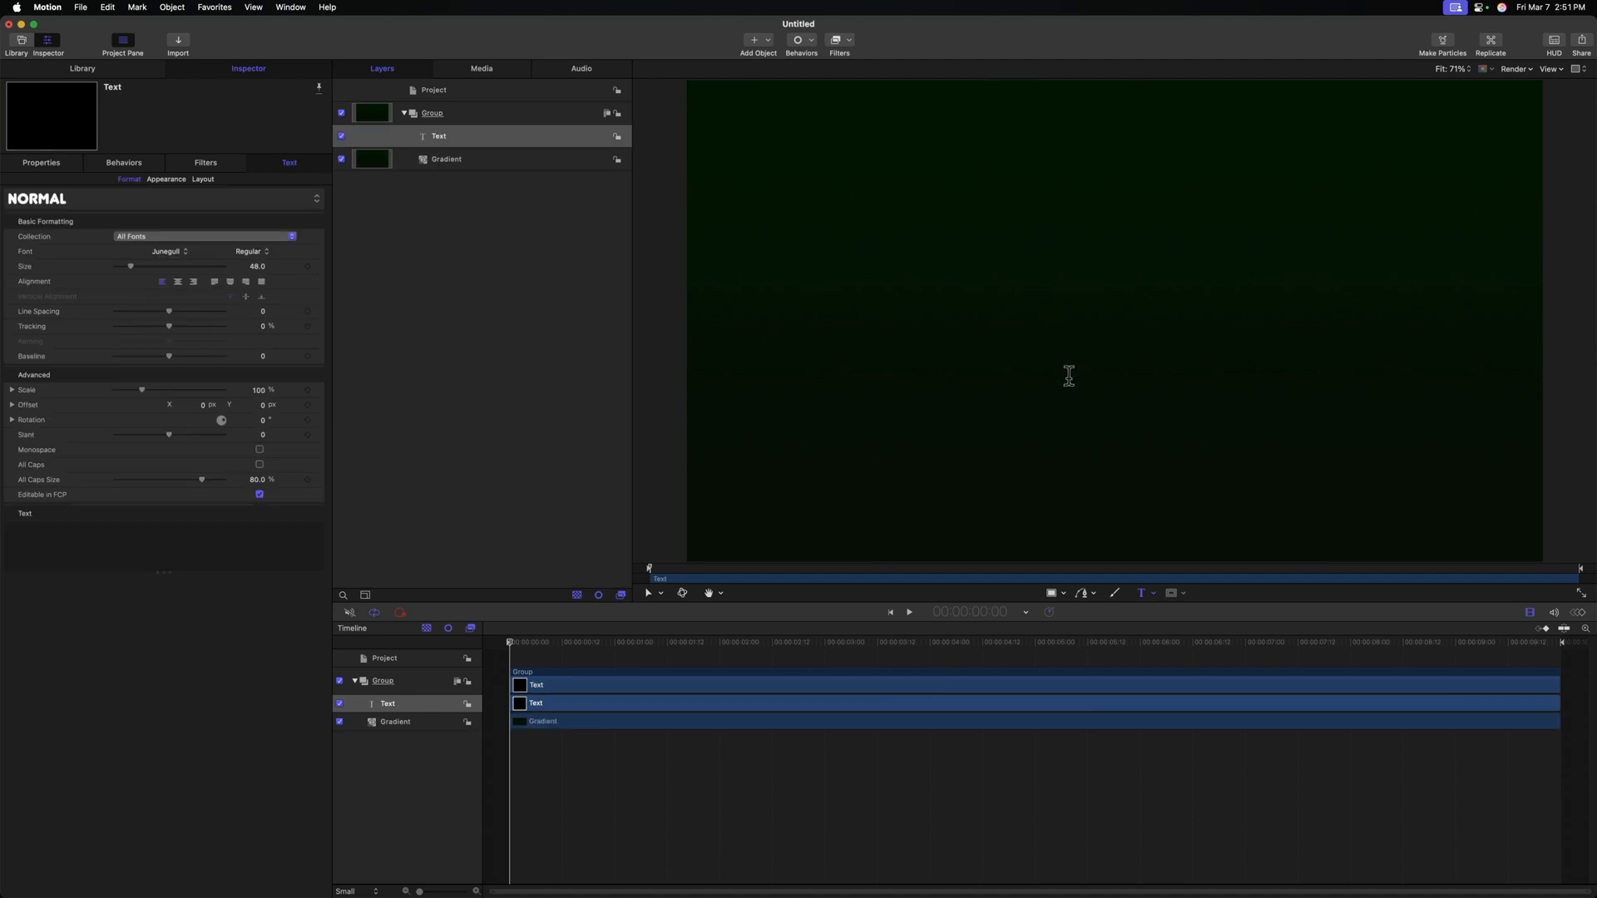
# Type SLIME CASTLE at size 284, centre-aligned, in a serif font.
pyautogui.write('SLIME CASTLE')
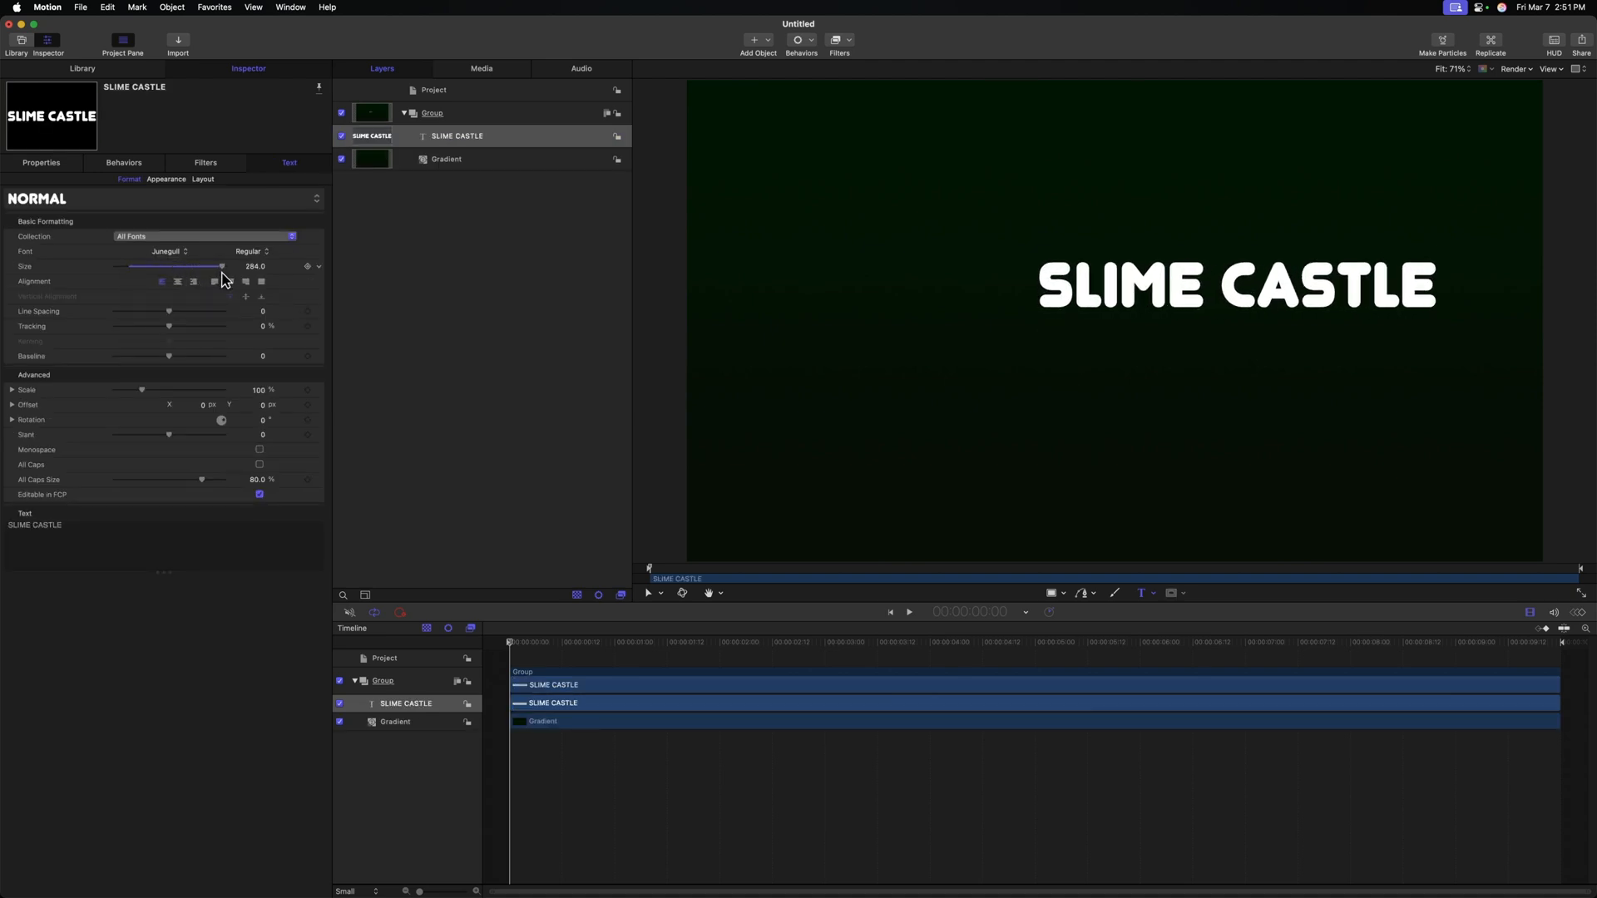
pyautogui.click(40, 163)
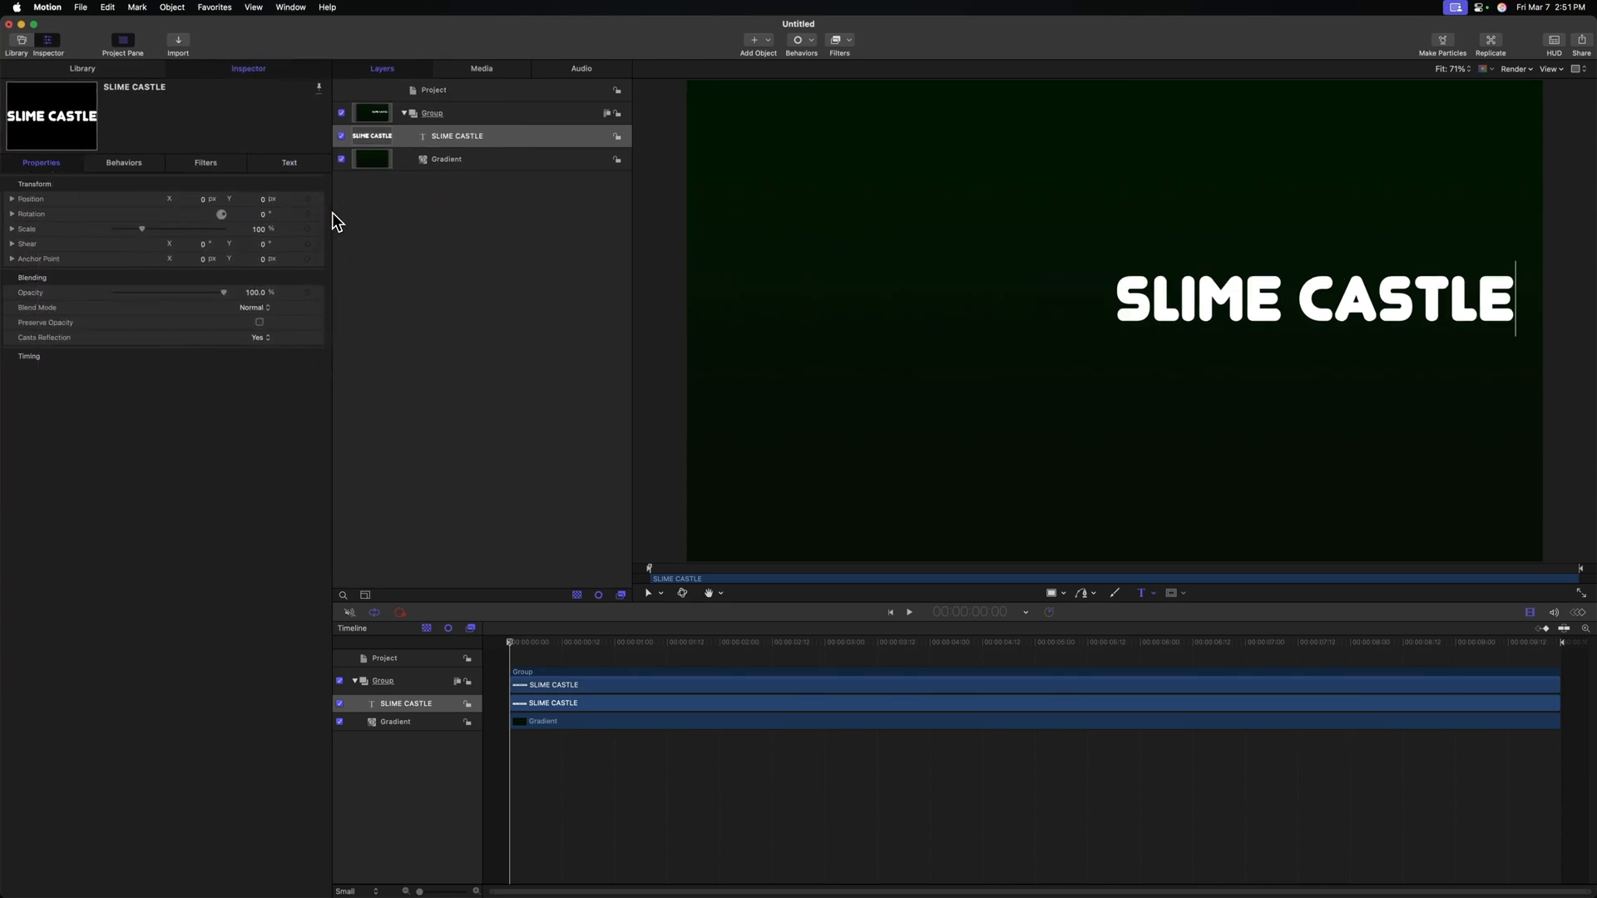
pyautogui.click(289, 163)
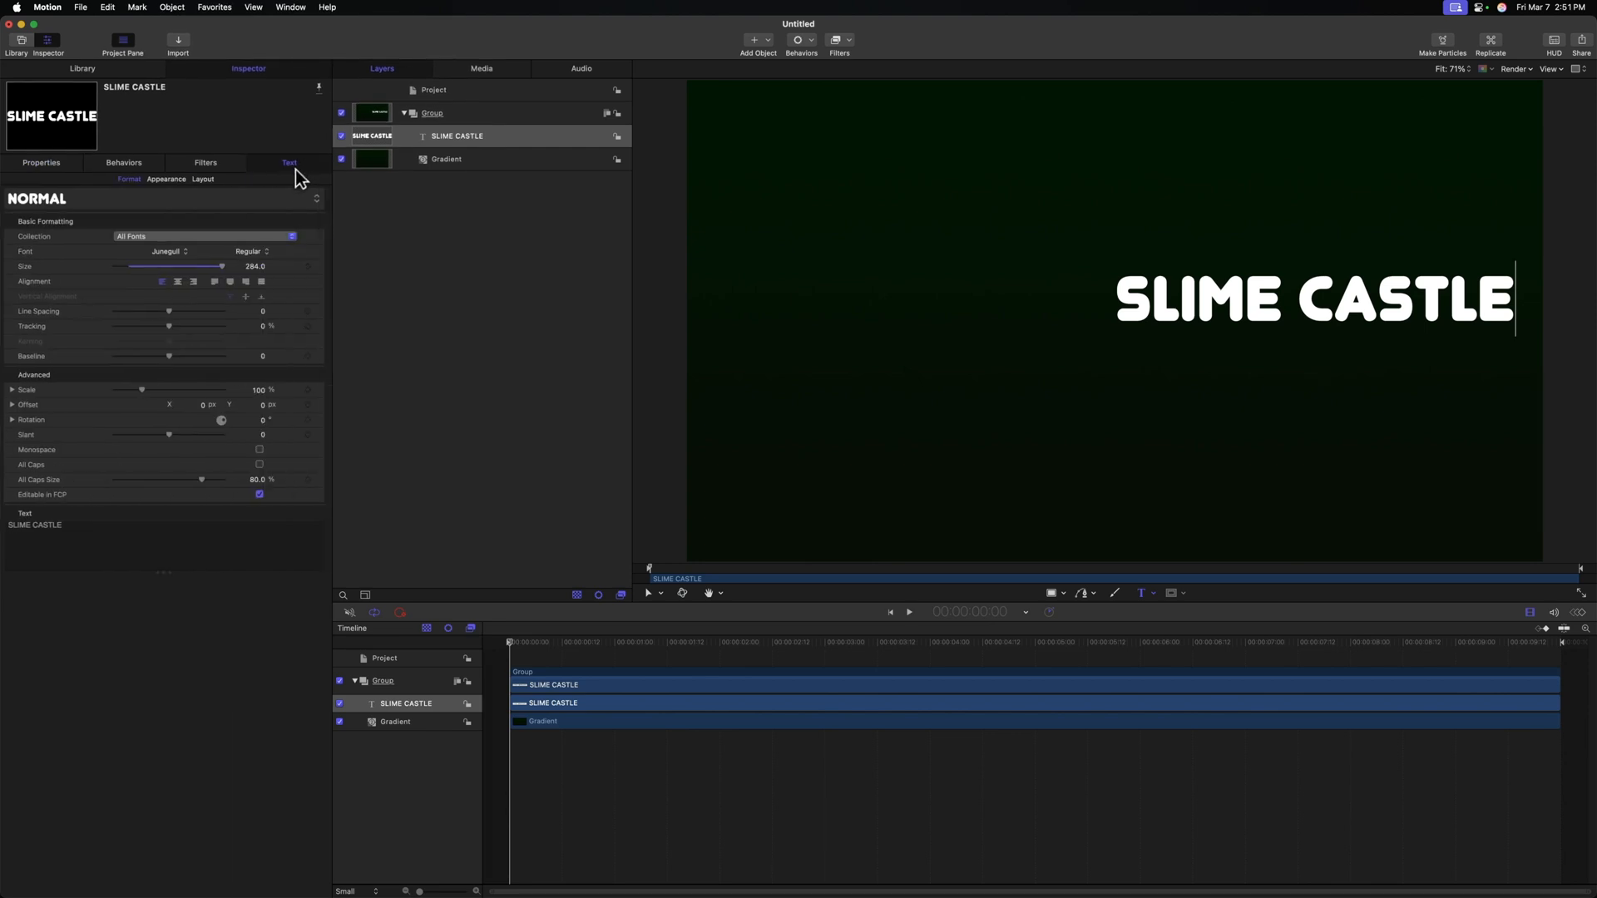
pyautogui.click(178, 281)
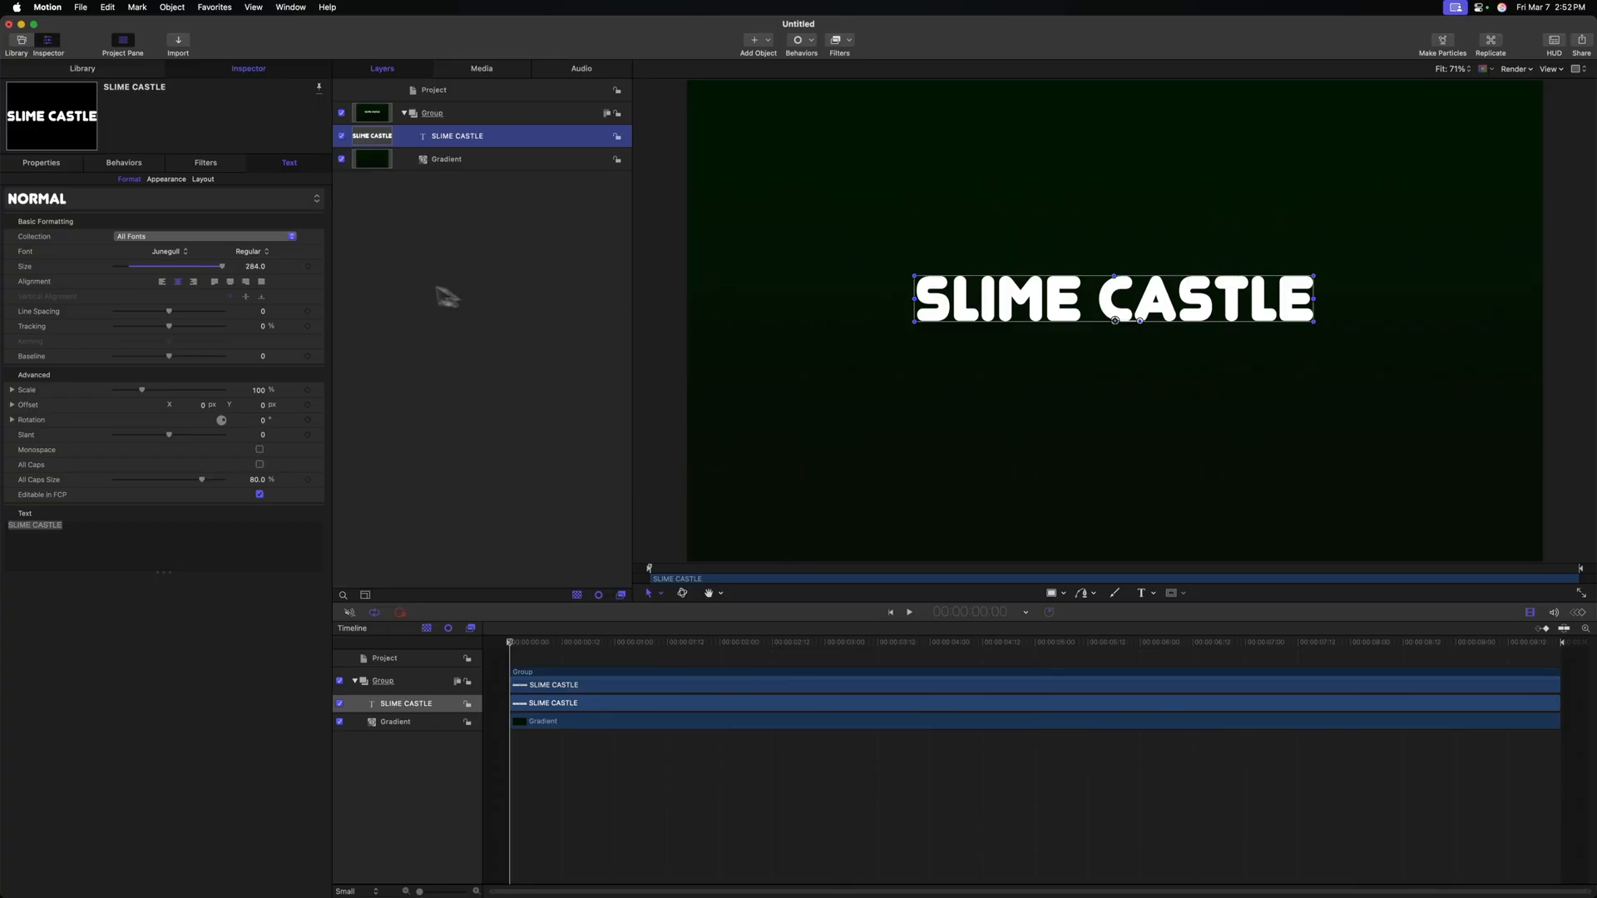
pyautogui.click(168, 251)
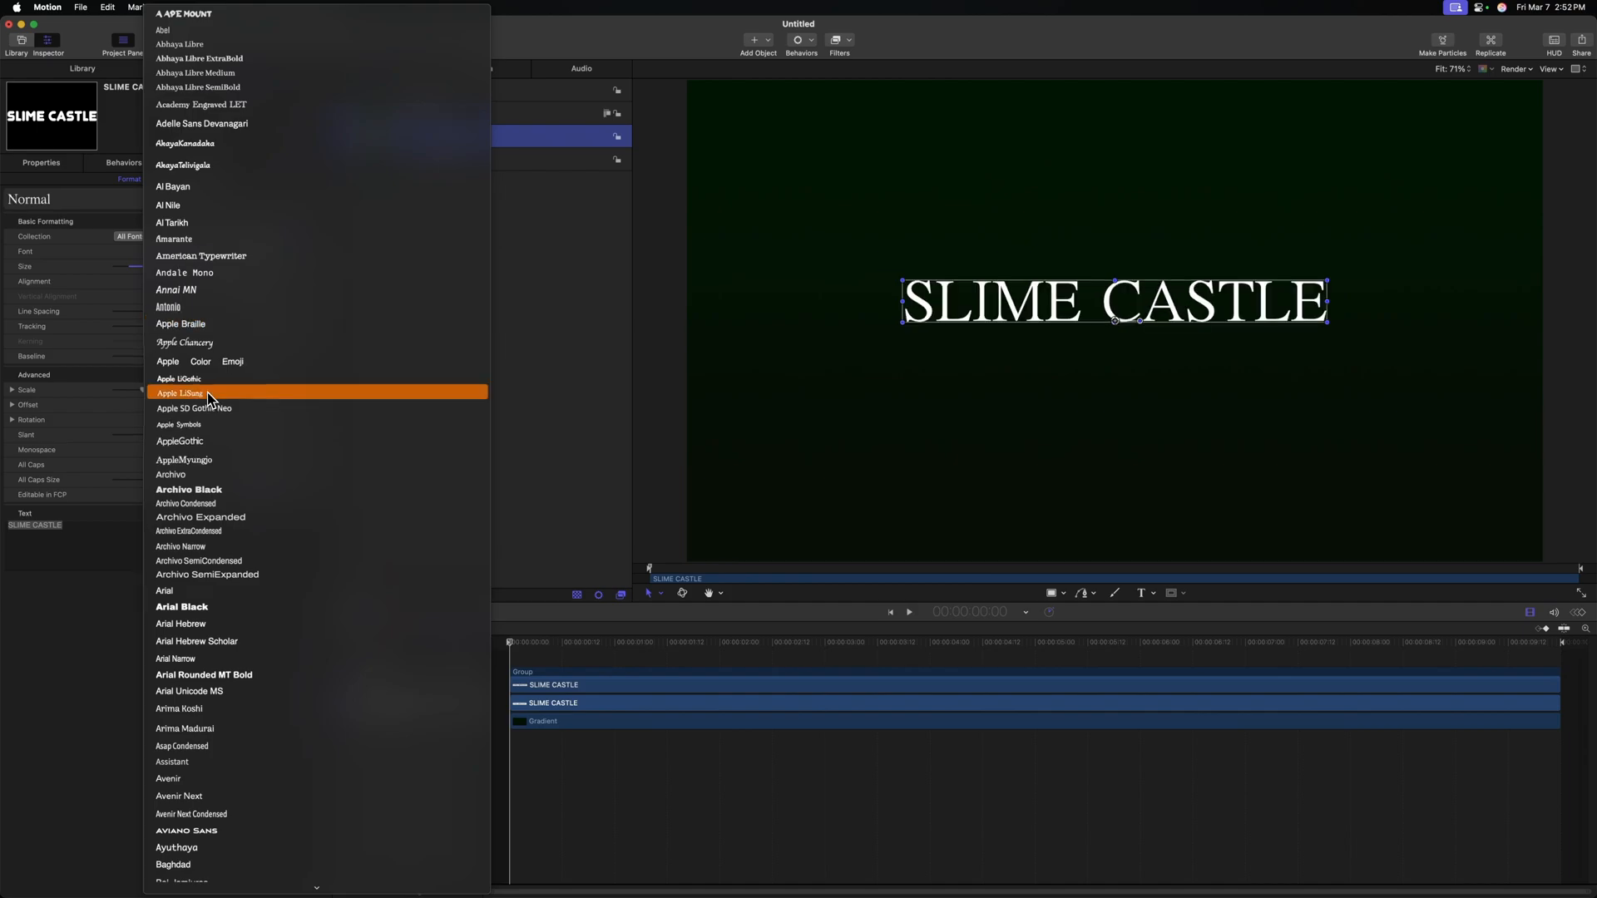
pyautogui.click(178, 394)
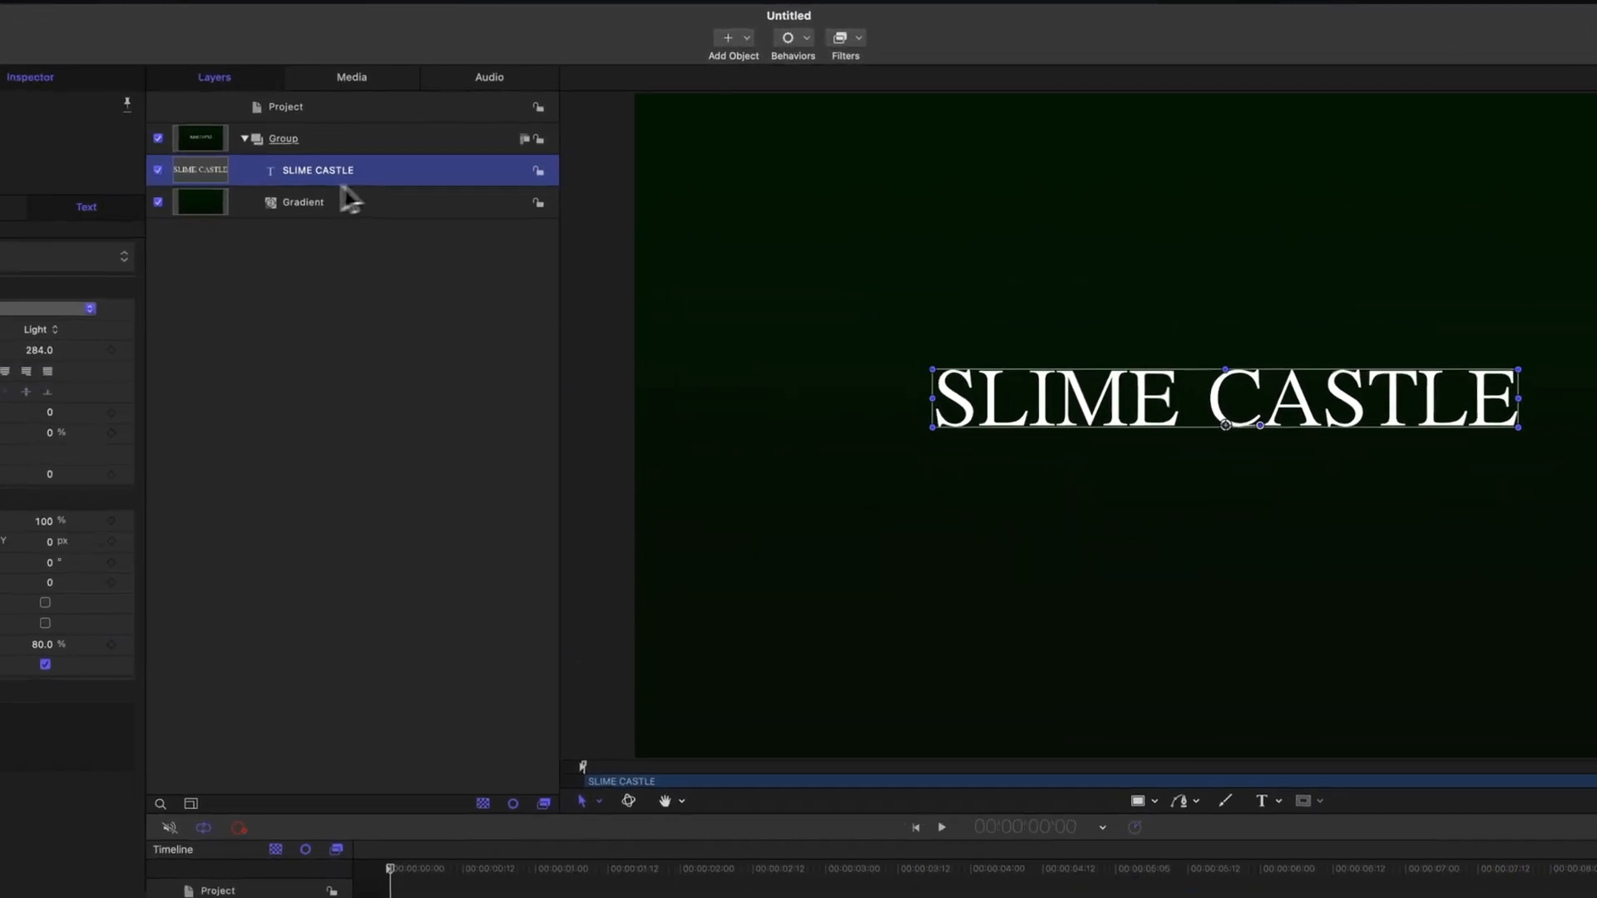
# Add a Sequence Text behavior animating Position from offset X and Y values.
pyautogui.click(793, 41)
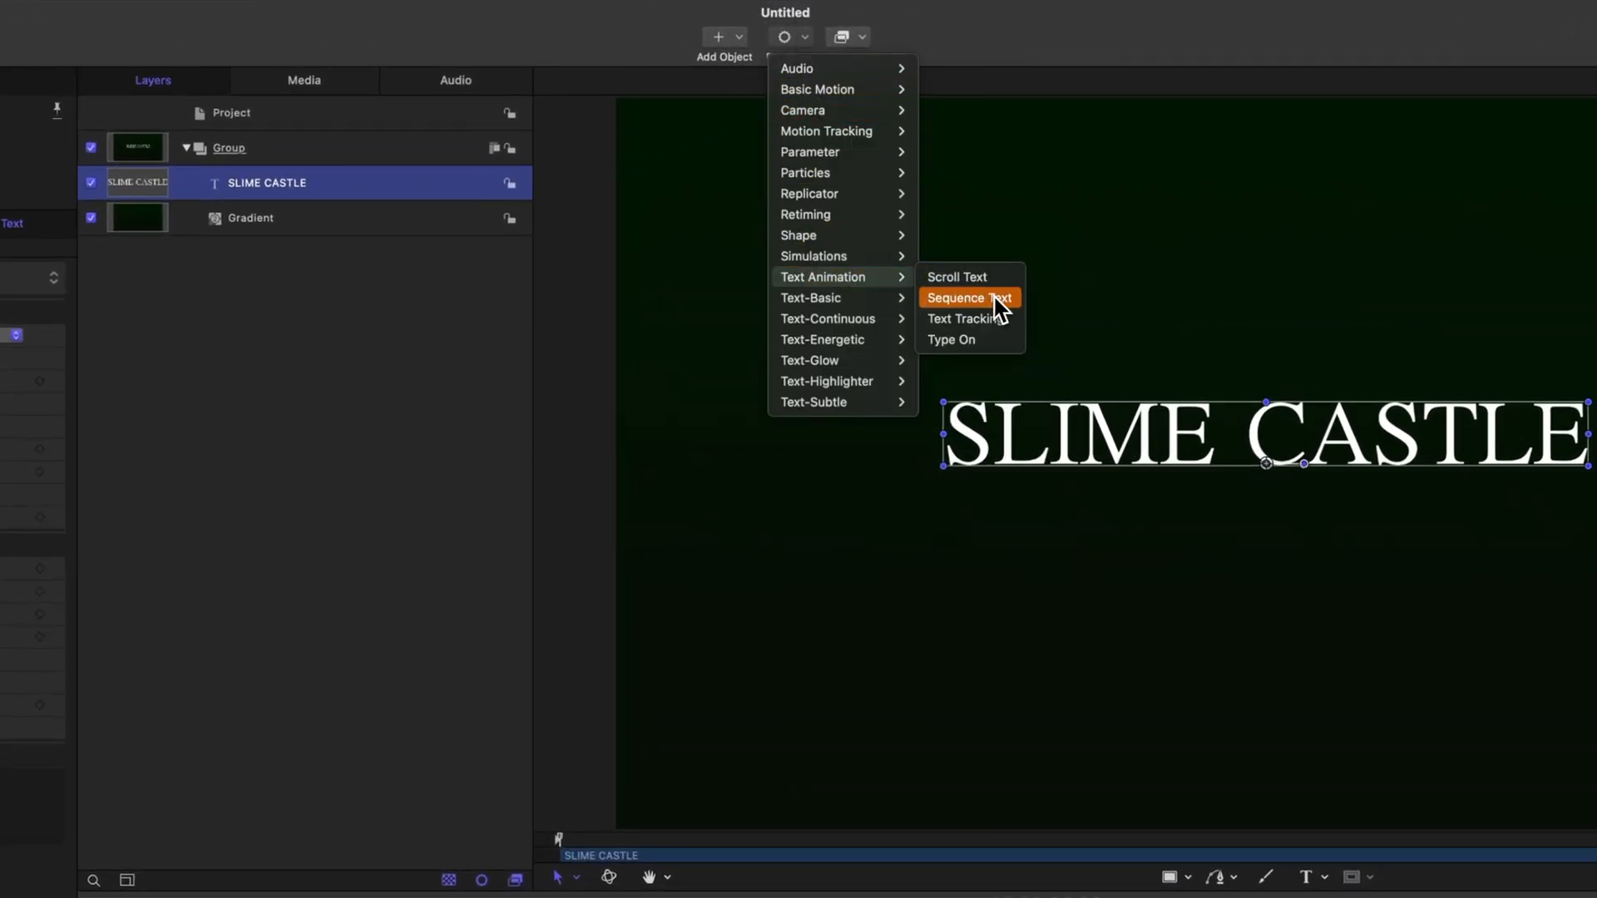
pyautogui.click(967, 298)
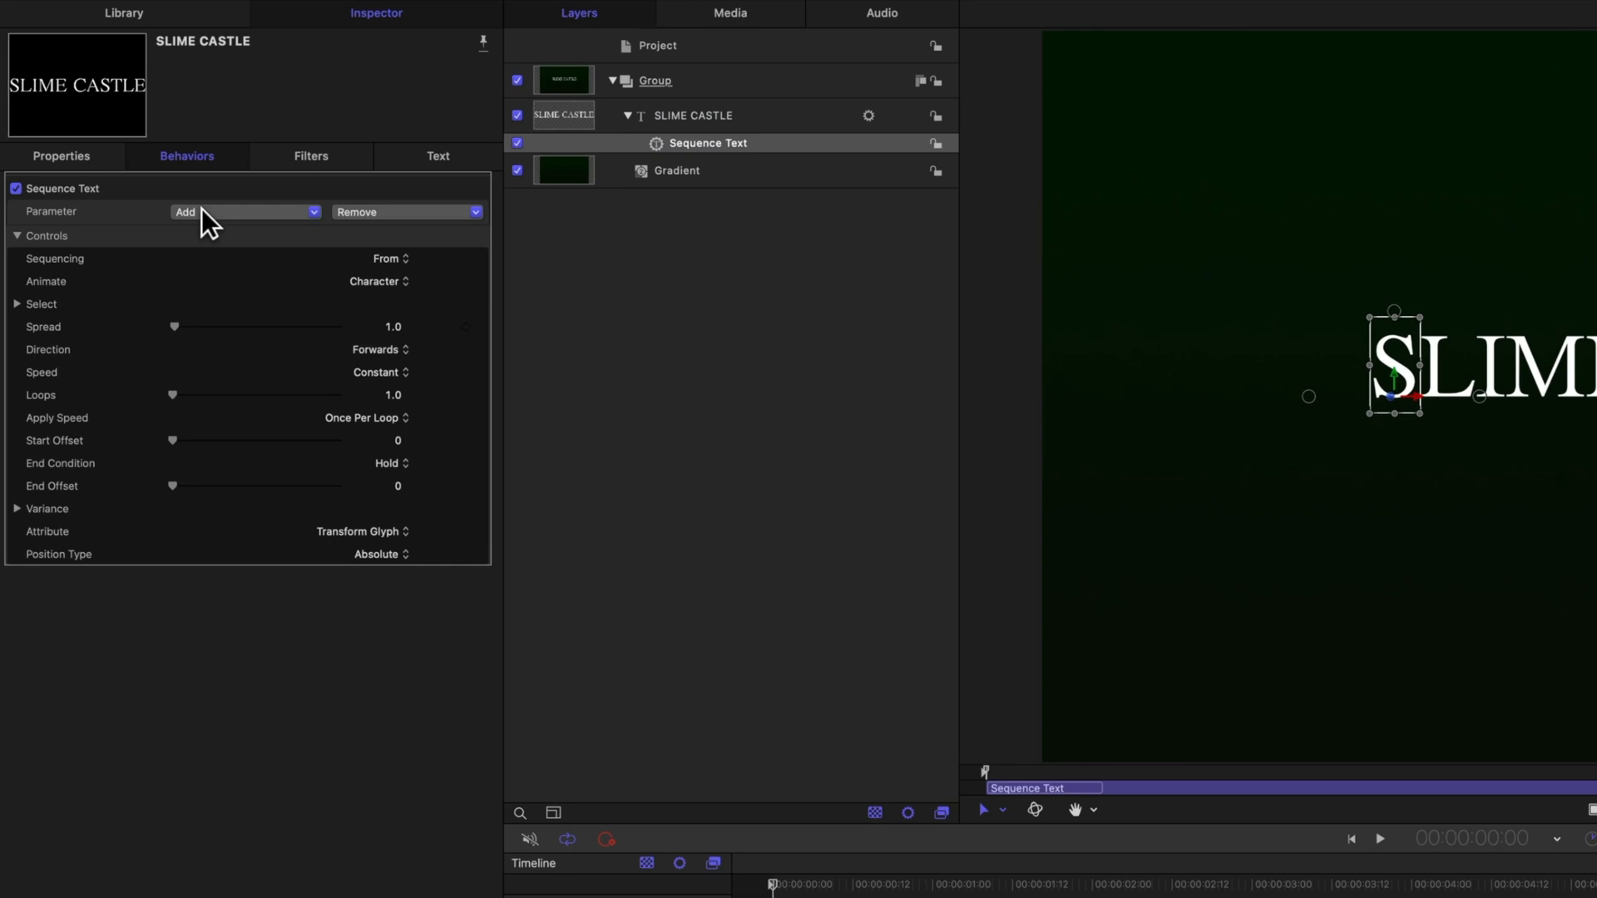
pyautogui.click(245, 212)
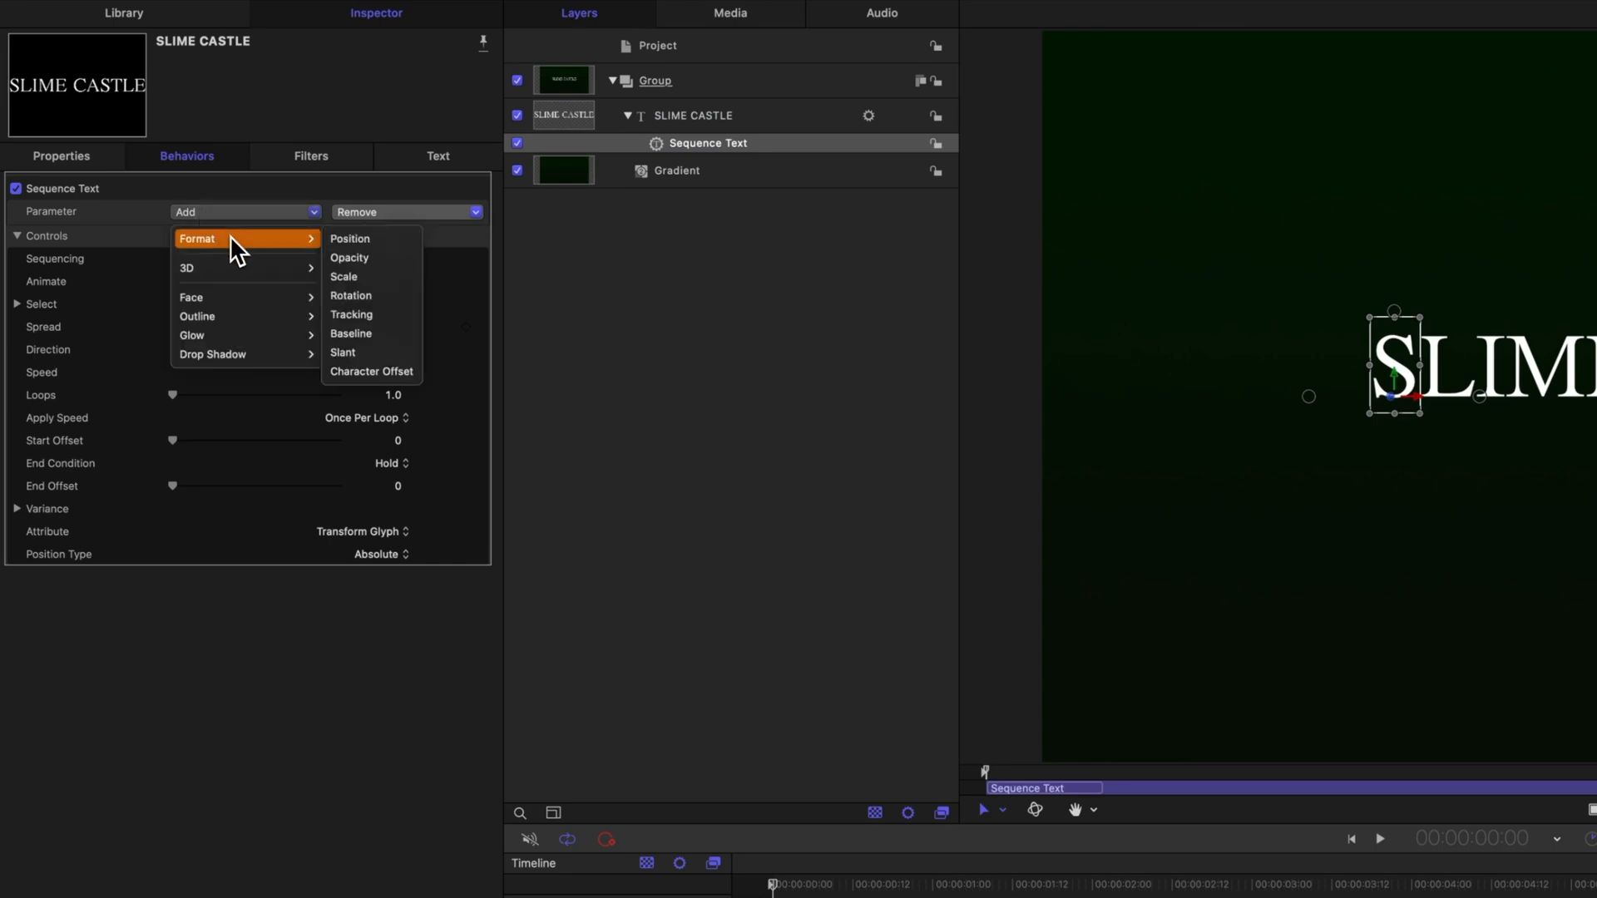
pyautogui.click(350, 238)
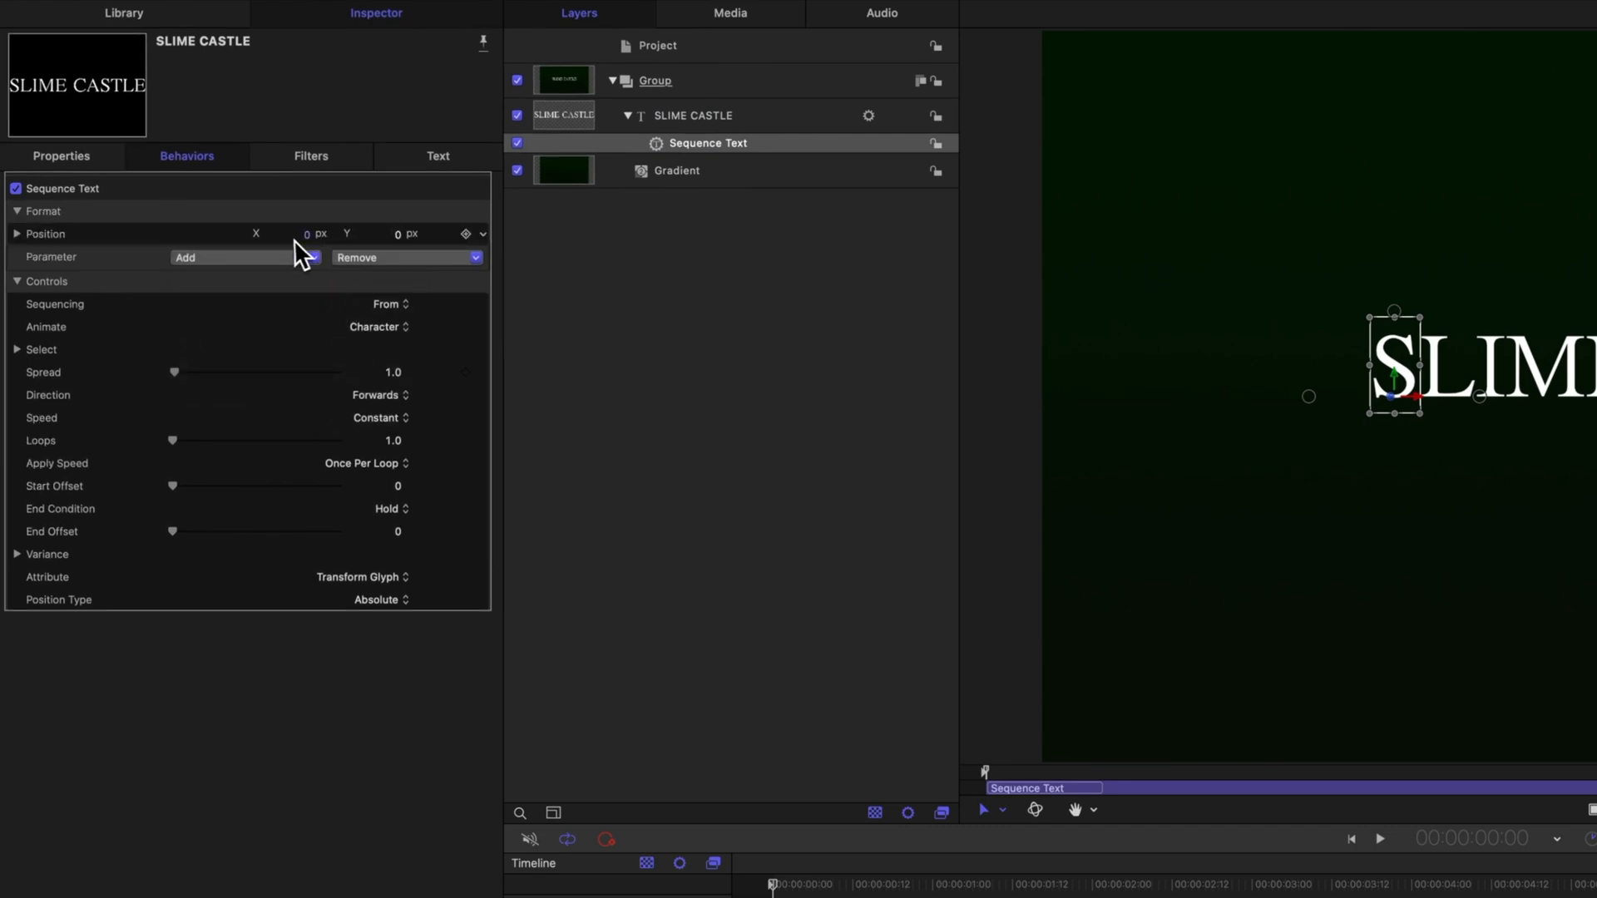
pyautogui.moveTo(405, 245)
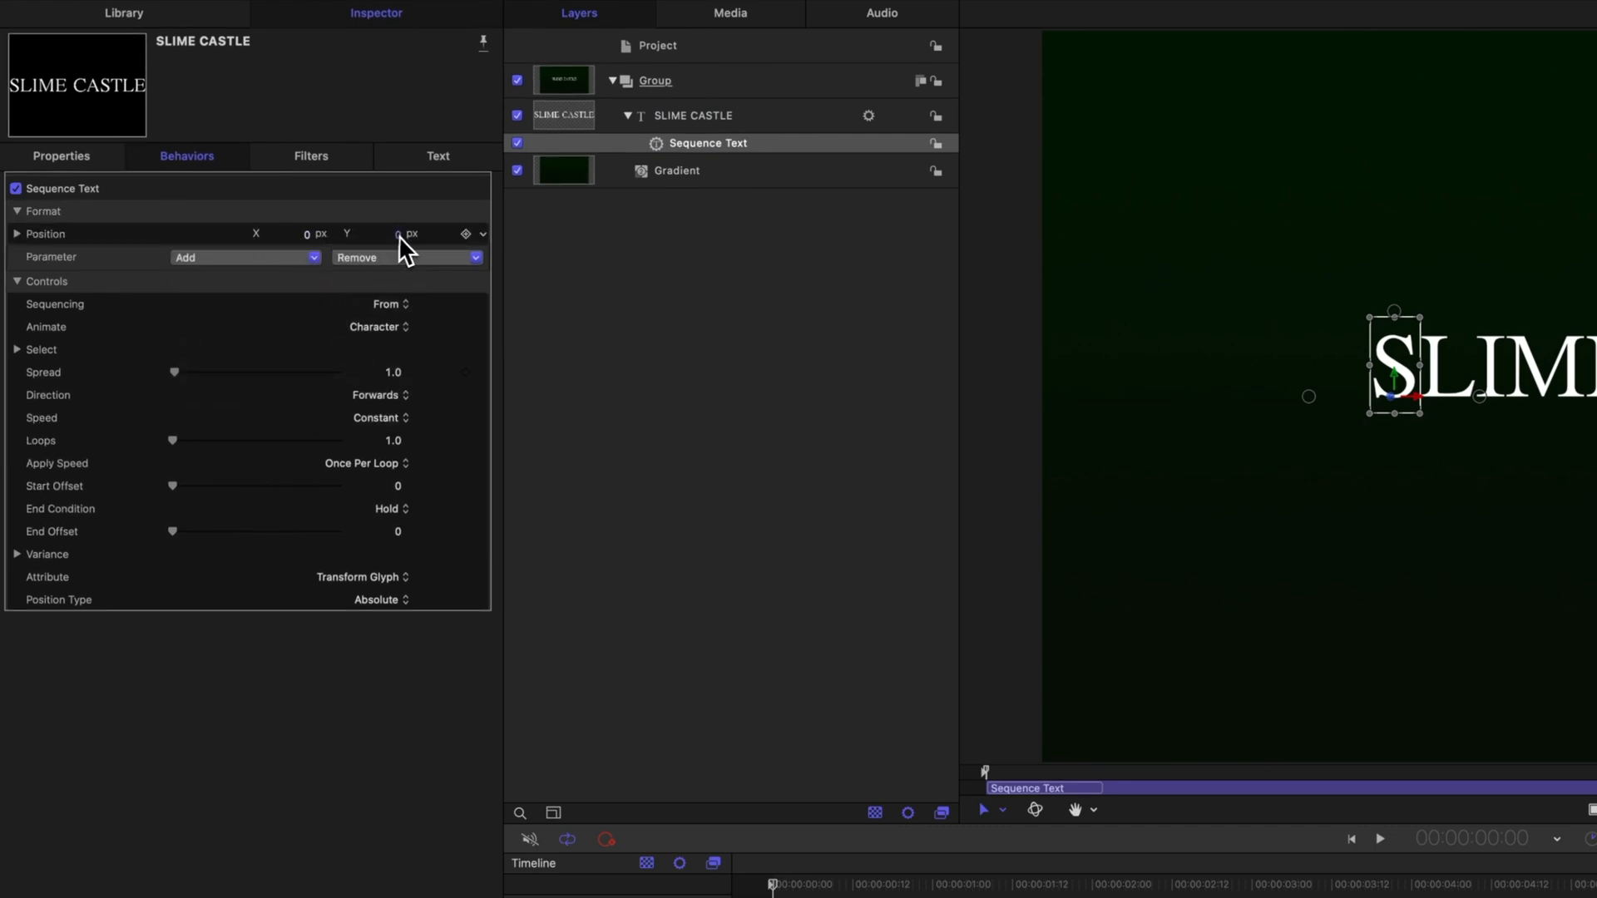
pyautogui.click(382, 233)
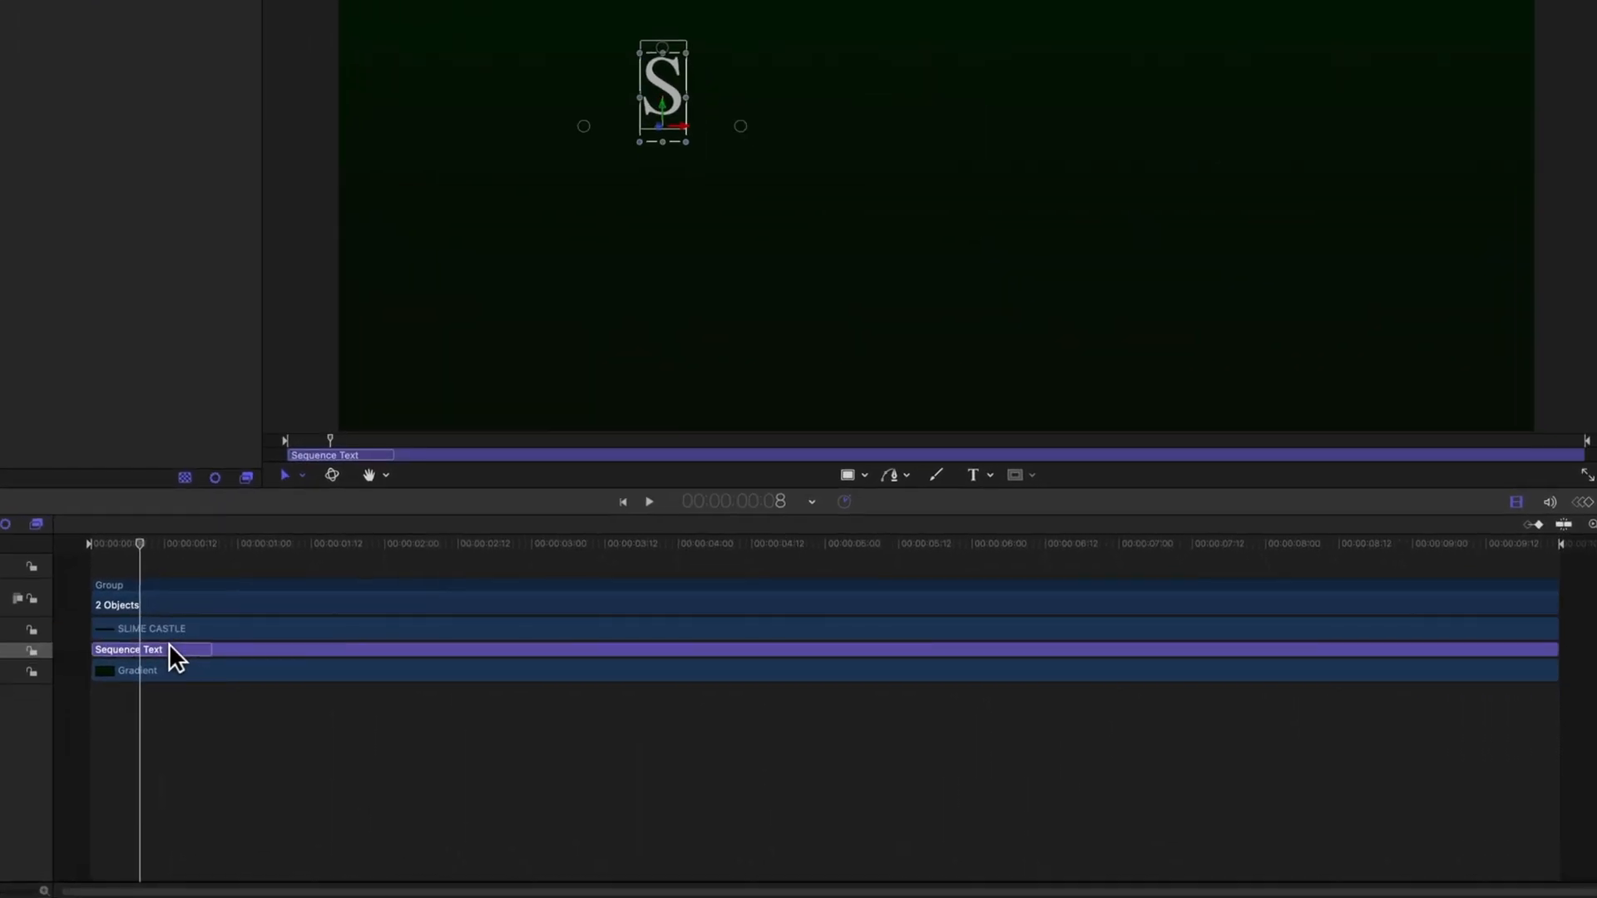
pyautogui.moveTo(229, 568)
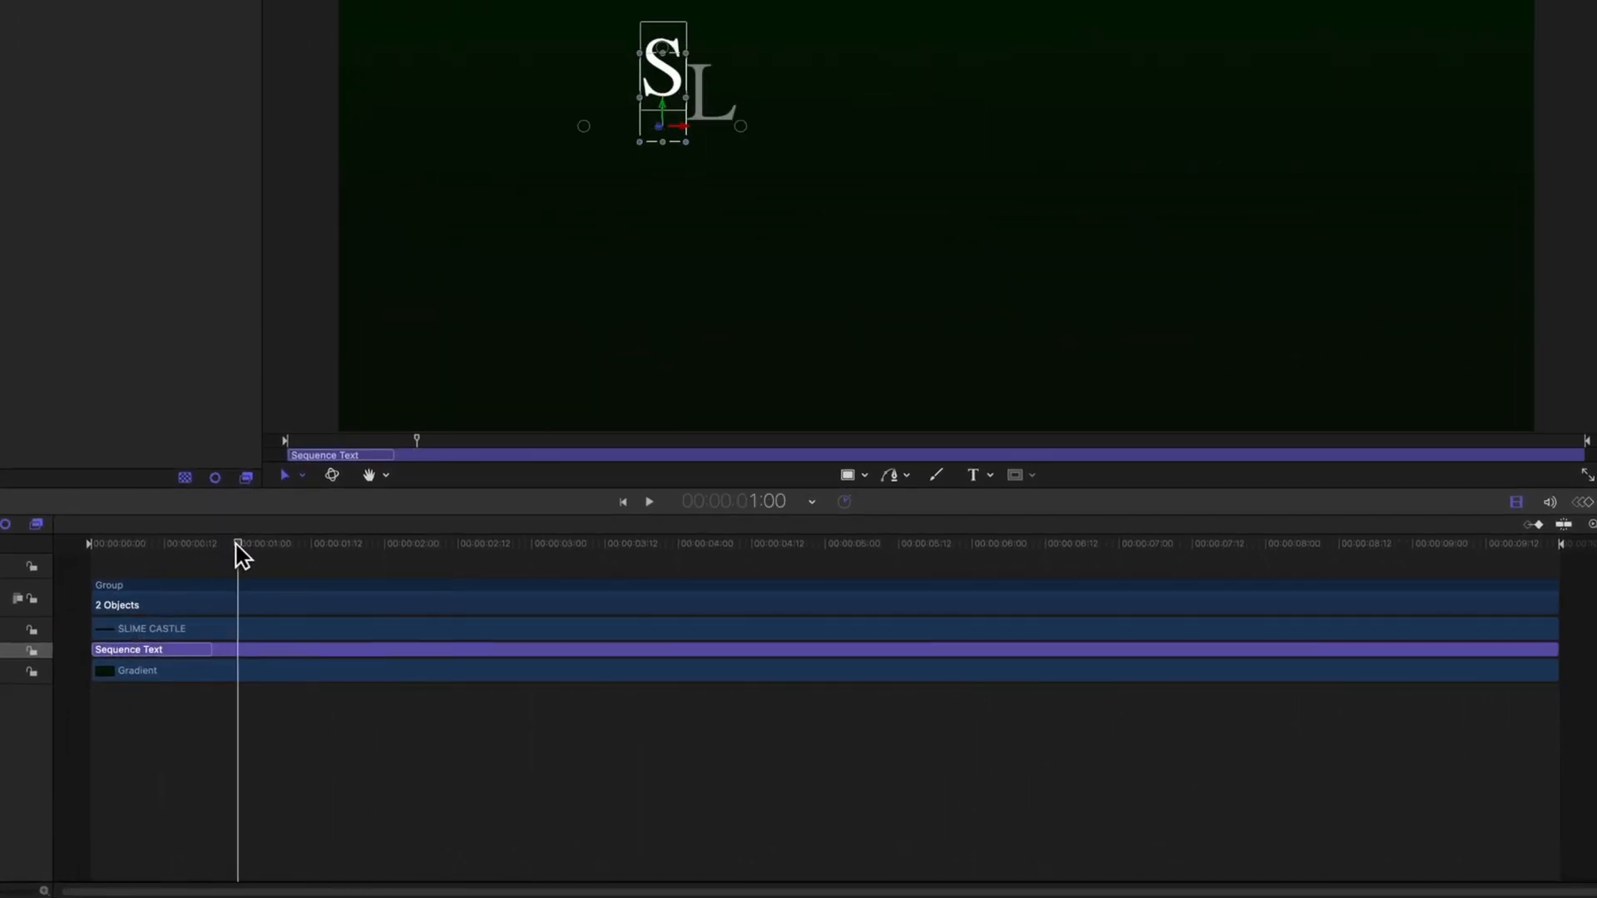
# Set the Sequence Text out point at 1:00 and preview the shortened animation.
pyautogui.press('o')
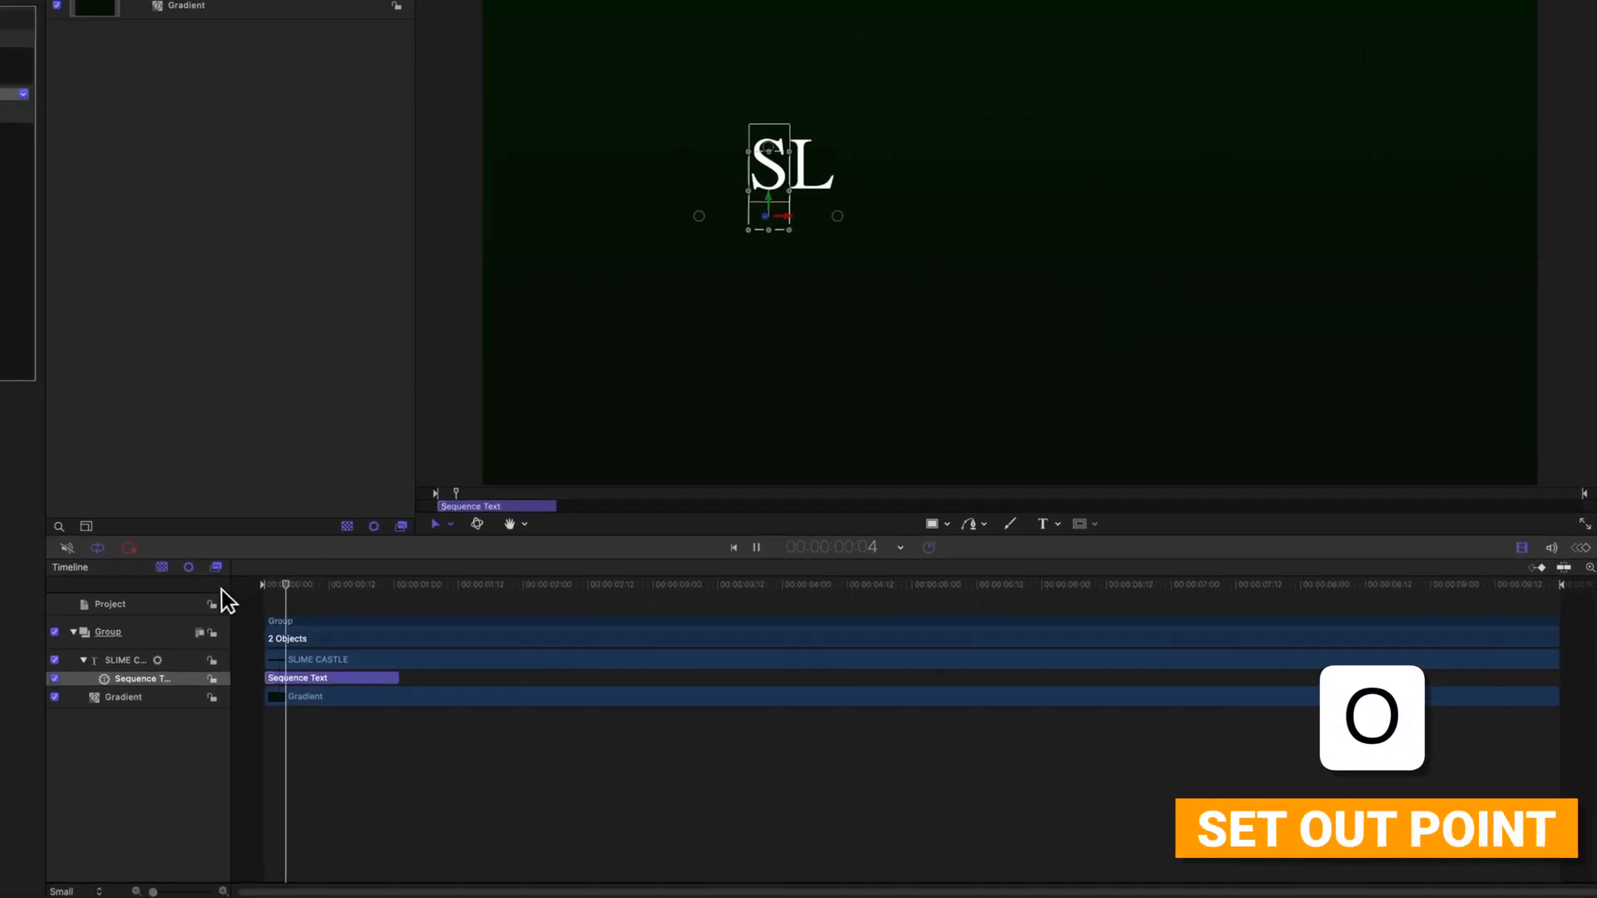
pyautogui.press('o')
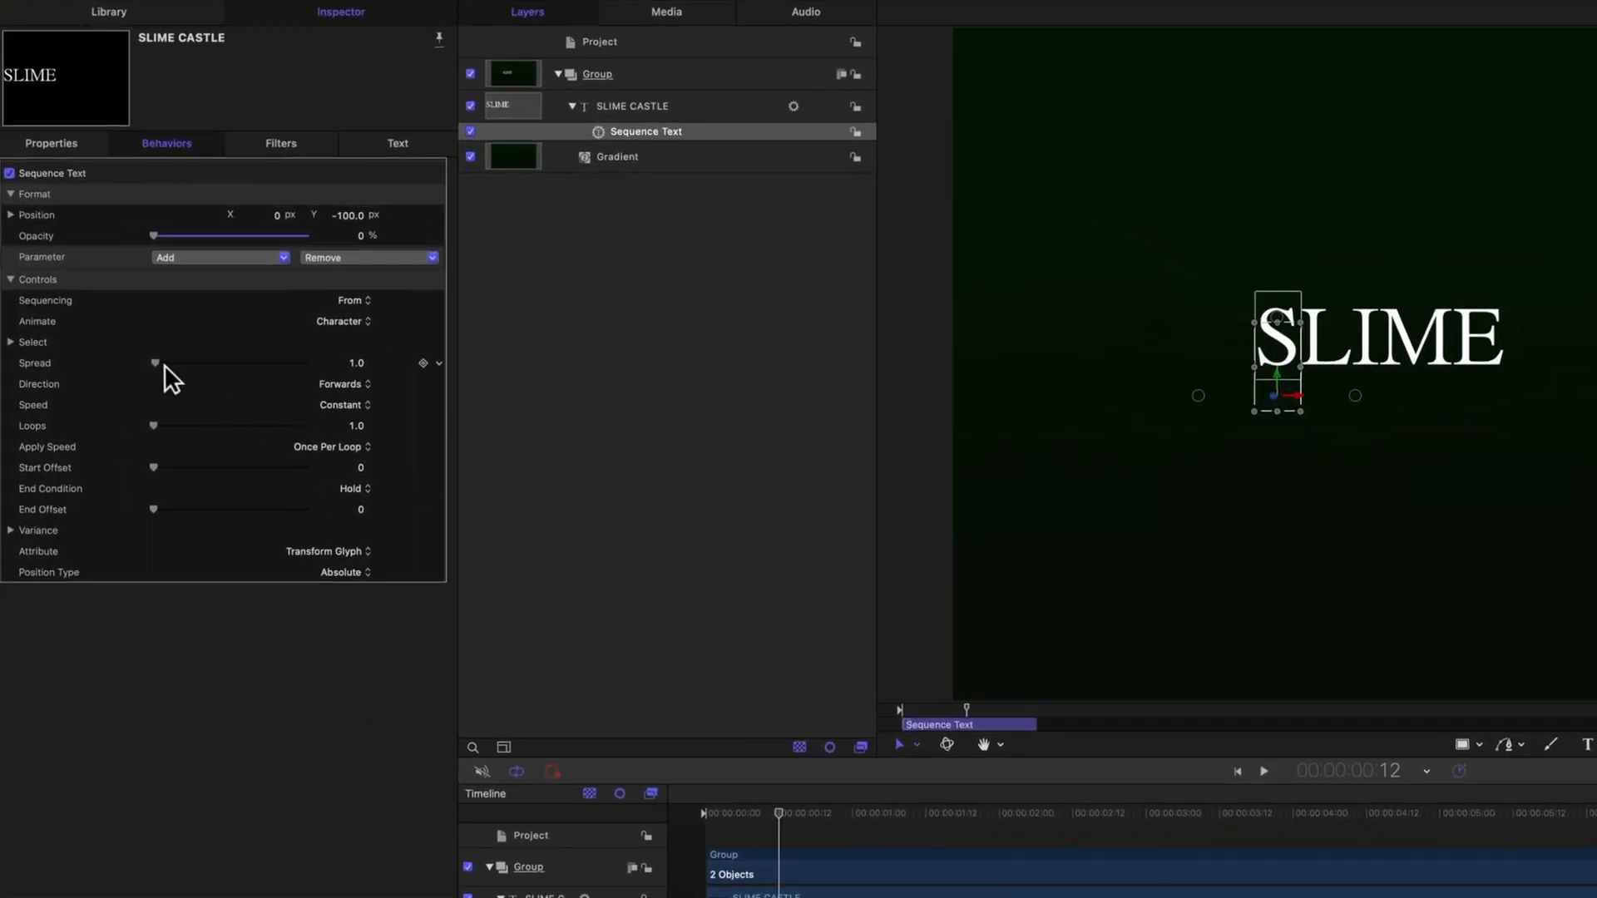
# Set Spread to 20, Direction Random, Speed Decelerate applied Per Object, and preview.
pyautogui.moveTo(155, 363); pyautogui.dragTo(188, 363)
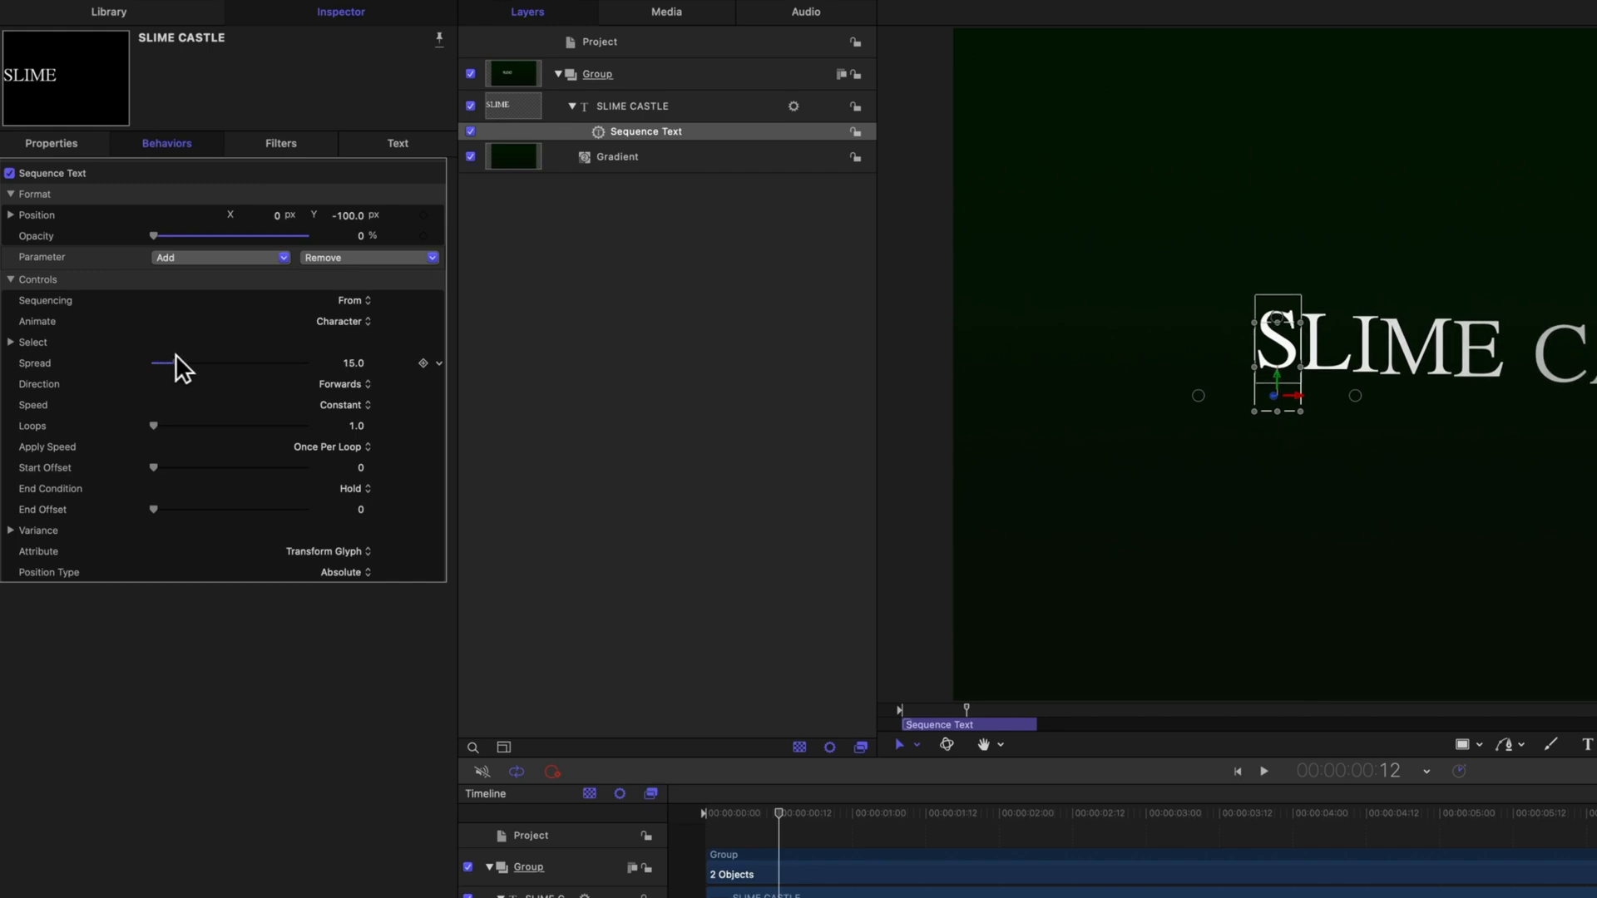
pyautogui.moveTo(158, 362); pyautogui.dragTo(183, 363)
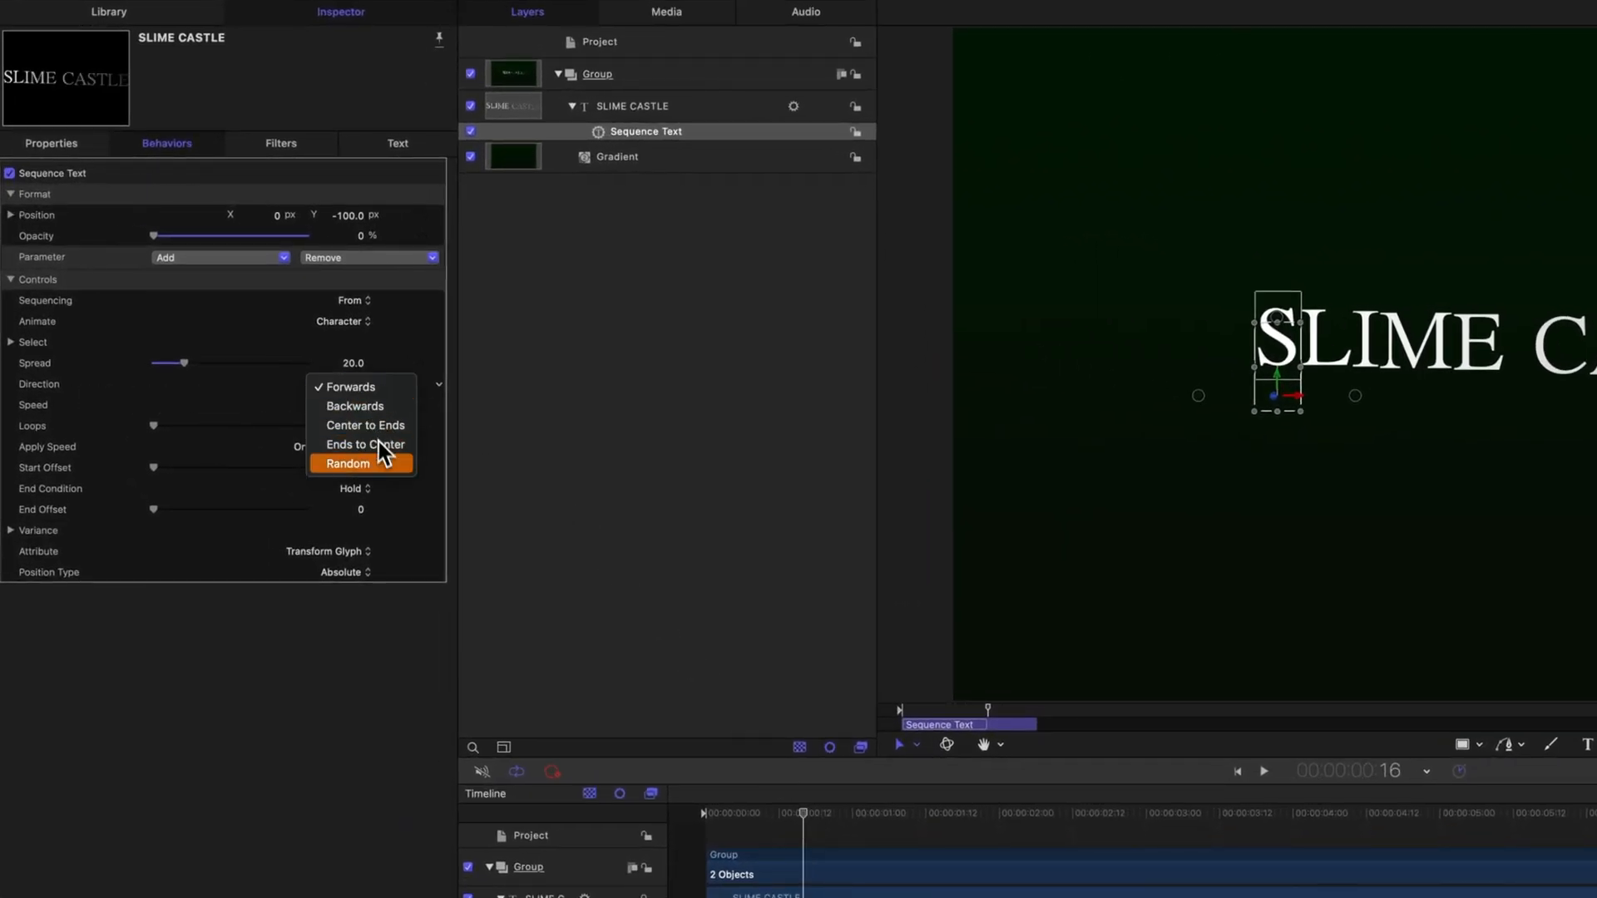
pyautogui.click(348, 463)
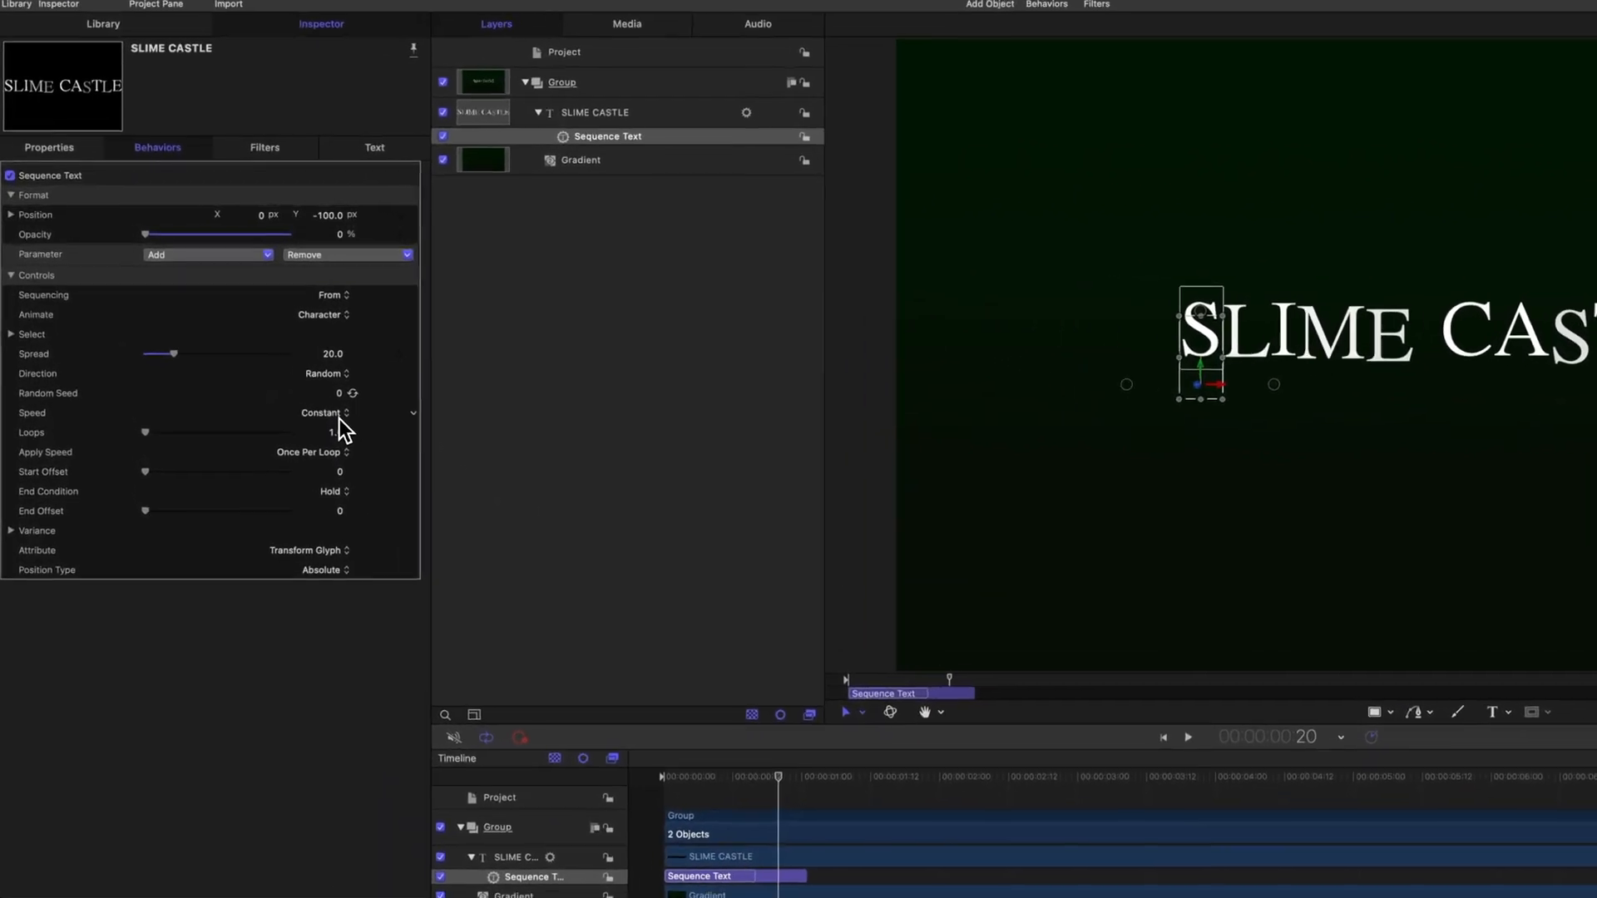
pyautogui.click(324, 412)
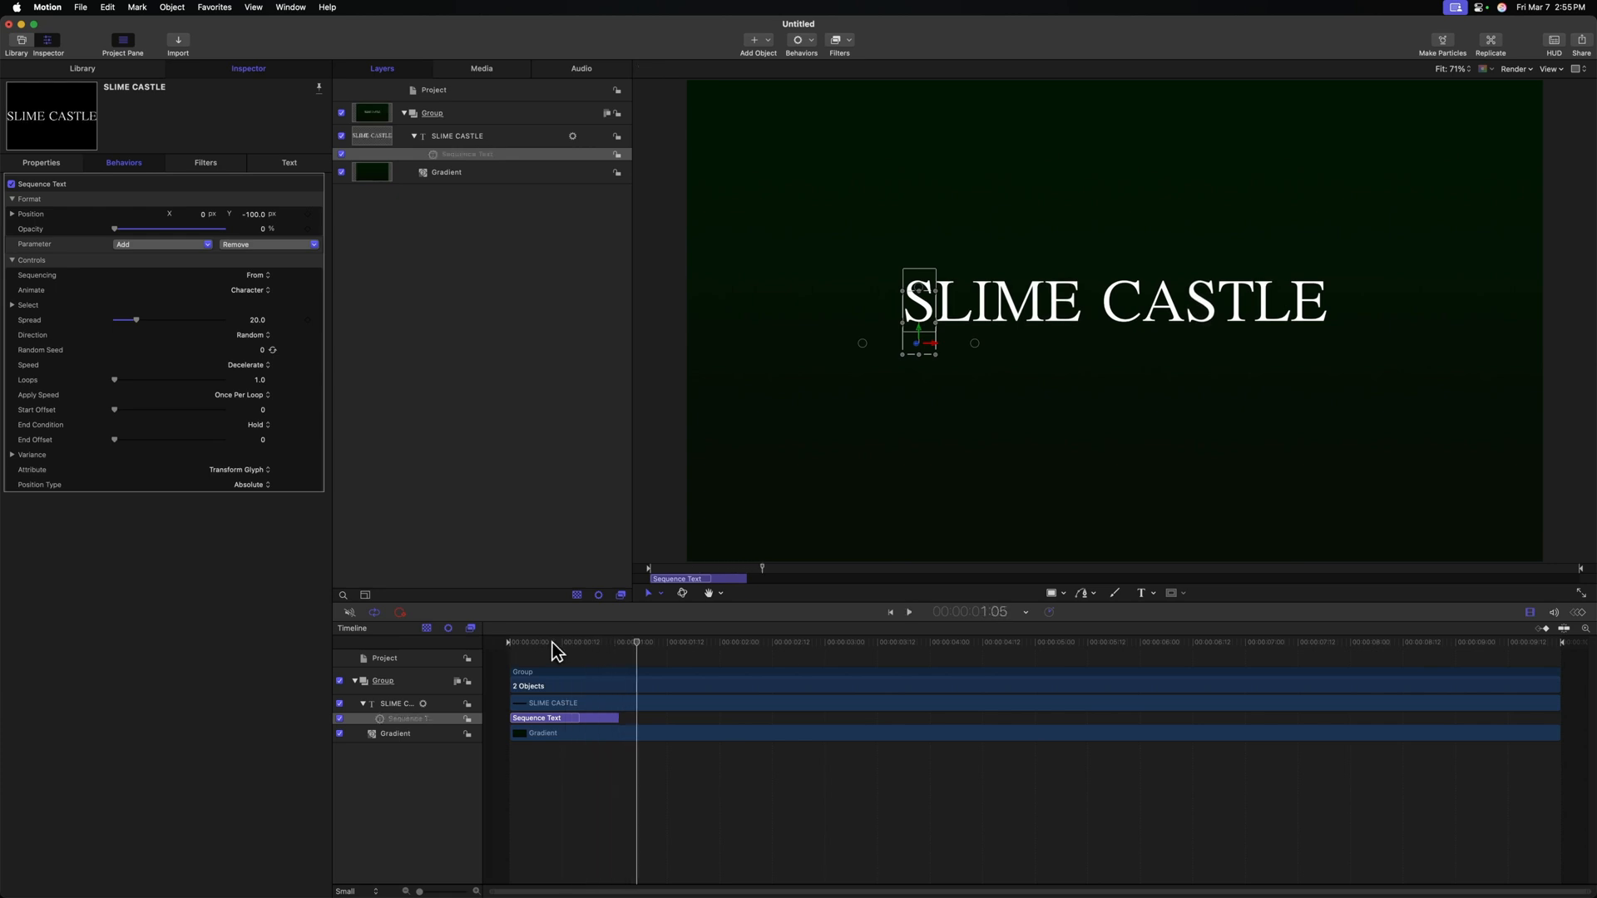
pyautogui.click(563, 641)
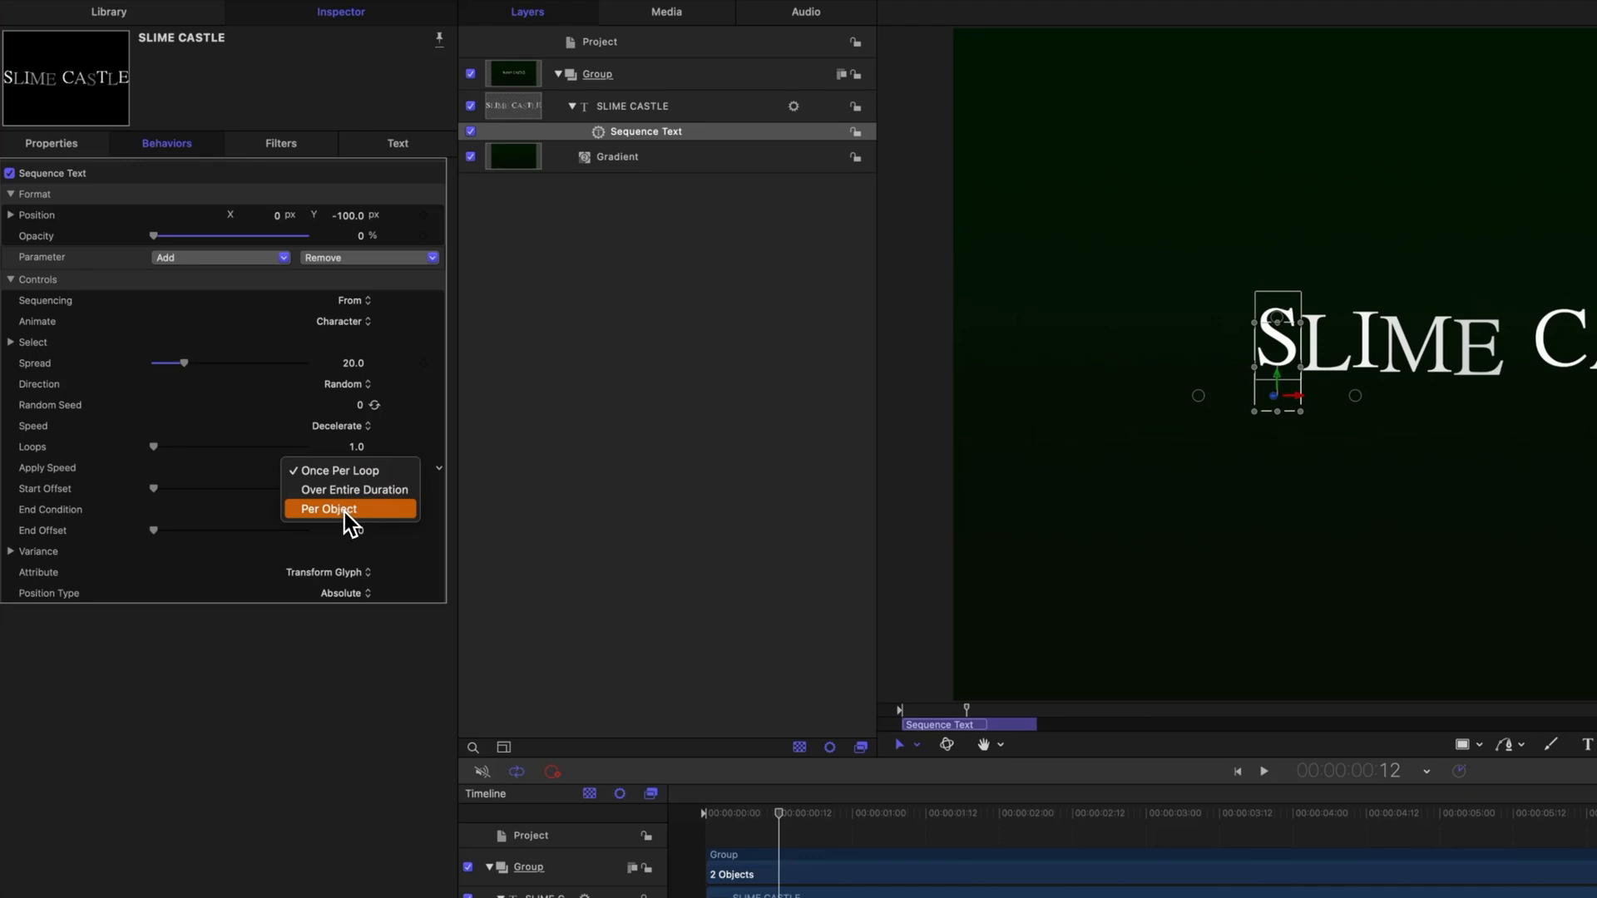
pyautogui.click(327, 509)
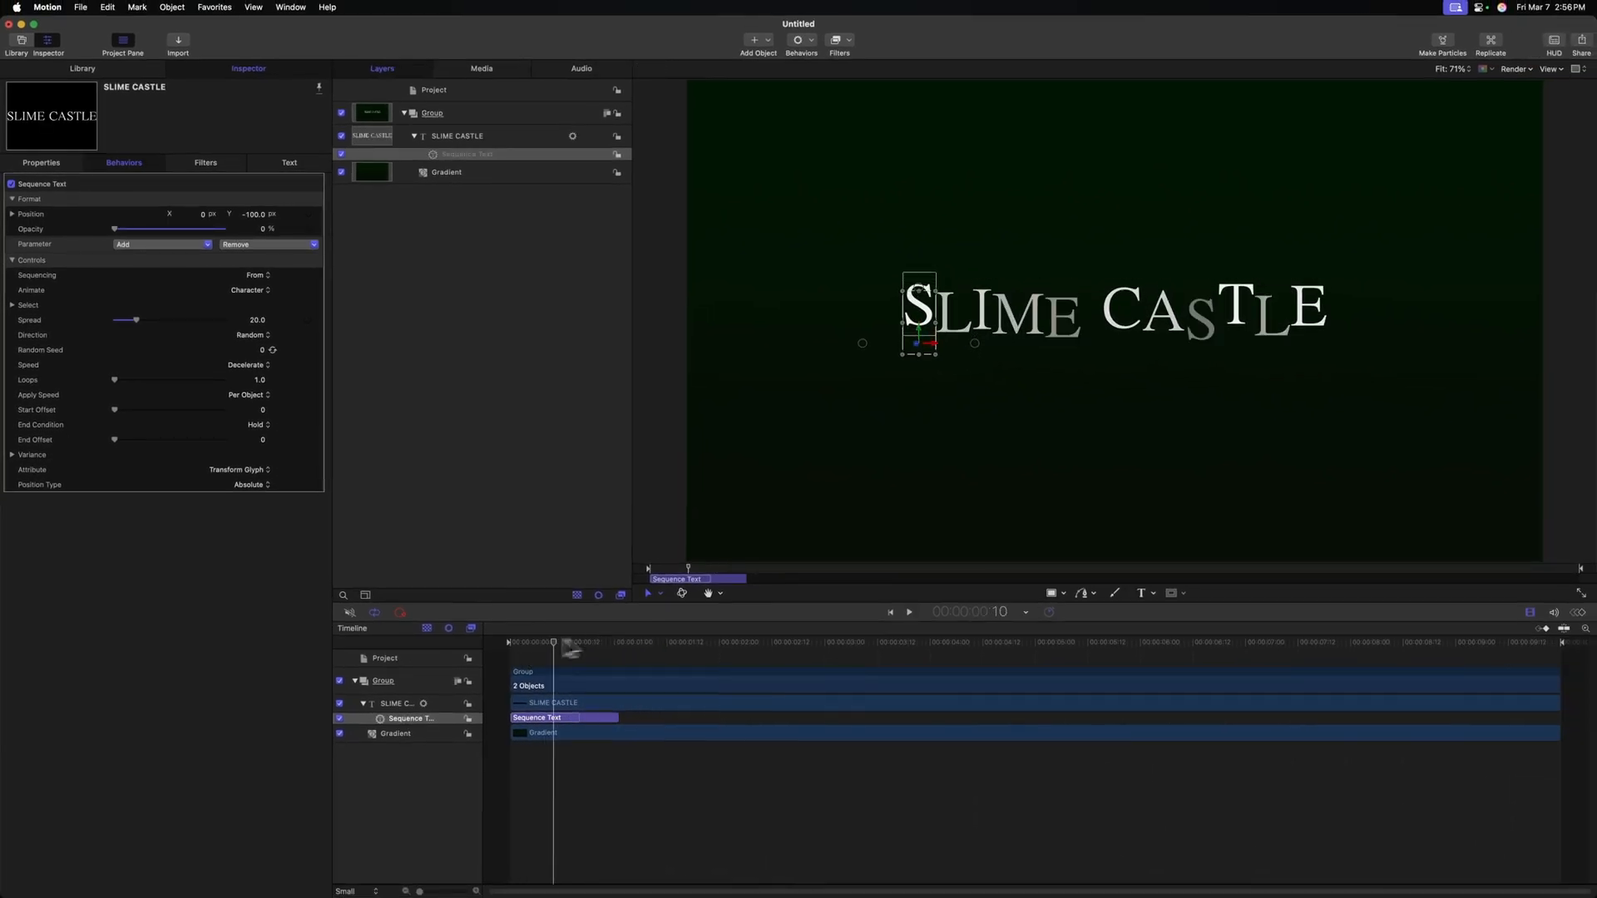
pyautogui.click(906, 611)
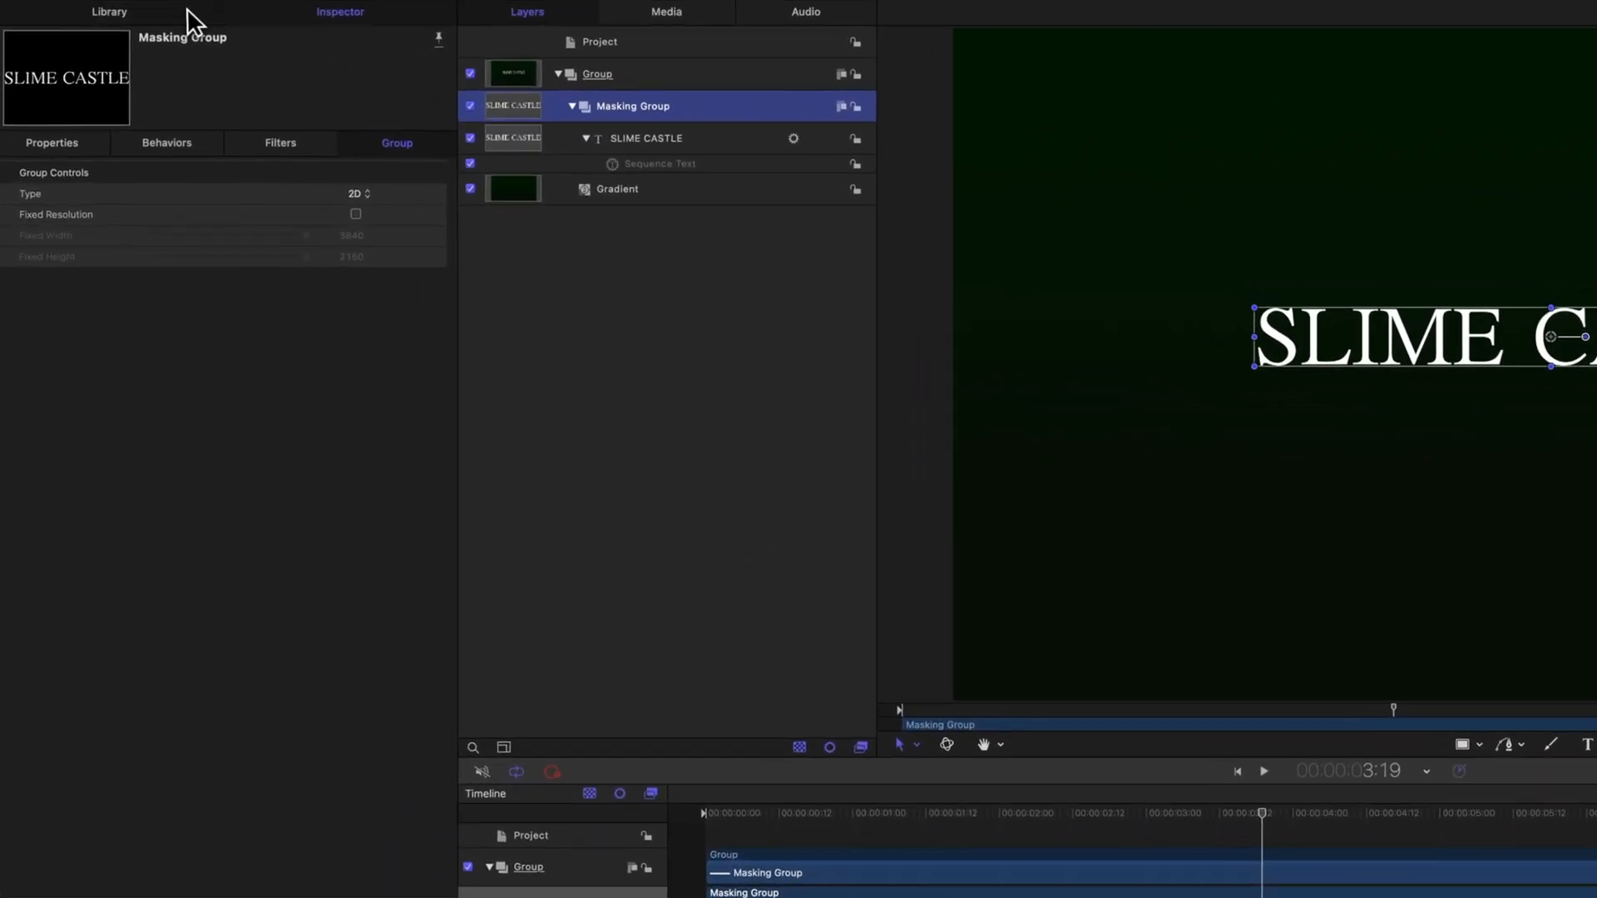
# Add a Clouds generator, rename the top group Everything, and select Clouds.
pyautogui.click(109, 11)
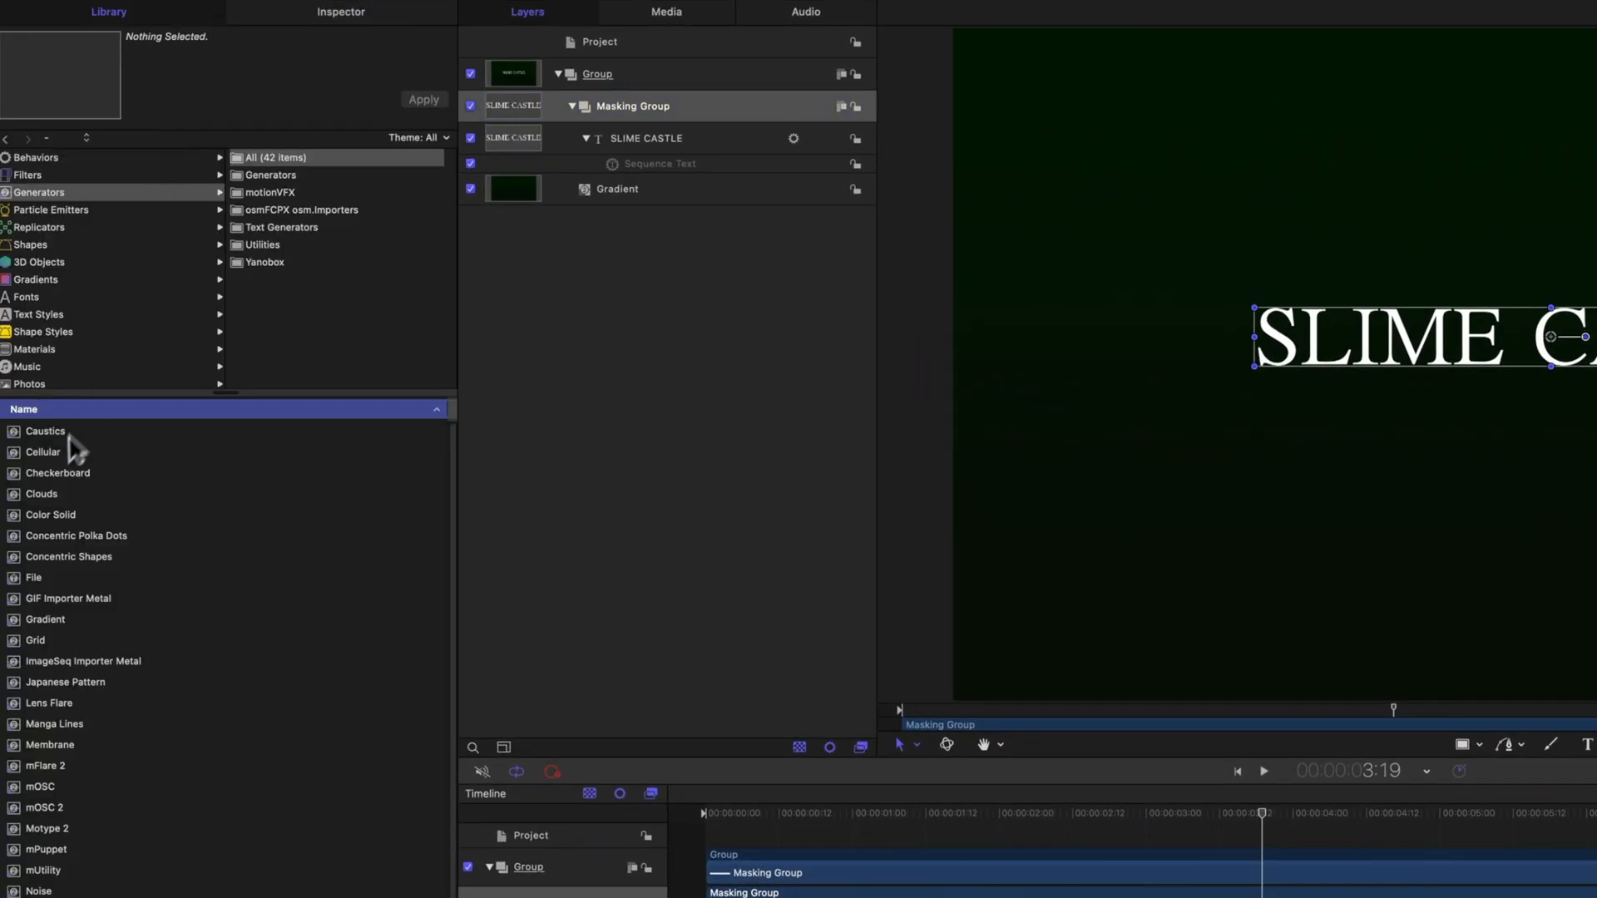
pyautogui.moveTo(23, 509)
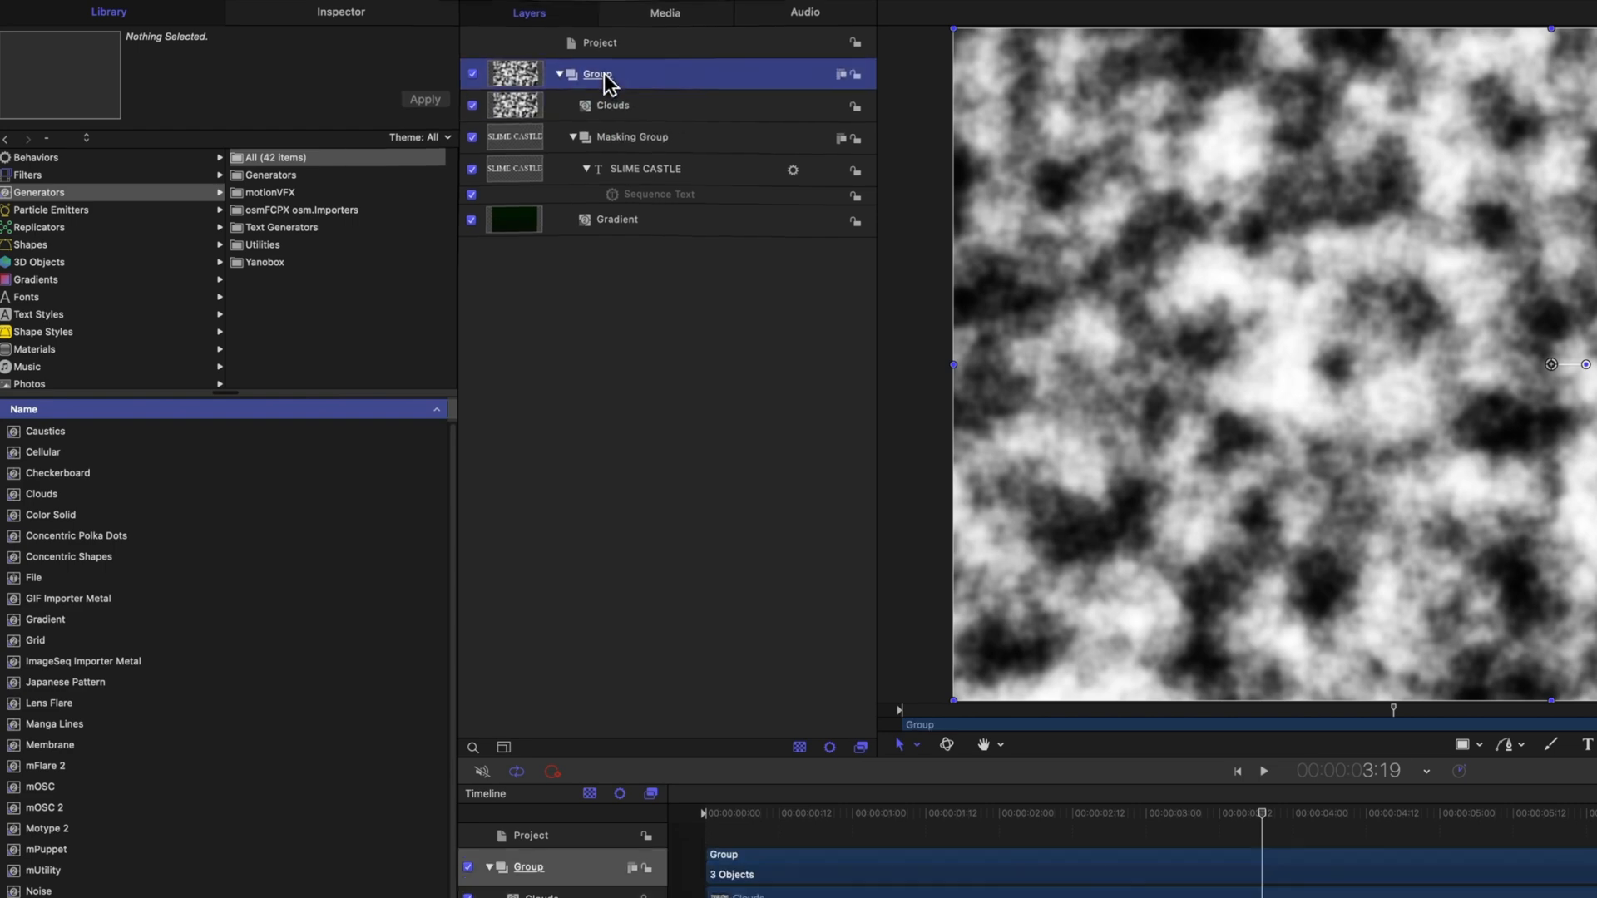
pyautogui.doubleClick(596, 73)
pyautogui.write('Everything')
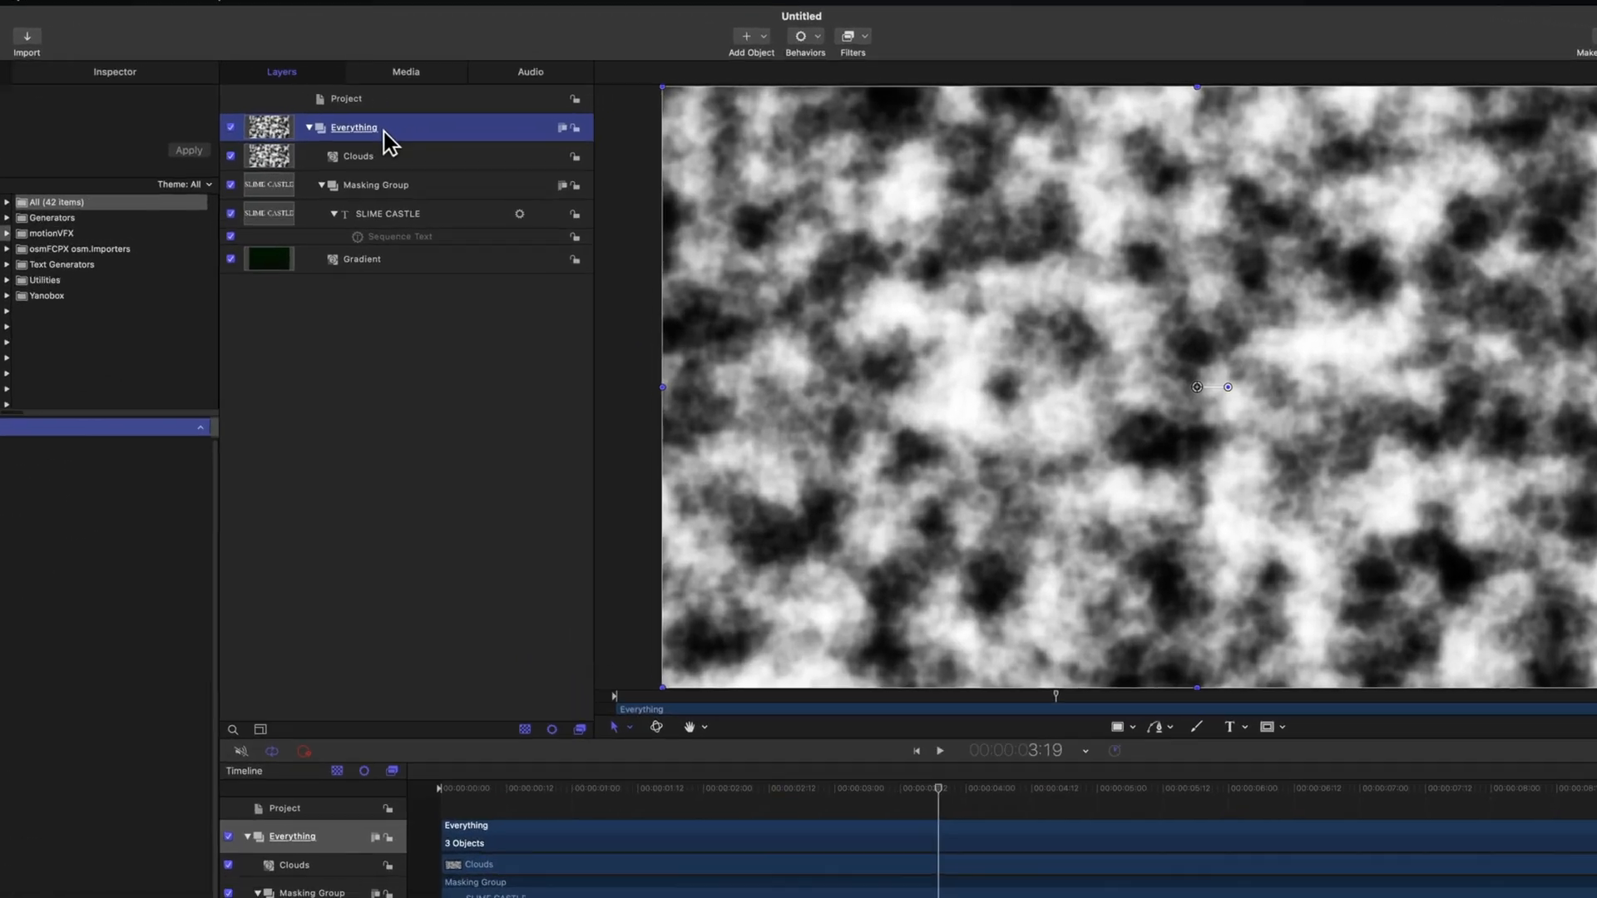
pyautogui.click(357, 156)
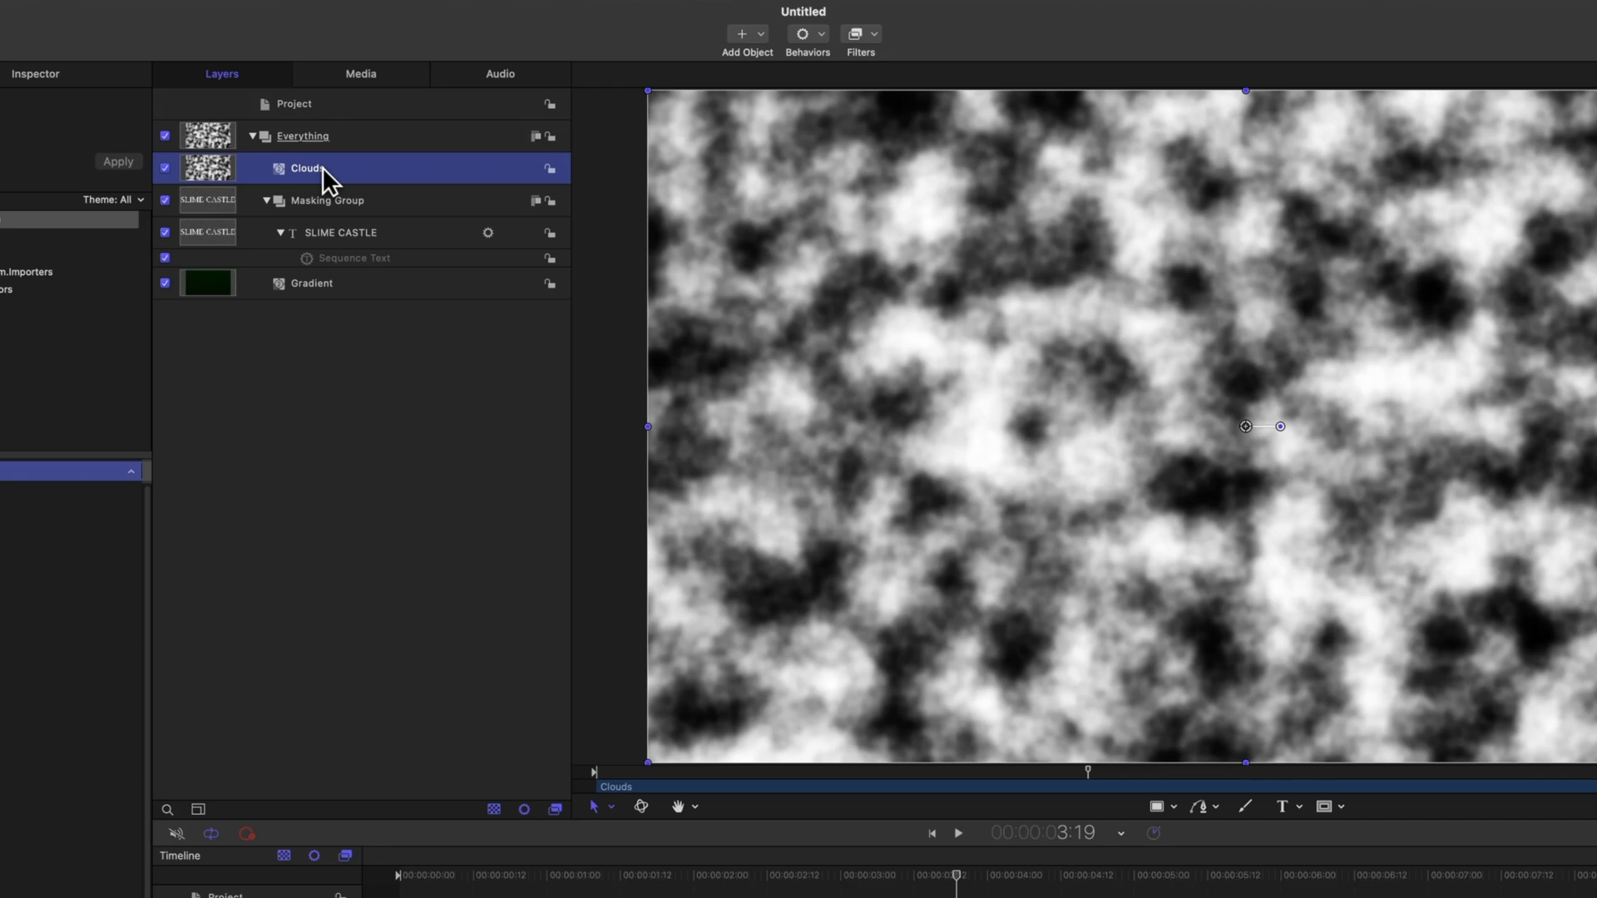
# Apply Gradient Colorize to the Clouds layer and show its settings in the Inspector.
pyautogui.click(856, 35)
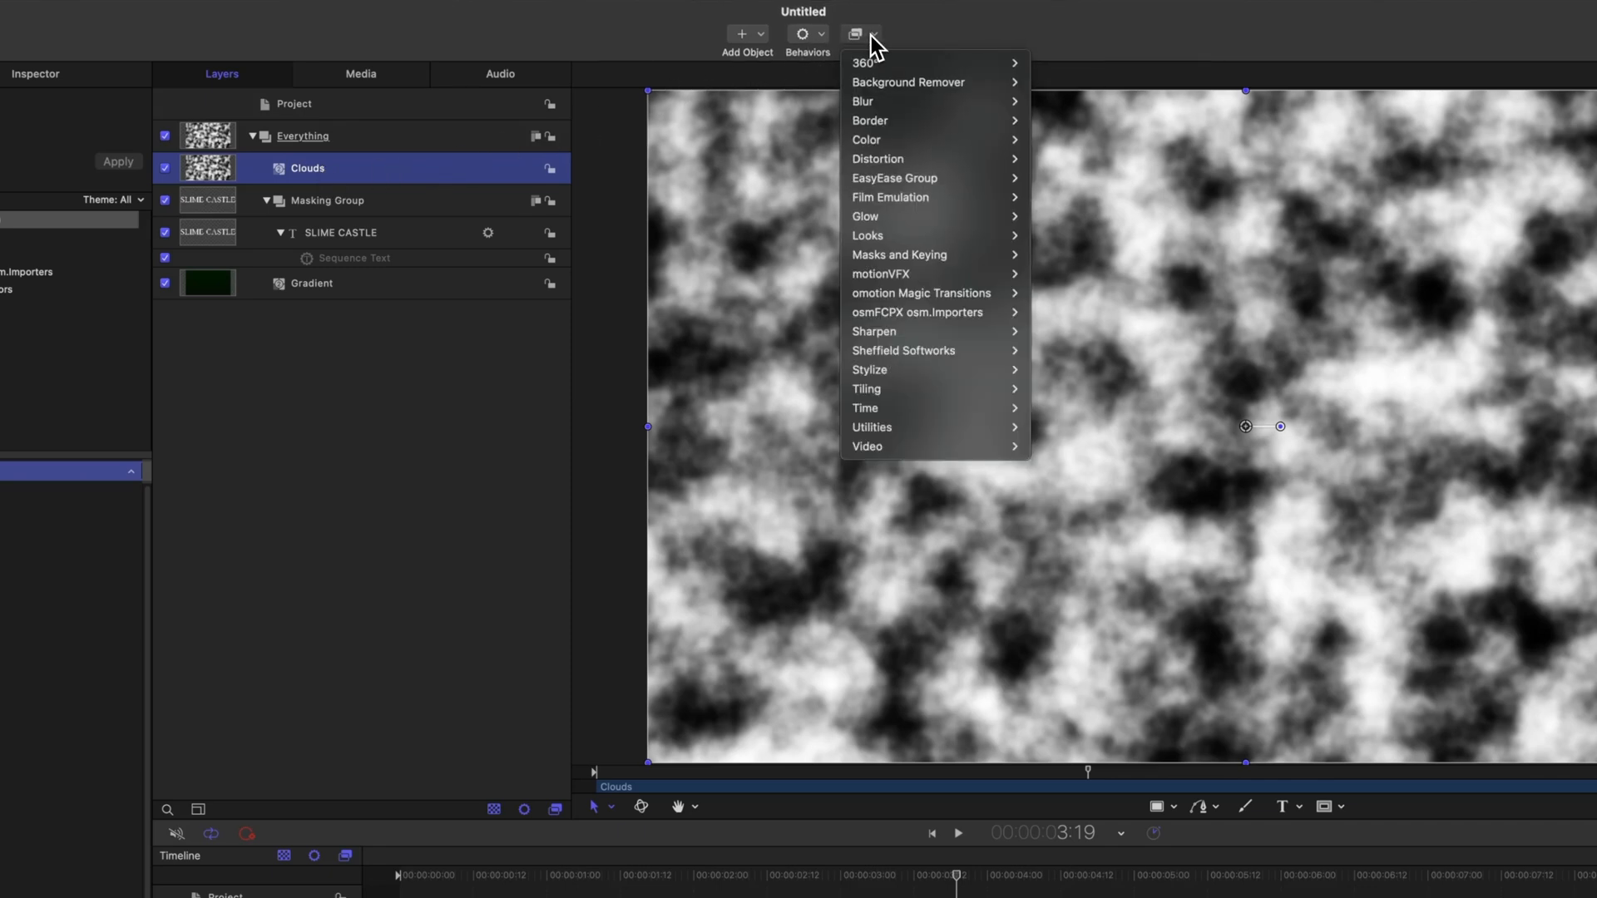
pyautogui.moveTo(865, 139)
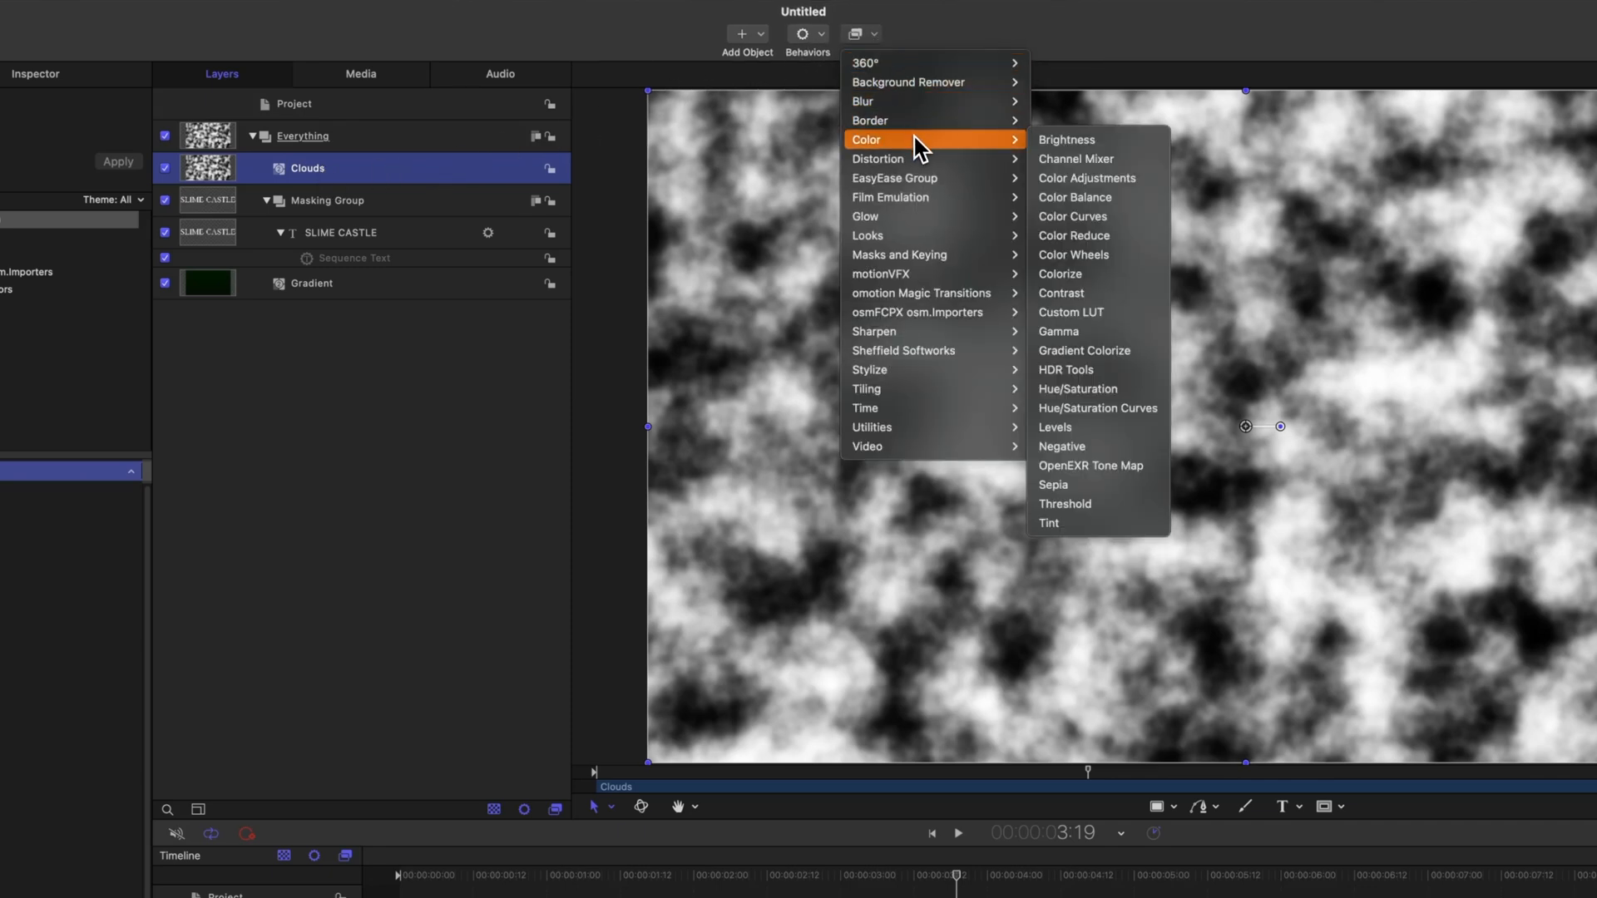
pyautogui.moveTo(1138, 351)
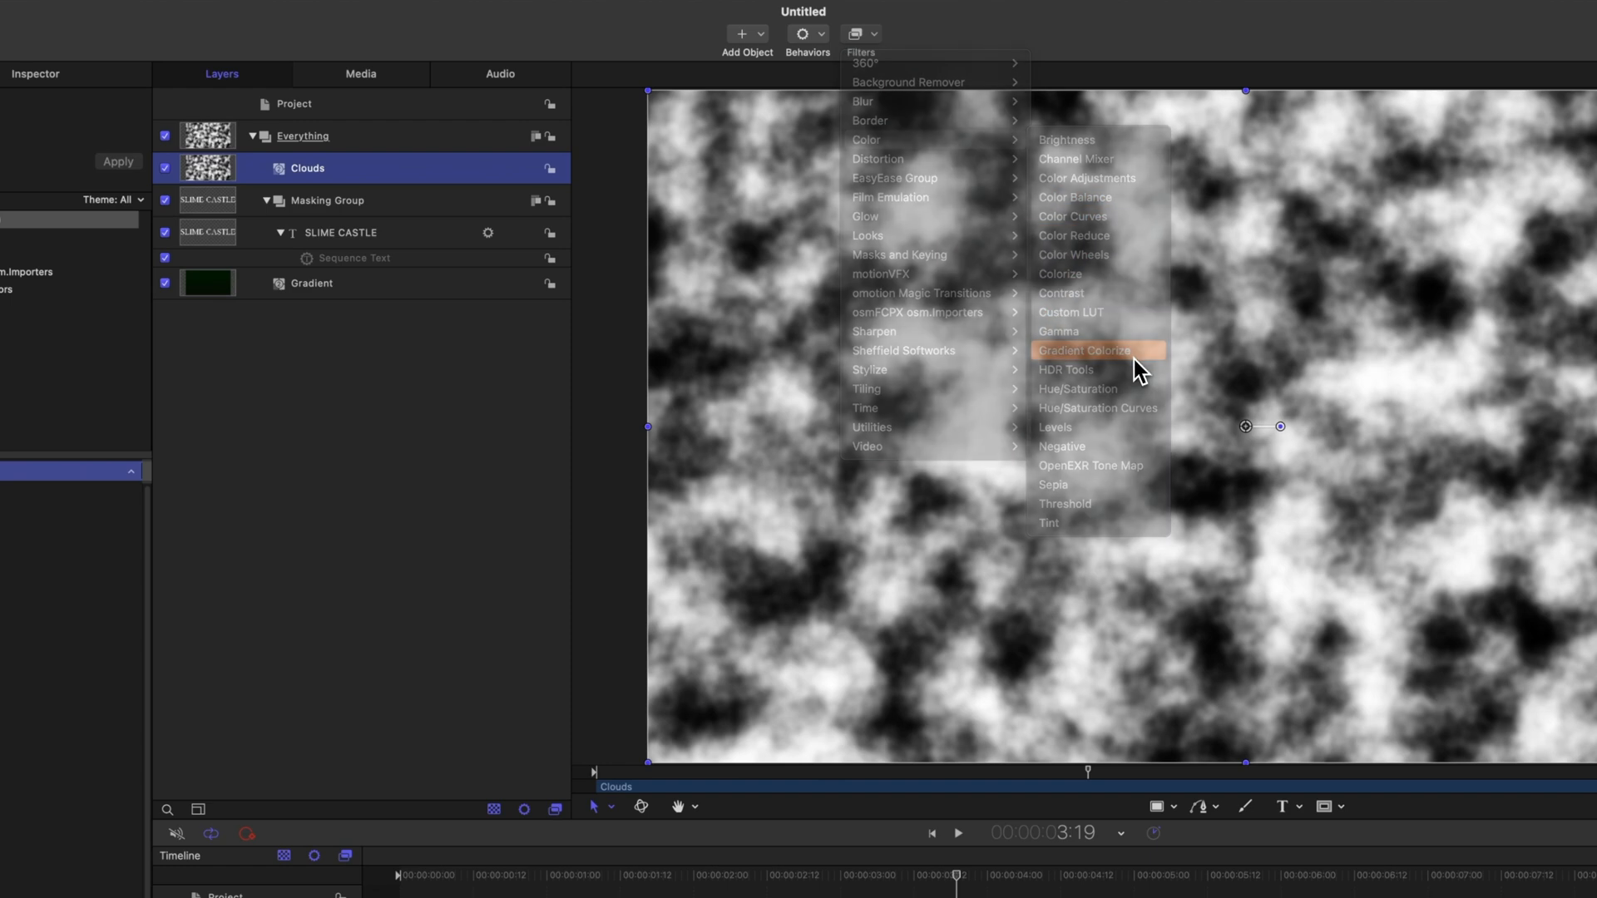
pyautogui.click(1088, 350)
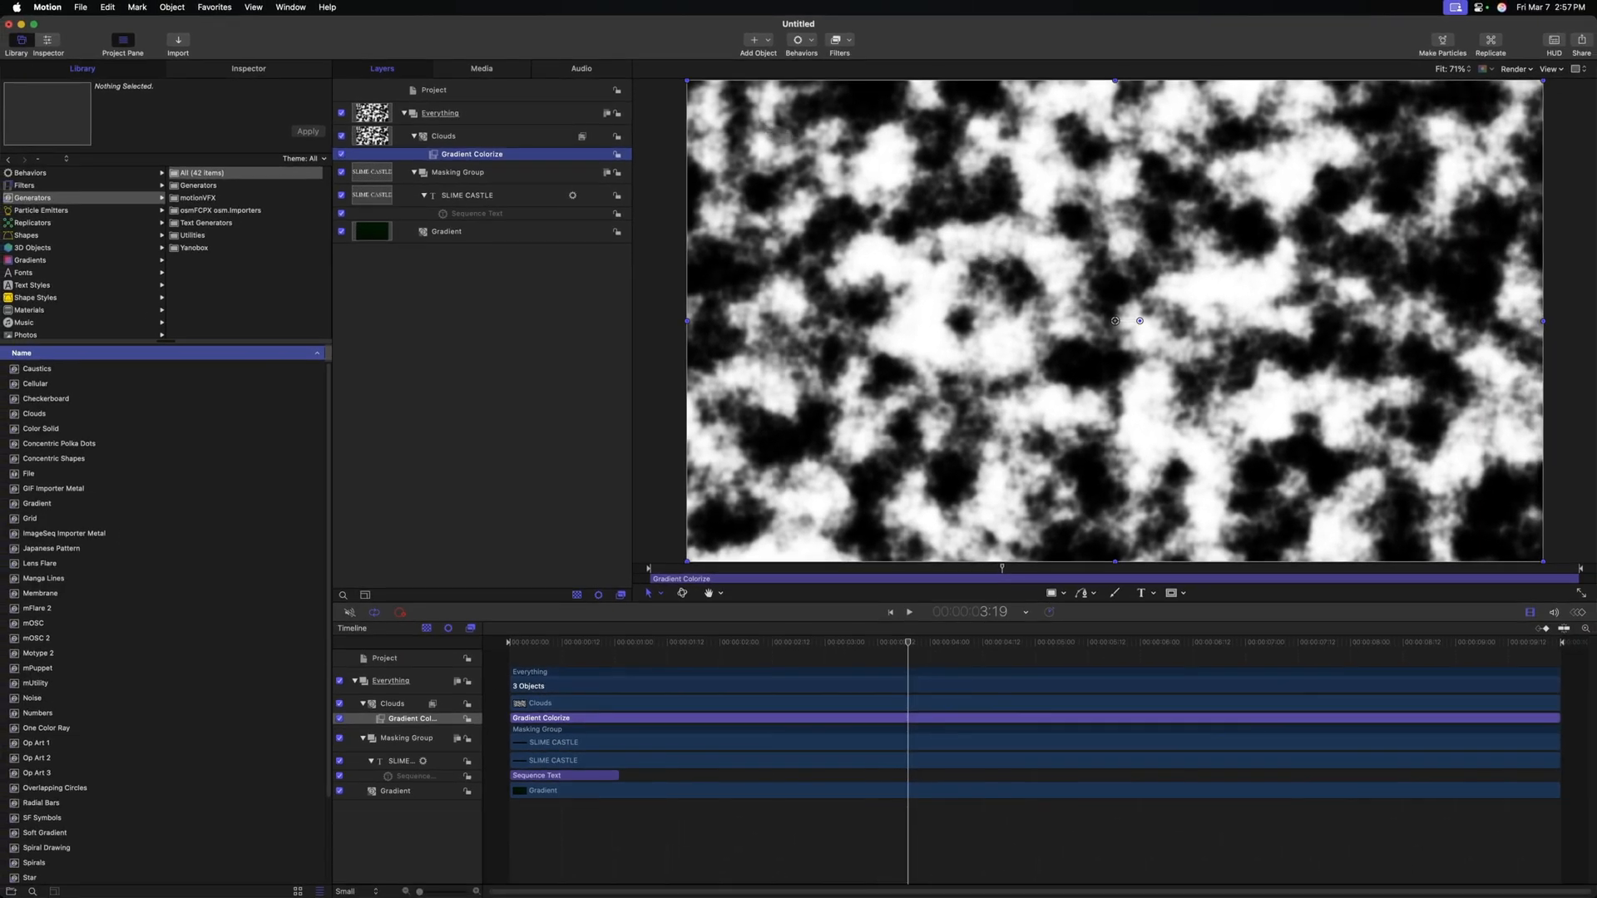
pyautogui.click(442, 136)
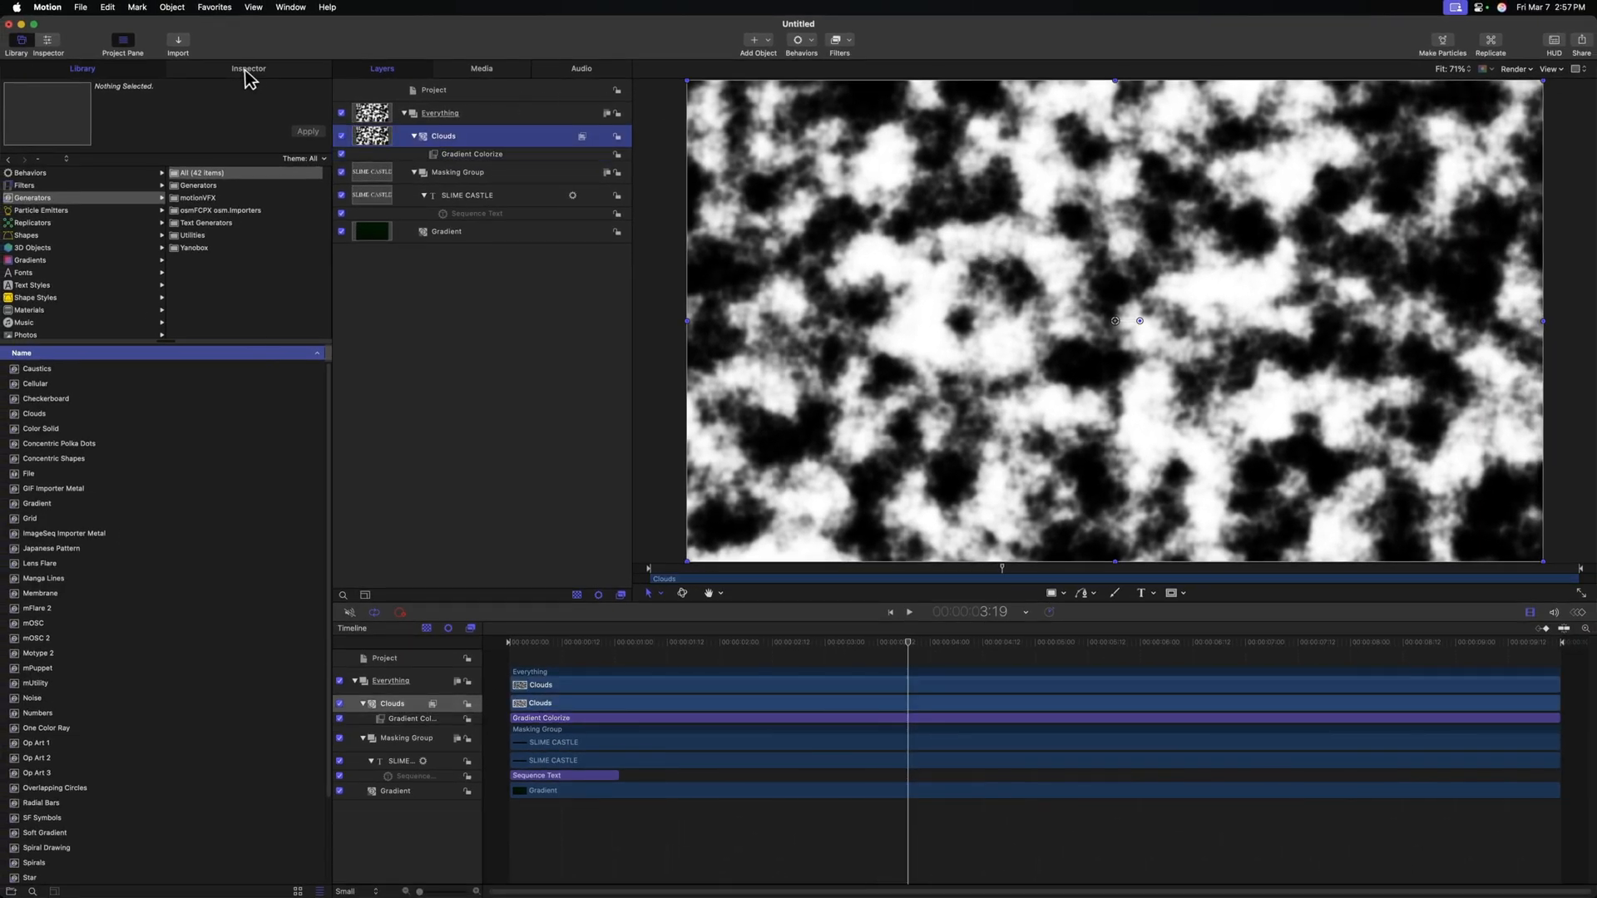
pyautogui.click(248, 68)
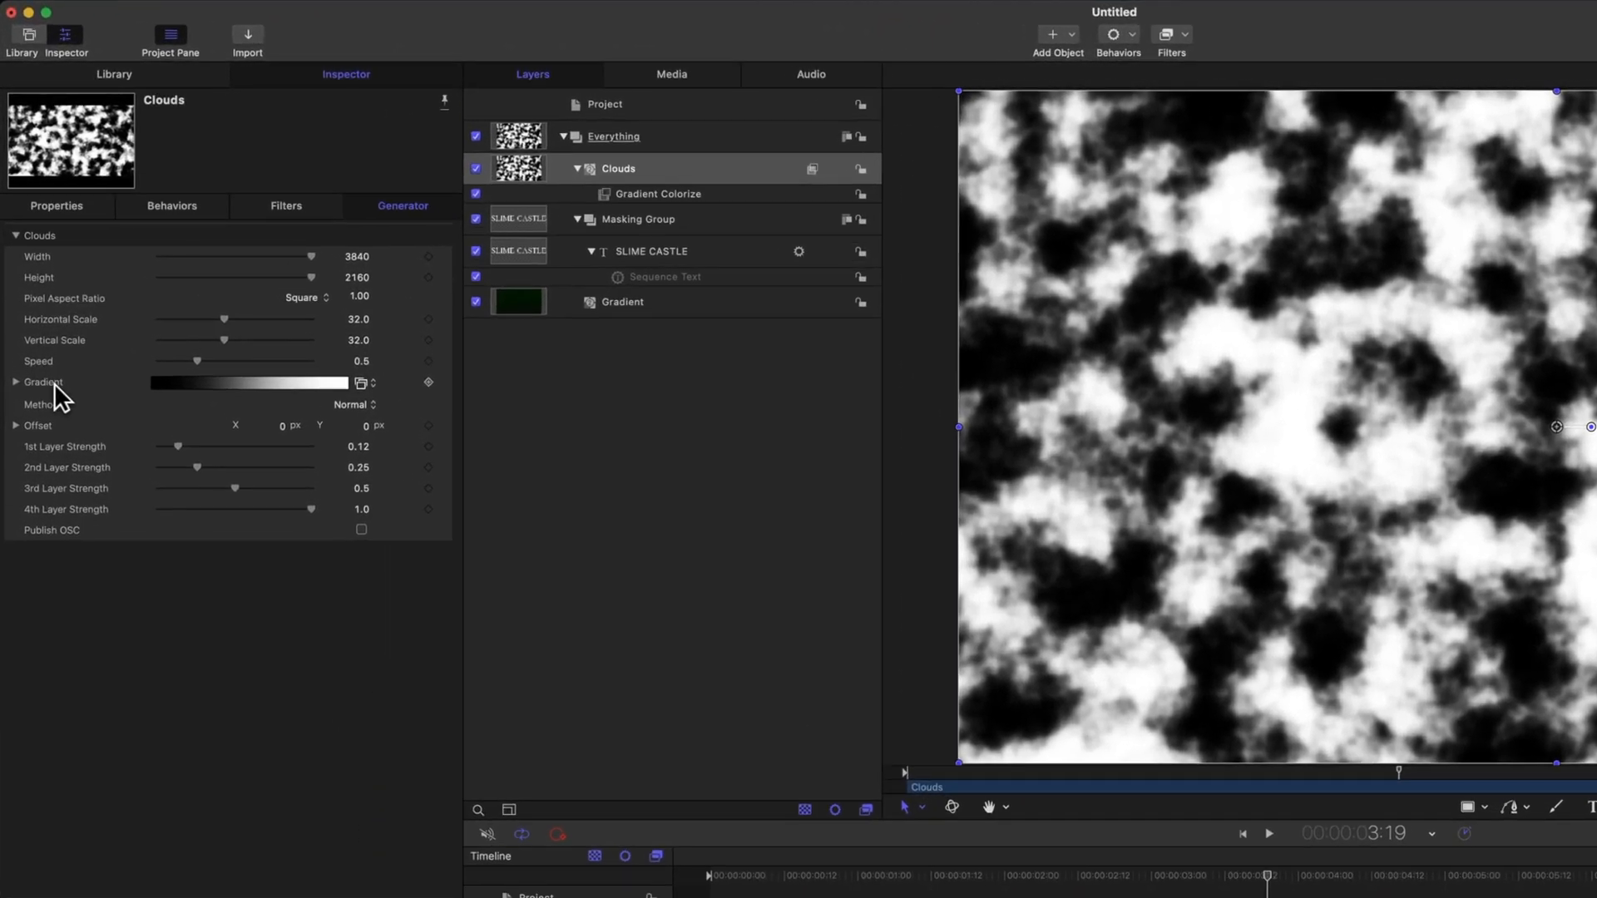
pyautogui.moveTo(51, 403)
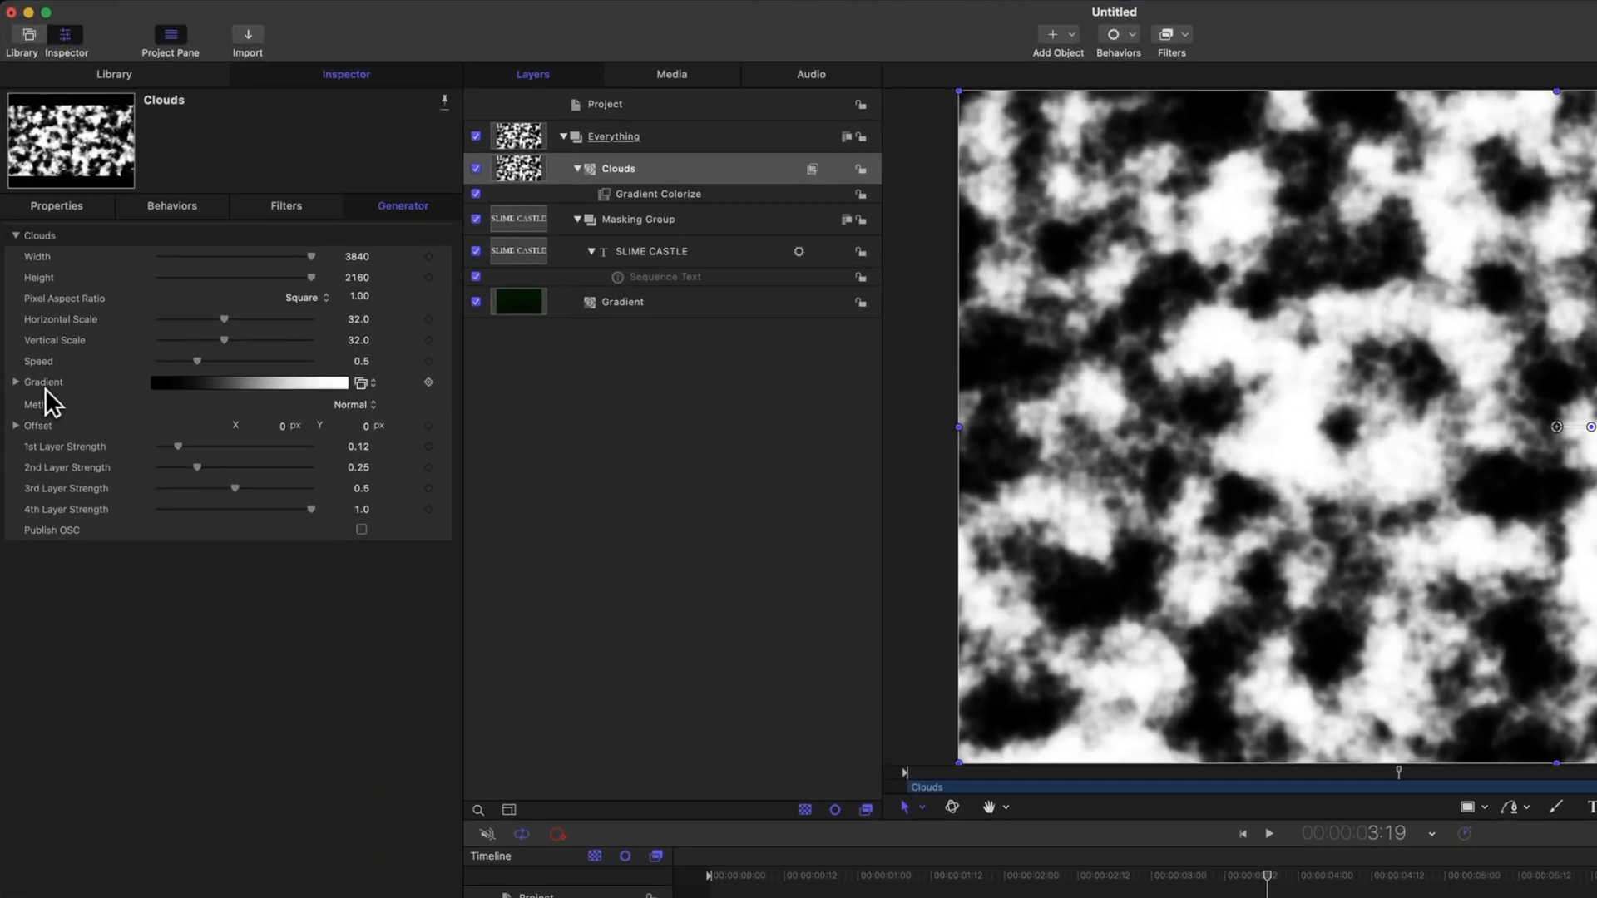
pyautogui.click(658, 194)
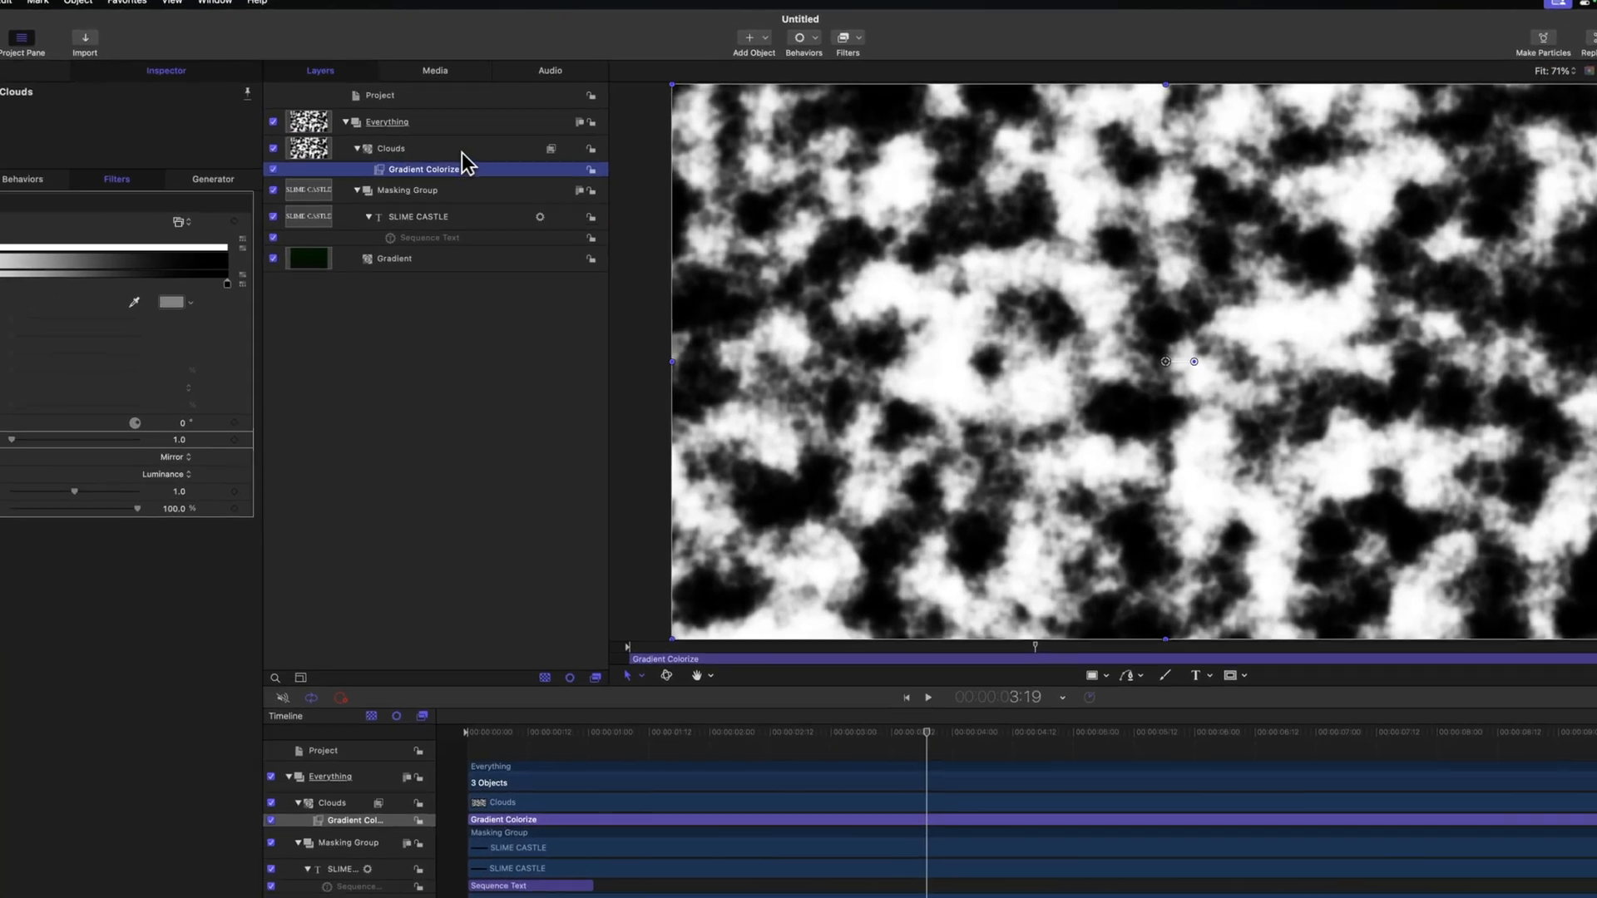
# Browse the Blur filter category to add a Gaussian Blur to Clouds.
pyautogui.click(846, 37)
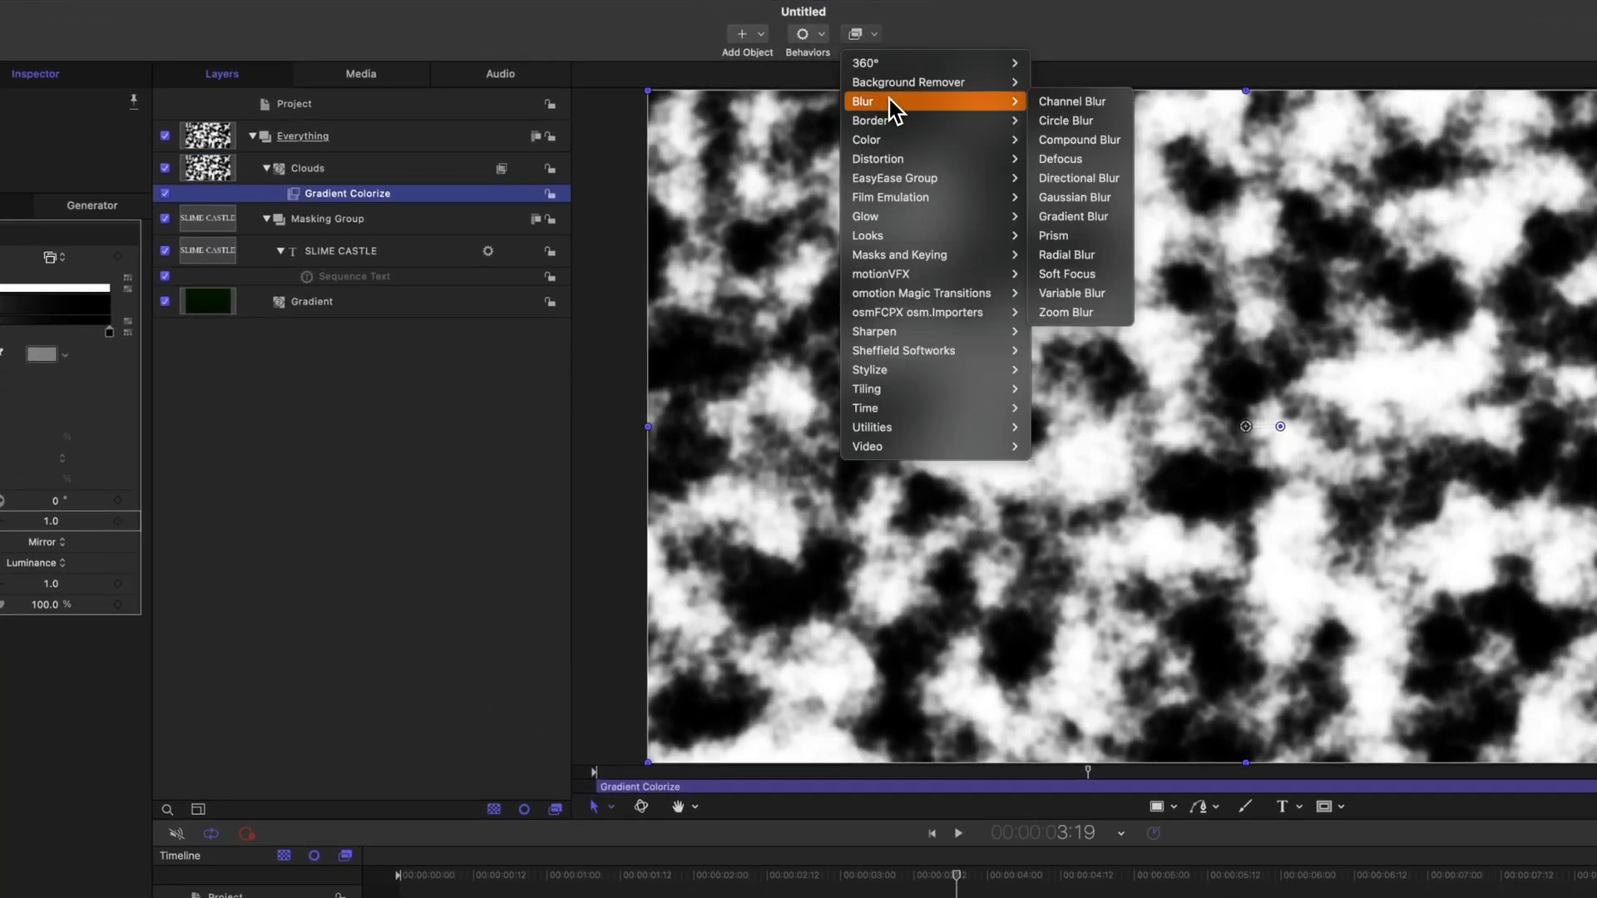
pyautogui.click(1075, 196)
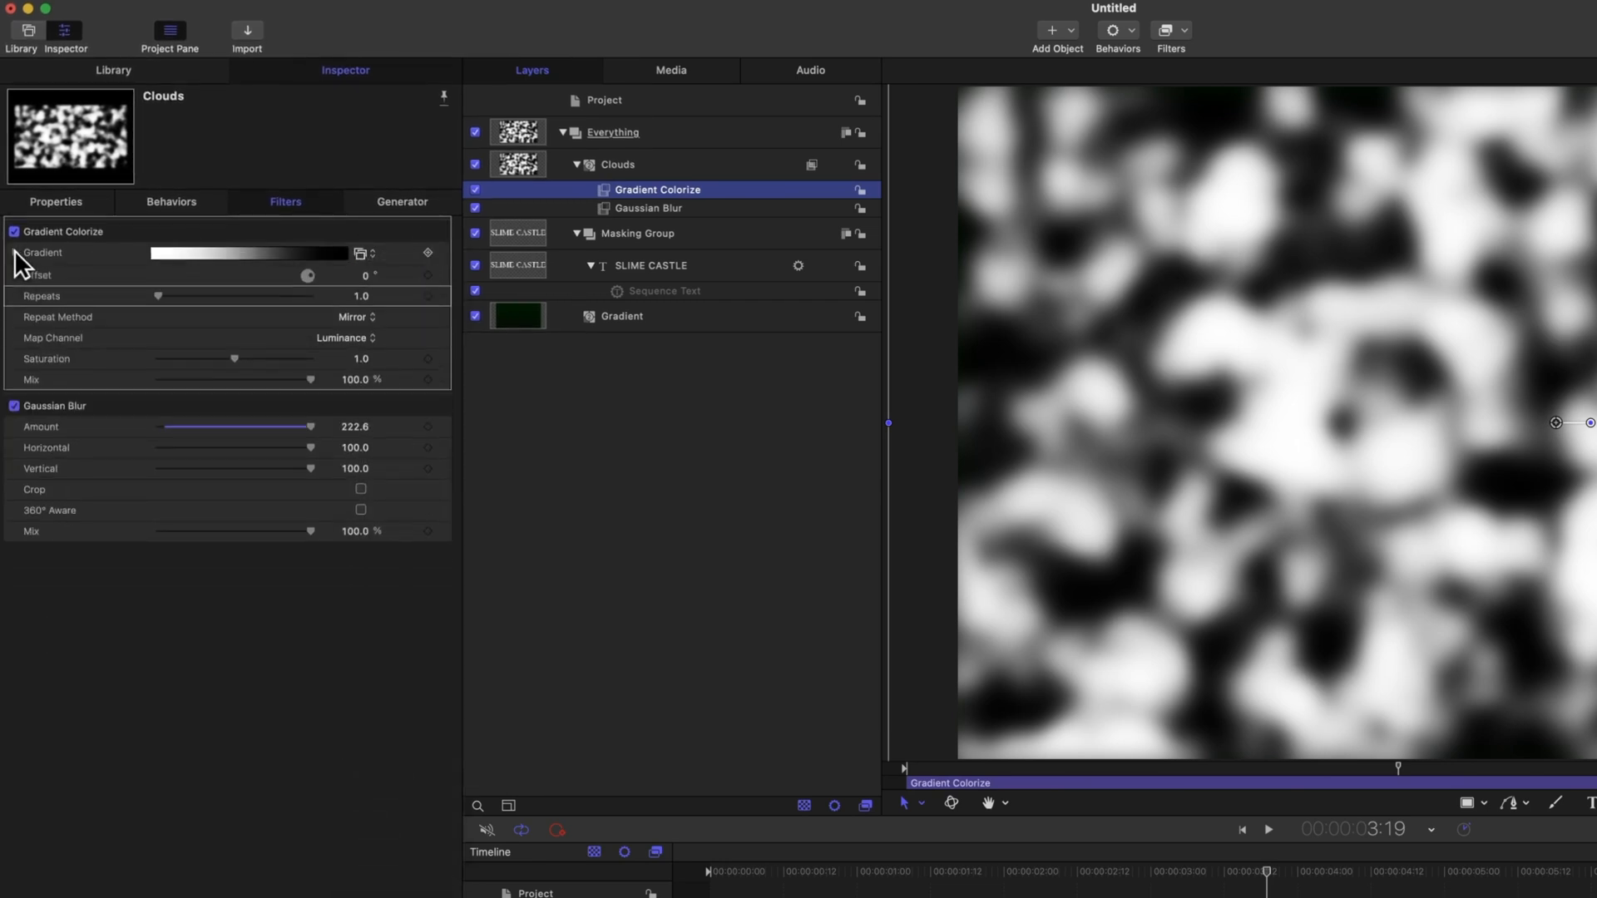
# Set Gradient Colorize Repeats to 3.0 and lower Gaussian Blur Amount to 216.
pyautogui.click(15, 253)
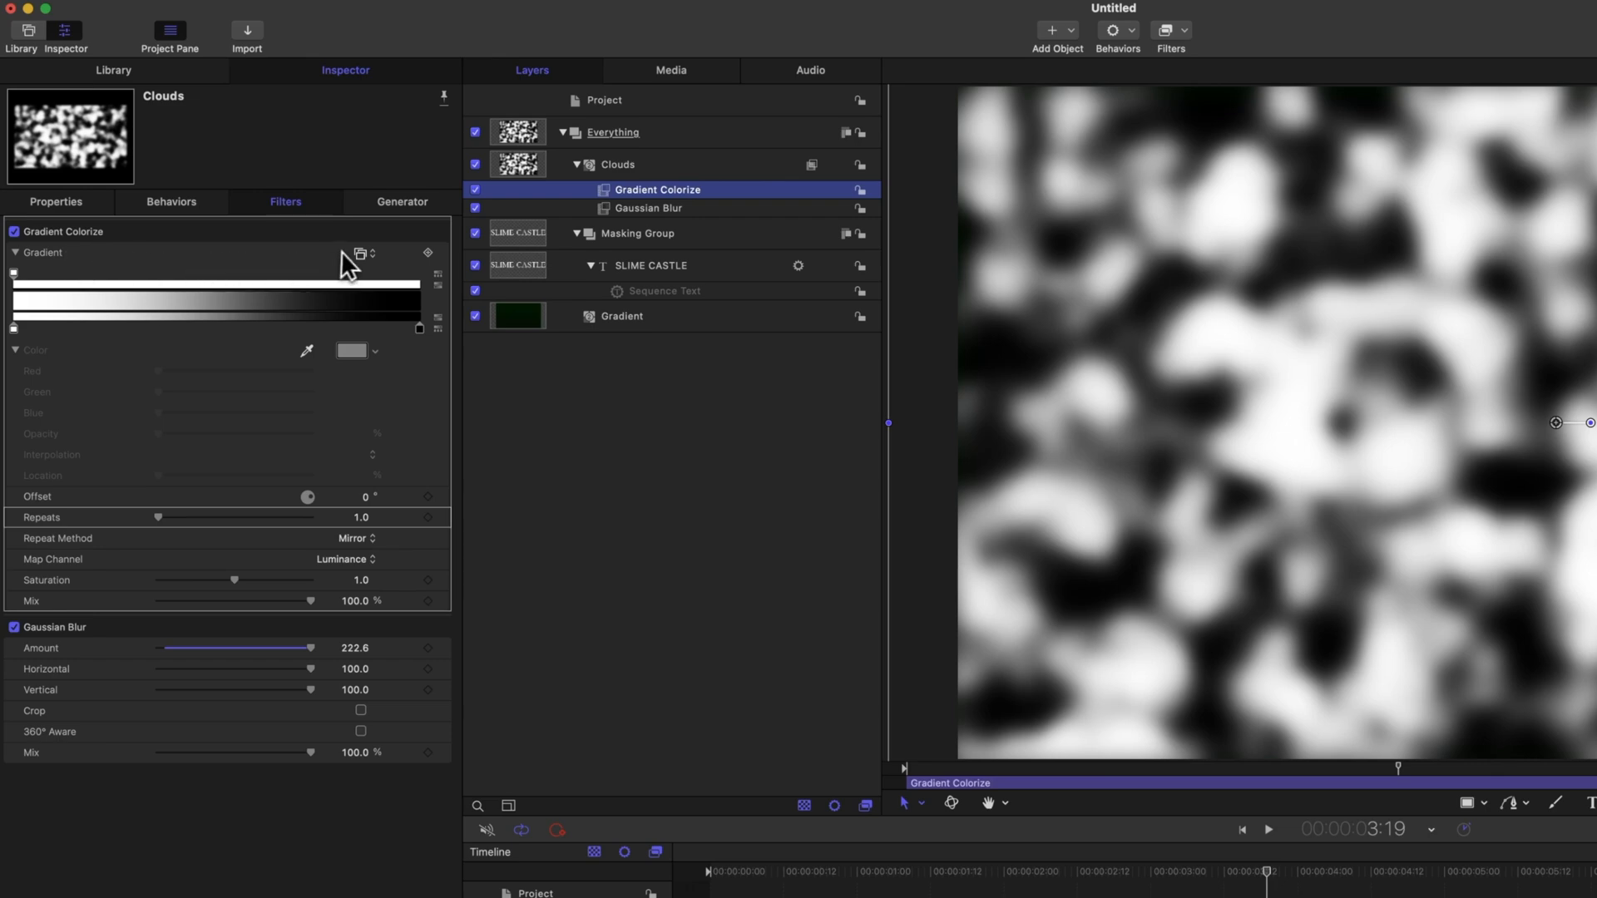
pyautogui.click(363, 253)
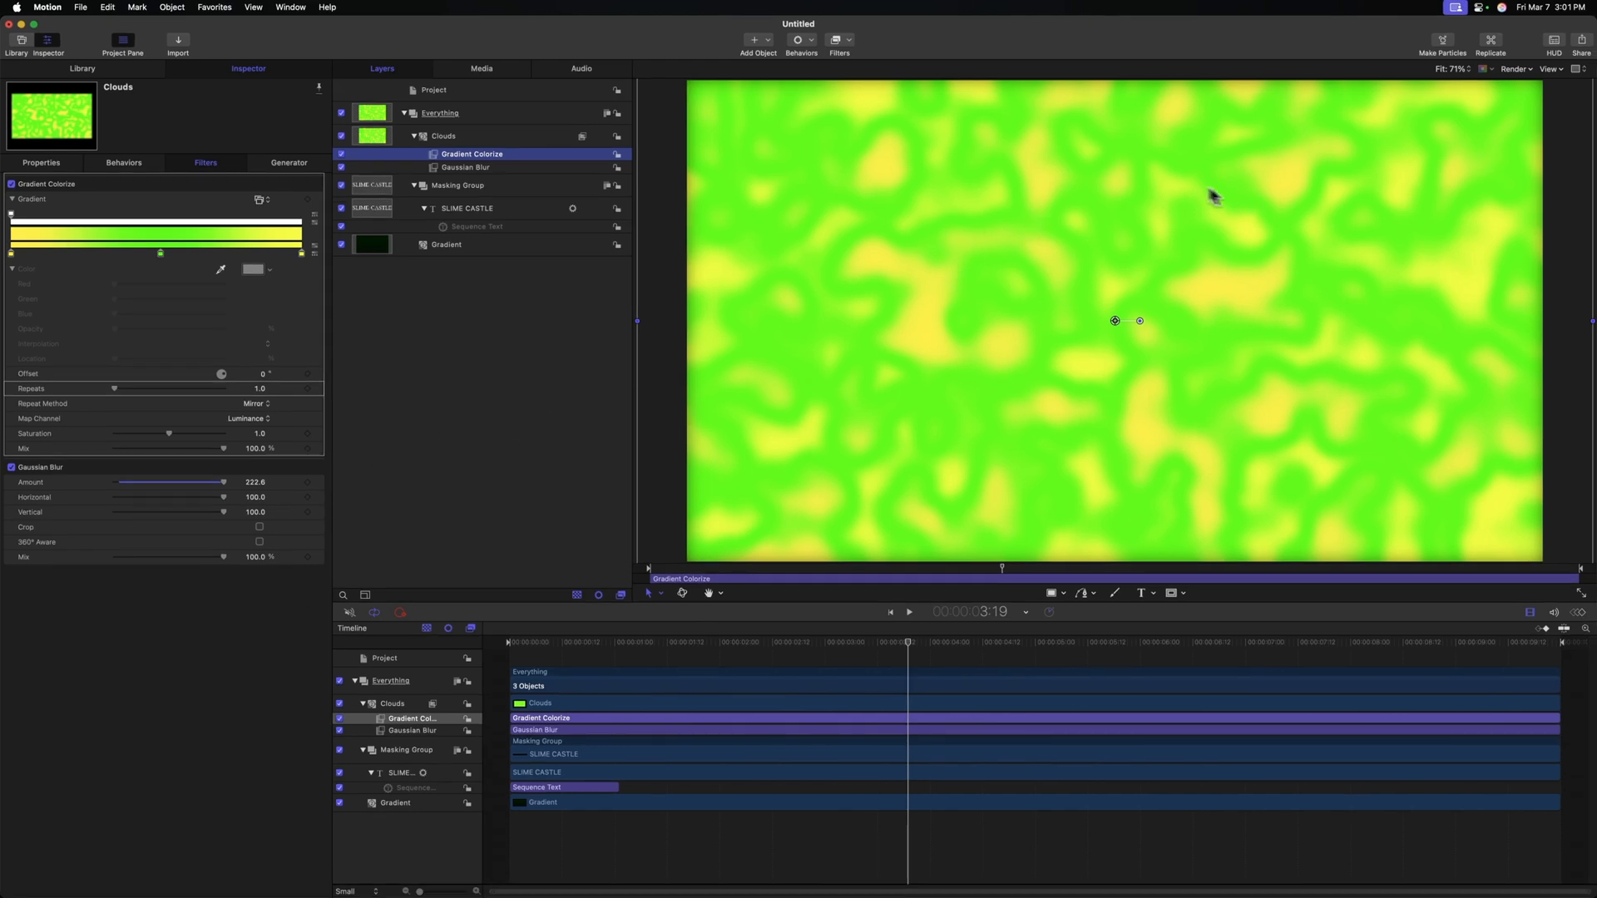
pyautogui.moveTo(907, 219)
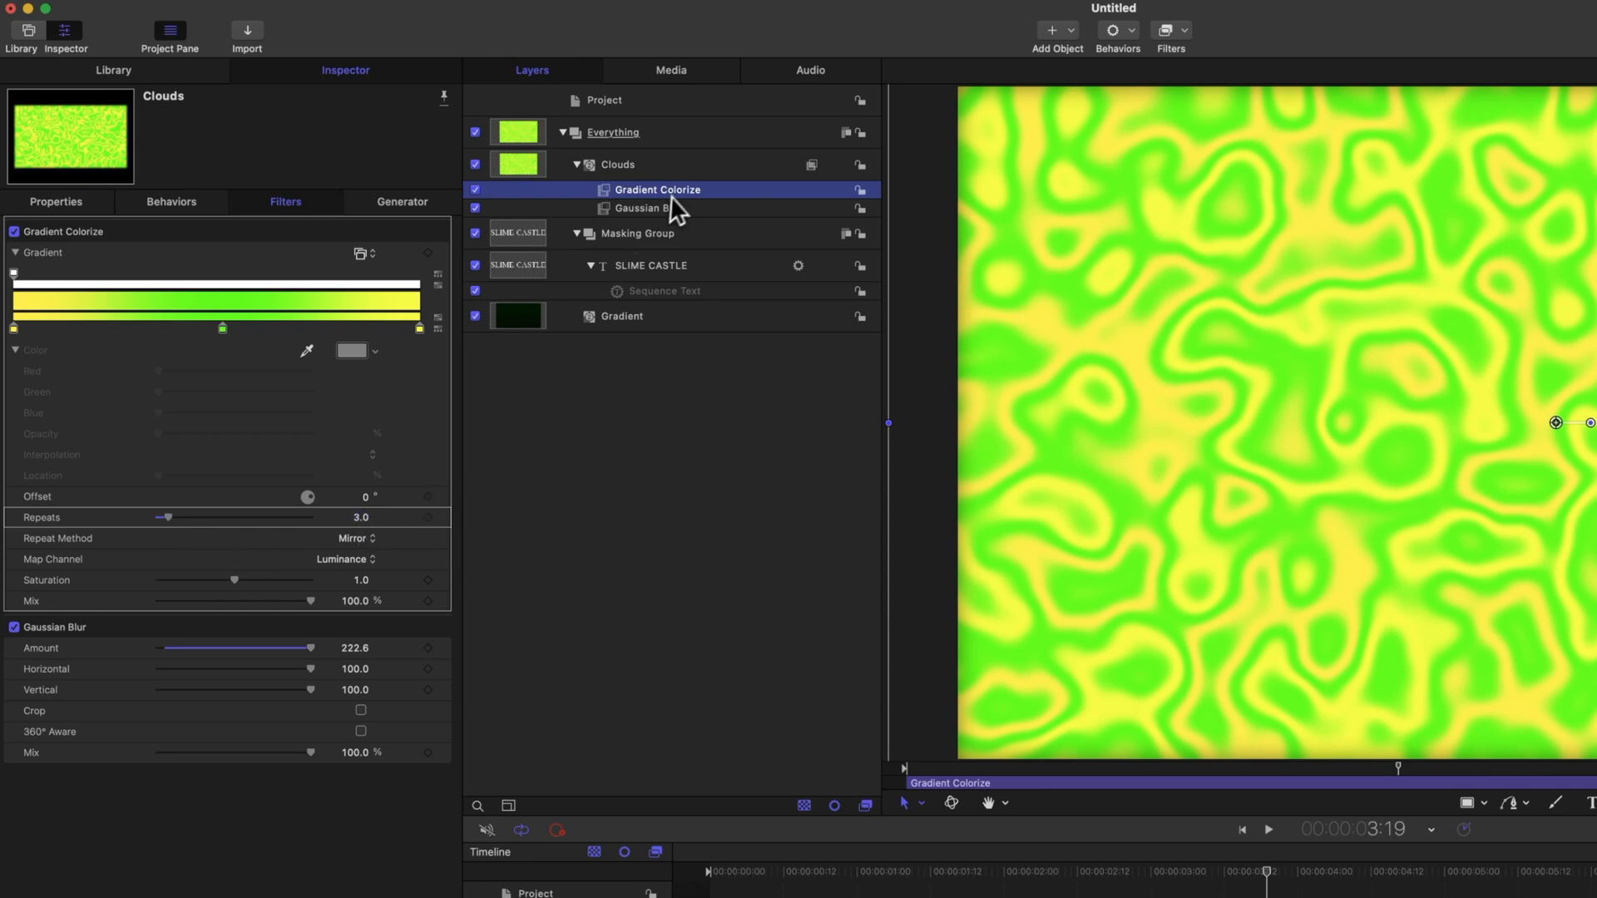
pyautogui.click(648, 208)
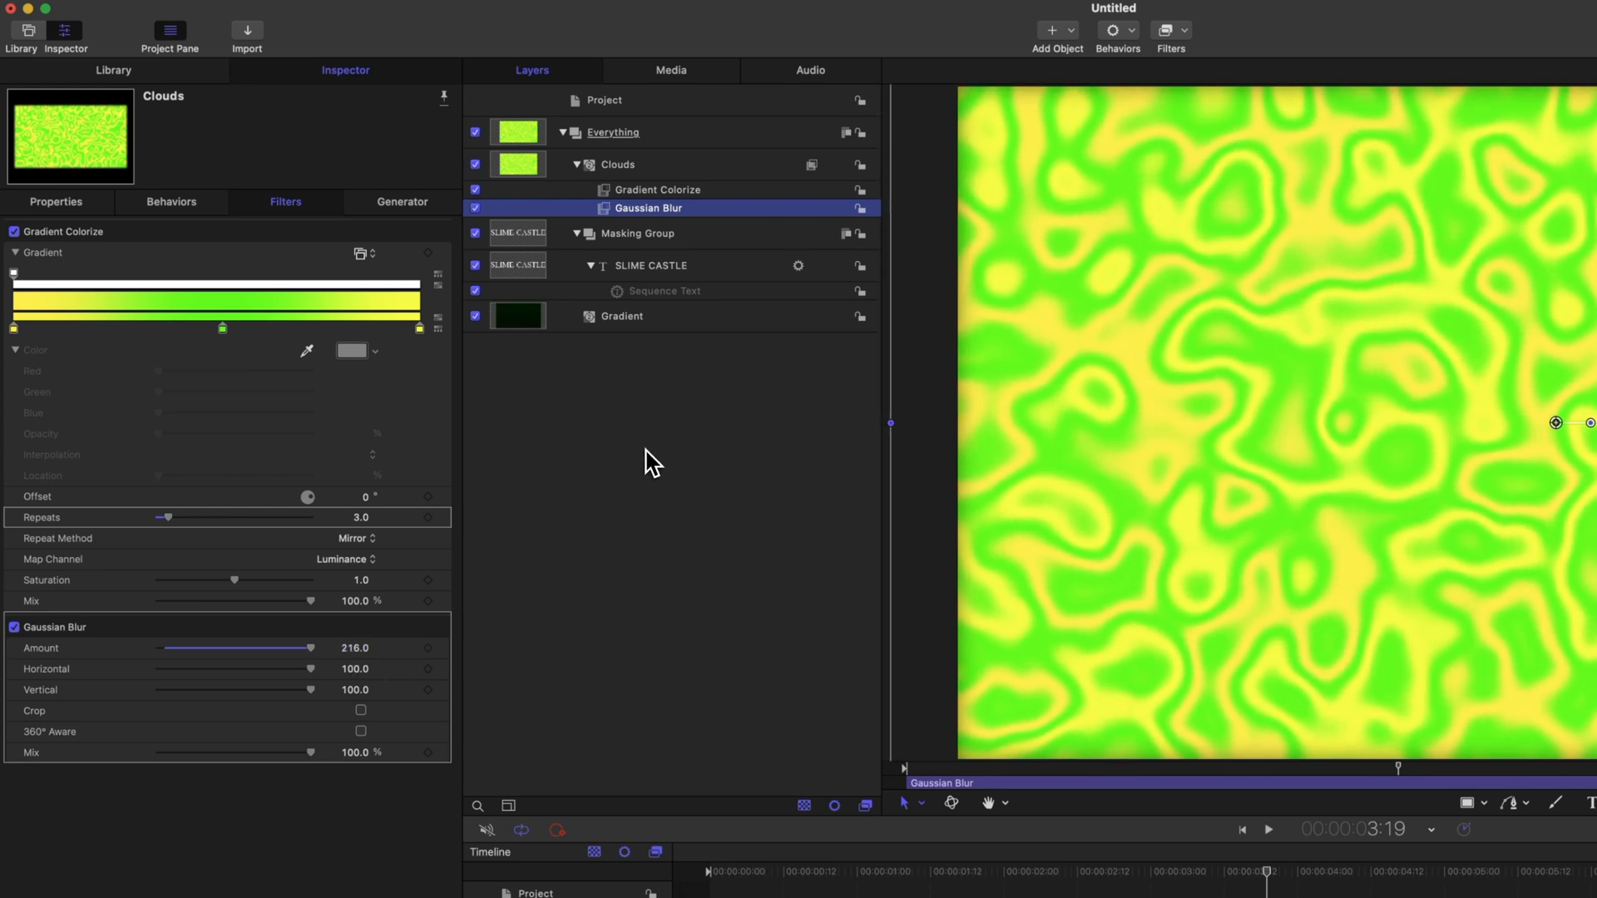
pyautogui.moveTo(677, 444)
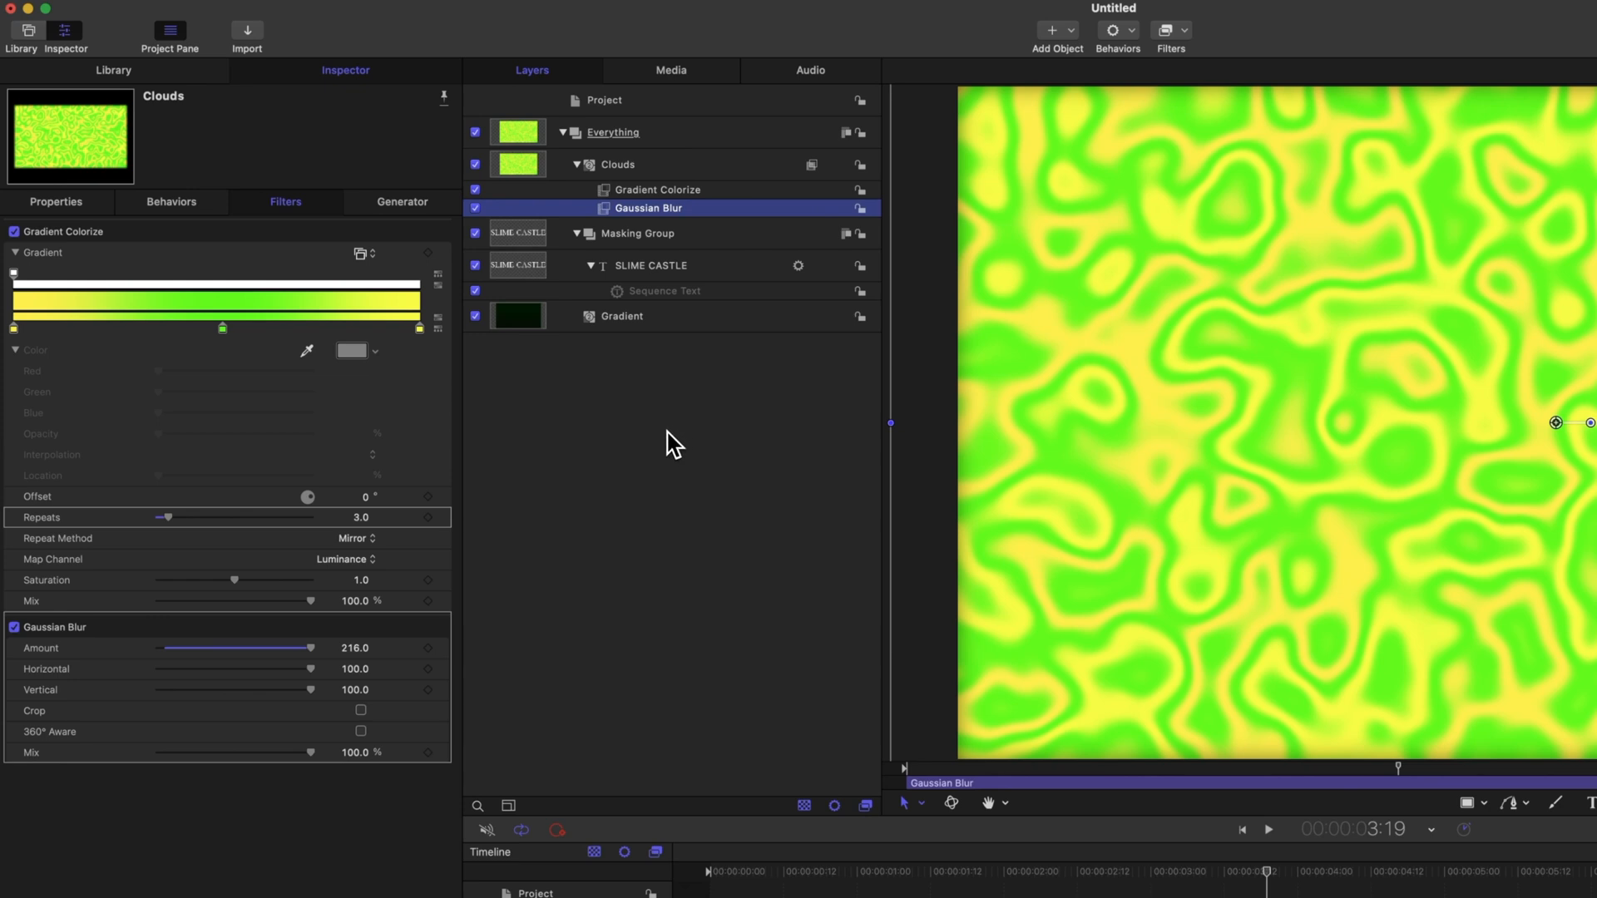
# Rename the Clouds layer 'Slime Color' and collapse its filter list.
pyautogui.click(617, 164)
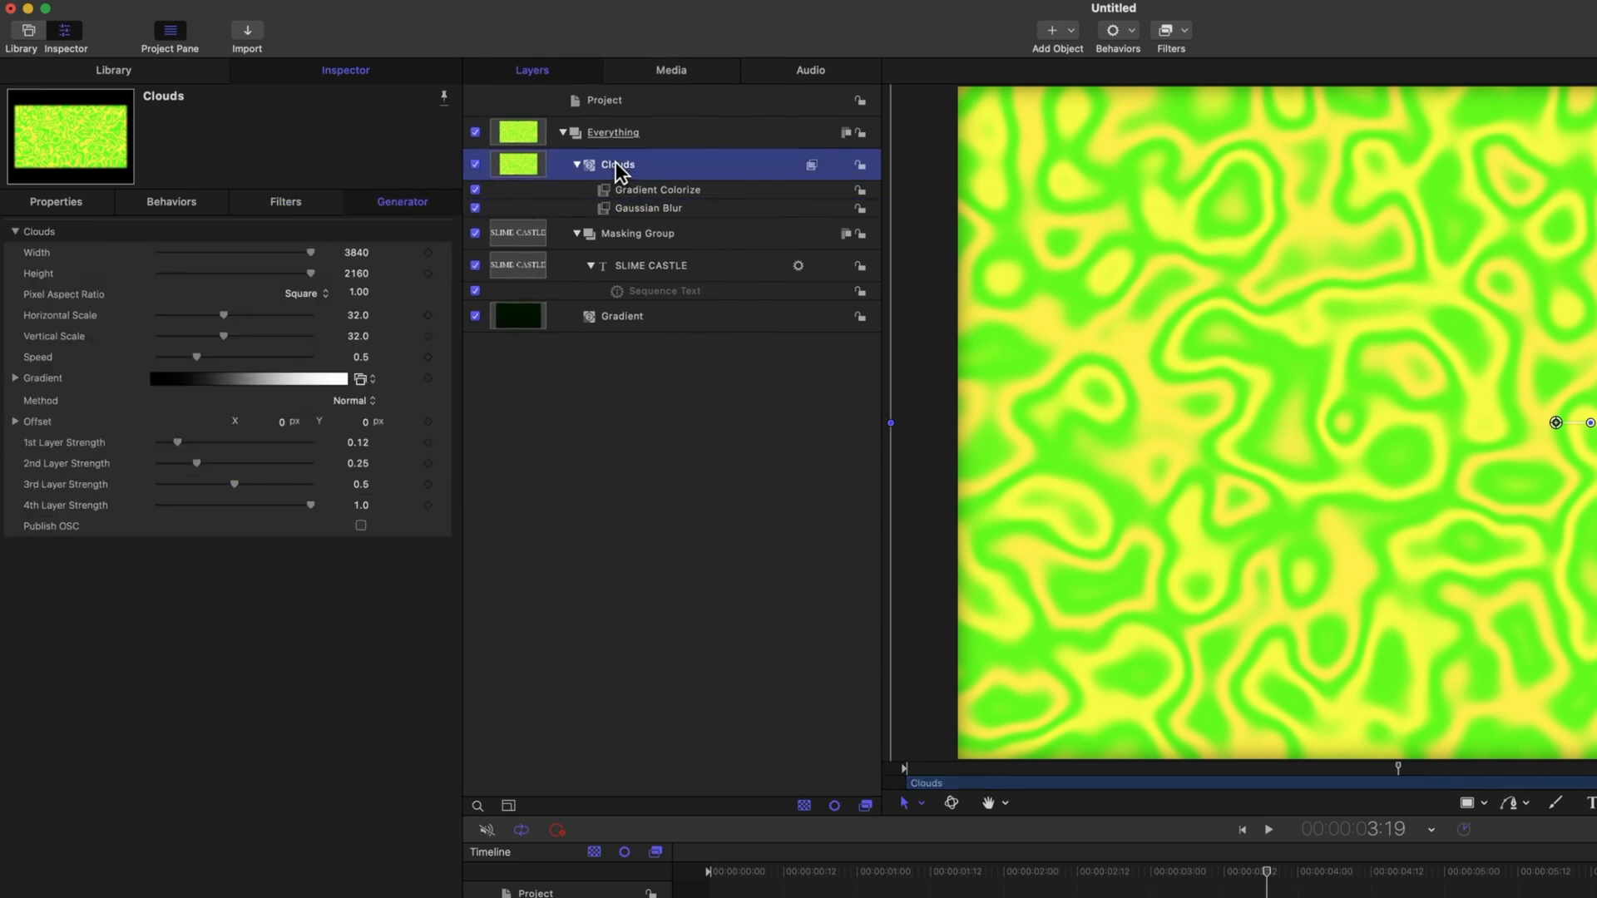
pyautogui.doubleClick(616, 163)
pyautogui.write('Slime Color')
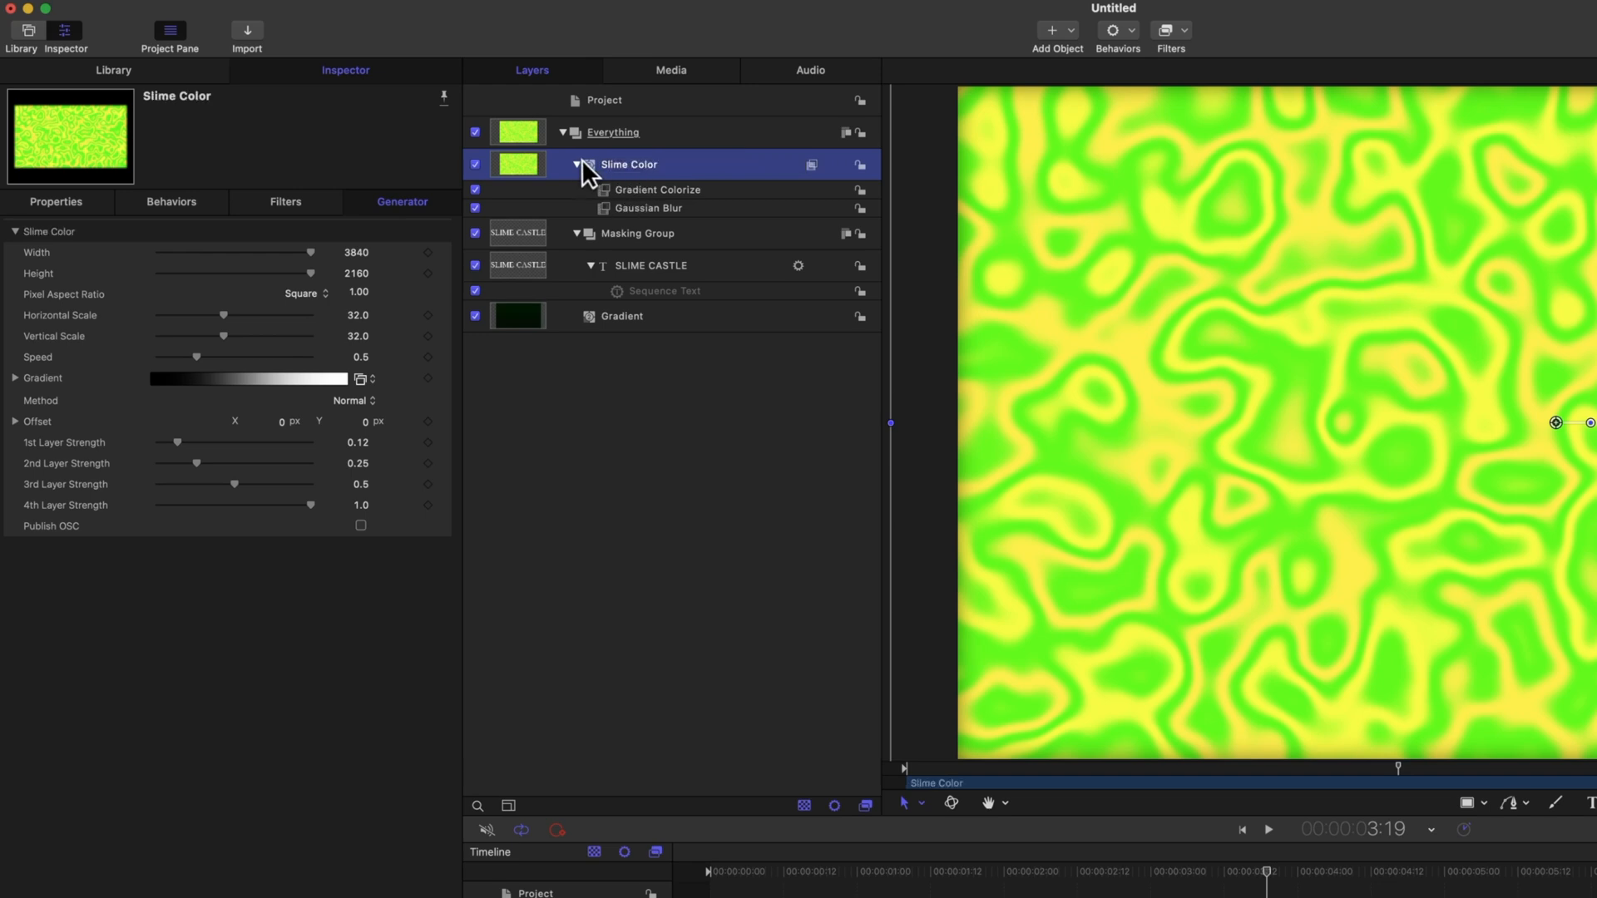
pyautogui.click(577, 164)
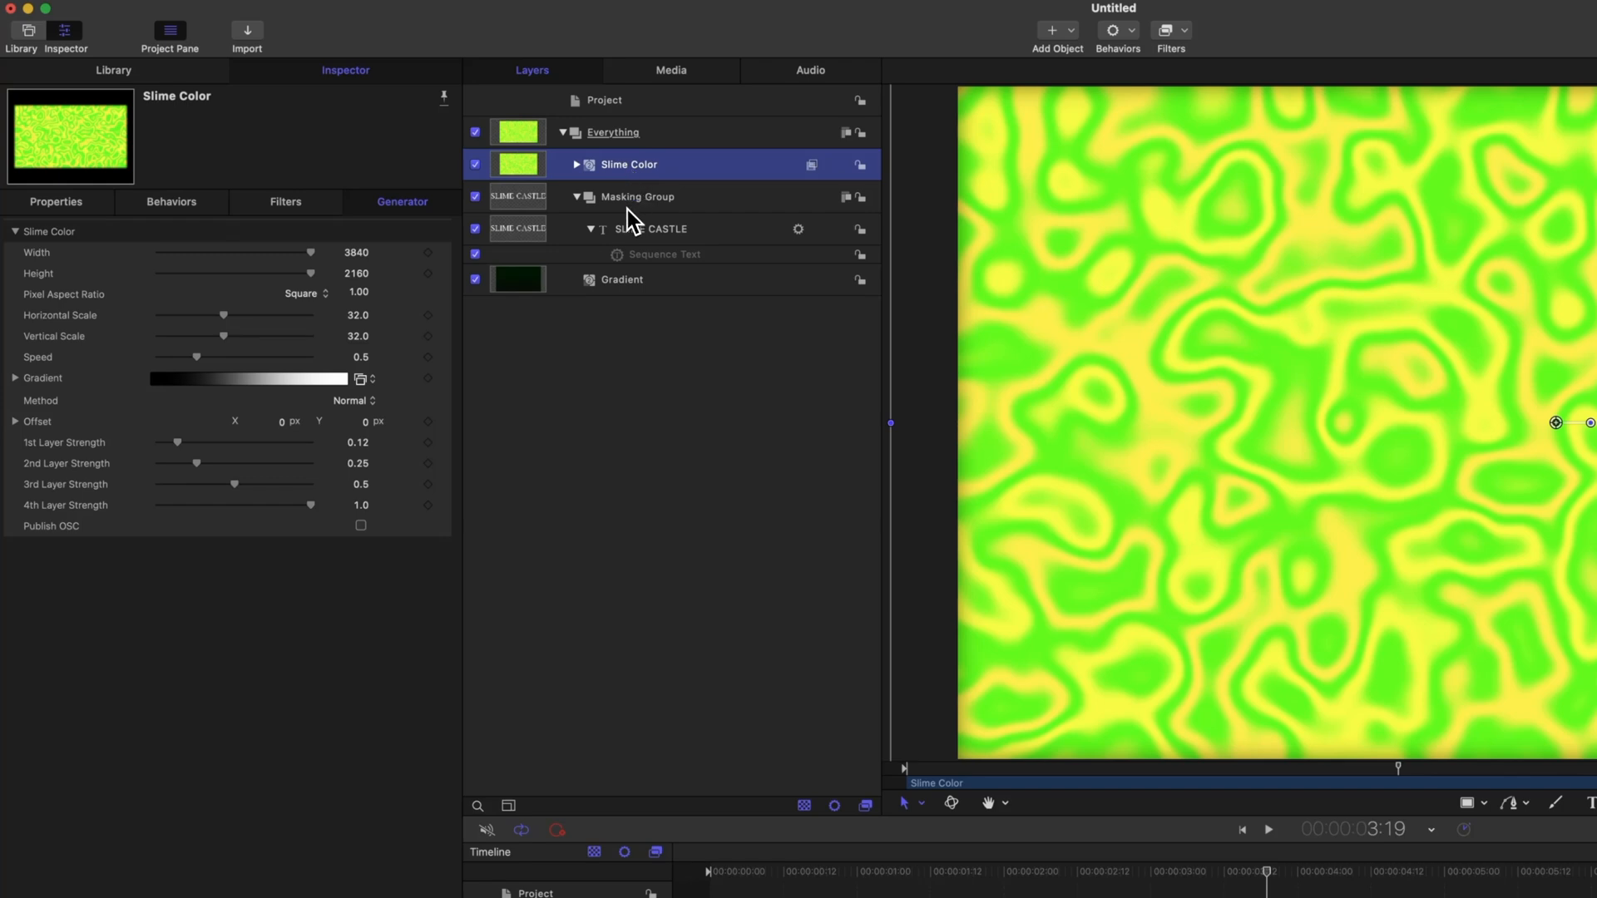
# Add an Image Mask to Slime Color, sourced from the Masking Group.
pyautogui.rightClick(628, 163)
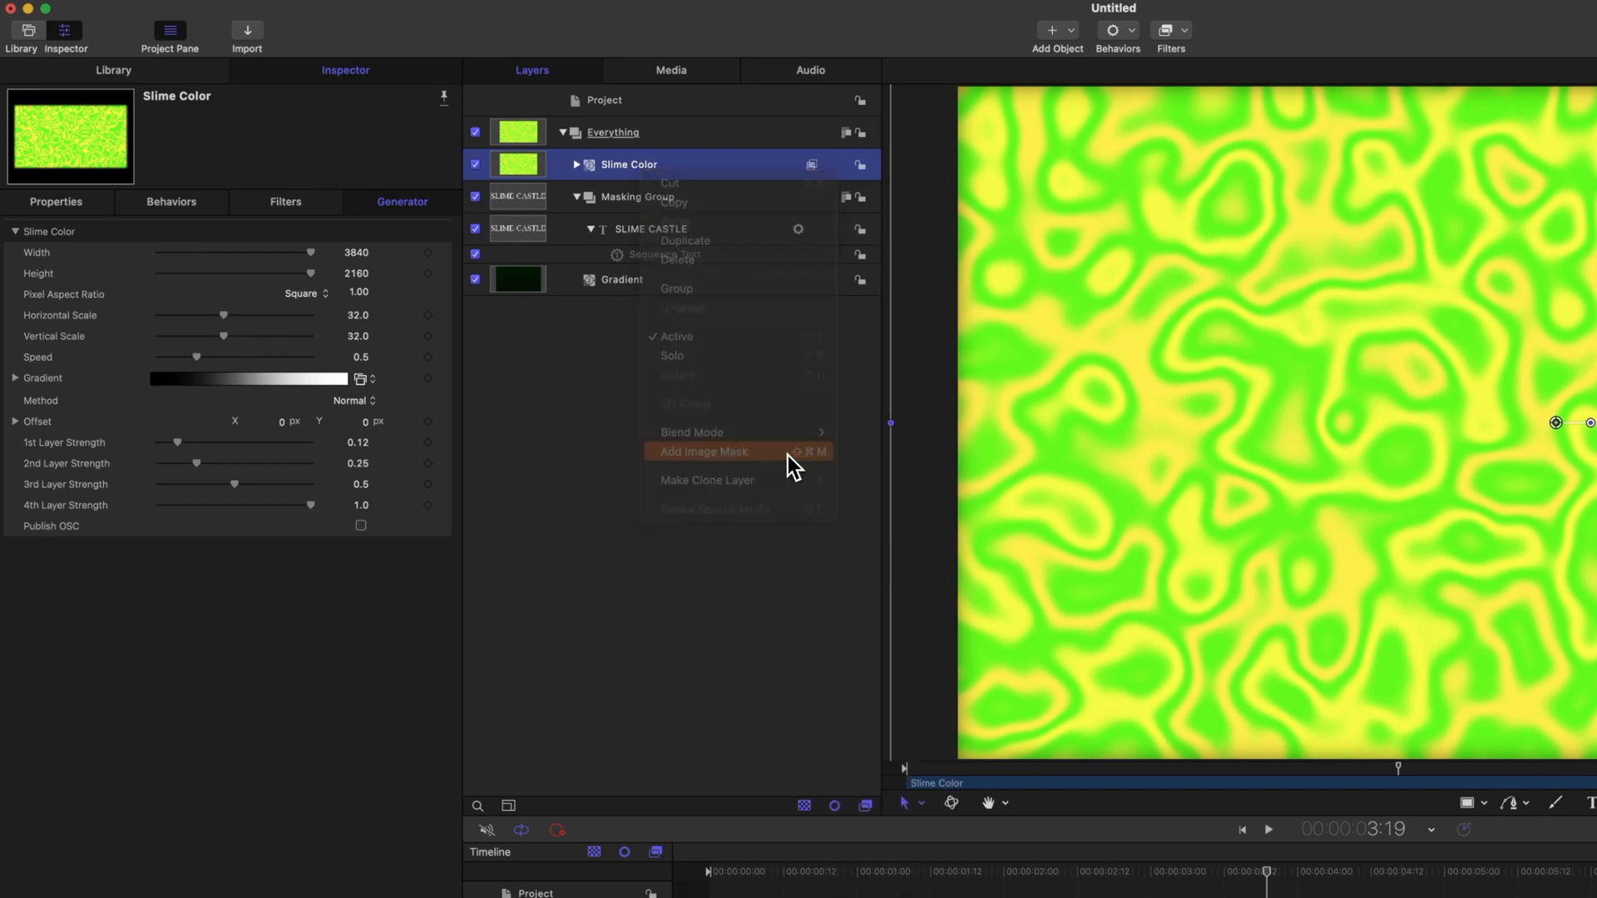
pyautogui.click(703, 451)
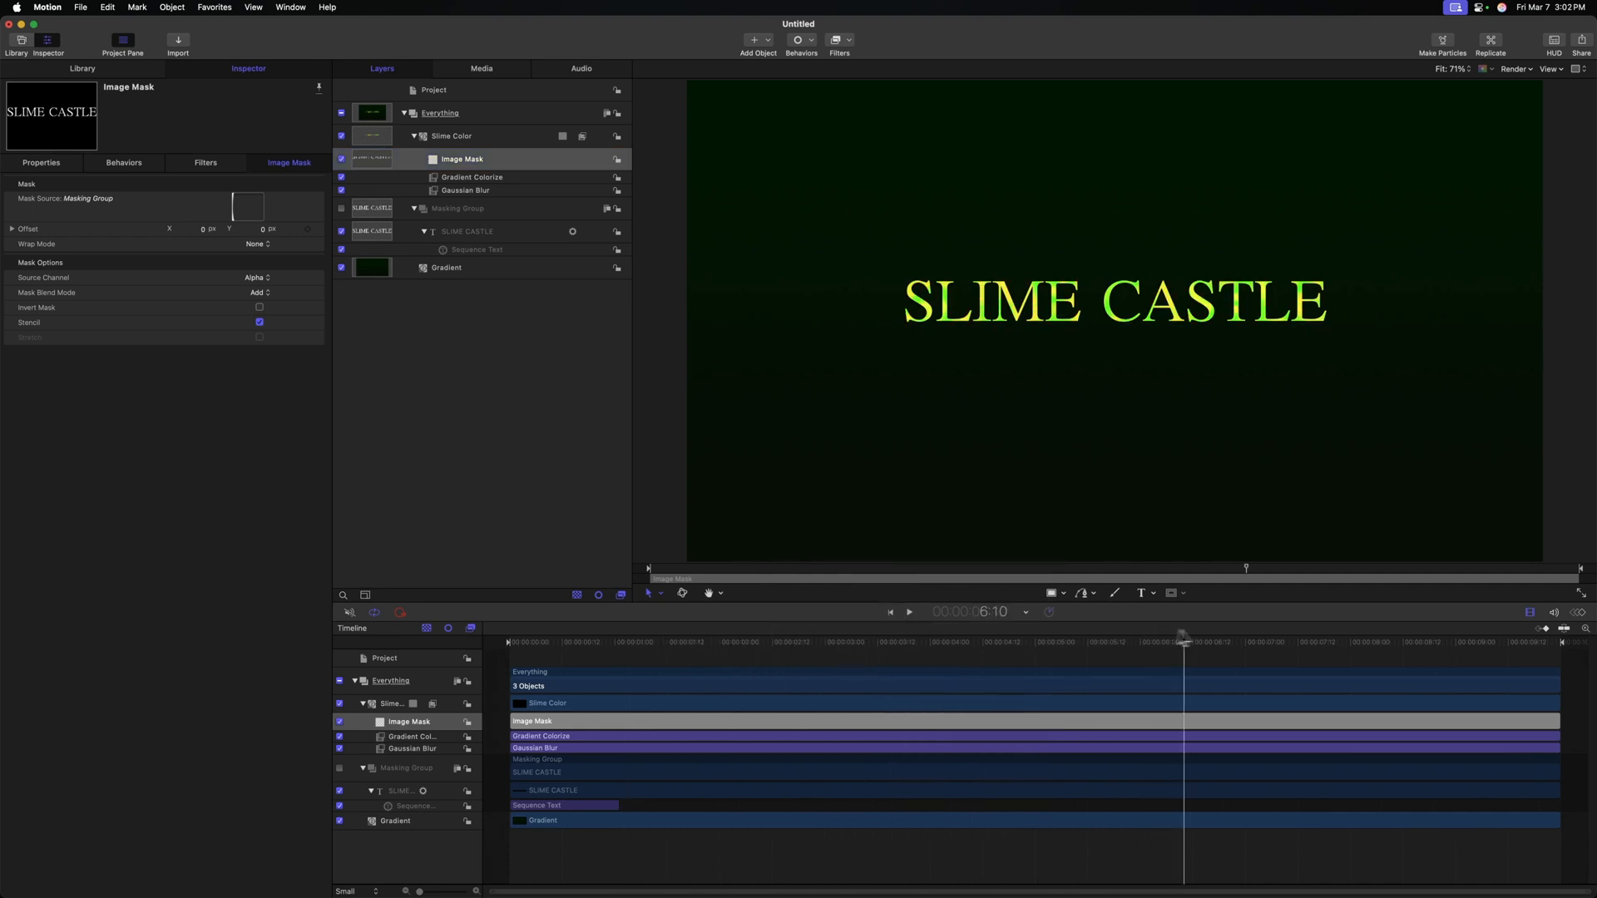
pyautogui.click(755, 641)
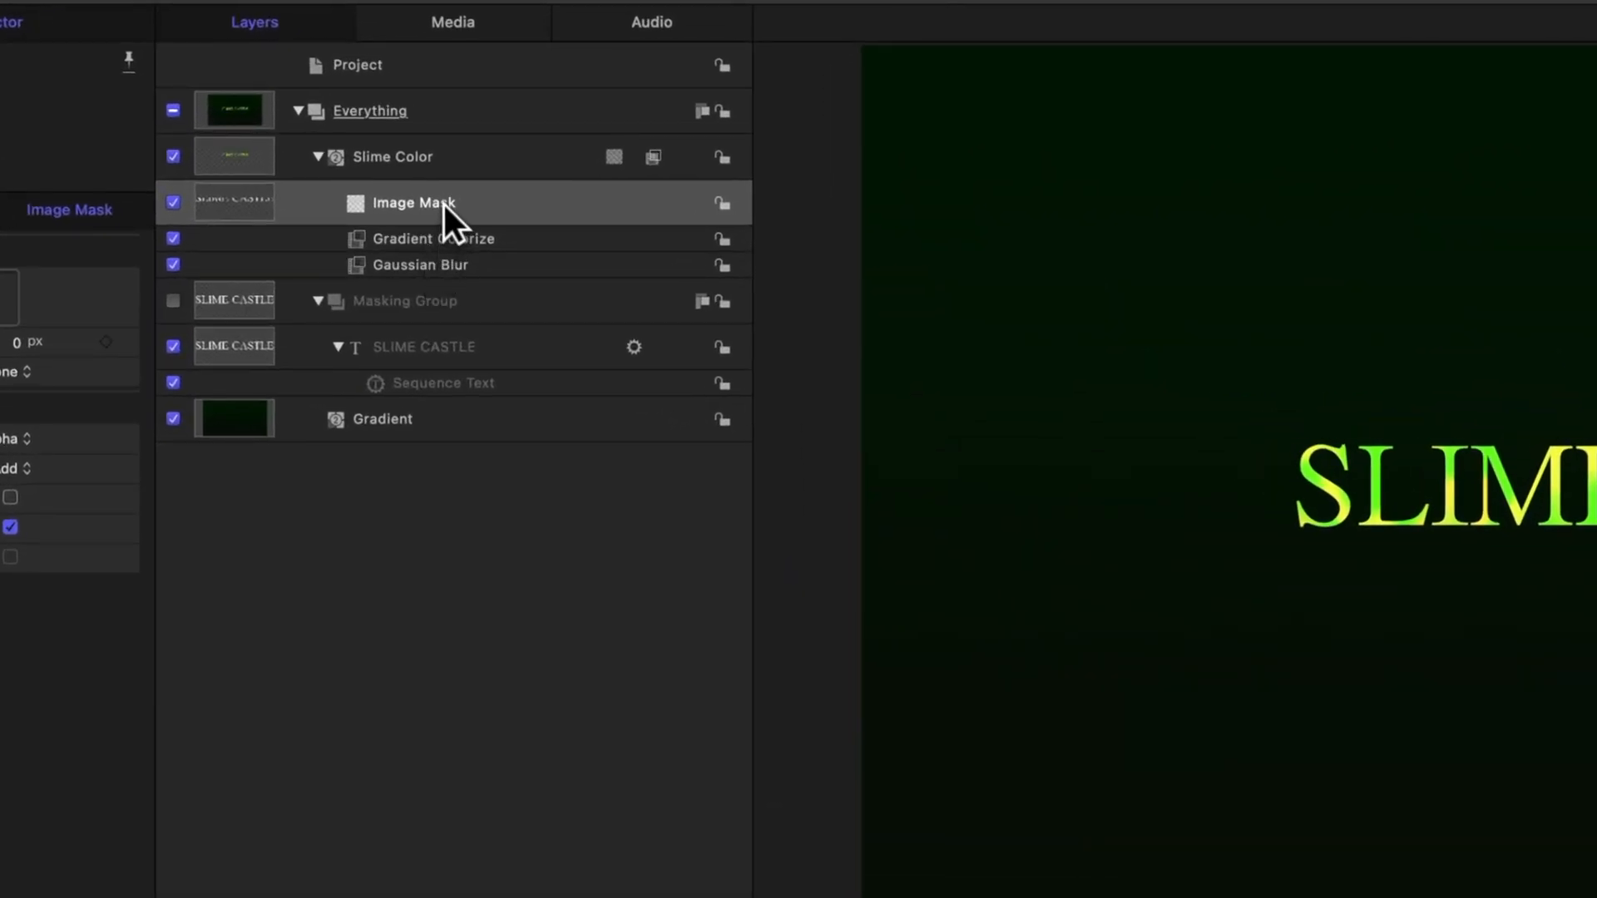
# Clone Slime Color with Cmd+K, hide the original, and name the clone 'Slime FX'.
pyautogui.click(399, 156)
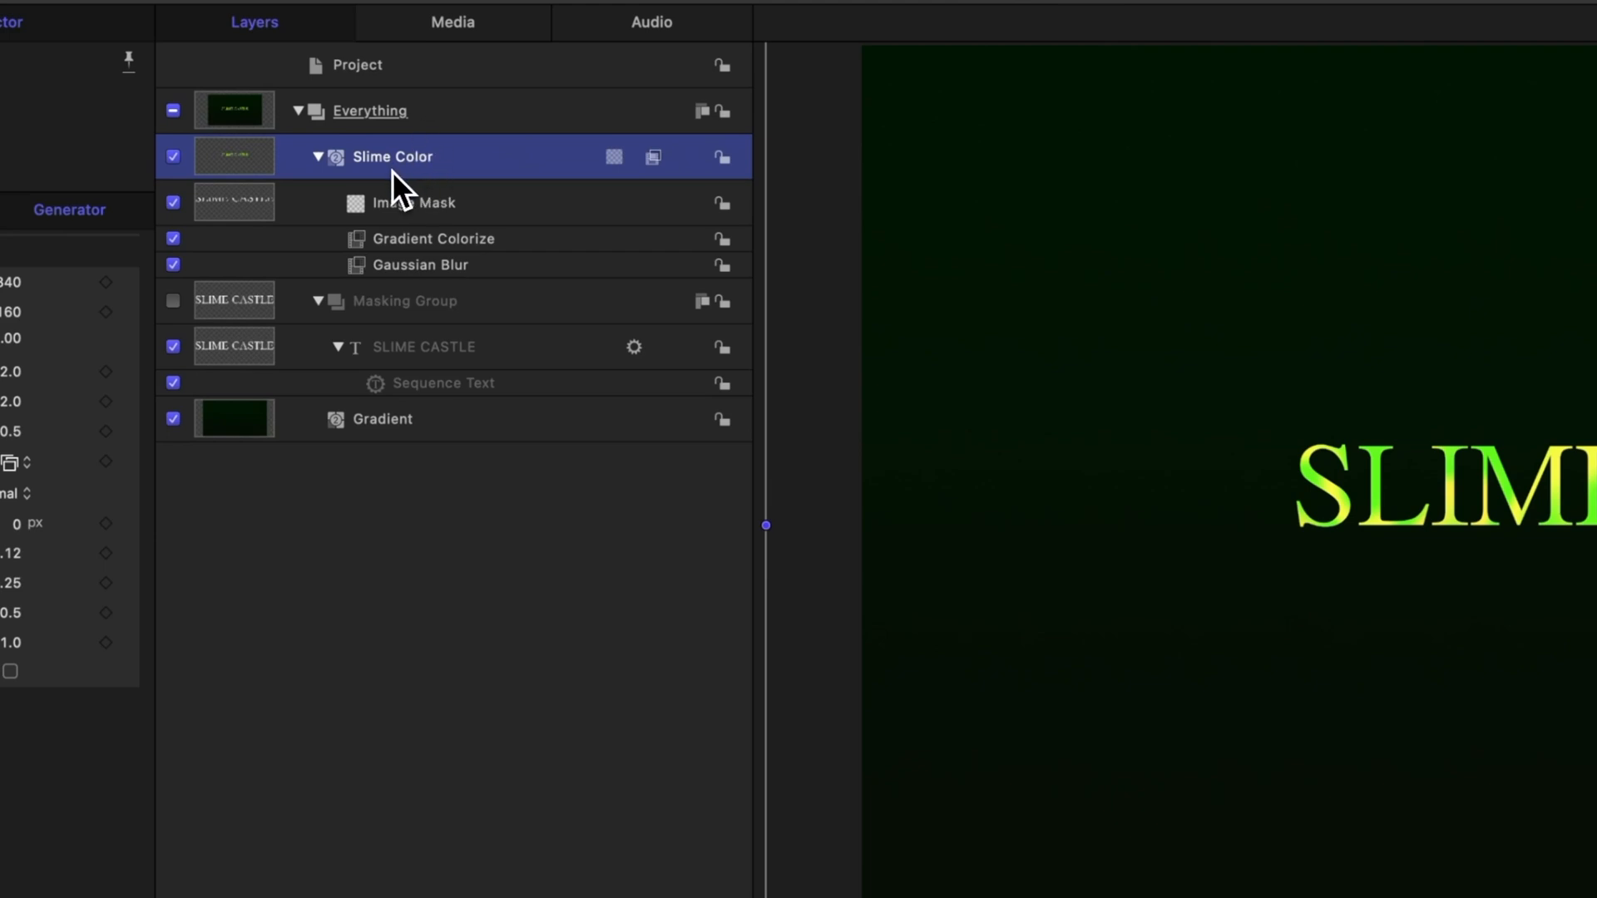
pyautogui.press('k')
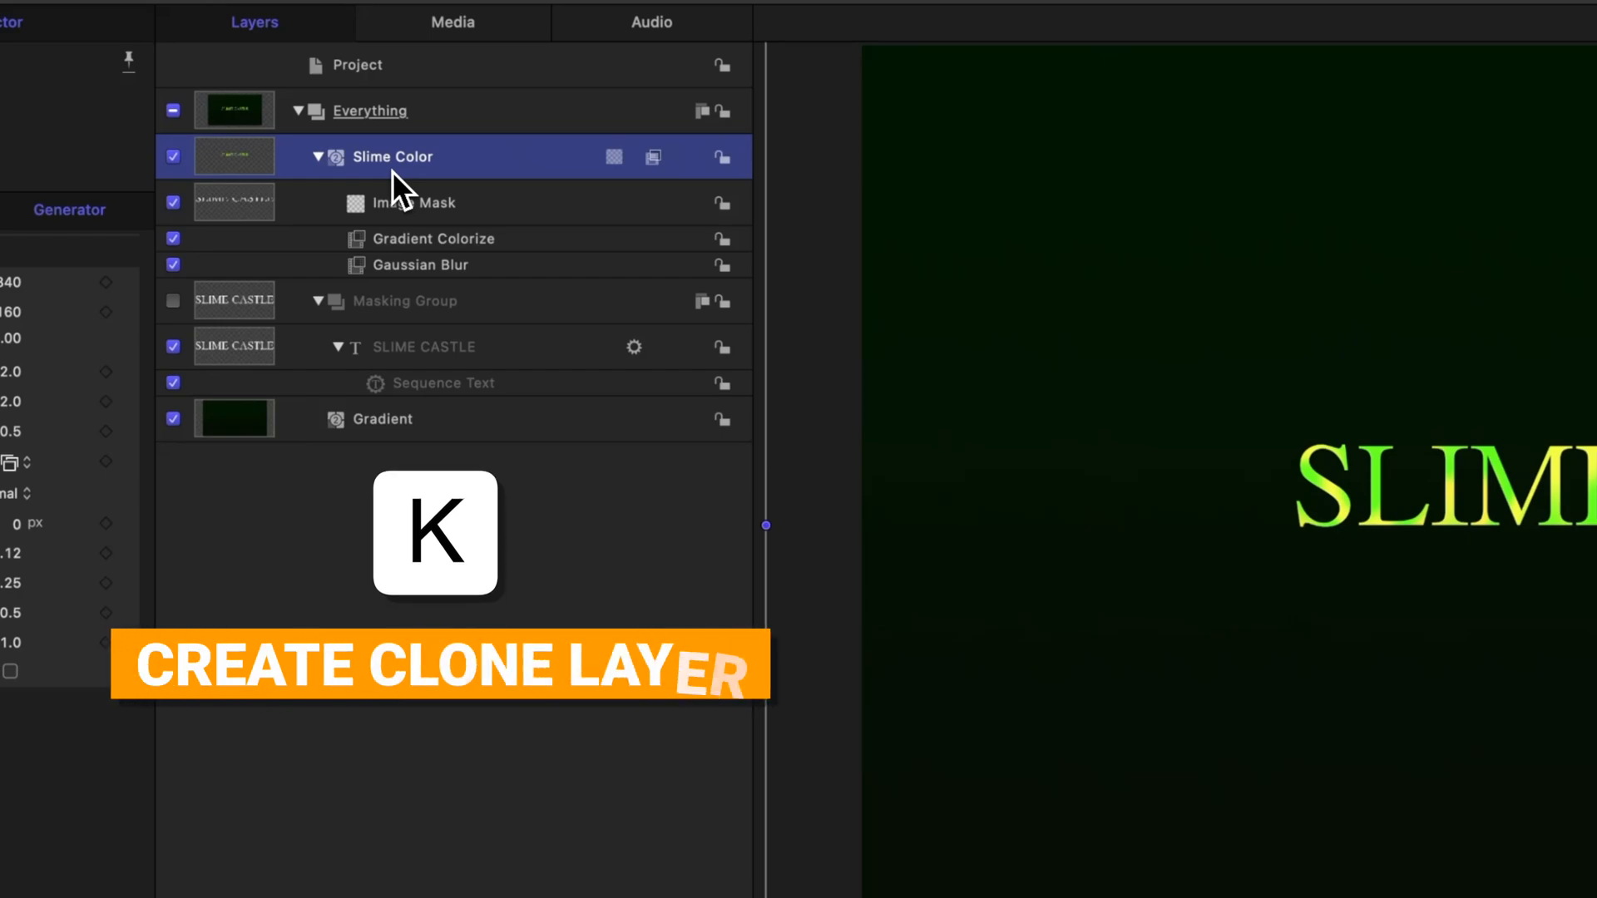
pyautogui.press('k')
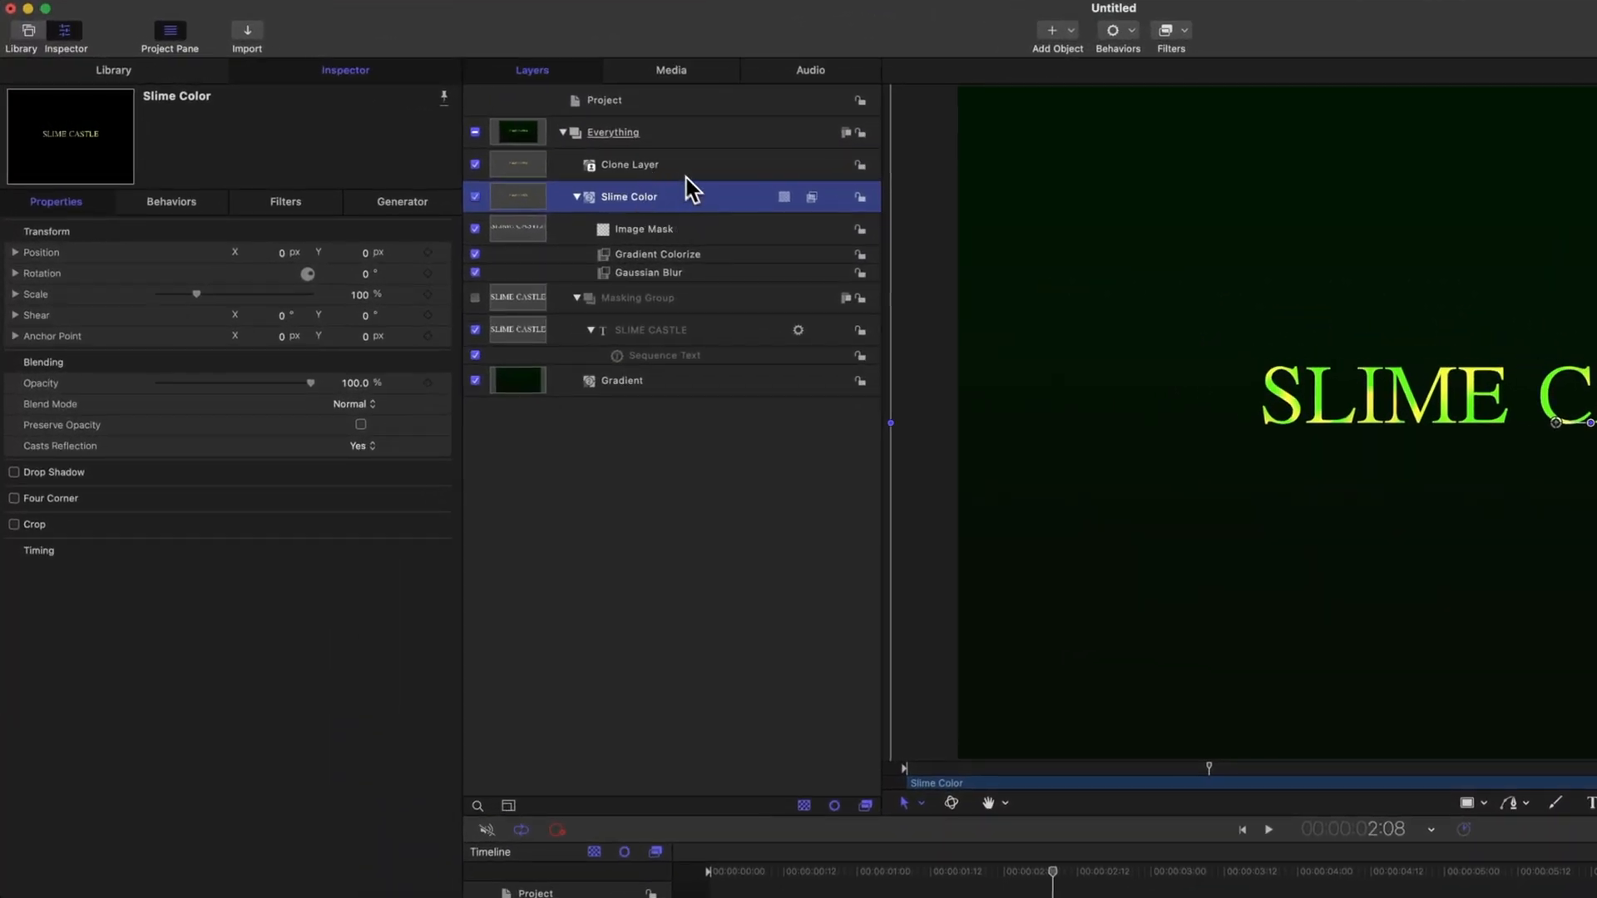
pyautogui.moveTo(657, 219)
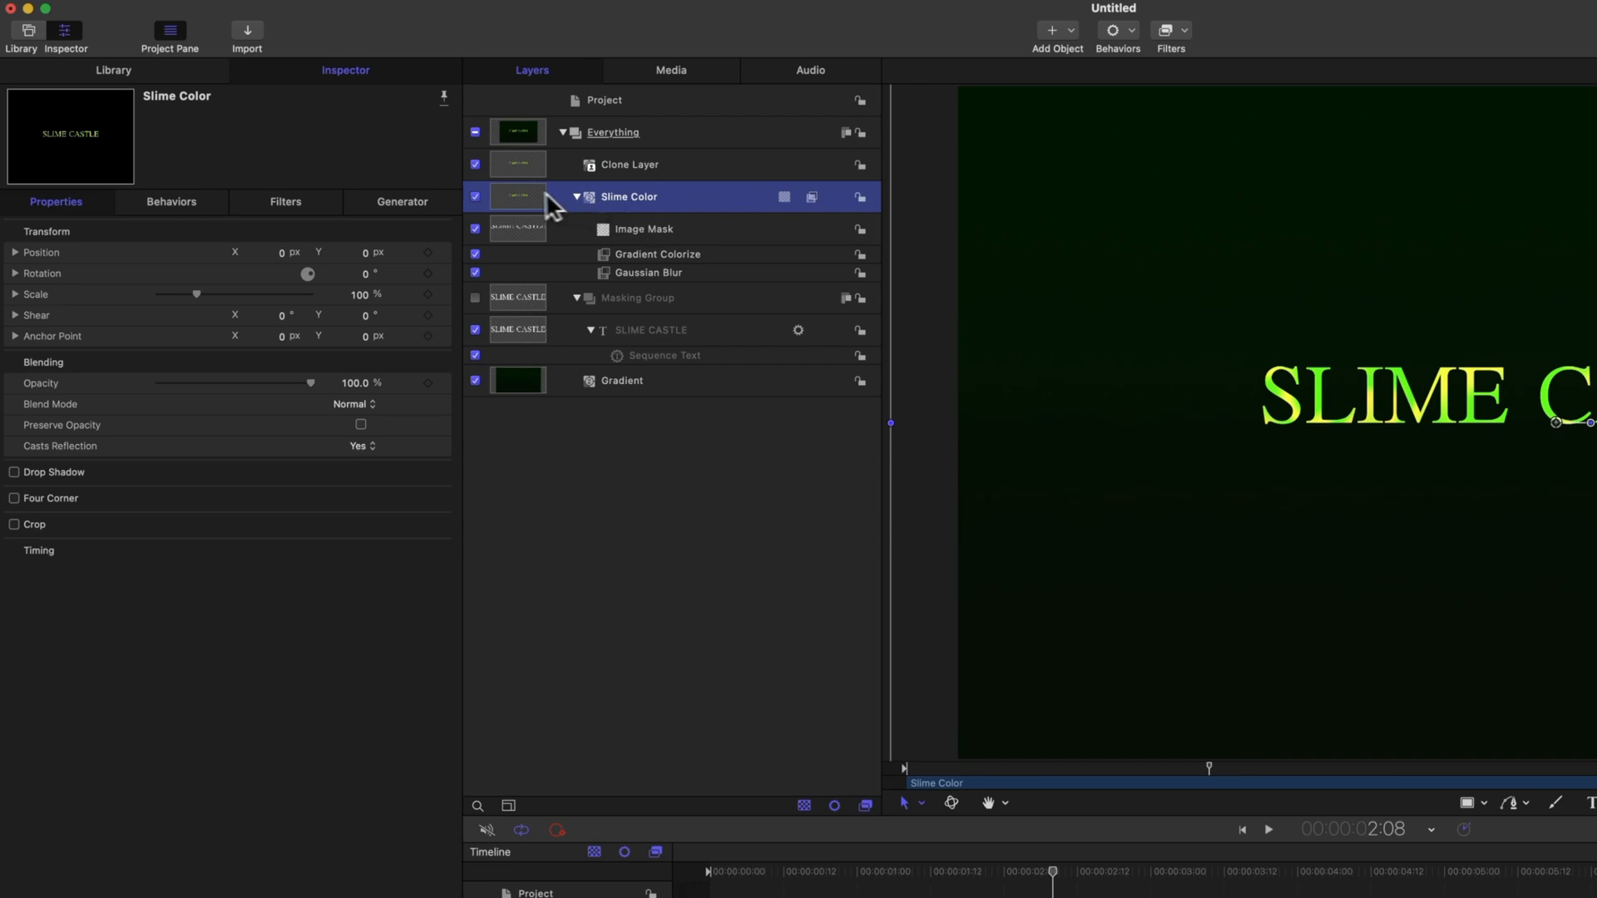
pyautogui.click(475, 196)
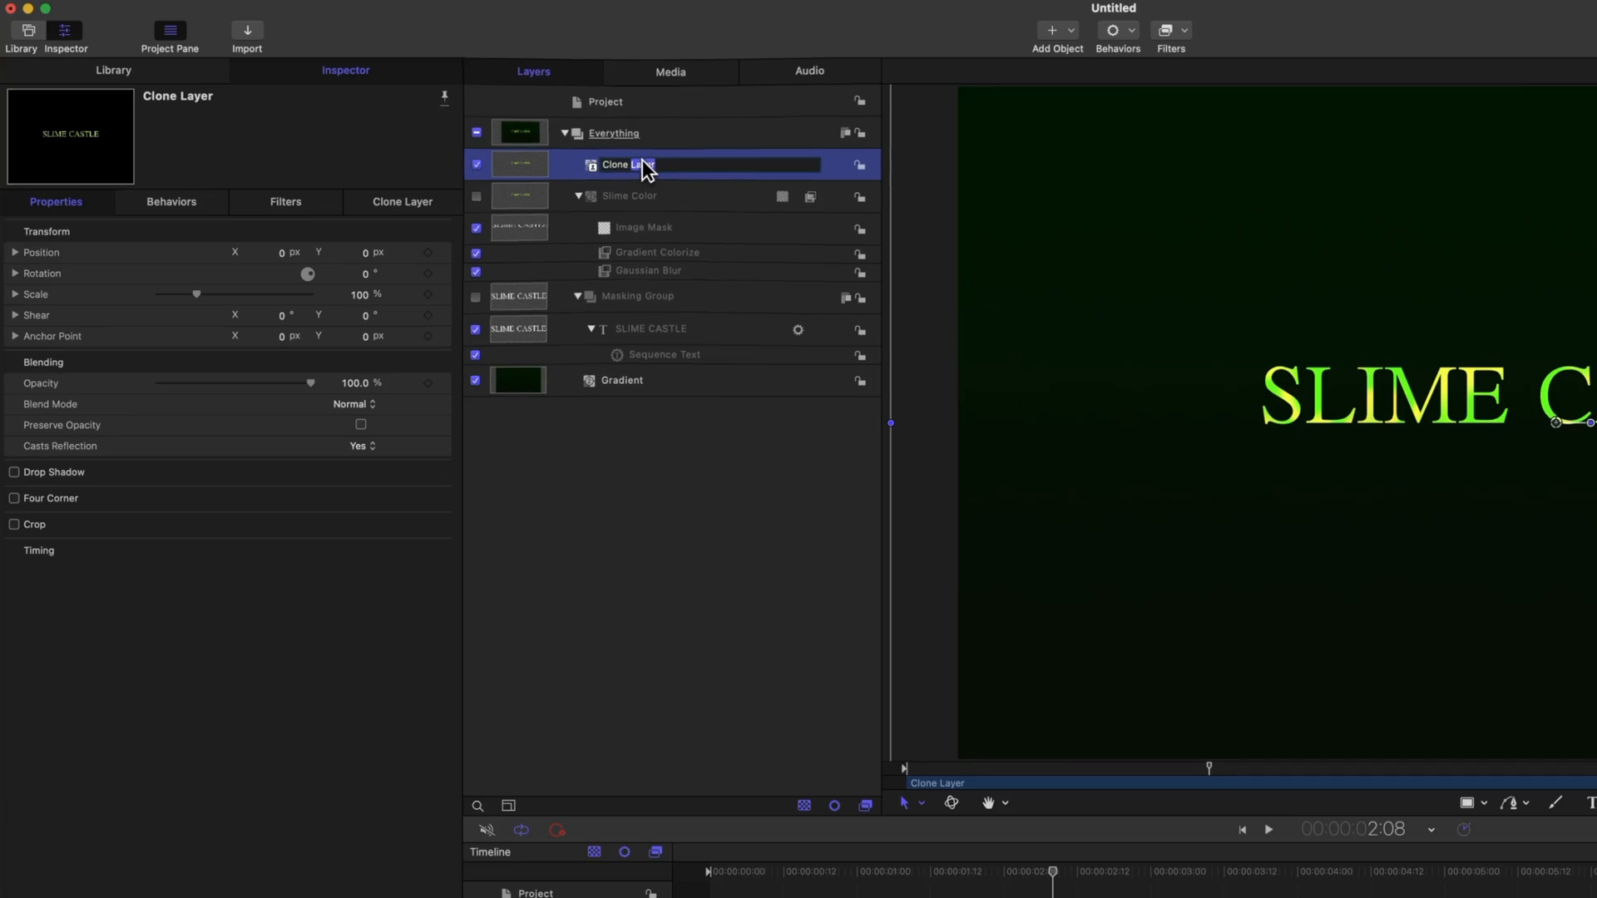
pyautogui.doubleClick(621, 164)
pyautogui.write('Slime FX')
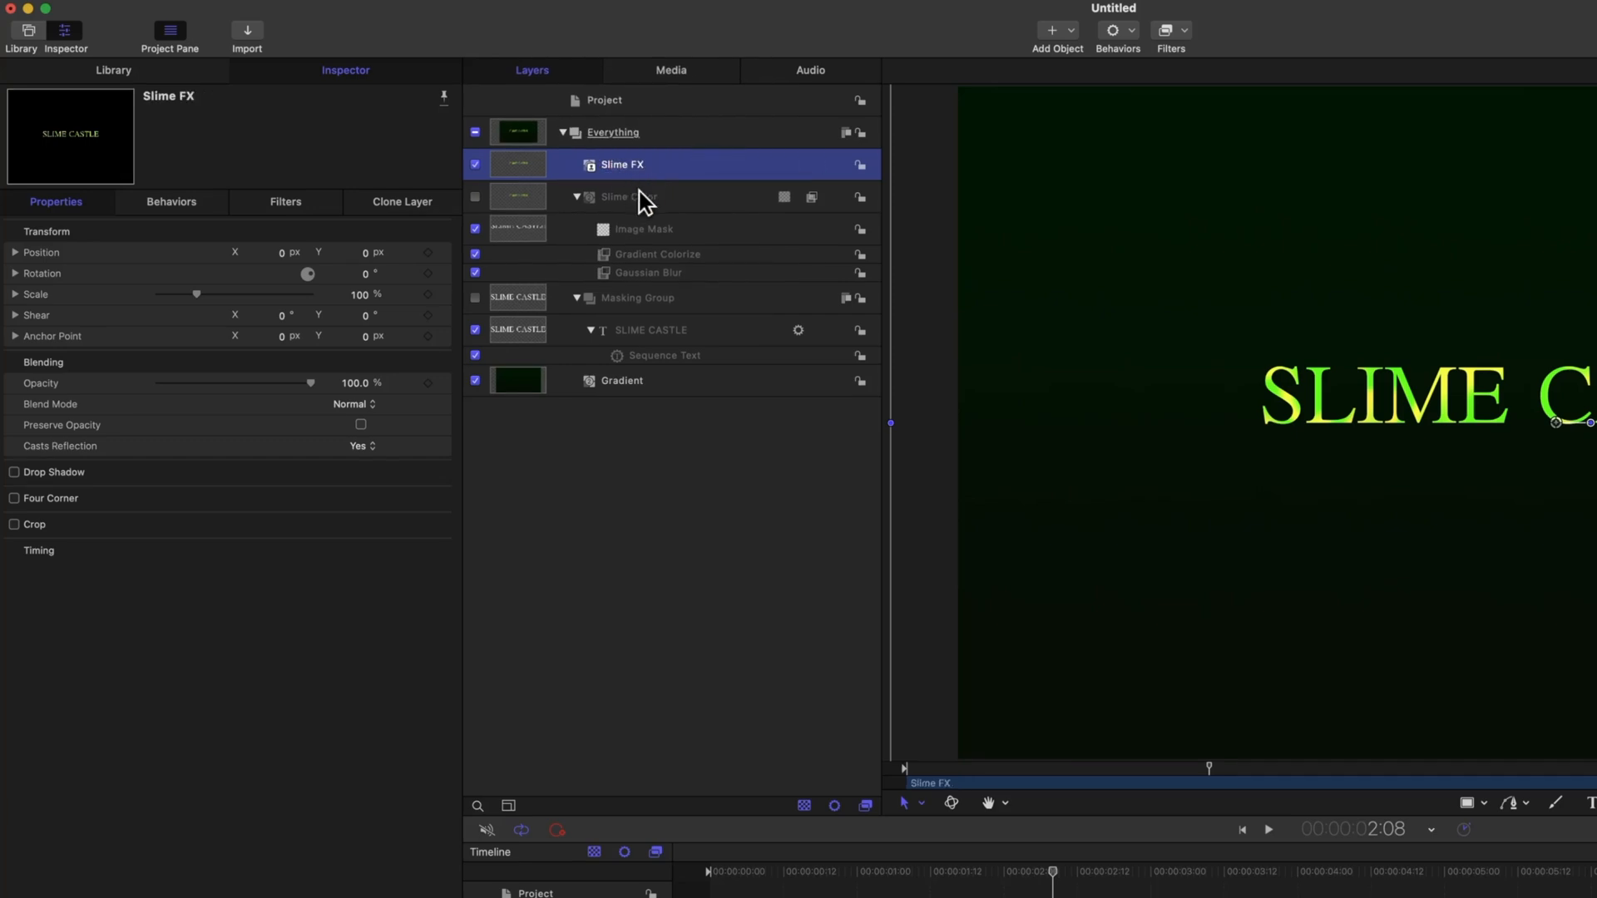
pyautogui.click(628, 196)
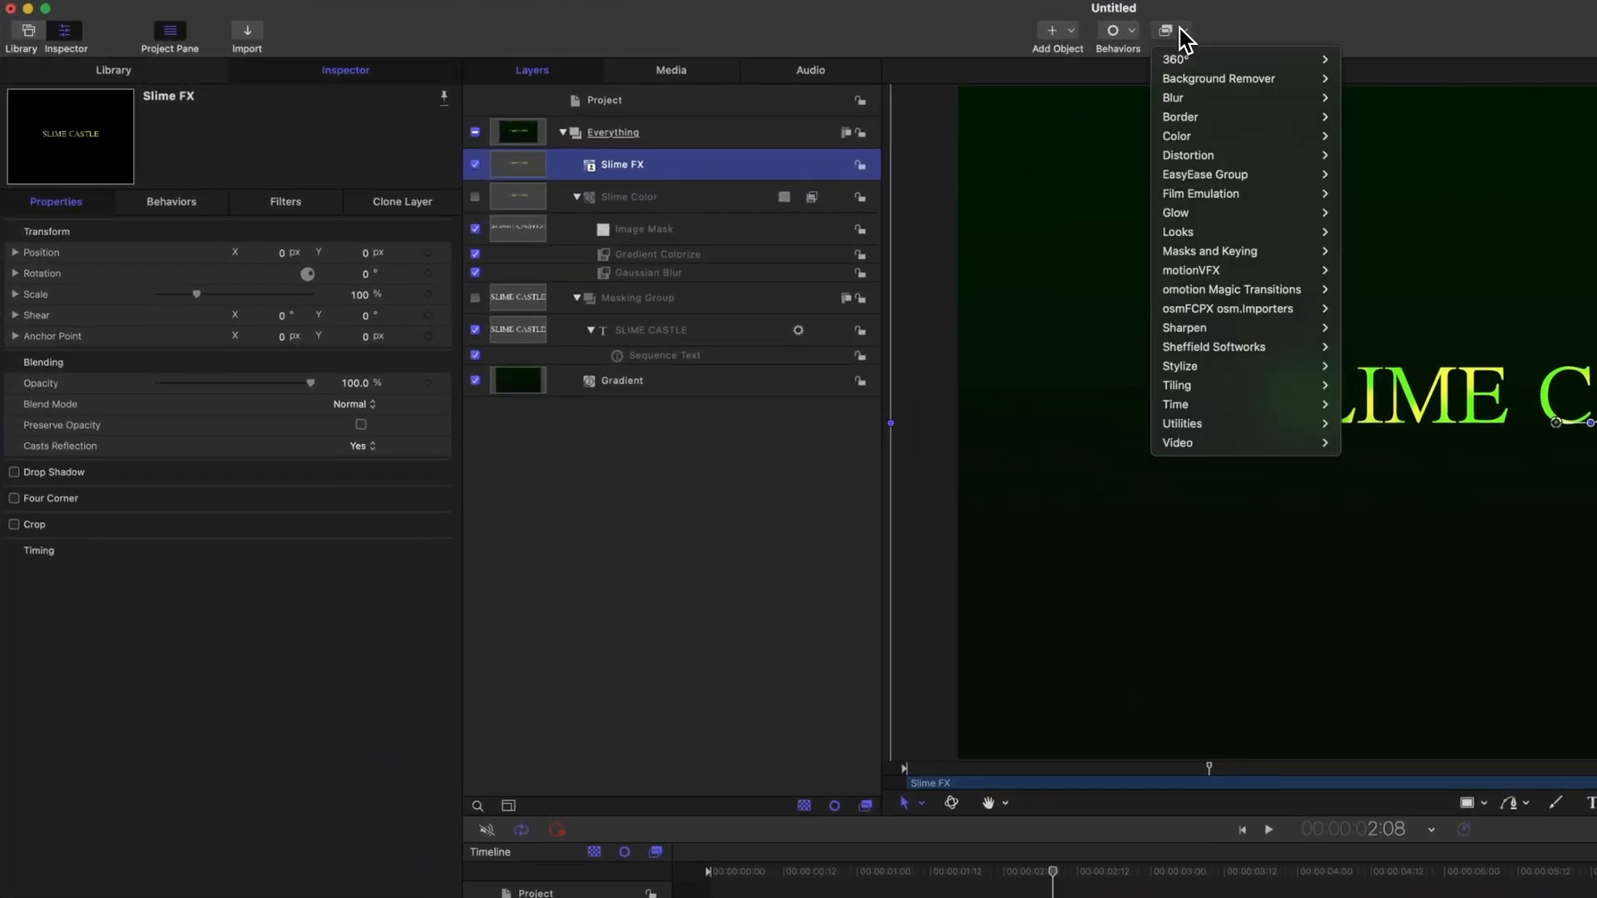
pyautogui.moveTo(1176, 213)
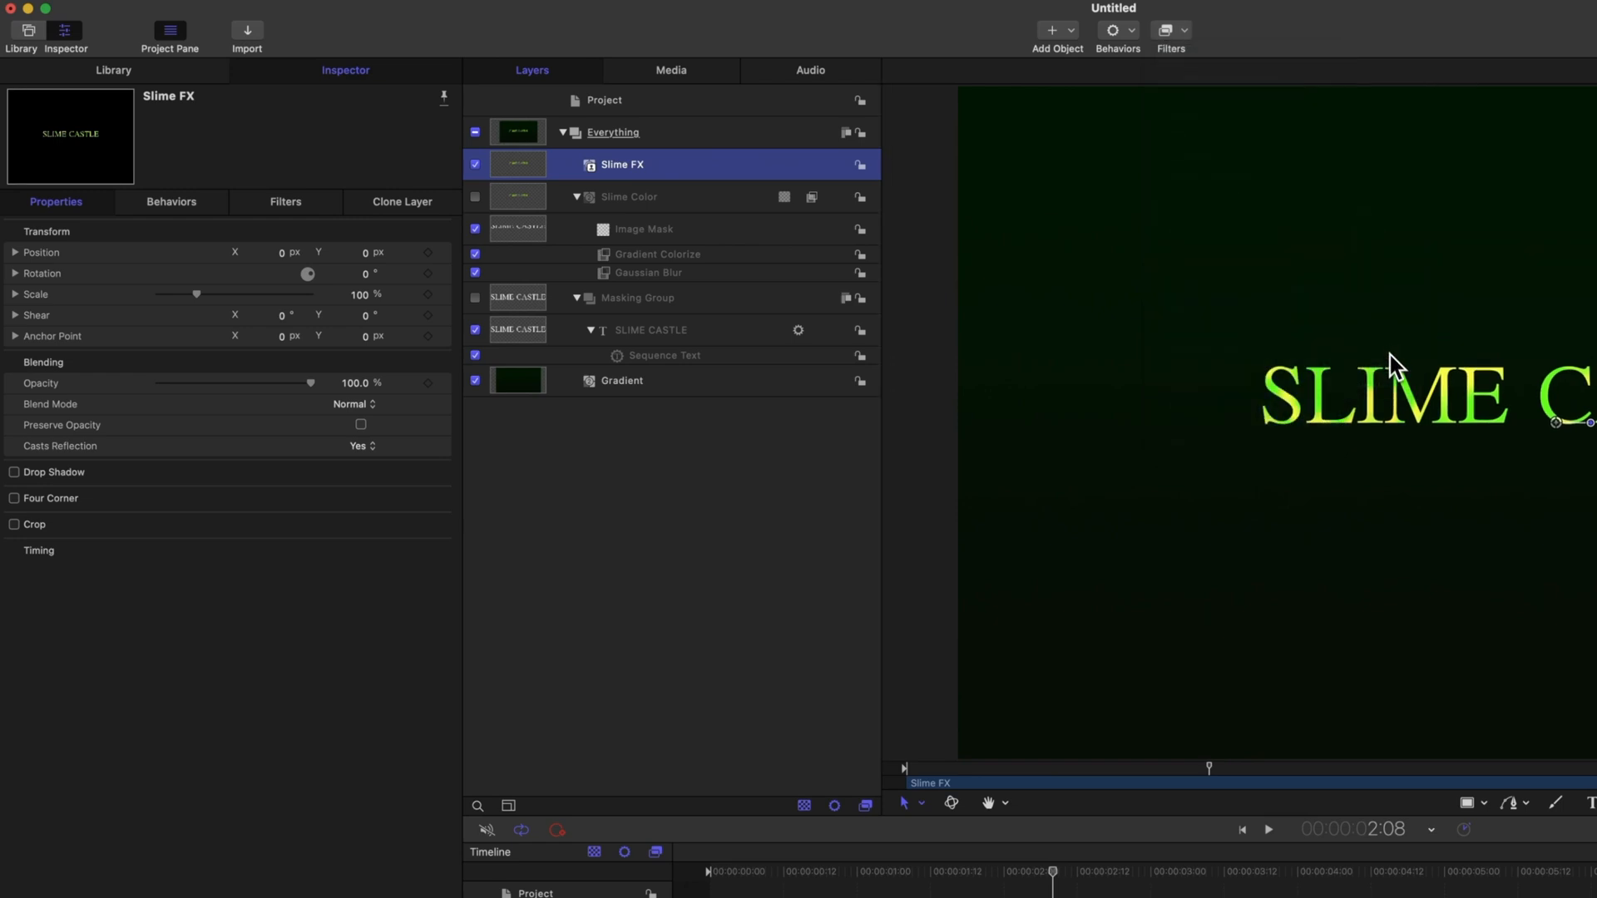
# Apply a Neon filter to Slime FX with outer brightness 0.5 and outer glow 1000.
pyautogui.click(286, 200)
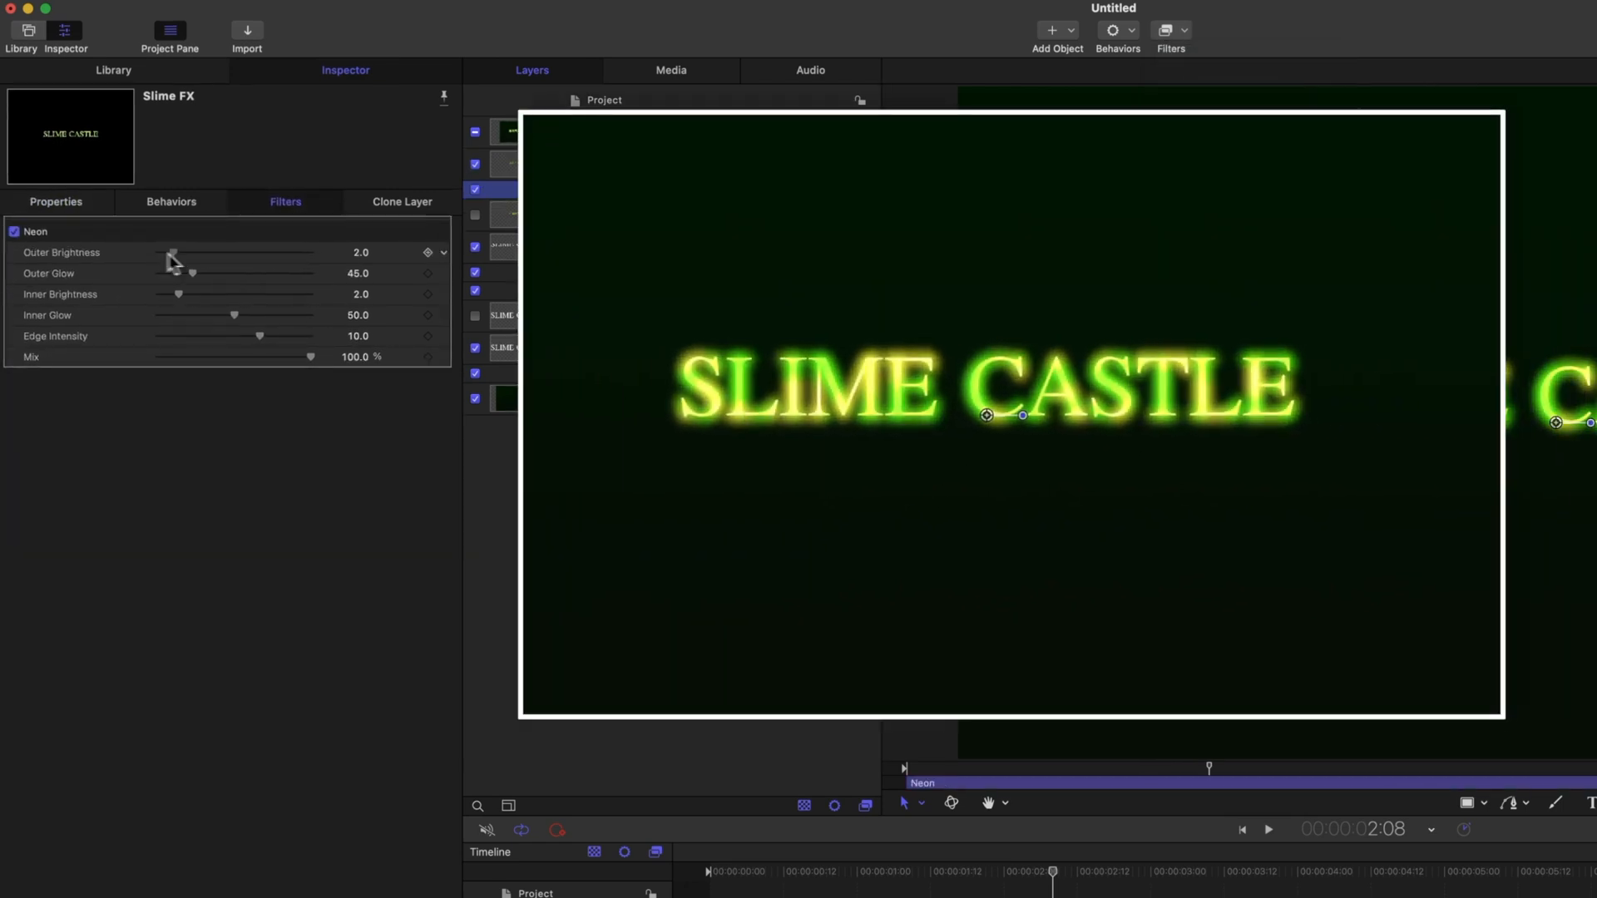
pyautogui.moveTo(172, 253); pyautogui.dragTo(311, 253)
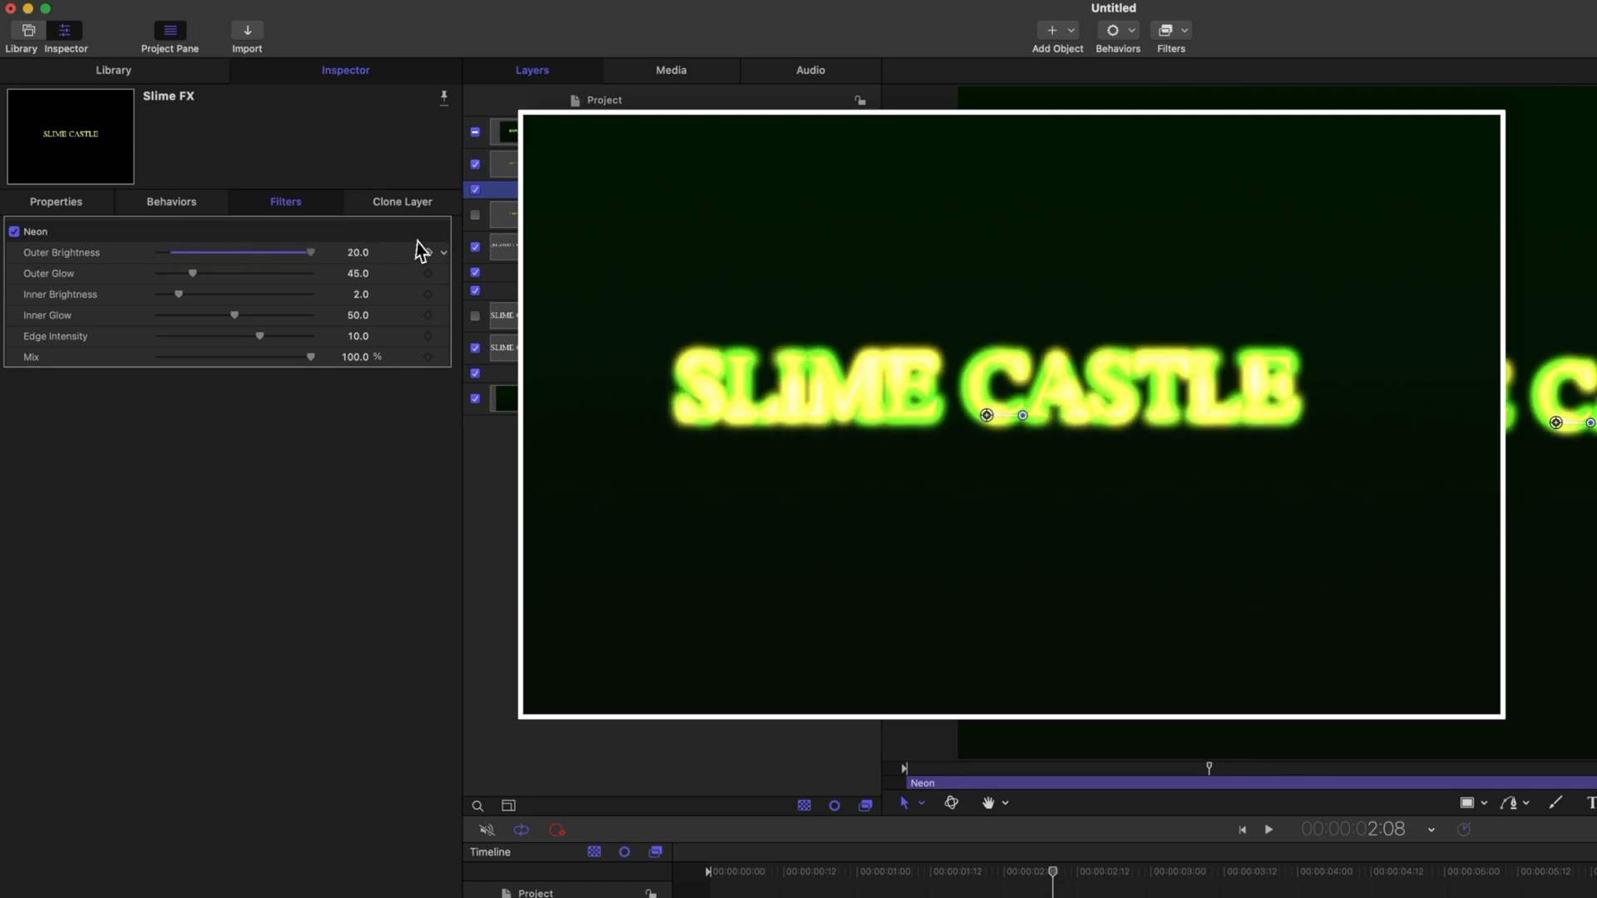
pyautogui.moveTo(310, 251); pyautogui.dragTo(172, 251)
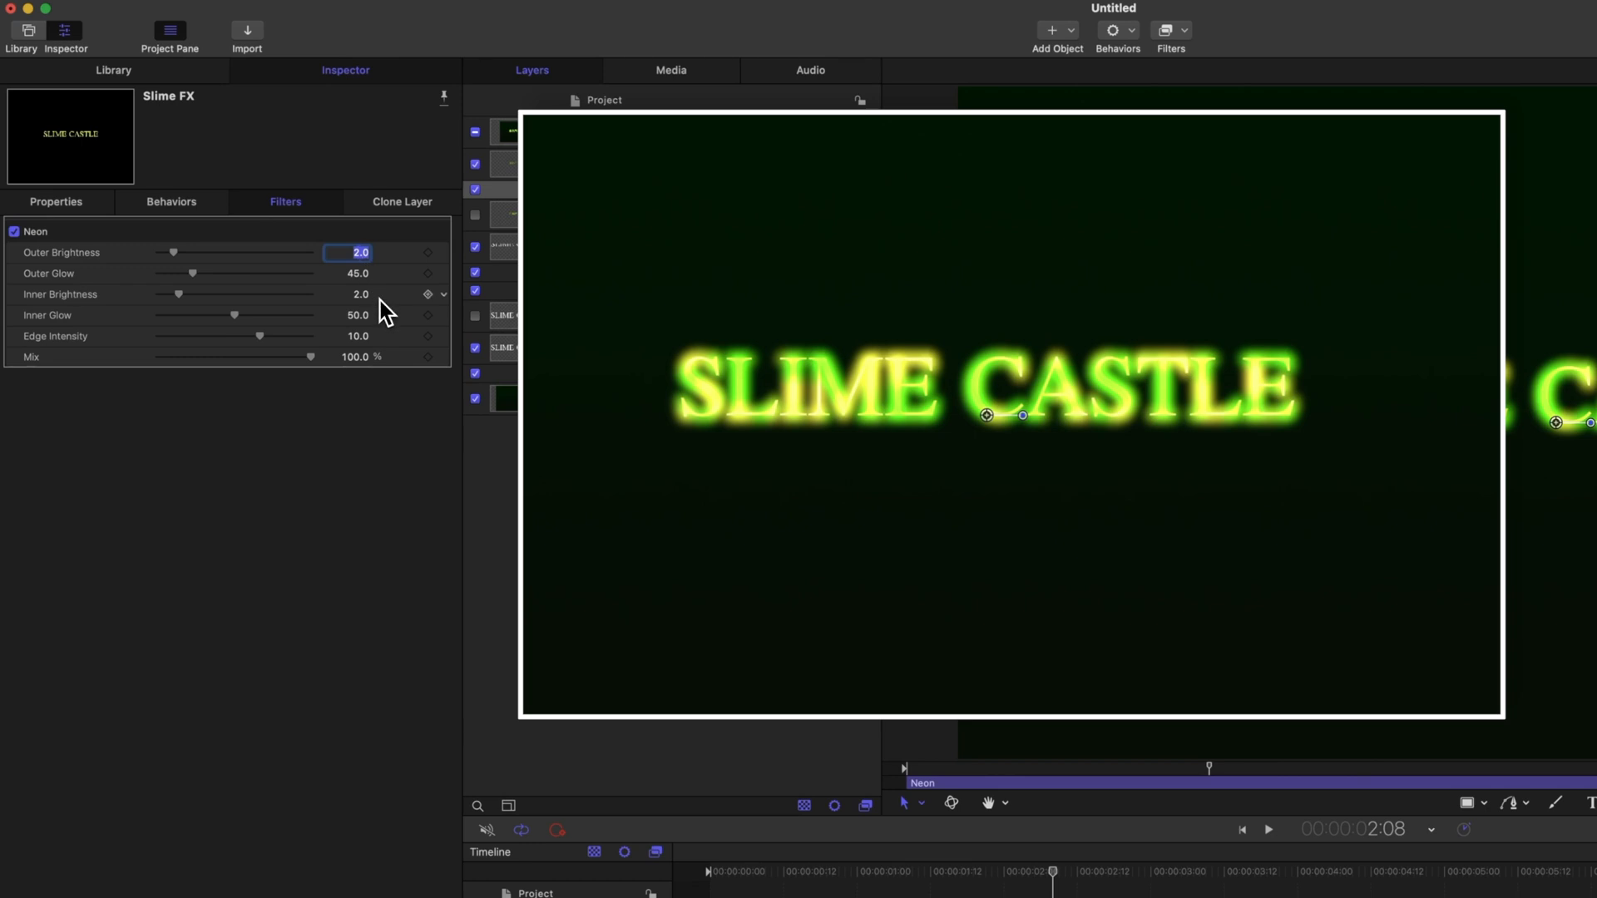
pyautogui.moveTo(172, 252); pyautogui.dragTo(163, 251)
pyautogui.write('1000')
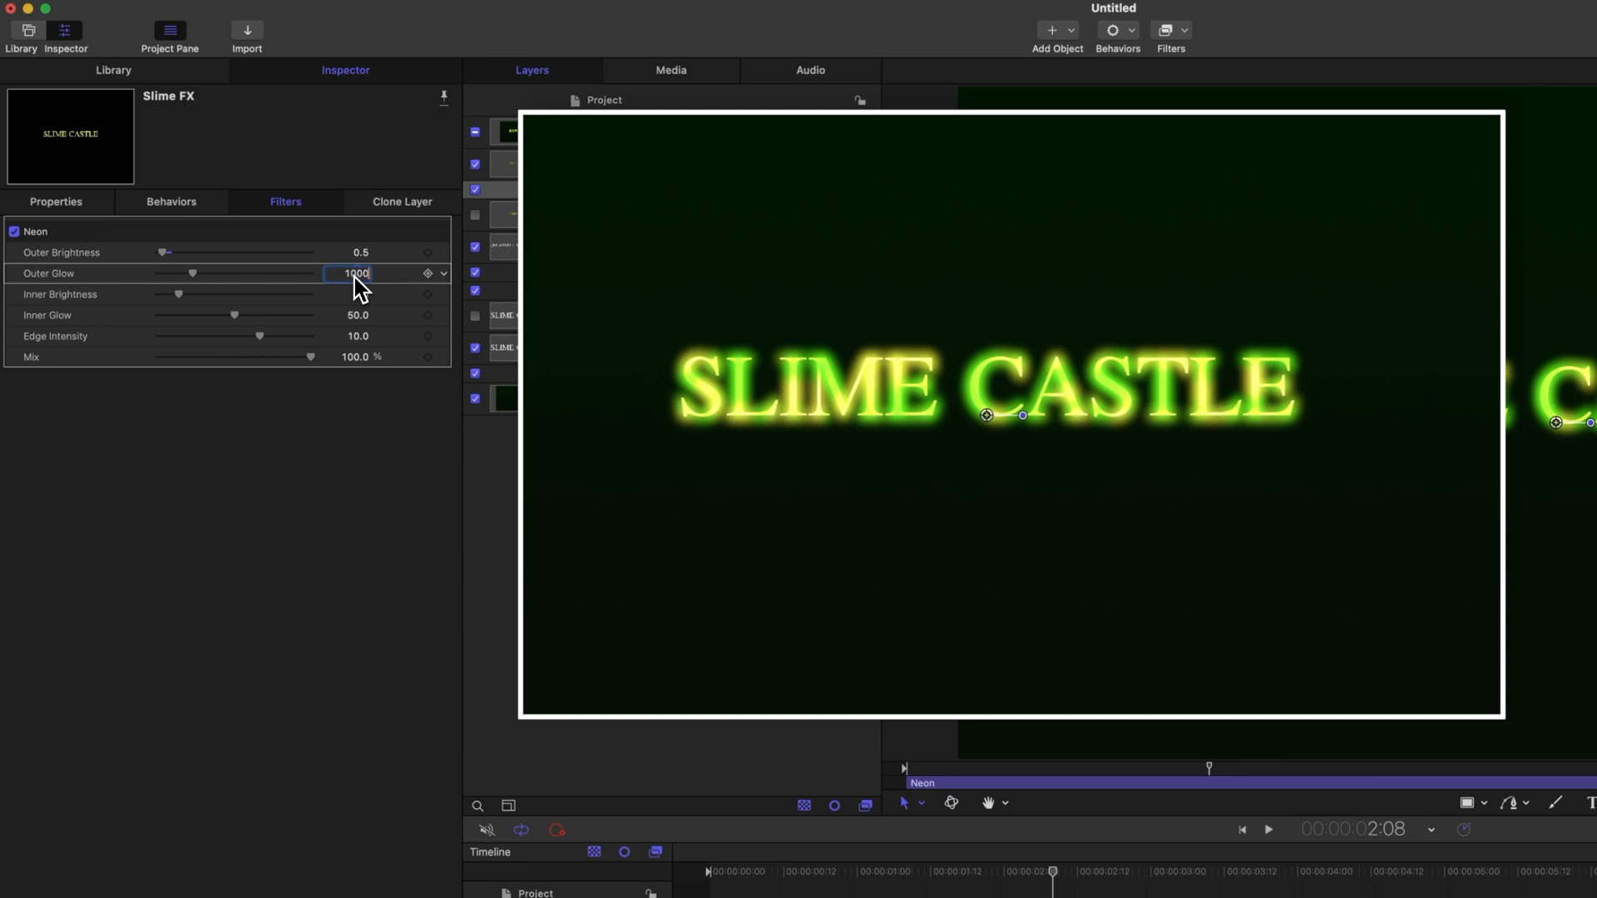
pyautogui.moveTo(189, 273); pyautogui.dragTo(310, 273)
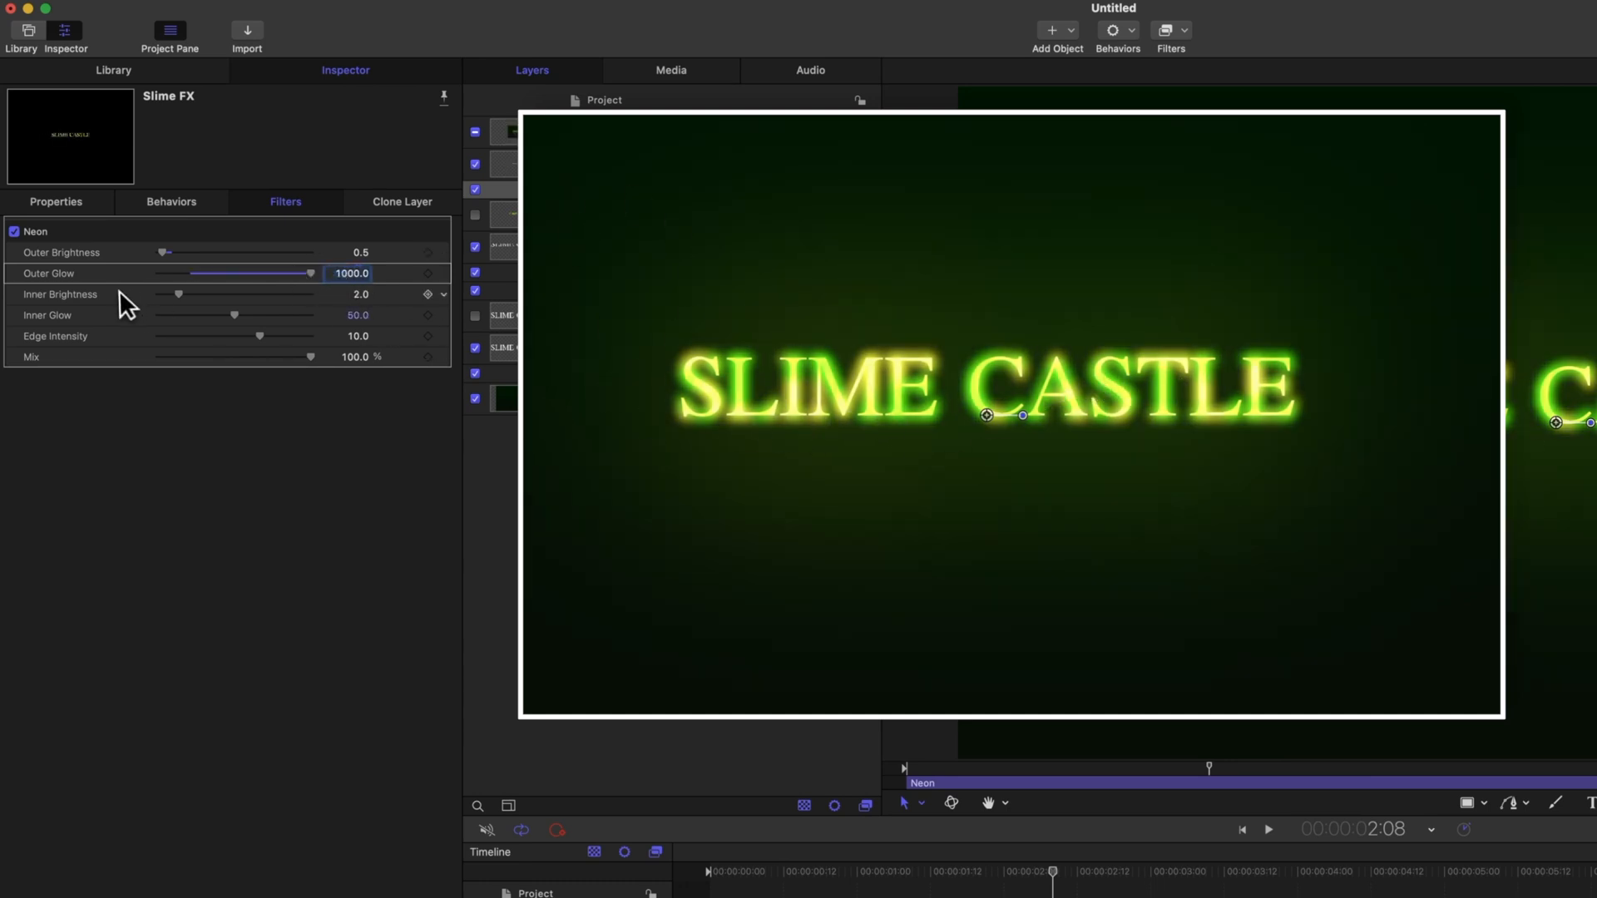
# Set Neon inner brightness 0.3, inner glow 380.2, mix 67.27% and edge intensity 5.
pyautogui.moveTo(178, 294); pyautogui.dragTo(156, 295)
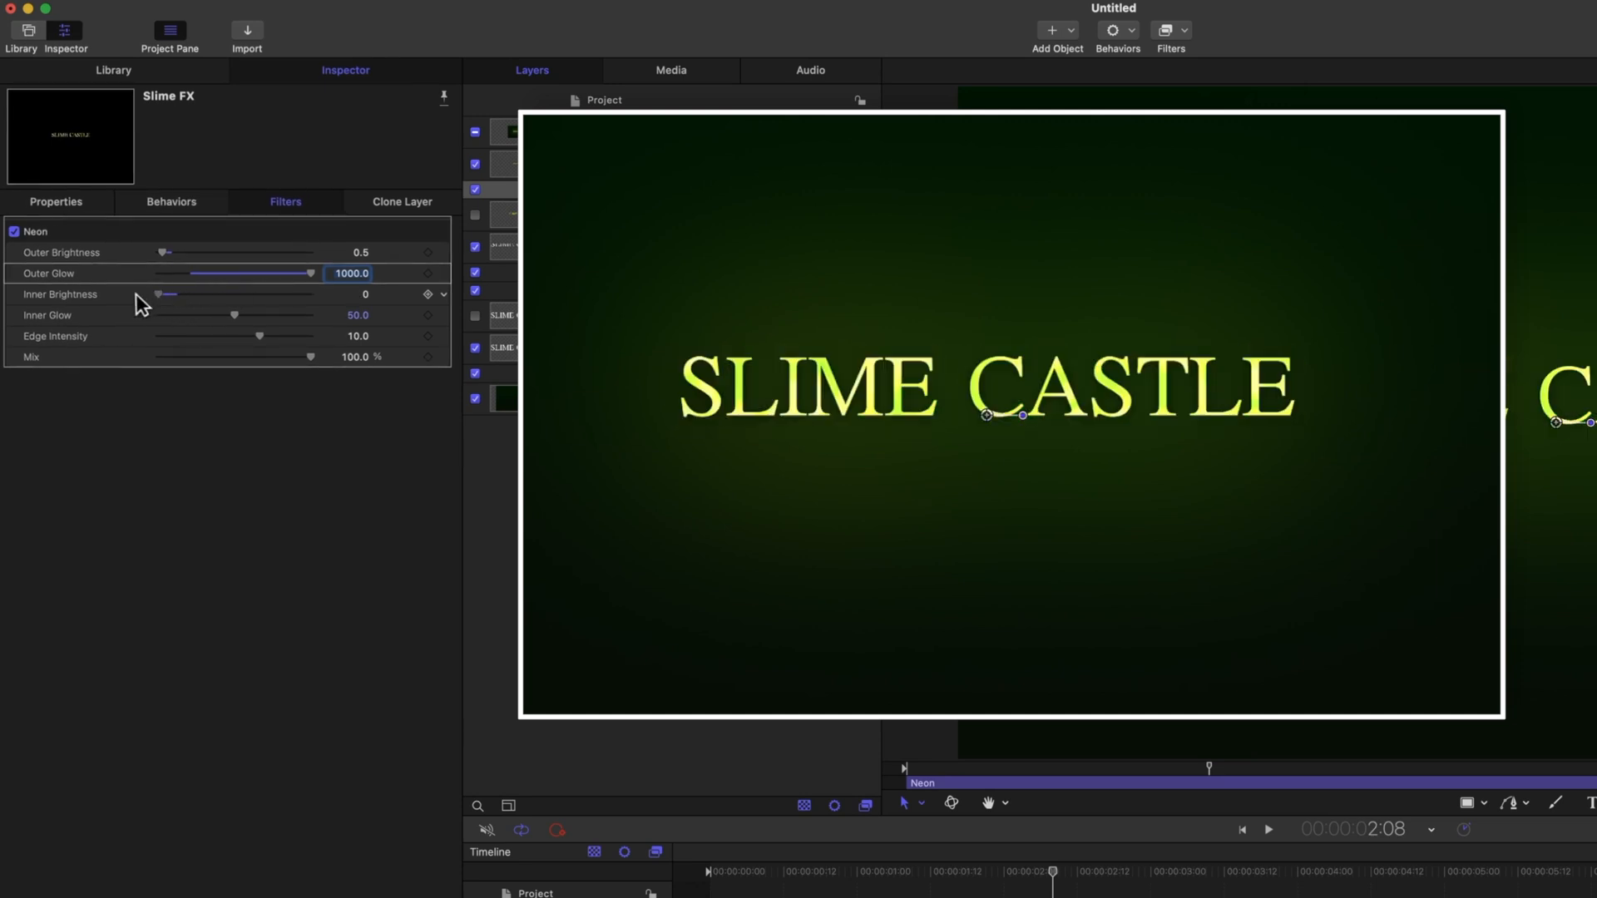
pyautogui.moveTo(155, 294); pyautogui.dragTo(178, 294)
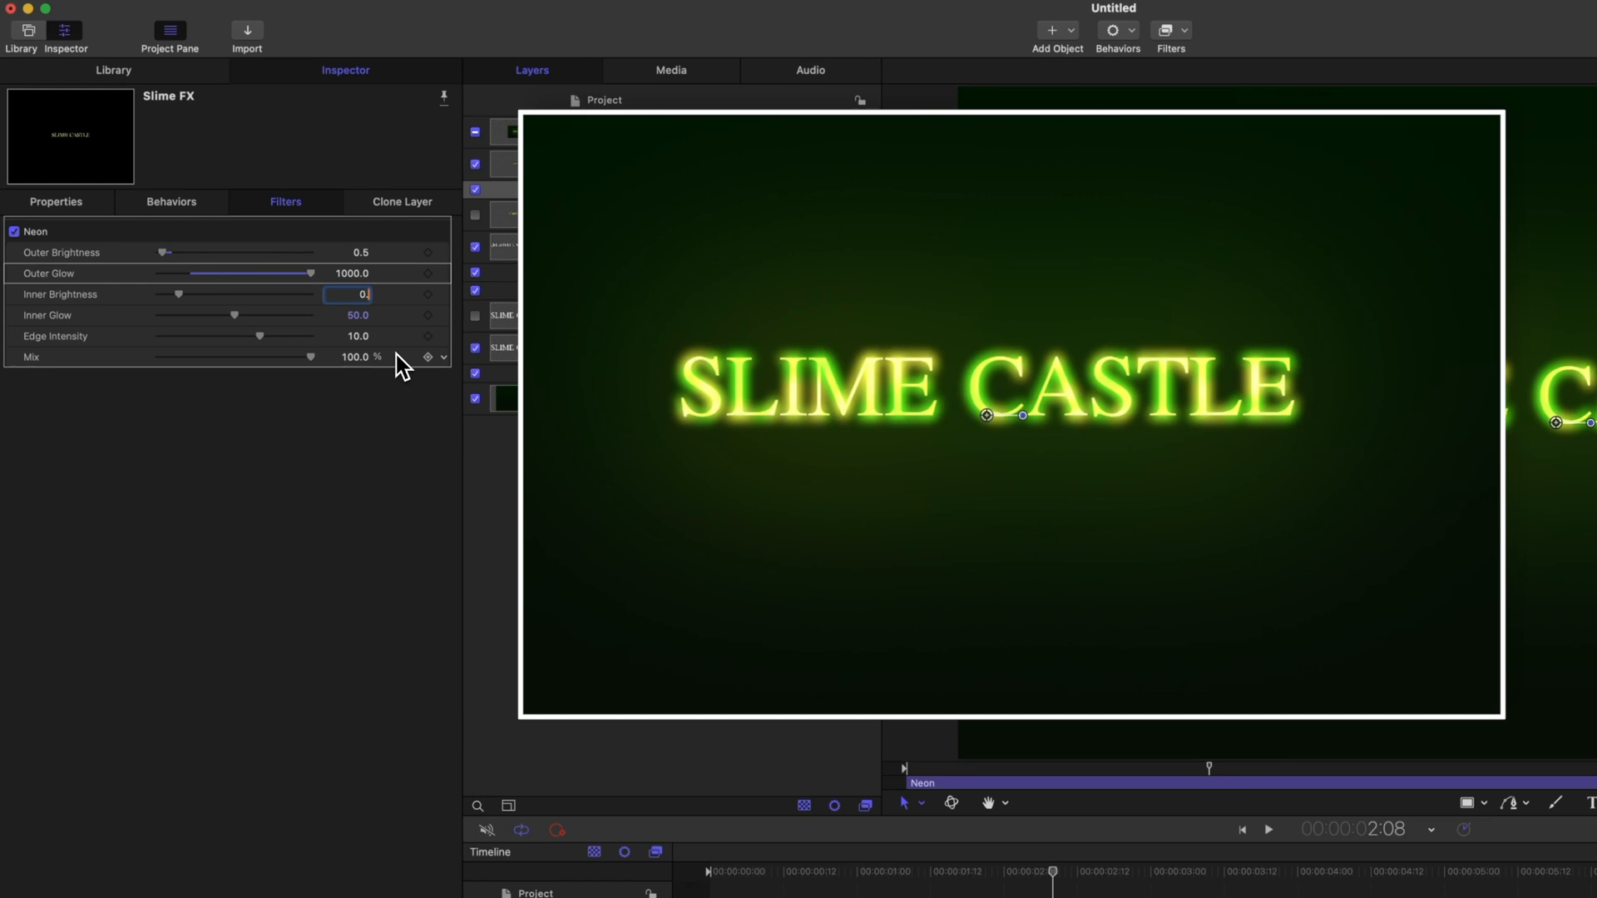
pyautogui.write('0.5')
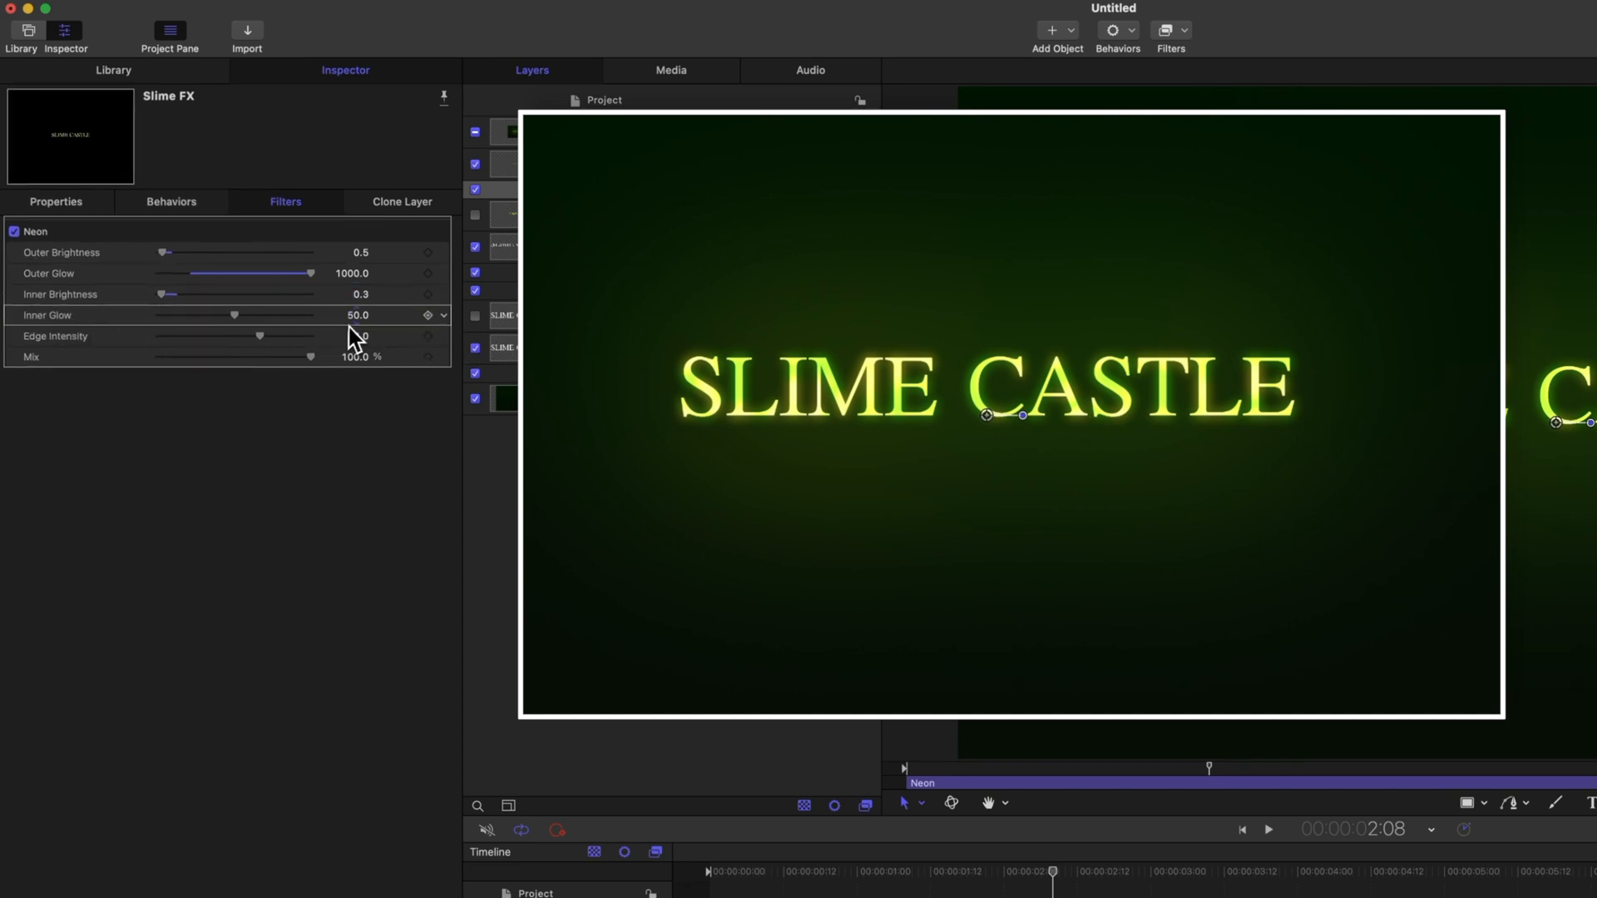
pyautogui.moveTo(234, 315); pyautogui.dragTo(305, 315)
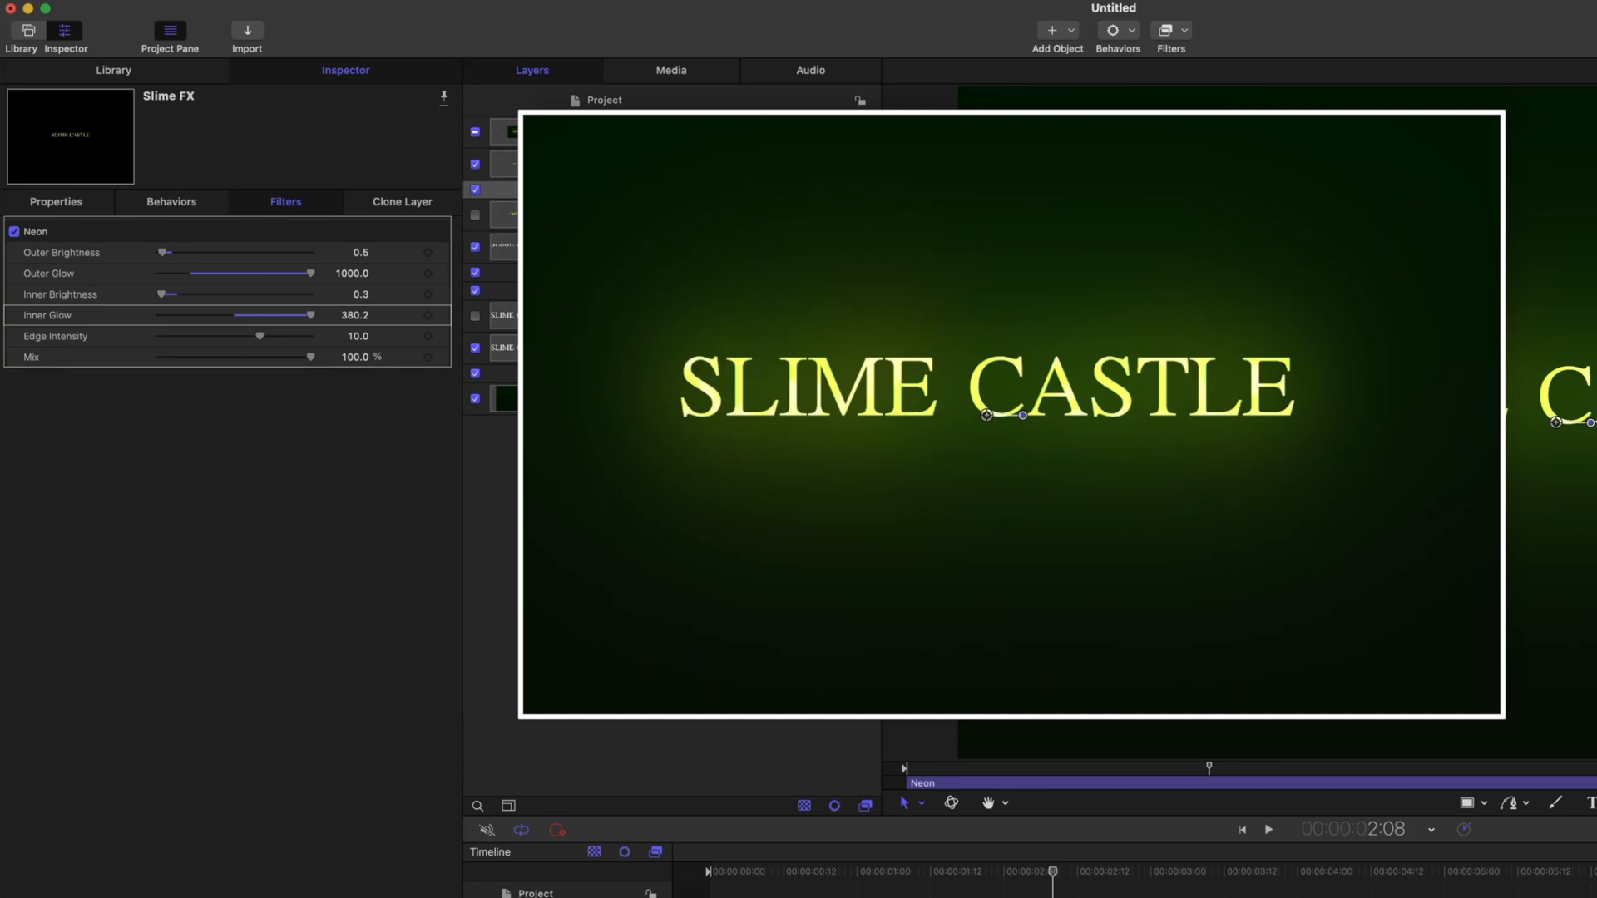
pyautogui.moveTo(313, 357); pyautogui.dragTo(295, 356)
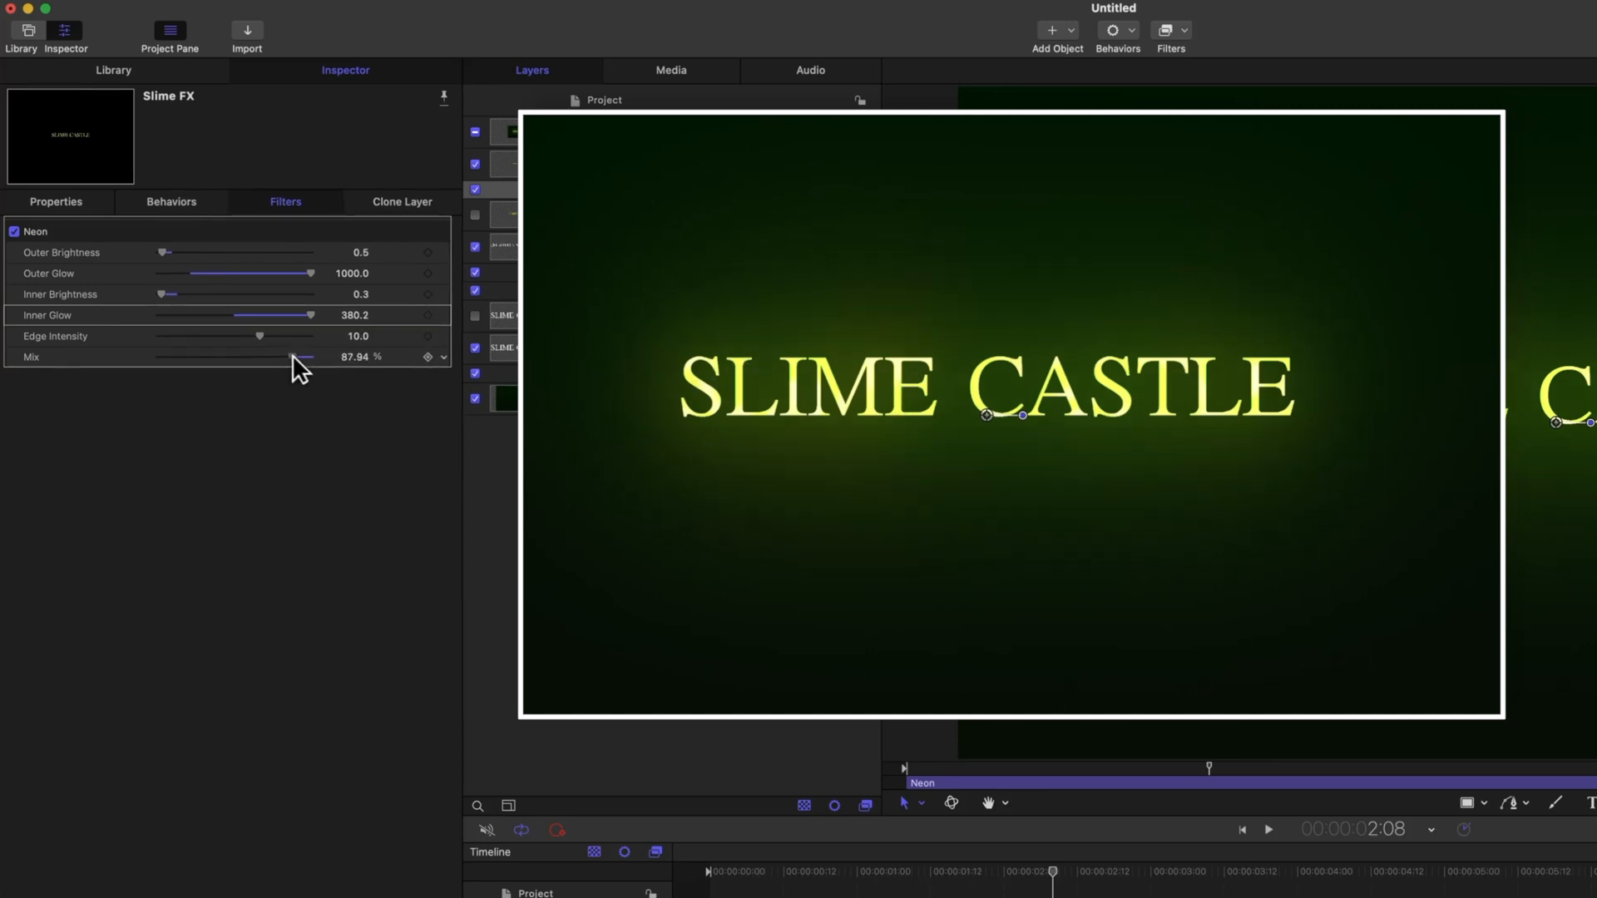
pyautogui.moveTo(295, 358); pyautogui.dragTo(255, 358)
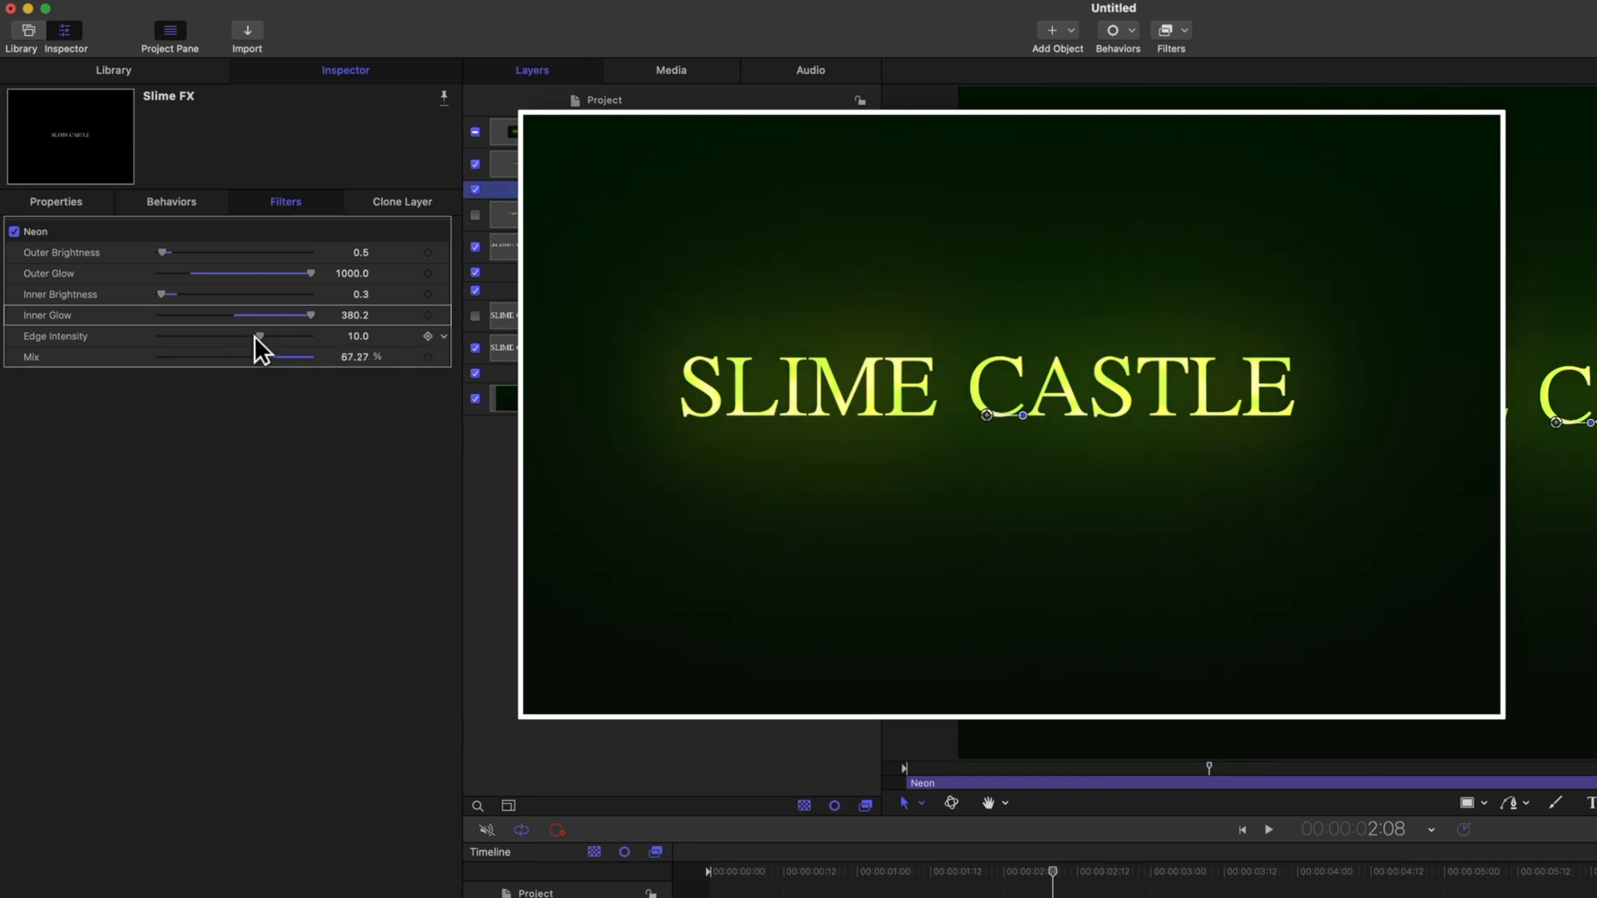
pyautogui.moveTo(257, 336); pyautogui.dragTo(196, 336)
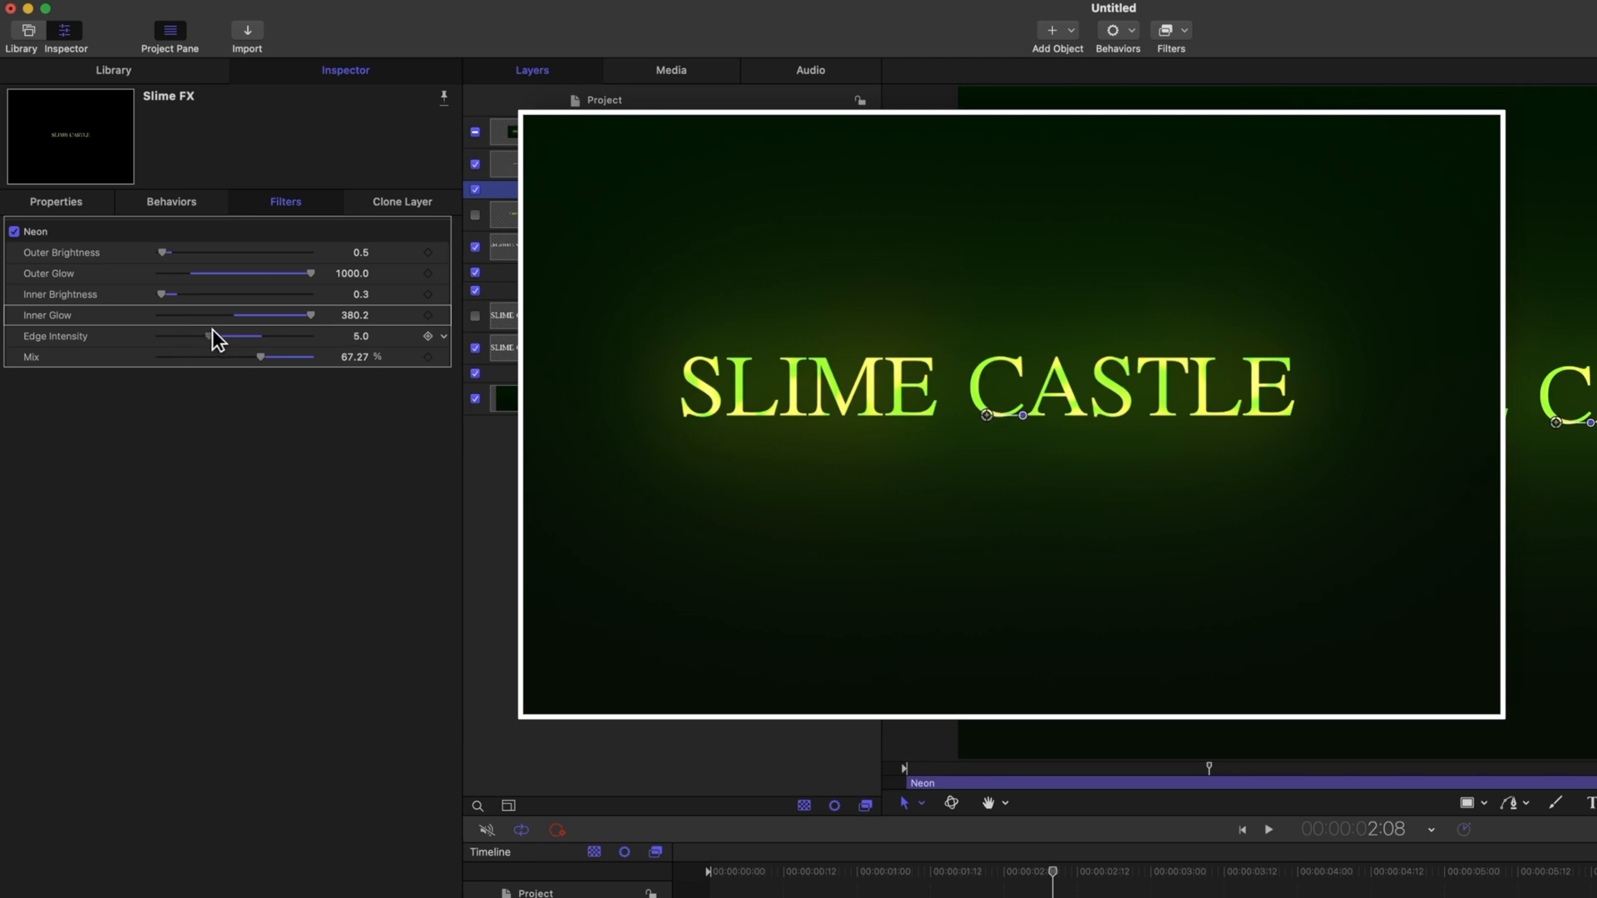
pyautogui.moveTo(376, 346)
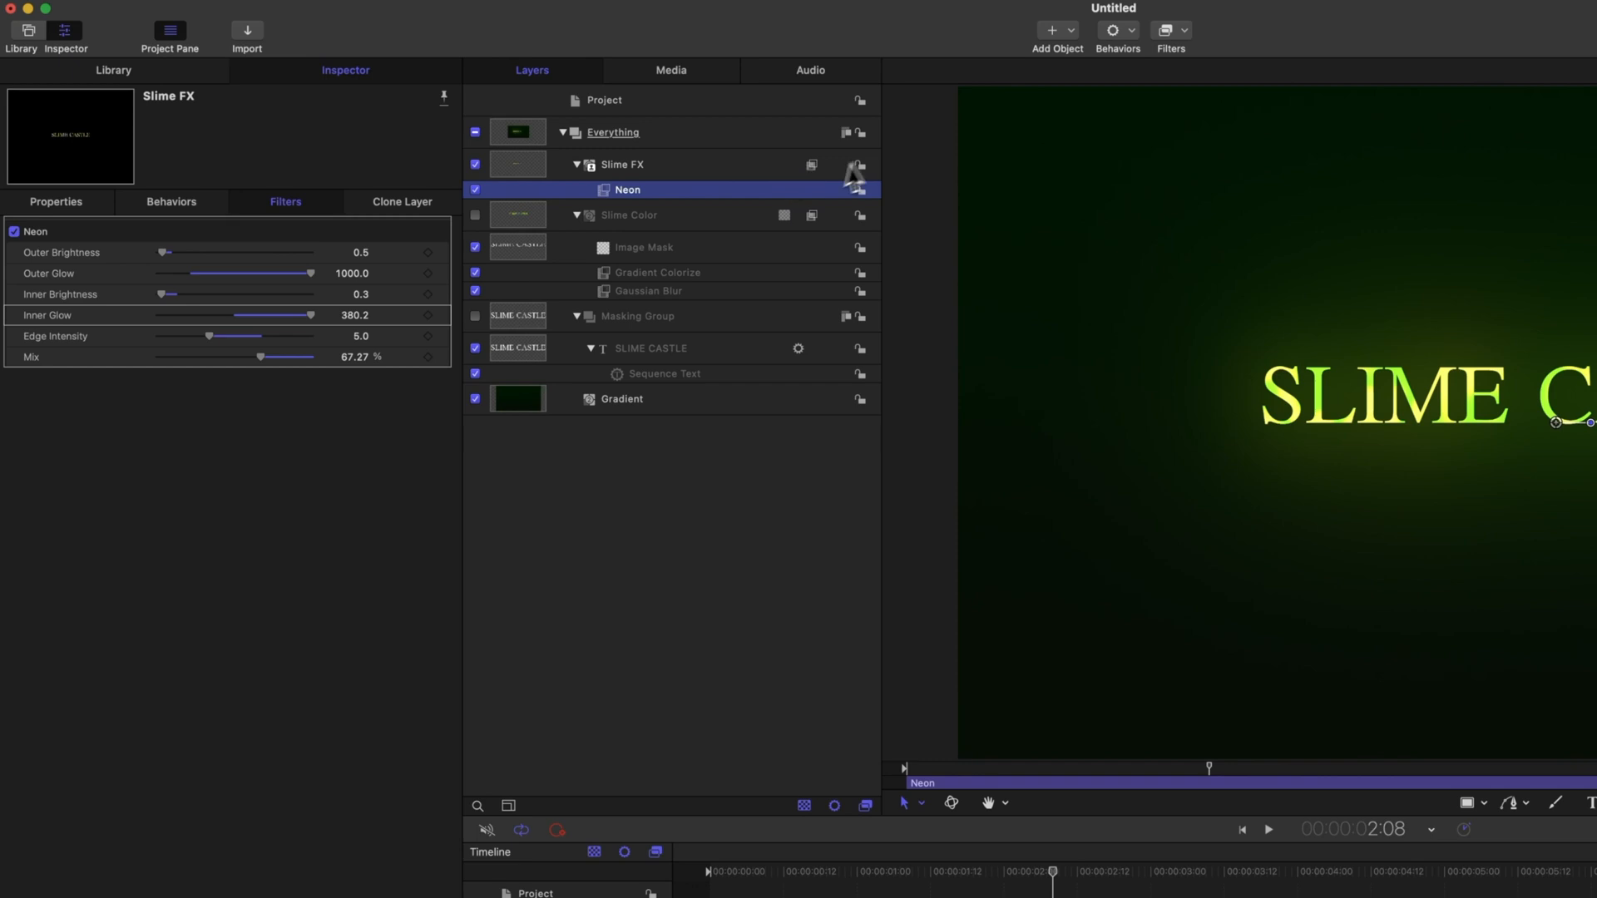
# Duplicate the Neon filter and lower the copy's Edge Intensity to 1.0.
pyautogui.press('cmd+d')
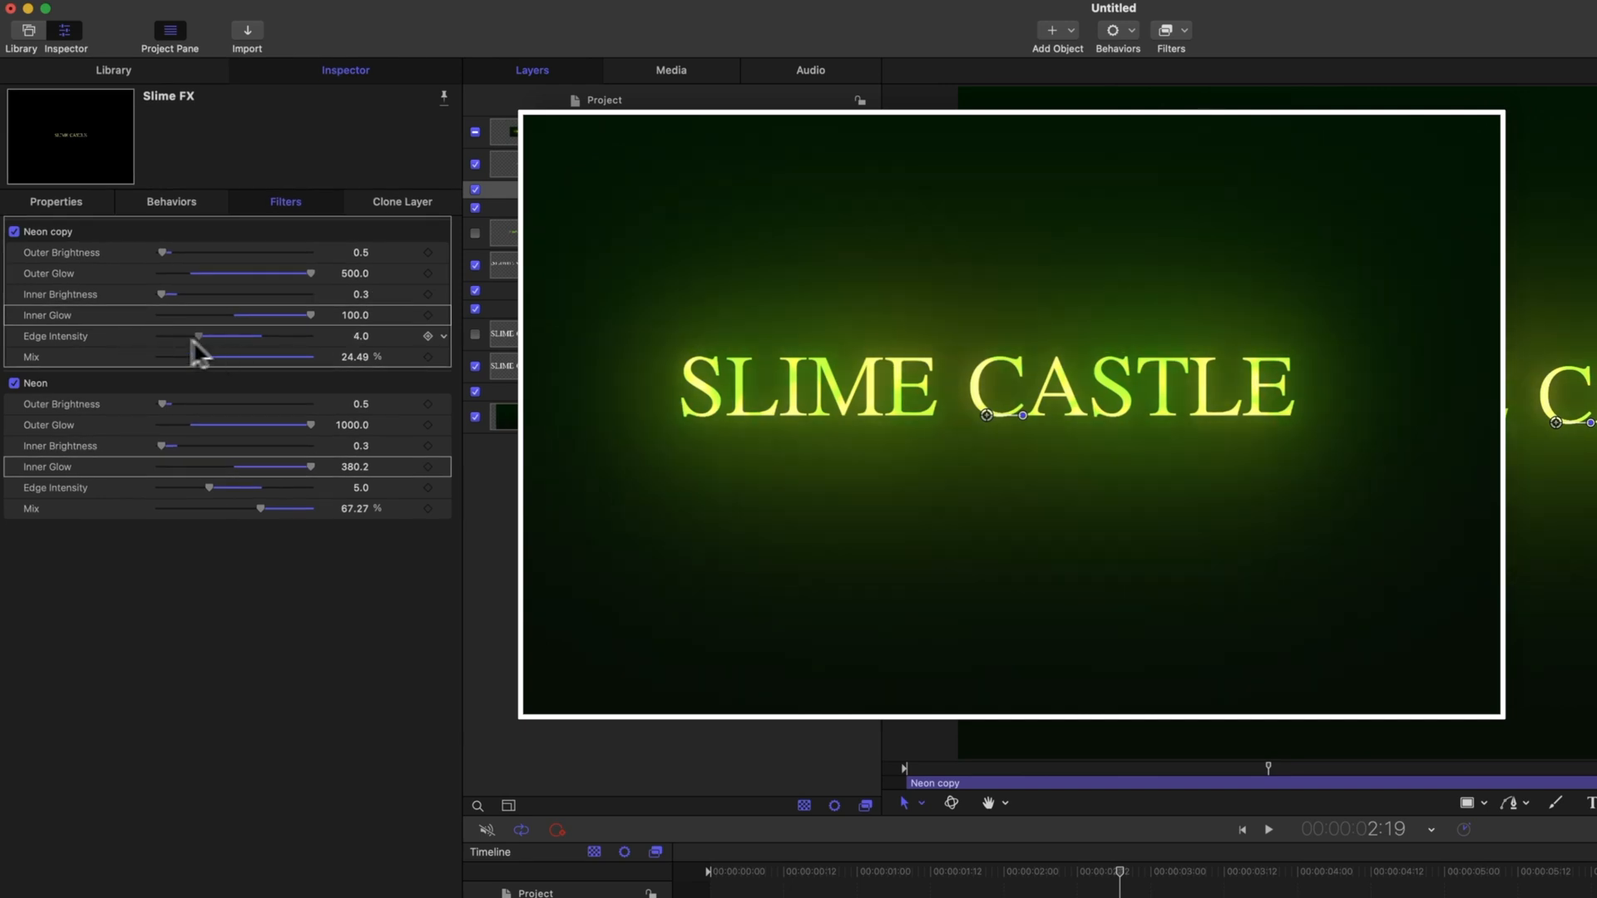
pyautogui.moveTo(196, 336); pyautogui.dragTo(166, 336)
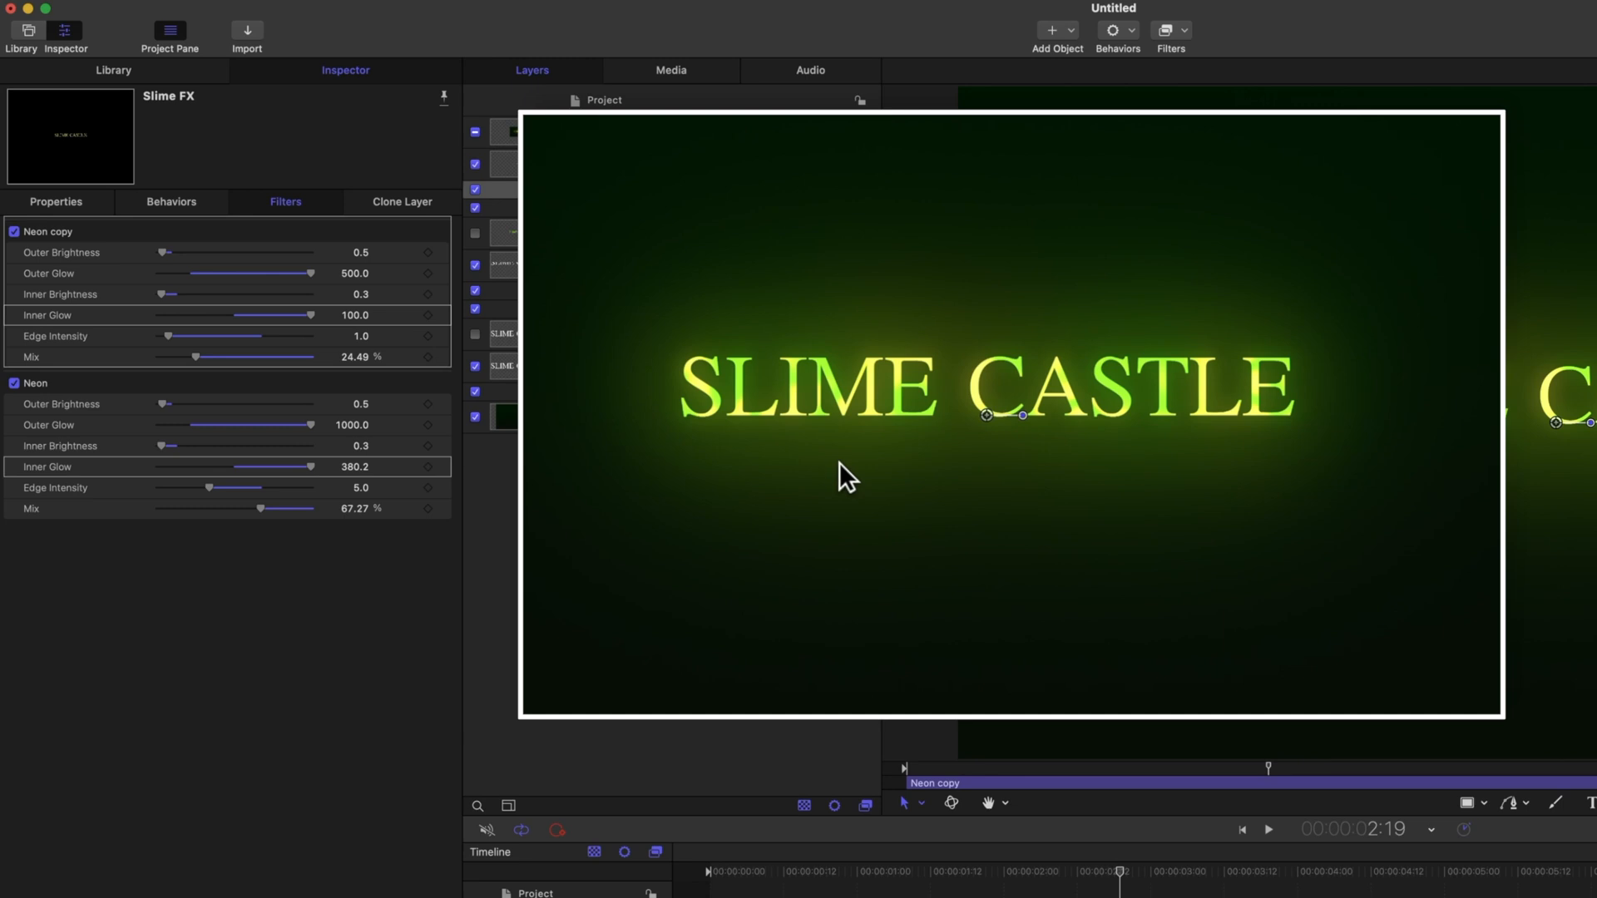
pyautogui.moveTo(694, 471)
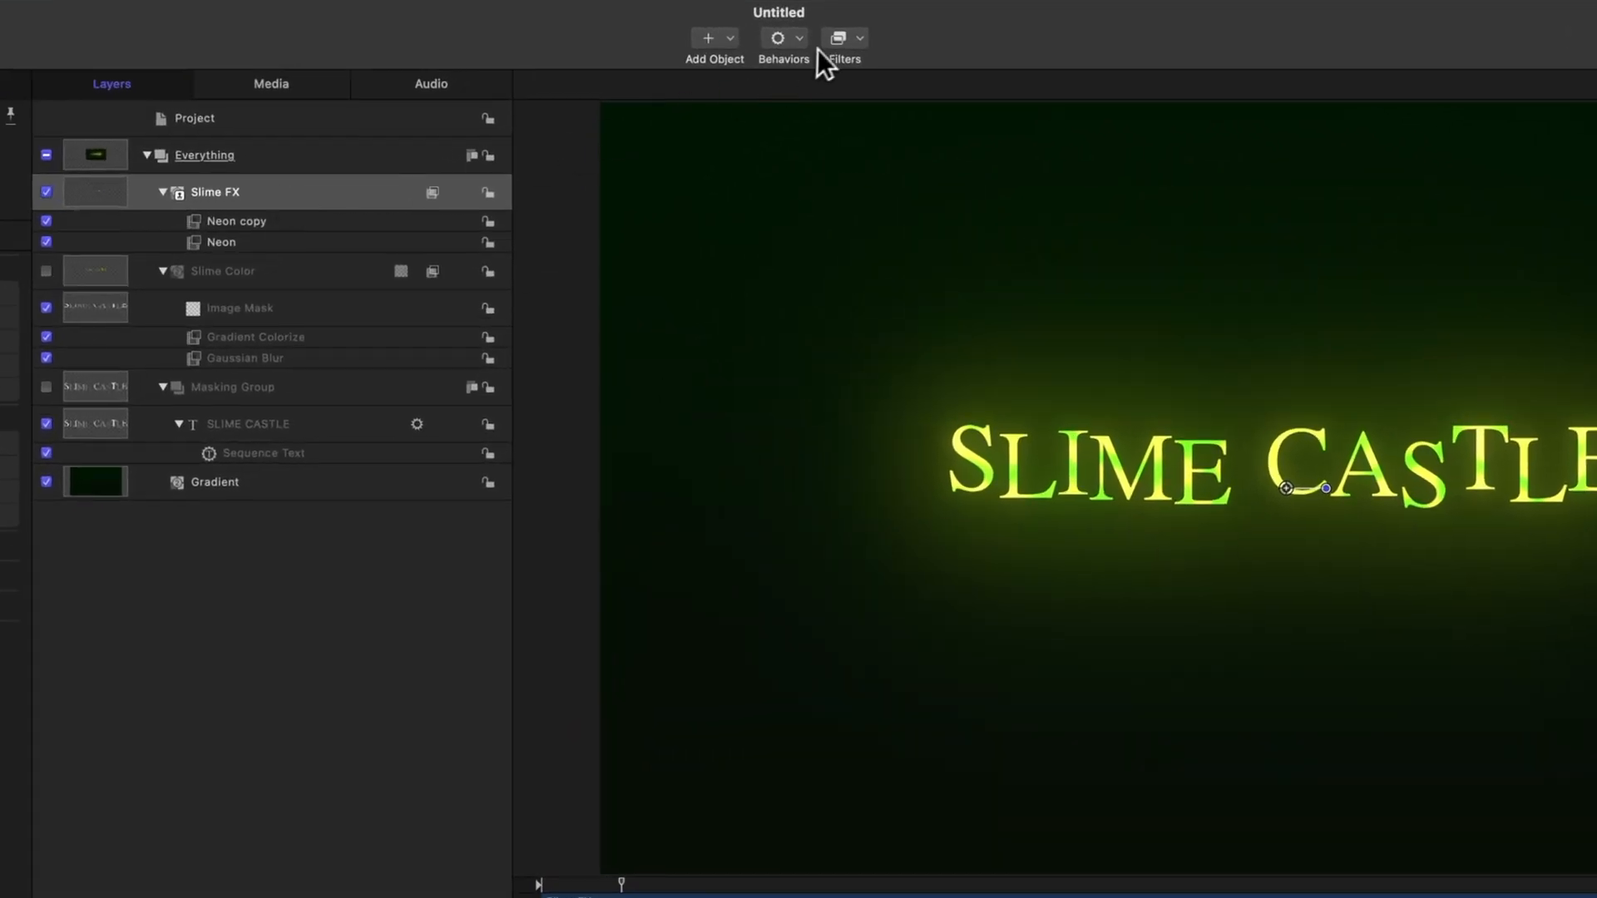
# Add a Time > Trails filter with 15 echoes, 0.31 duration and about 9% mix.
pyautogui.click(838, 38)
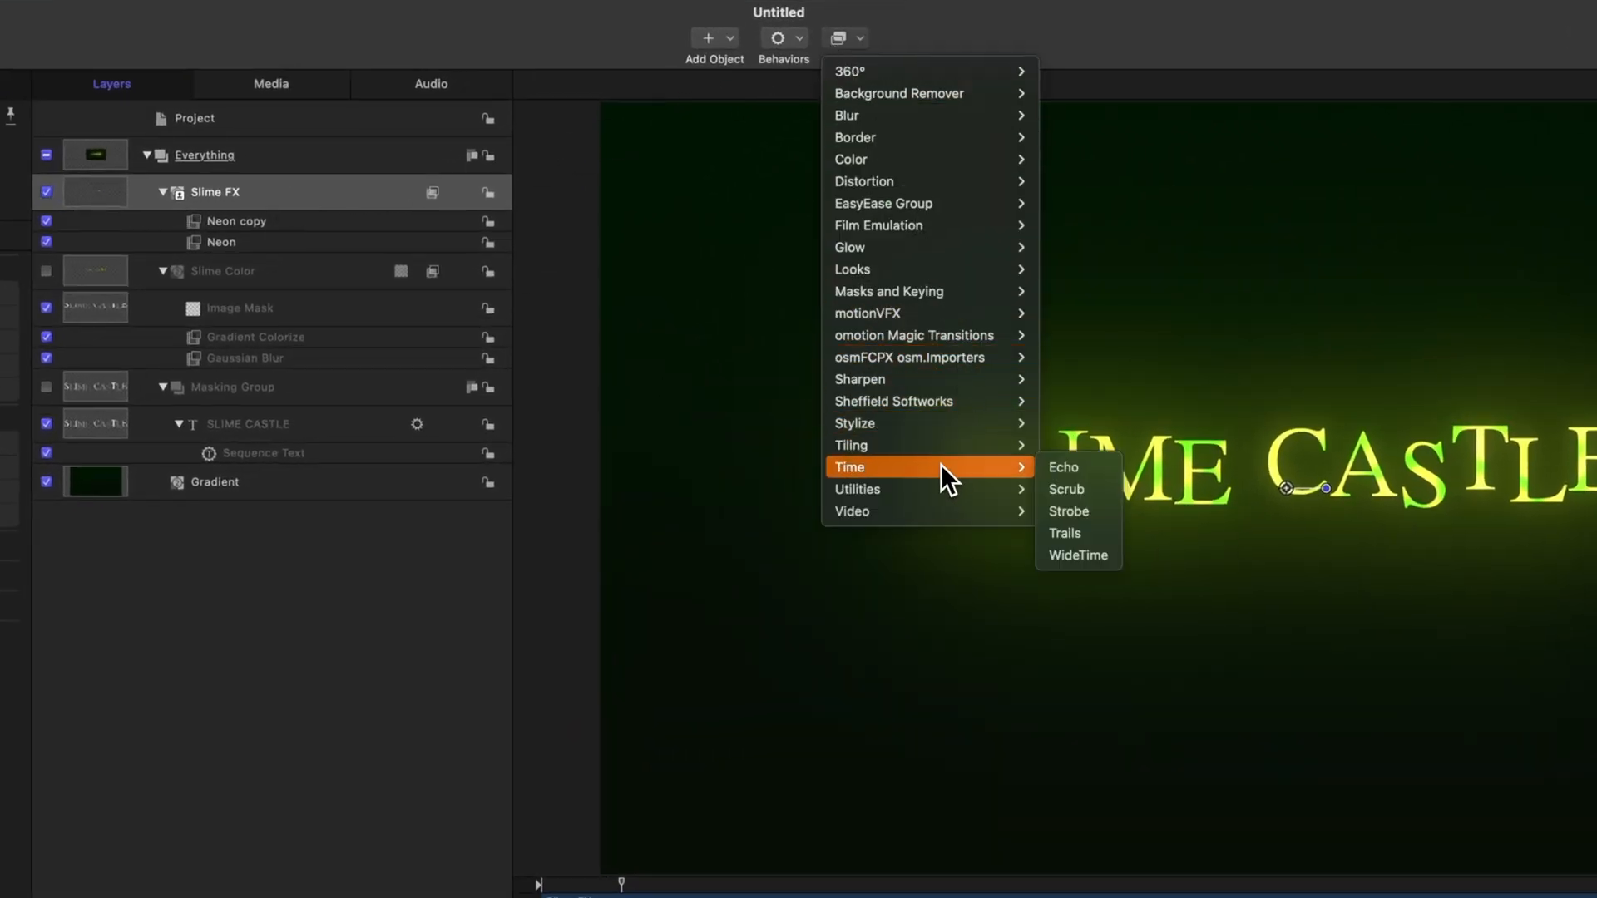
pyautogui.moveTo(1064, 532)
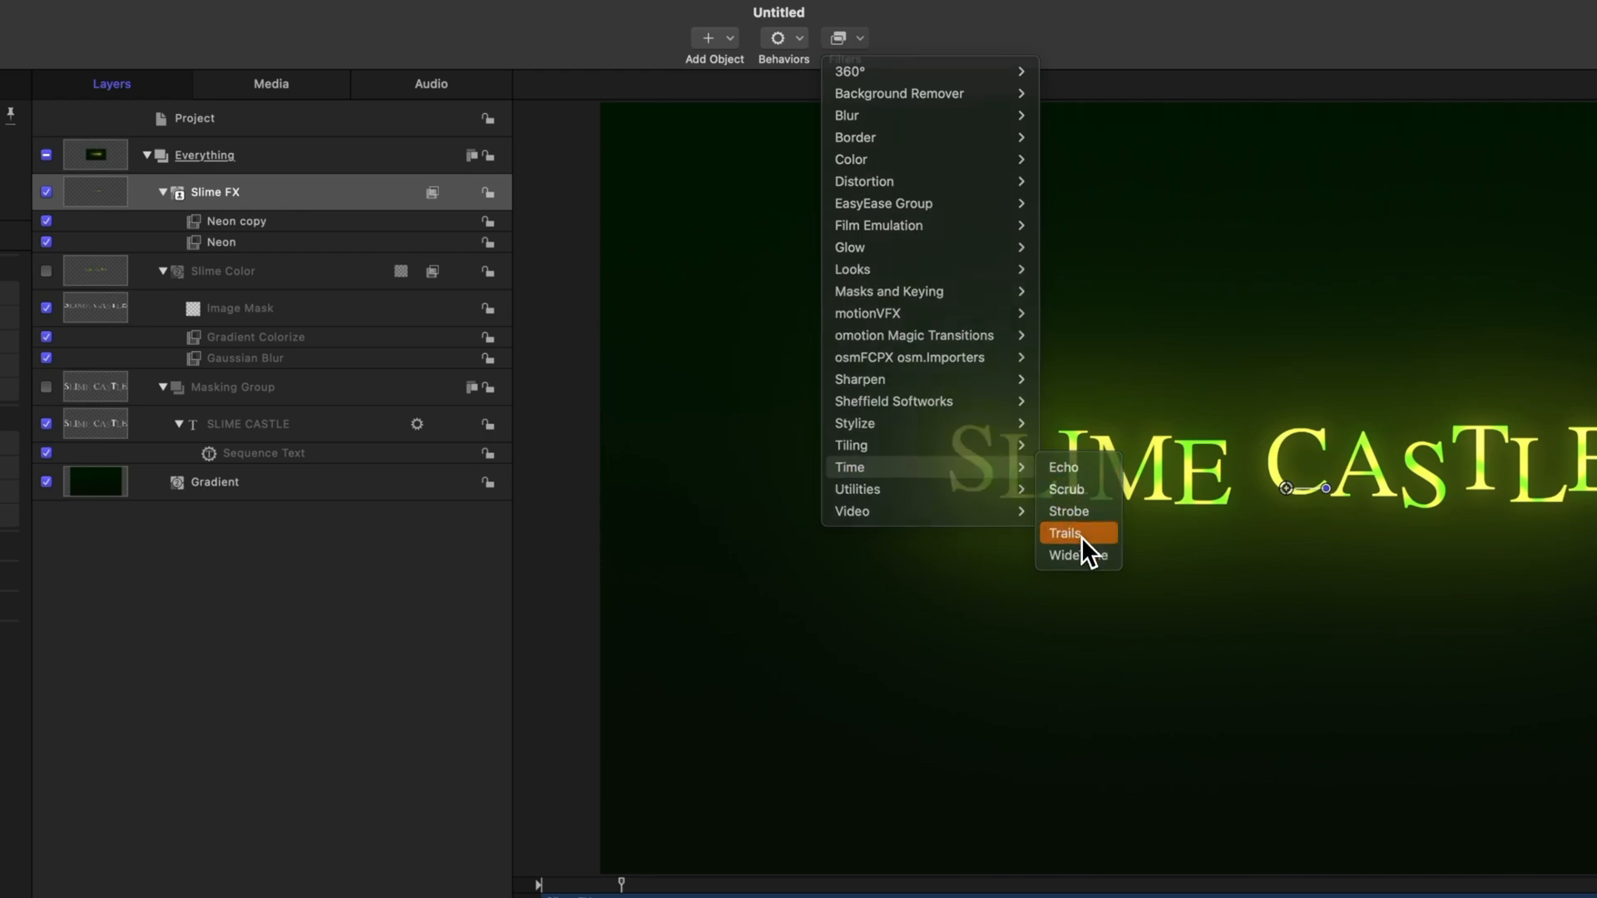
pyautogui.click(1064, 532)
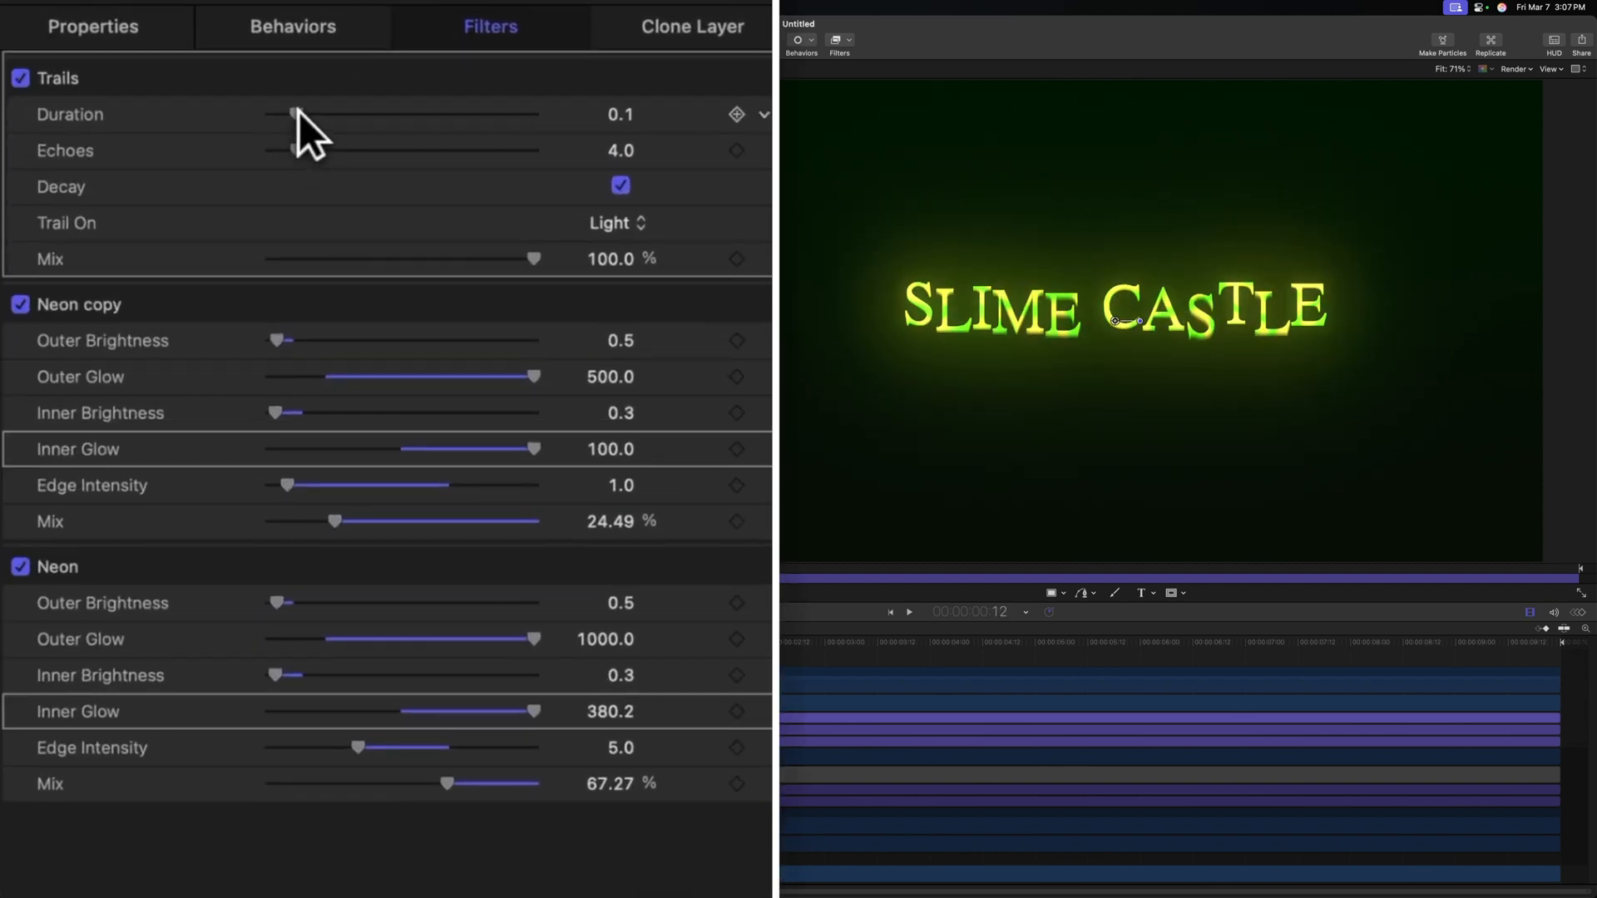
pyautogui.moveTo(292, 114); pyautogui.dragTo(324, 114)
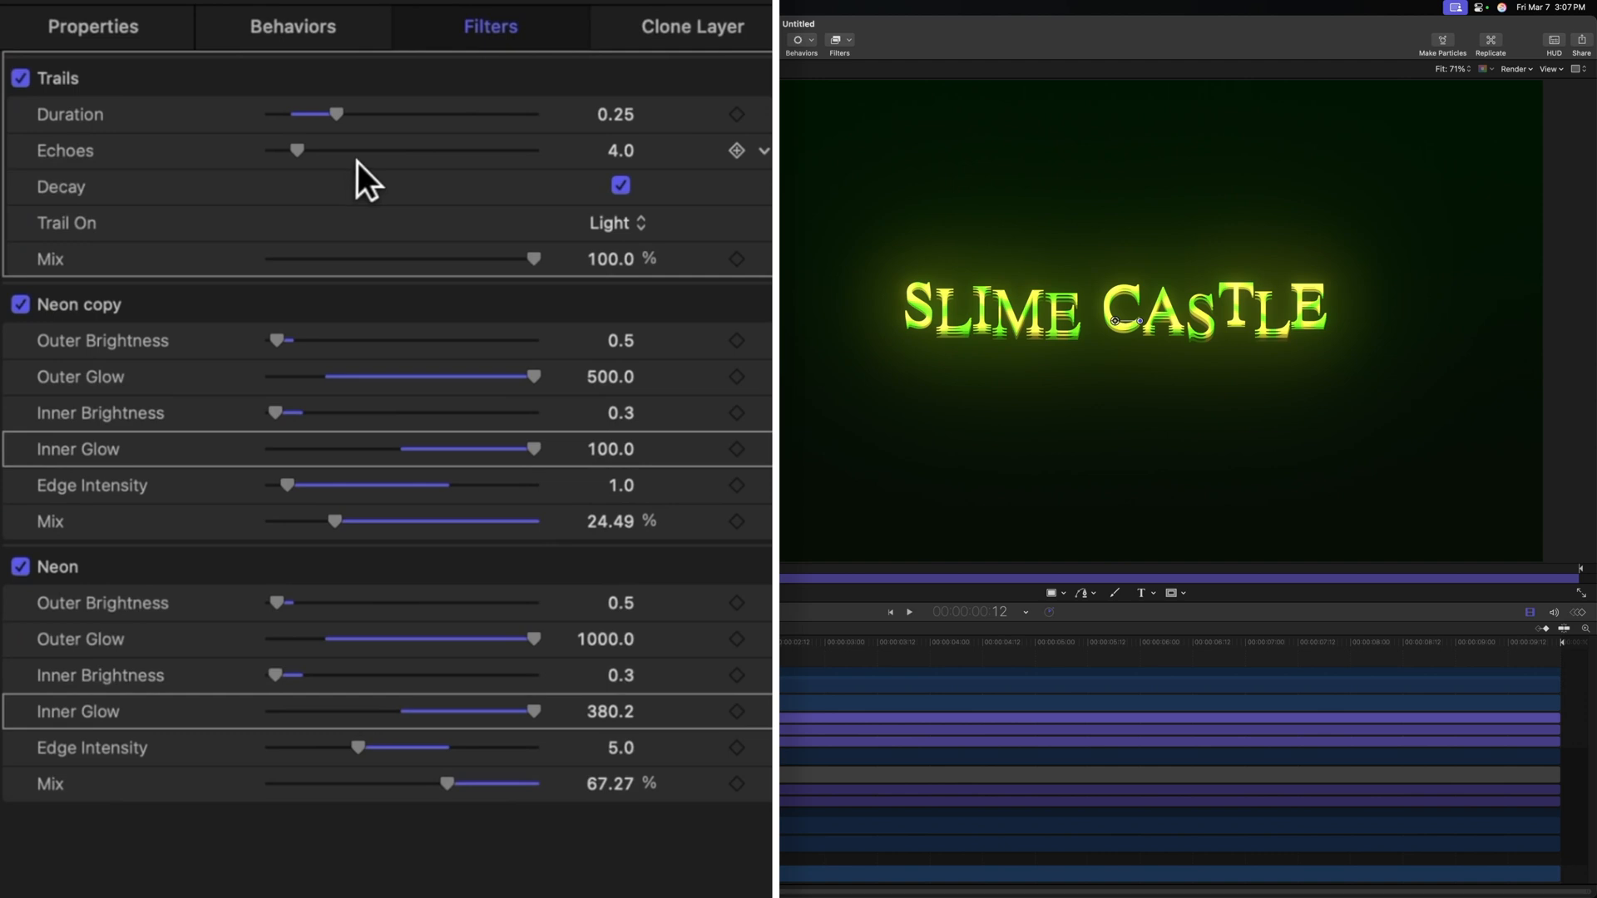
pyautogui.moveTo(296, 149); pyautogui.dragTo(360, 149)
pyautogui.write('15')
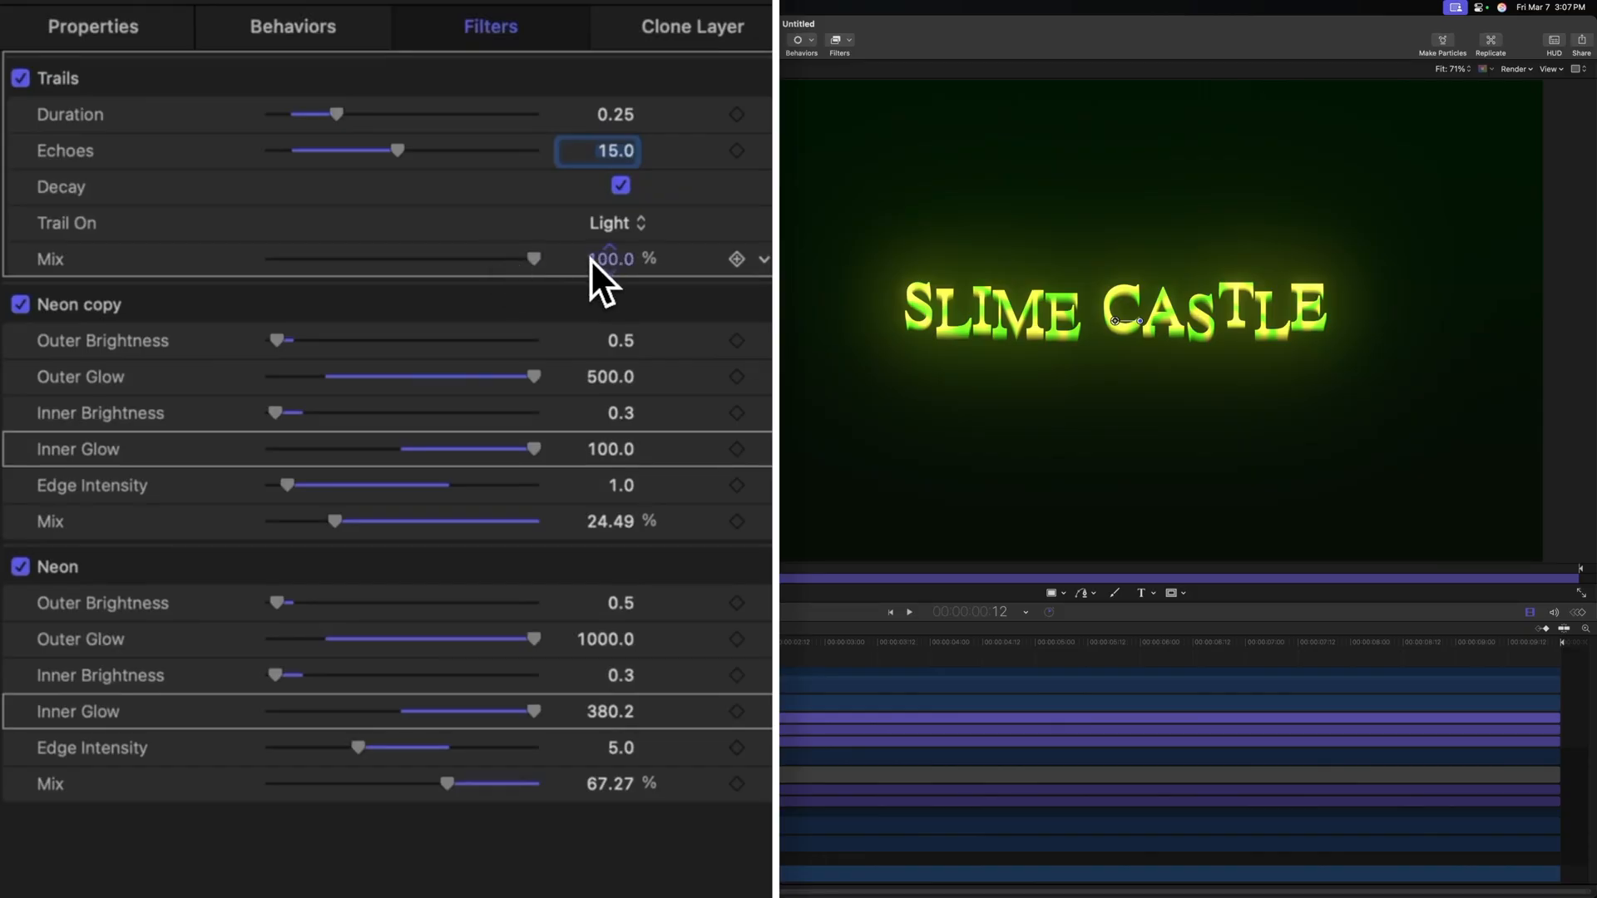
pyautogui.moveTo(535, 259); pyautogui.dragTo(484, 259)
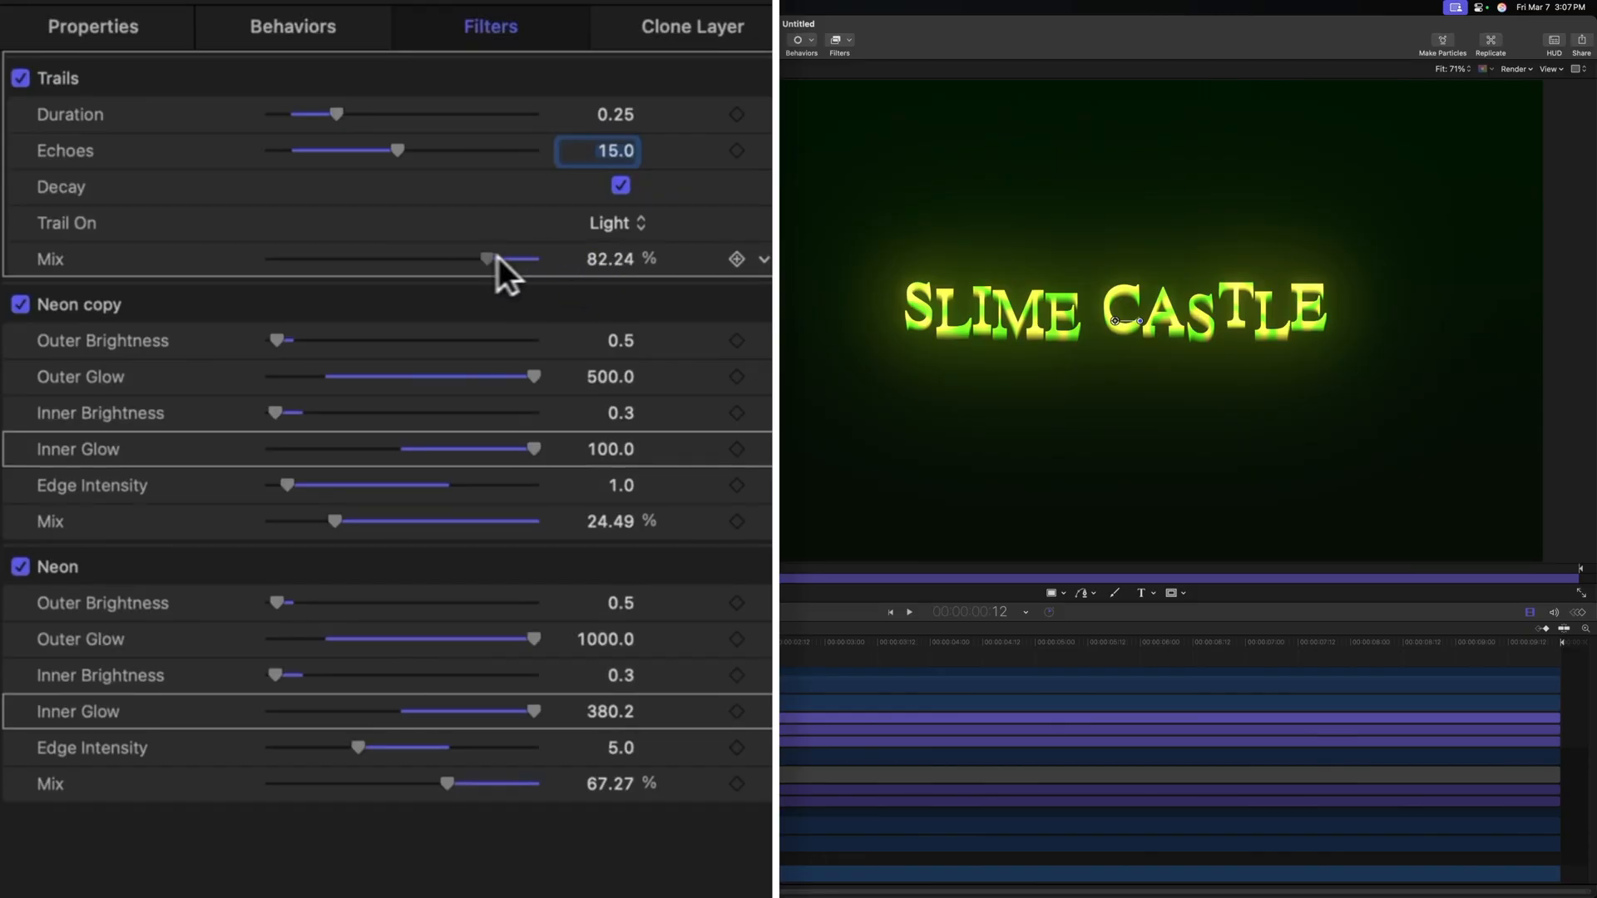
pyautogui.moveTo(487, 258); pyautogui.dragTo(303, 258)
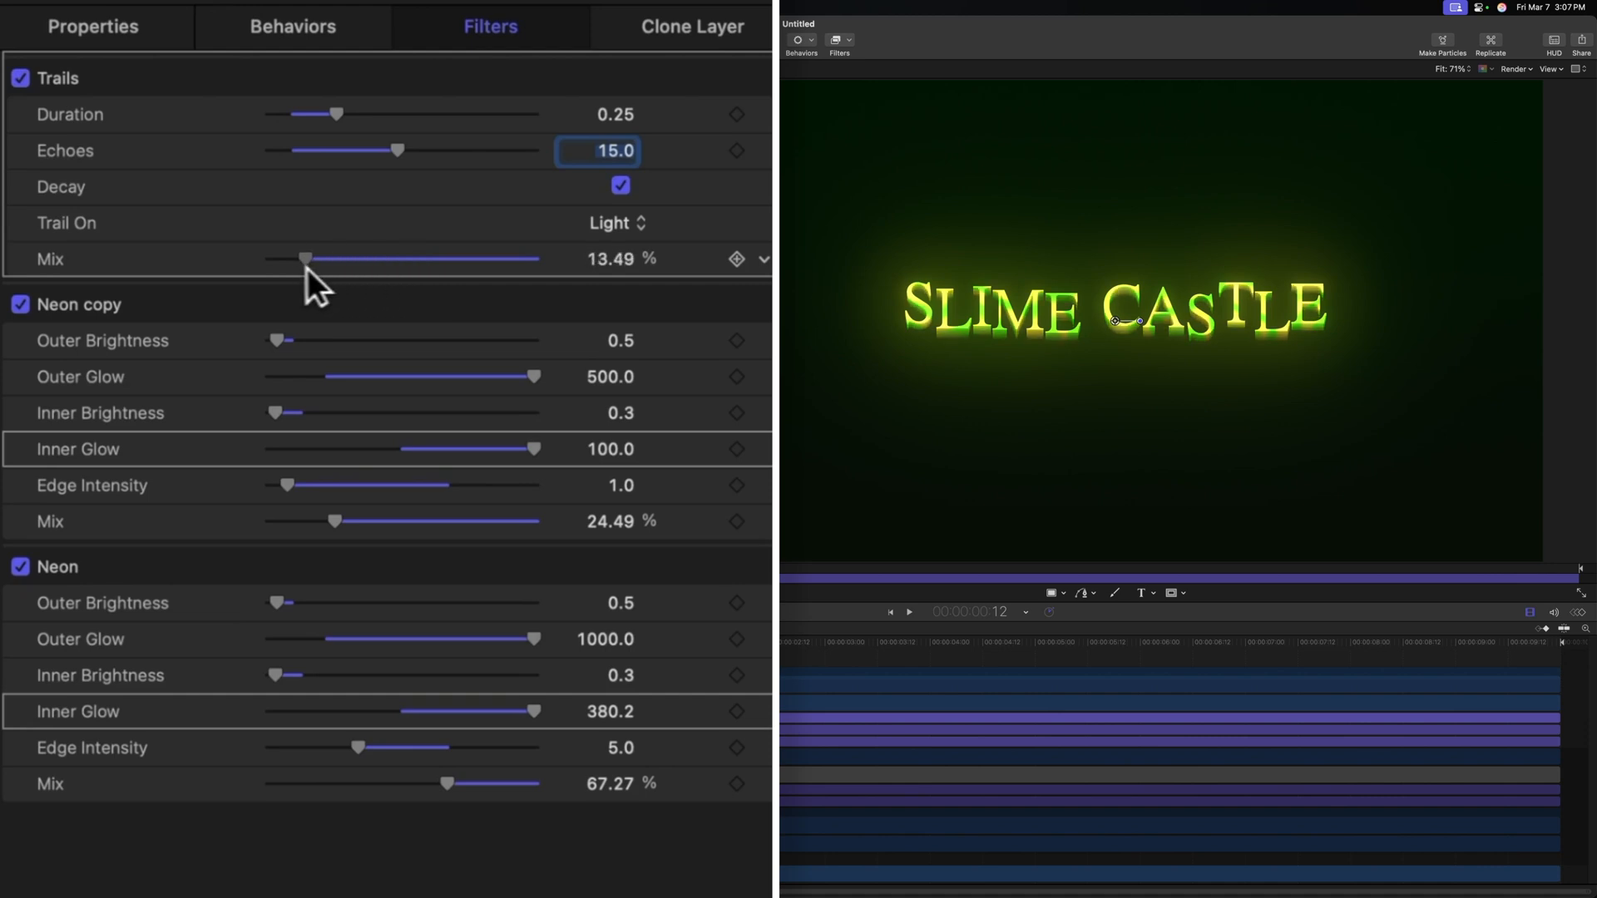
pyautogui.moveTo(305, 258); pyautogui.dragTo(290, 259)
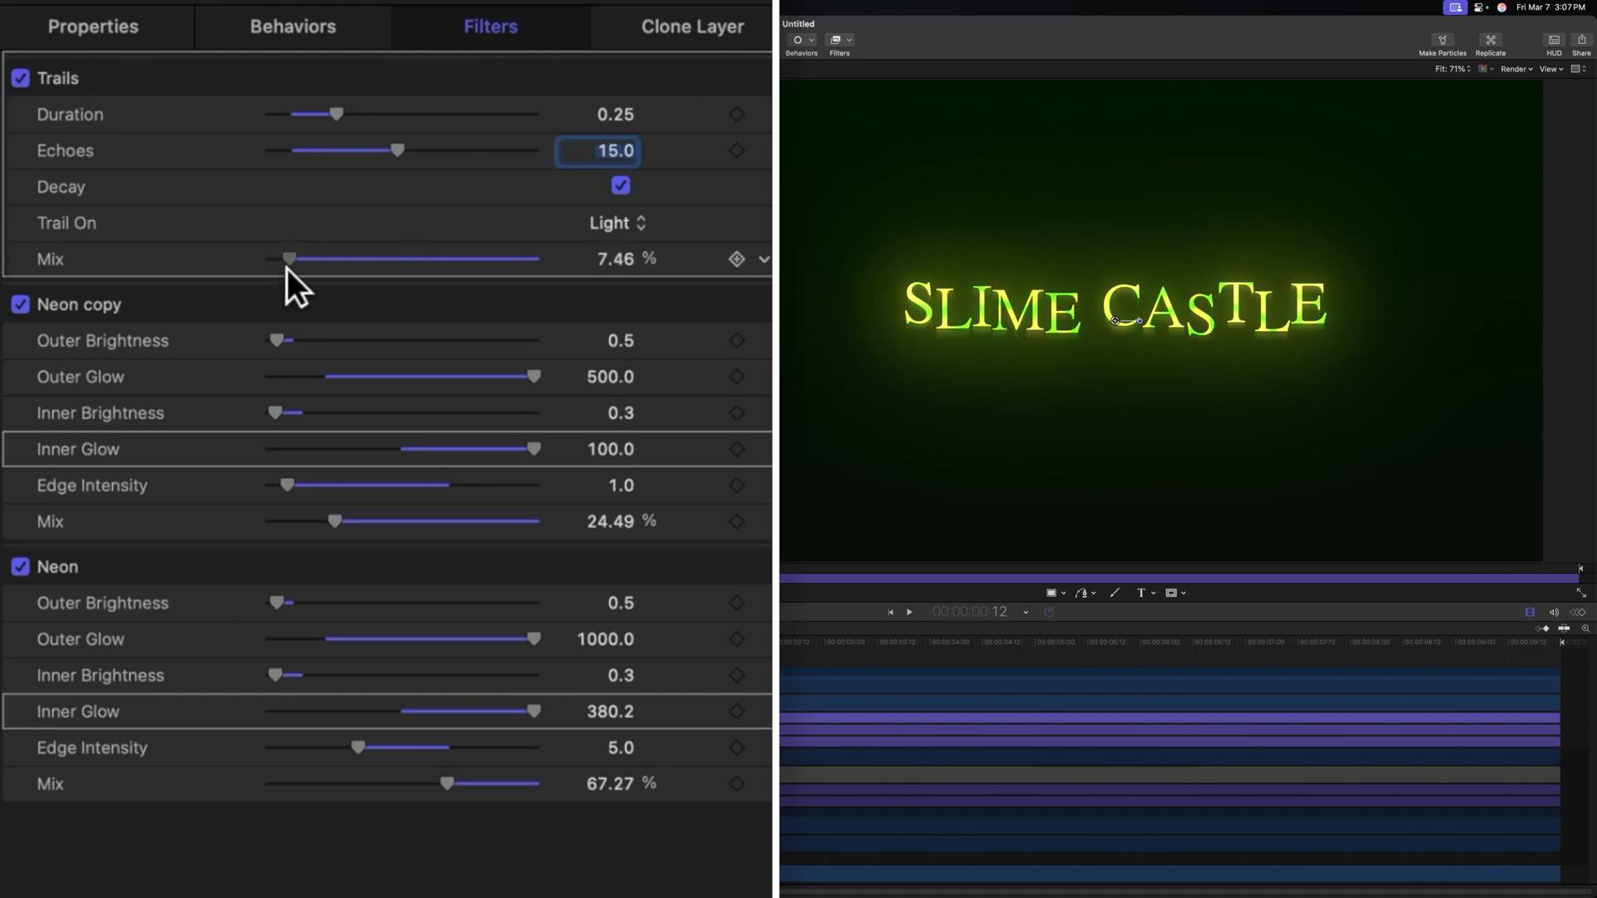
pyautogui.moveTo(289, 259); pyautogui.dragTo(298, 259)
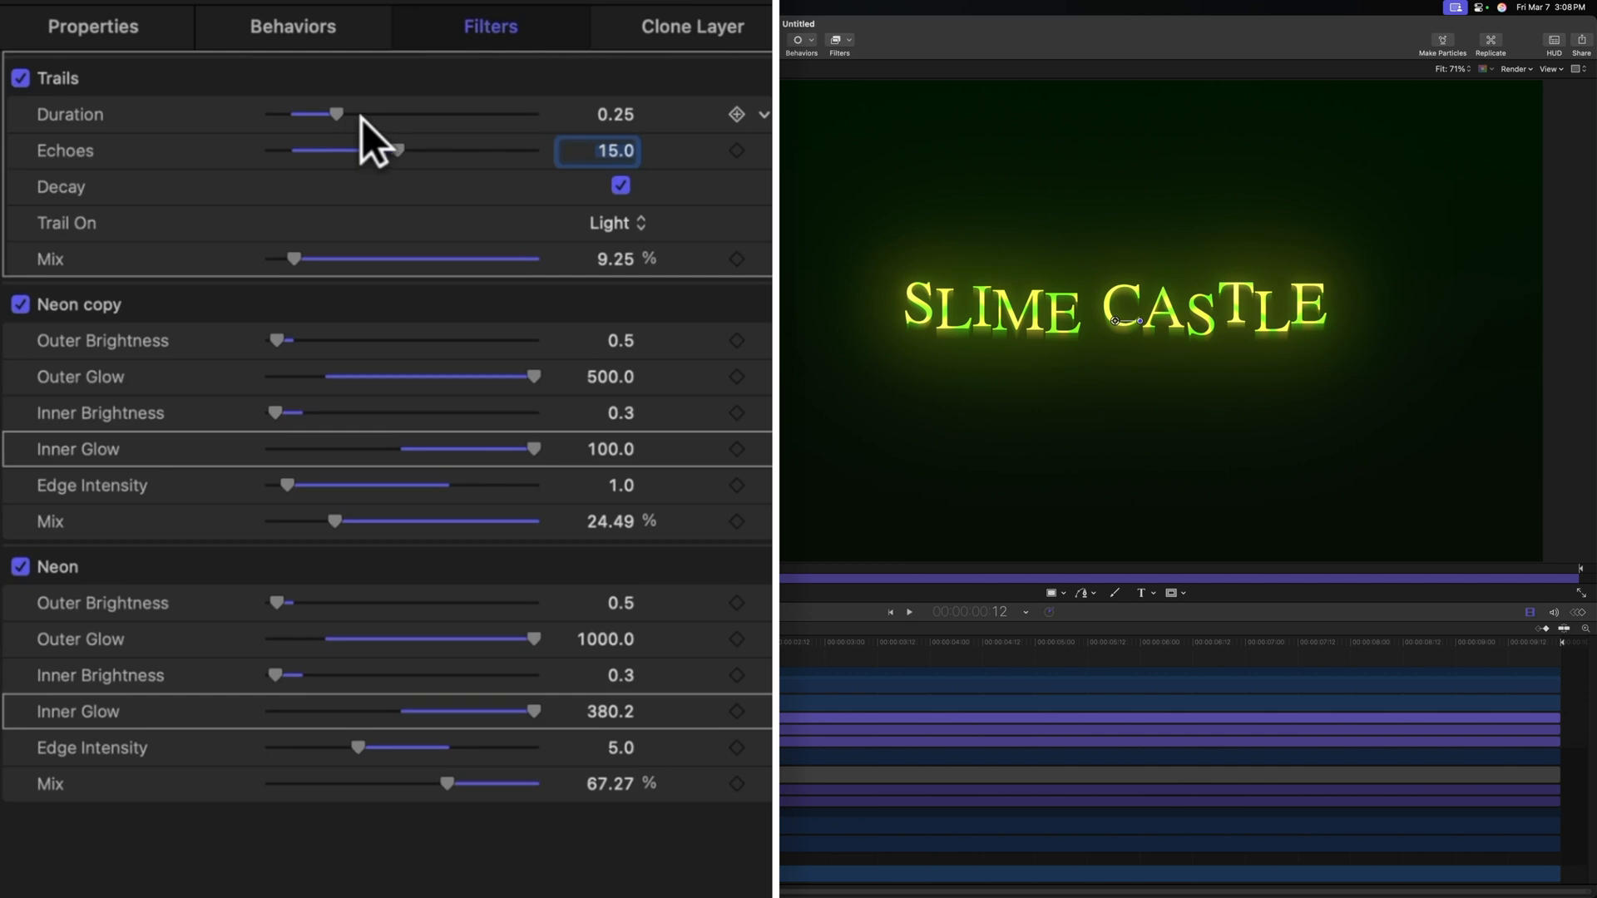
pyautogui.moveTo(336, 113); pyautogui.dragTo(351, 113)
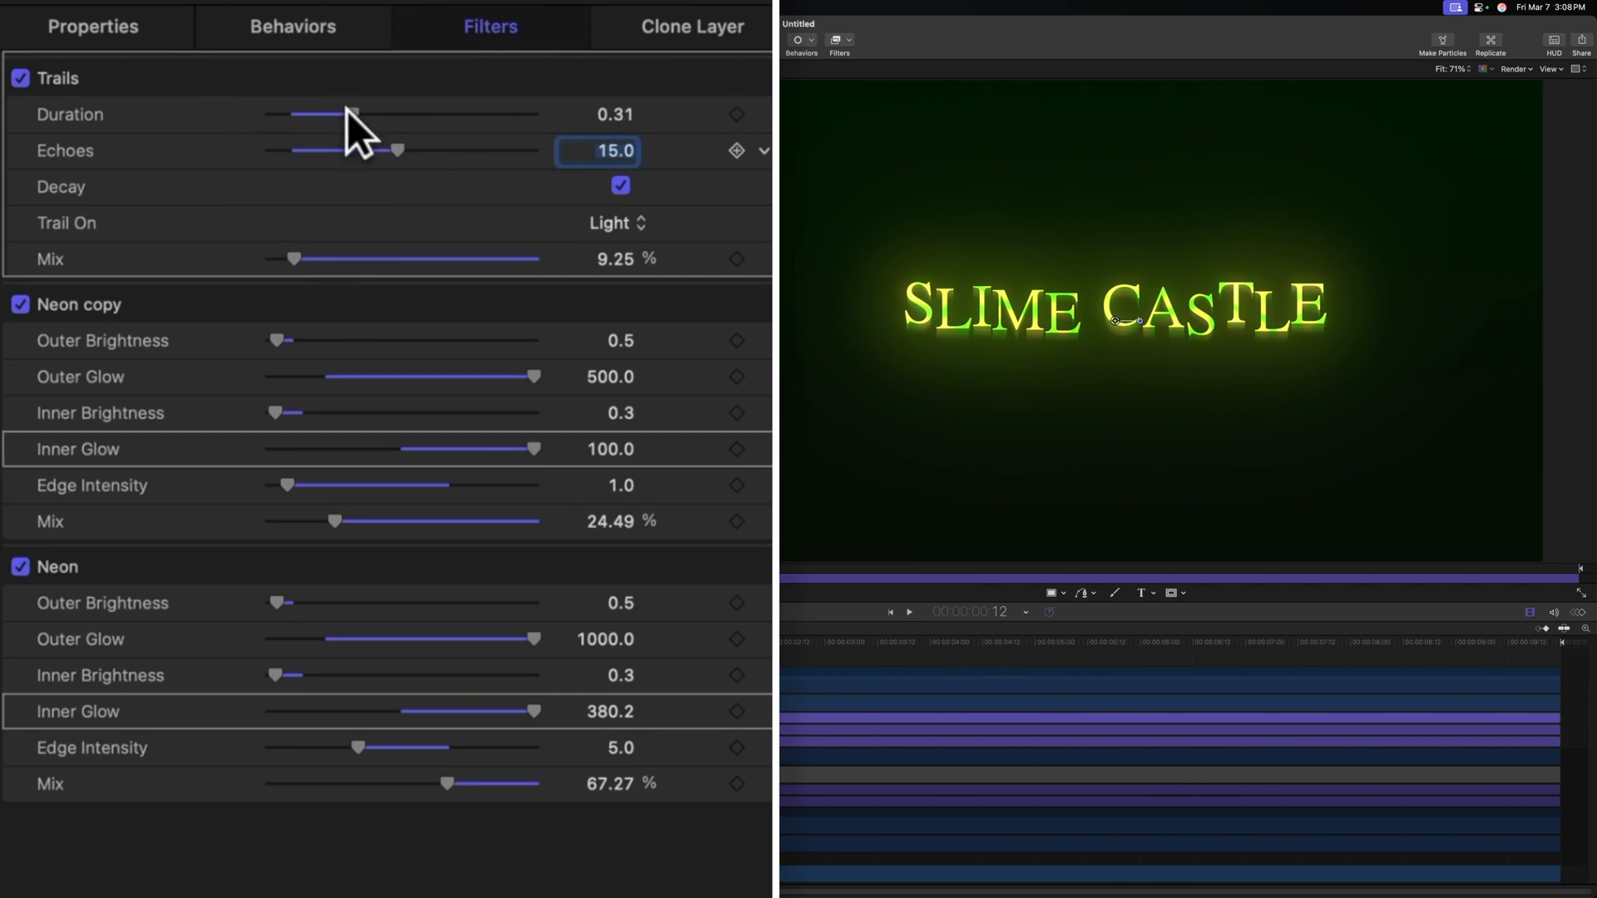
pyautogui.moveTo(397, 151); pyautogui.dragTo(421, 151)
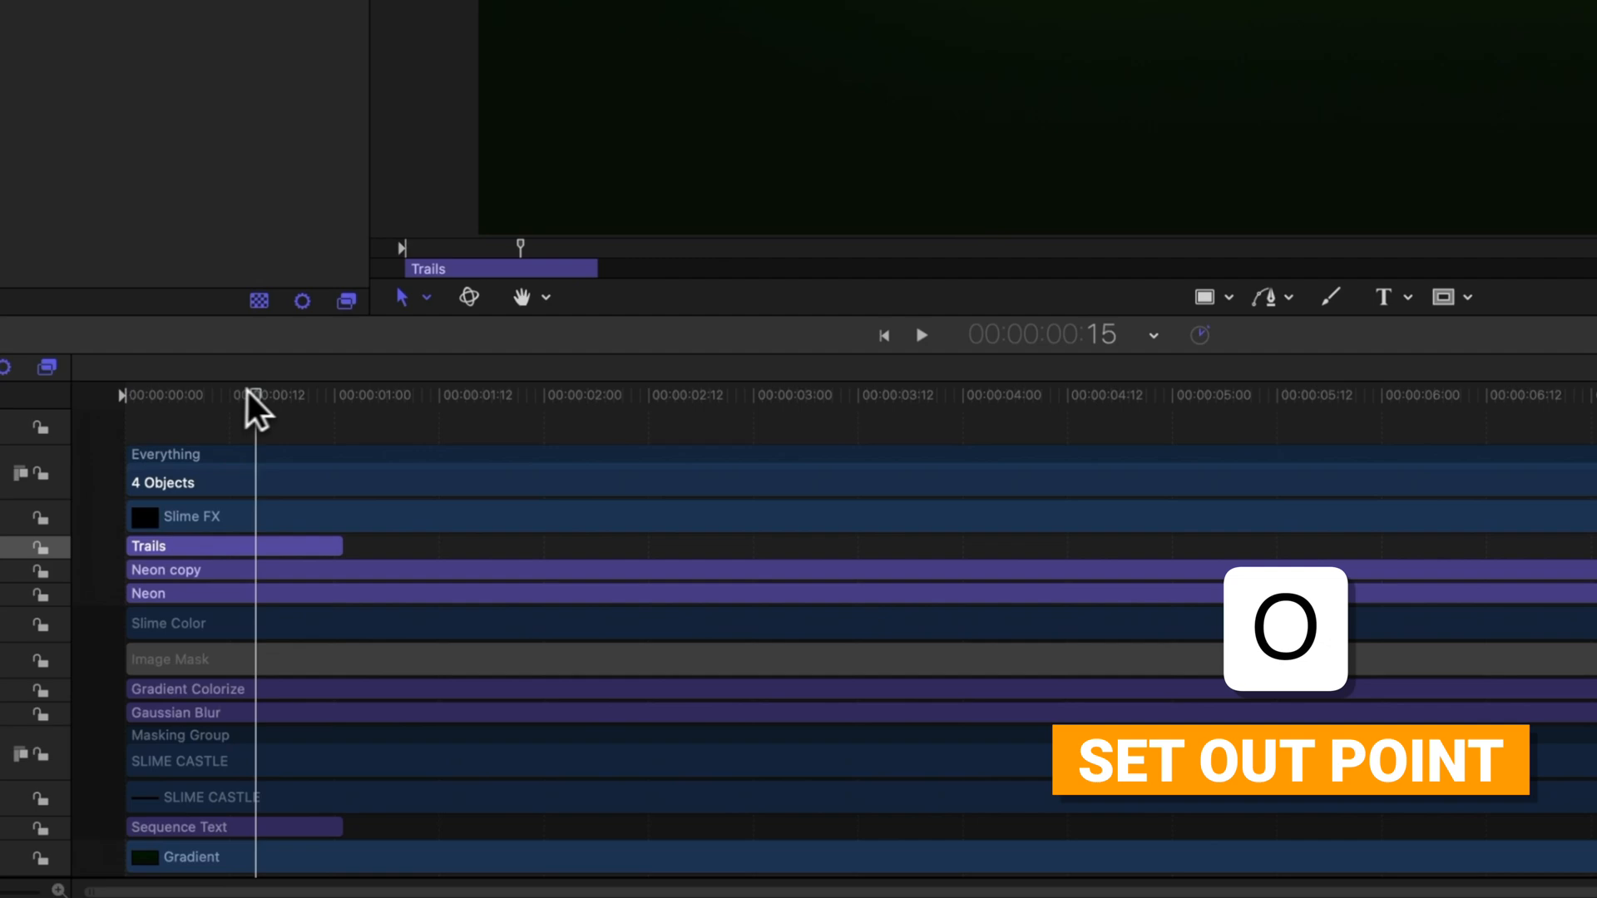
# Set the Trails out point at frame 15 and collapse the Slime FX layer.
pyautogui.press('o')
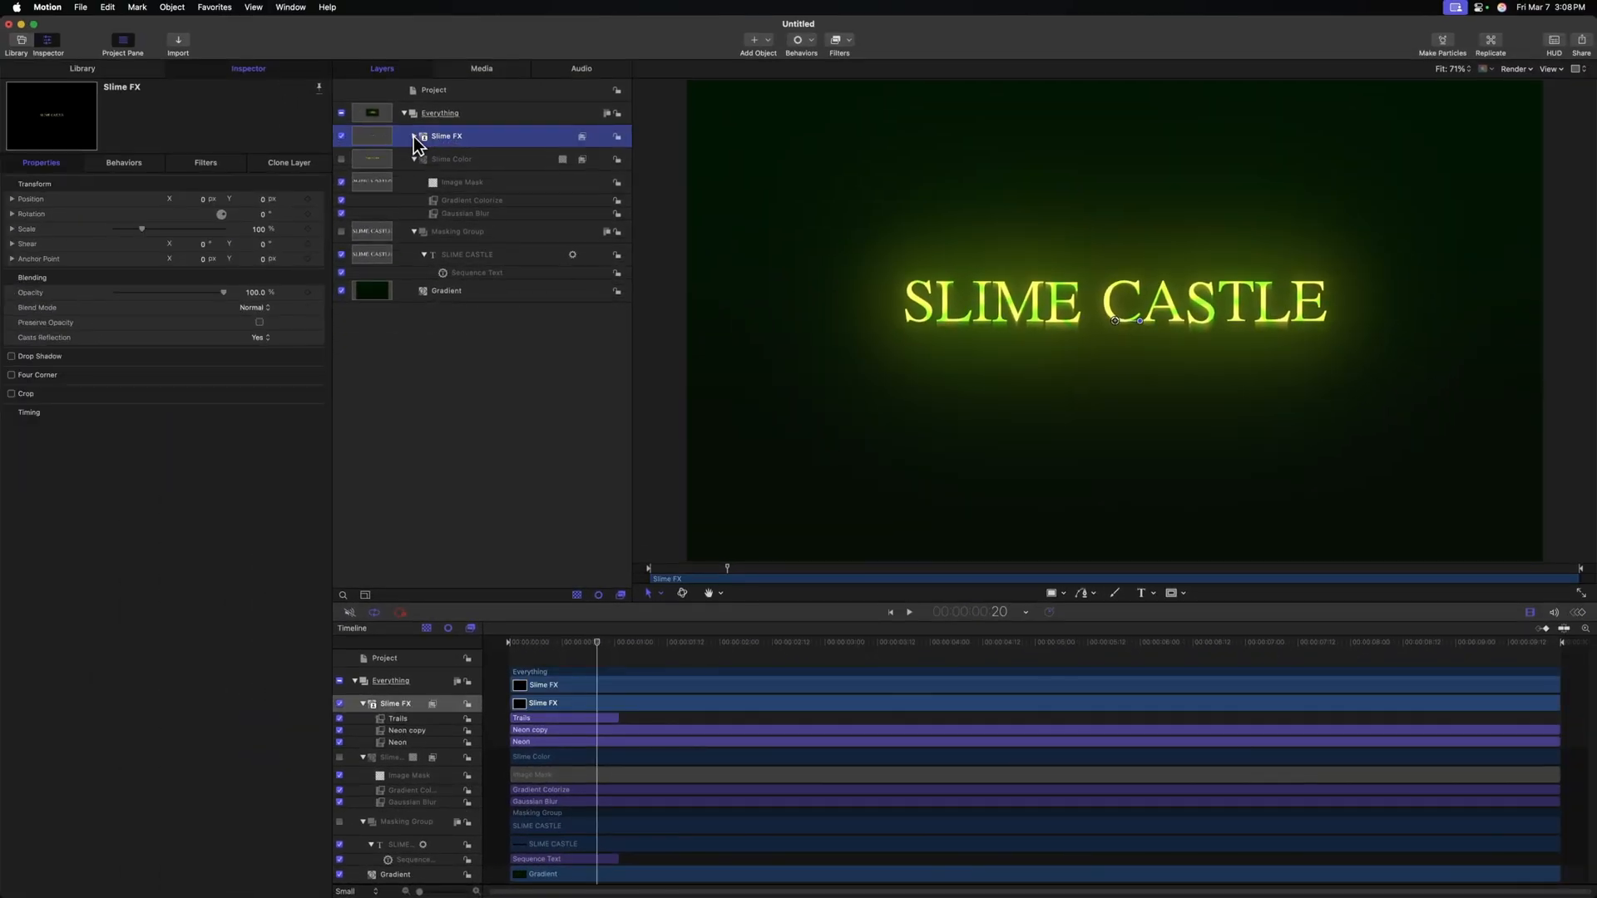
pyautogui.click(413, 135)
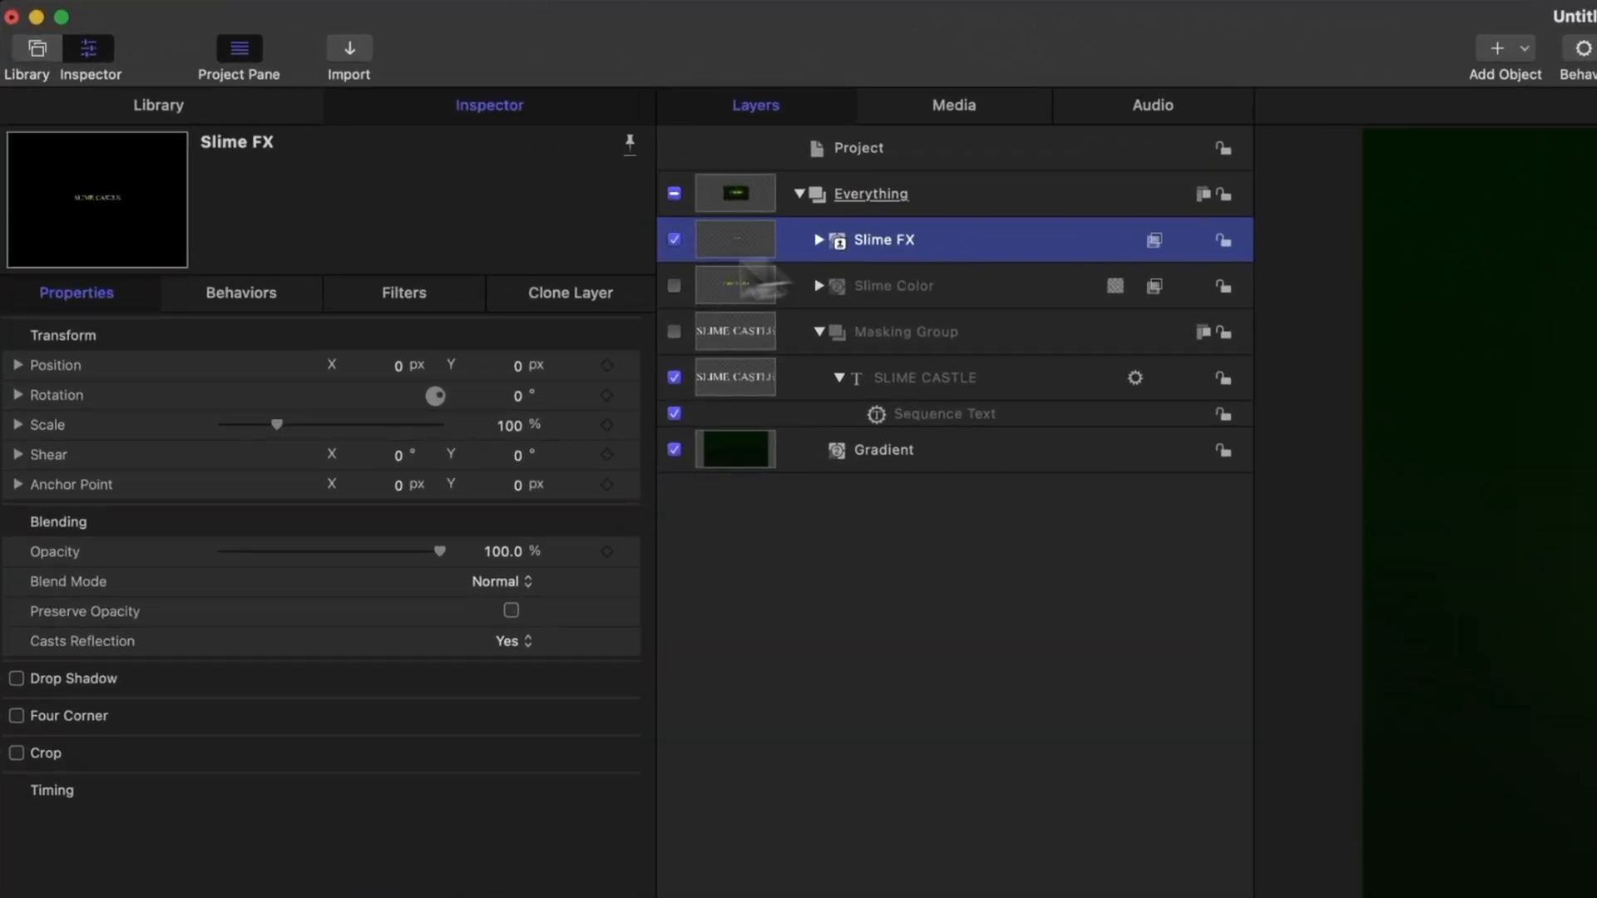
pyautogui.moveTo(463, 405)
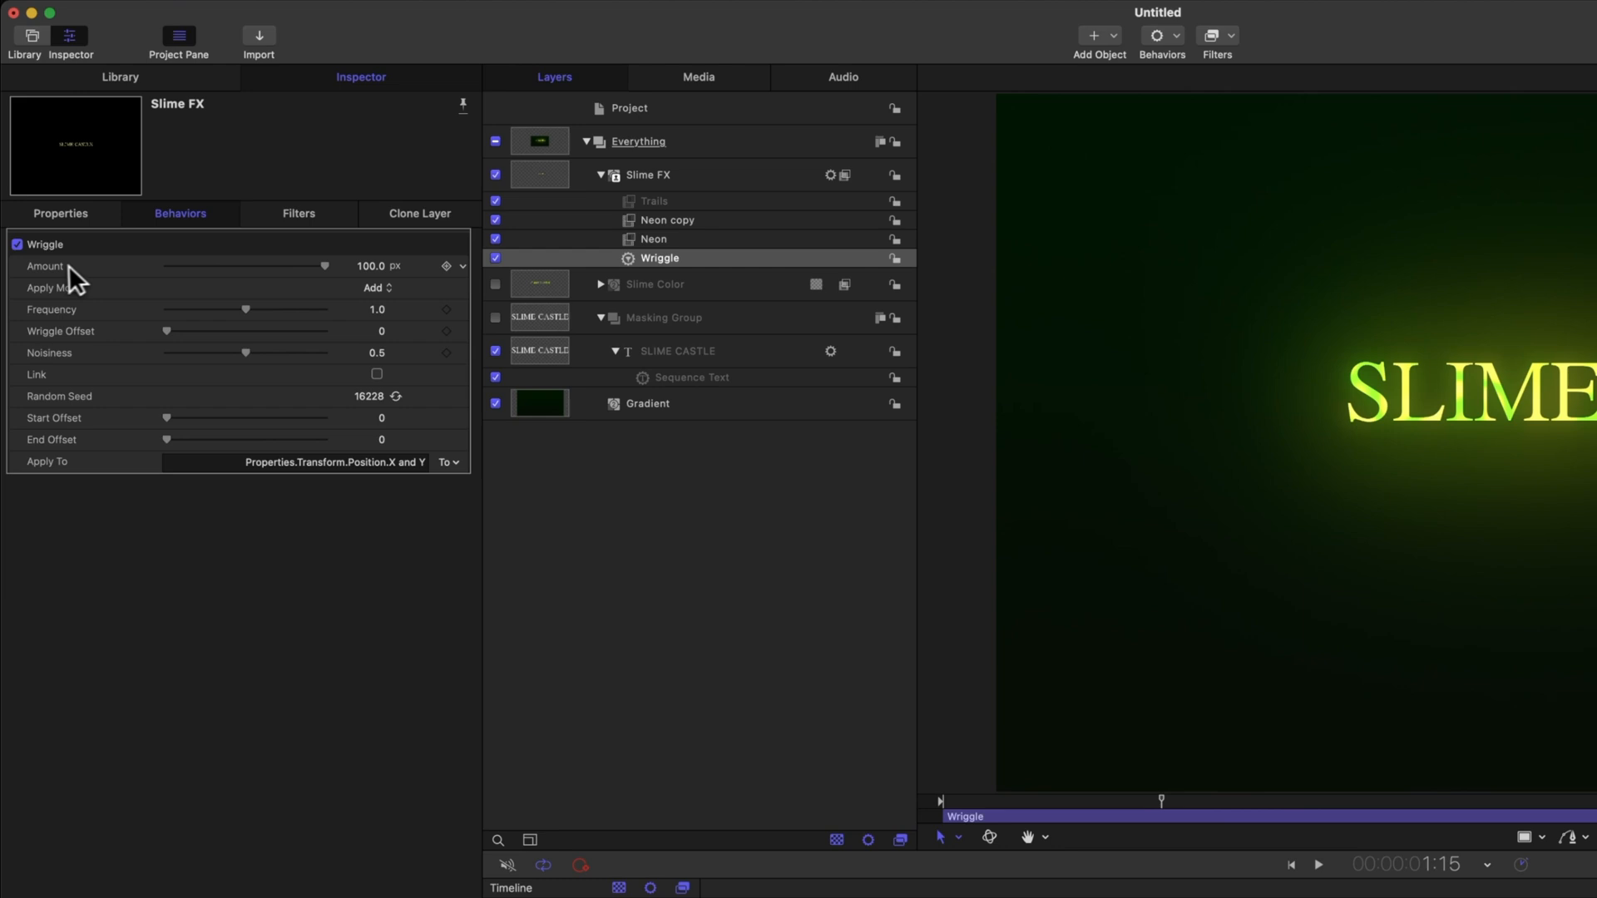
# Set Wriggle Amount to 0.5 px, Apply Mode to Add and Subtract, Noisiness 1.0.
pyautogui.doubleClick(371, 266)
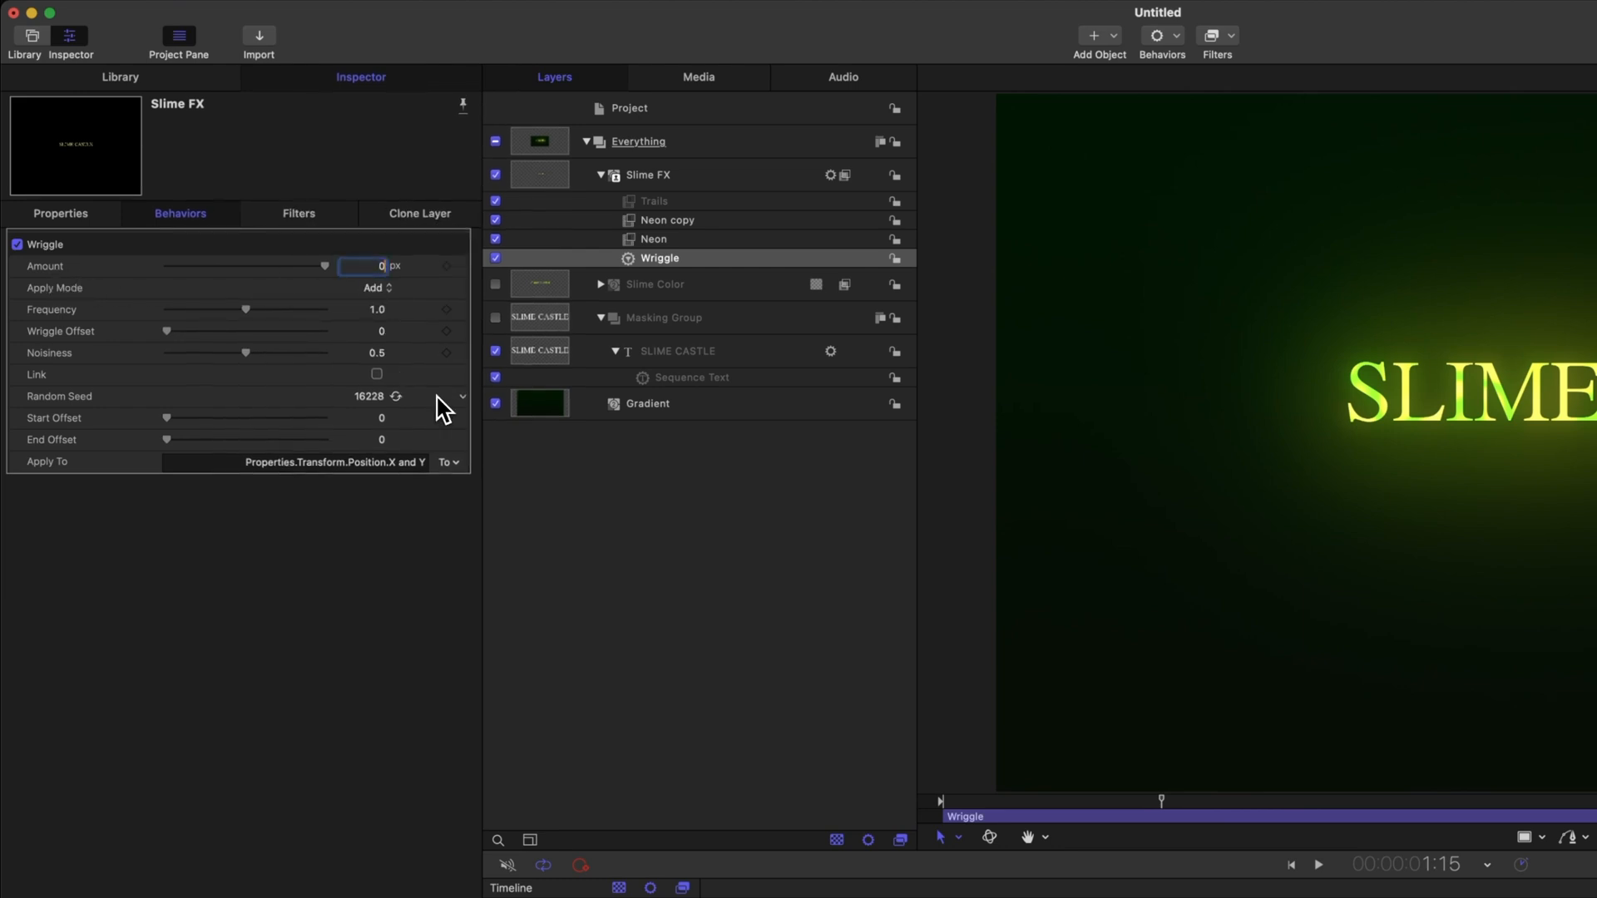
pyautogui.write('0.5')
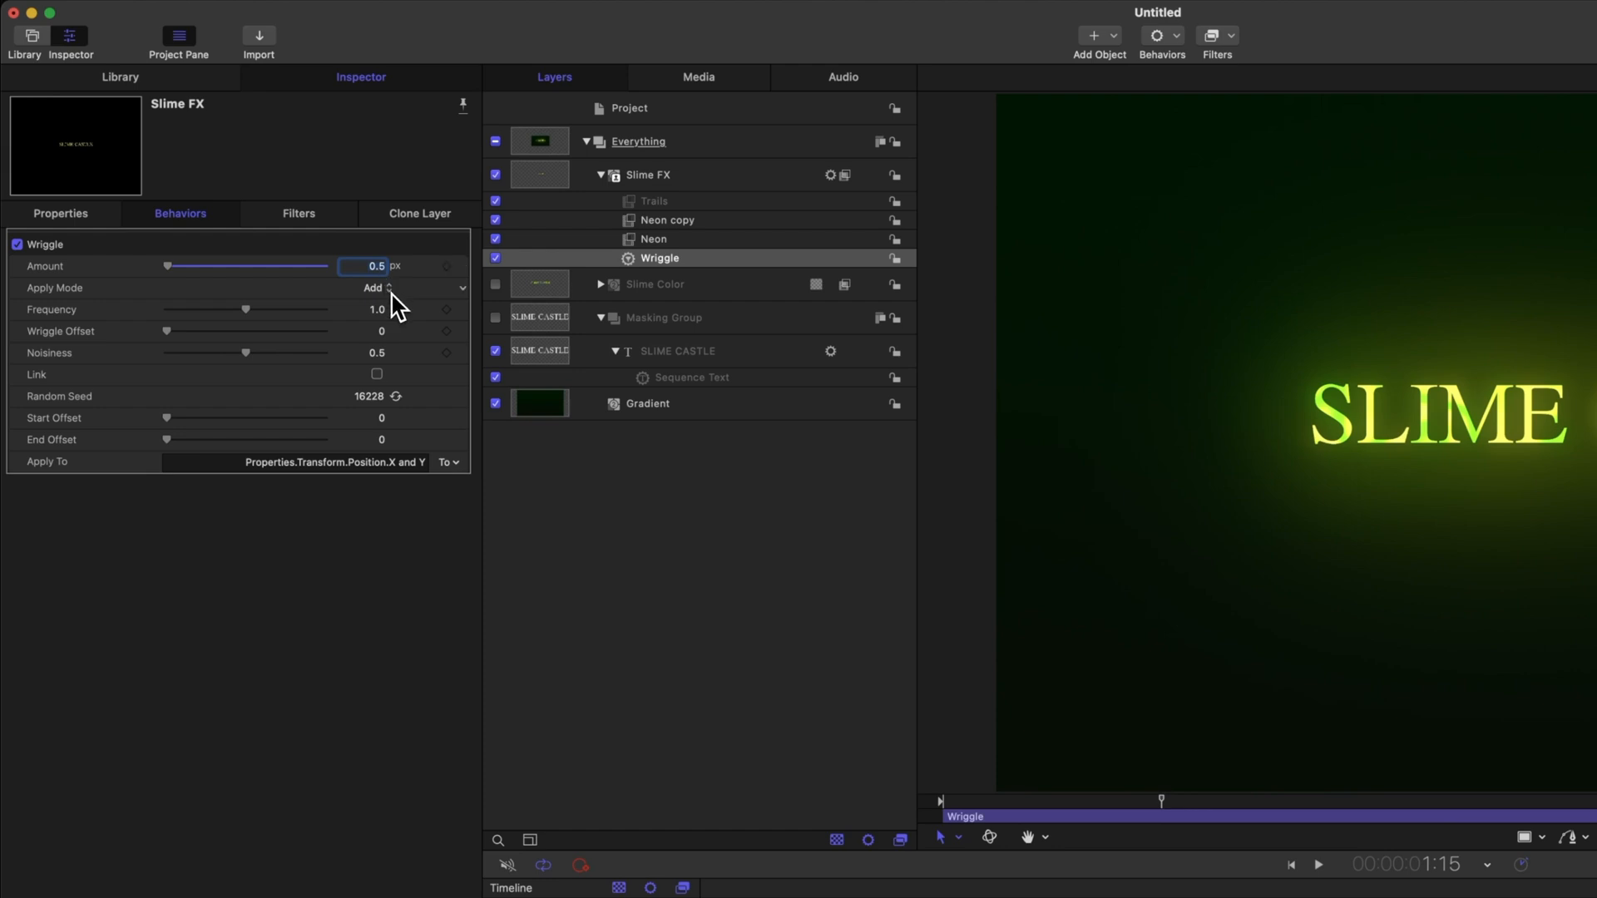
pyautogui.click(413, 287)
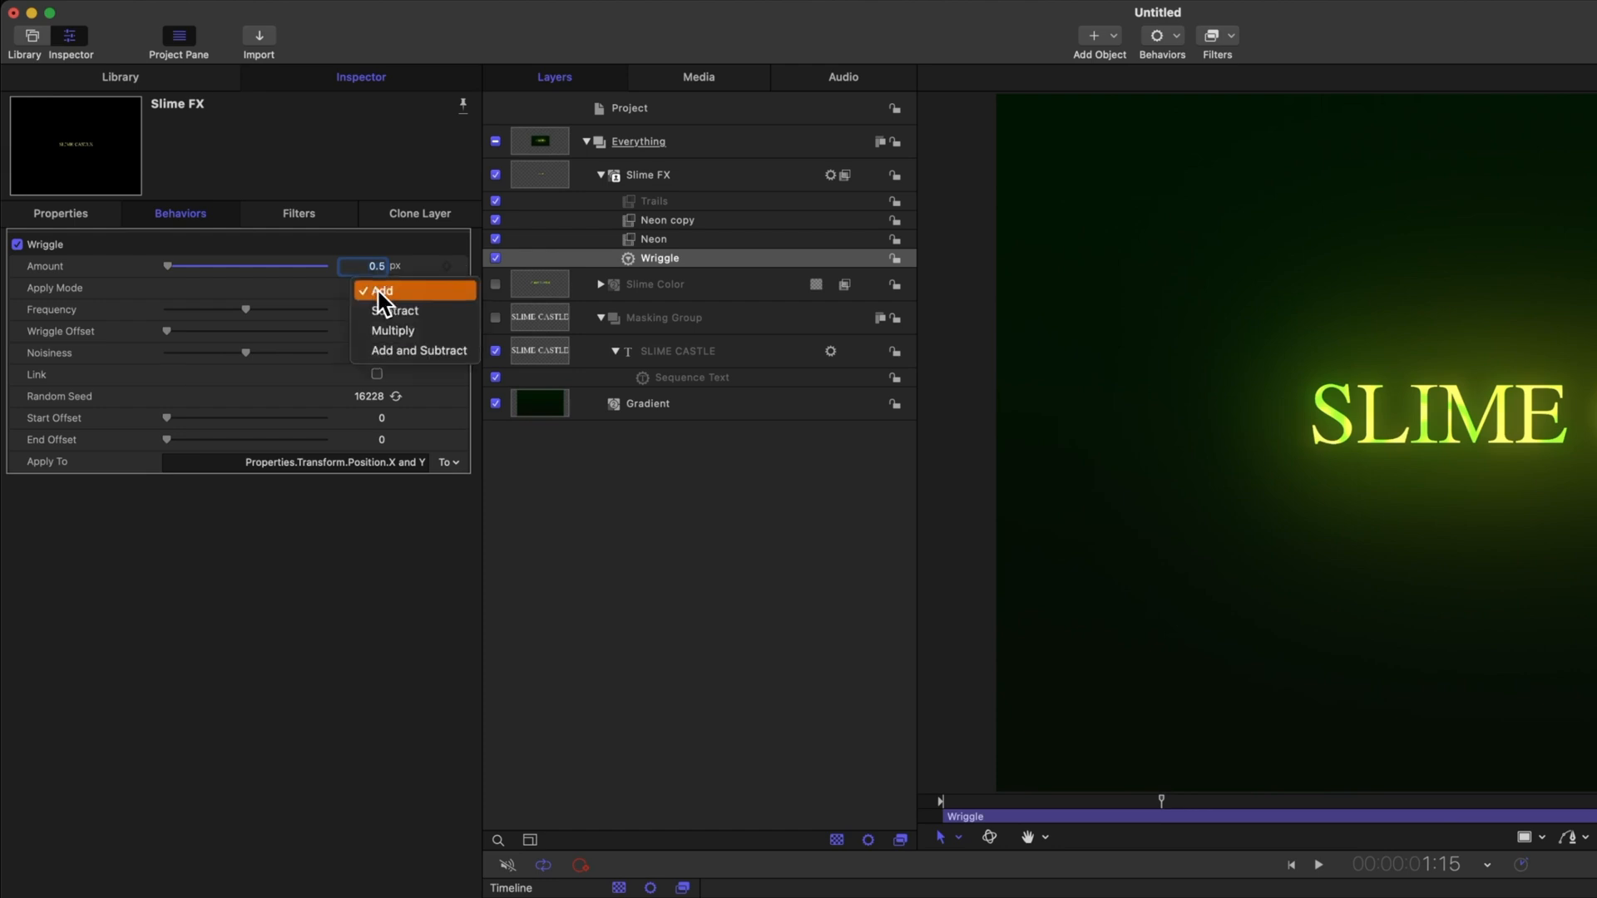
pyautogui.click(417, 350)
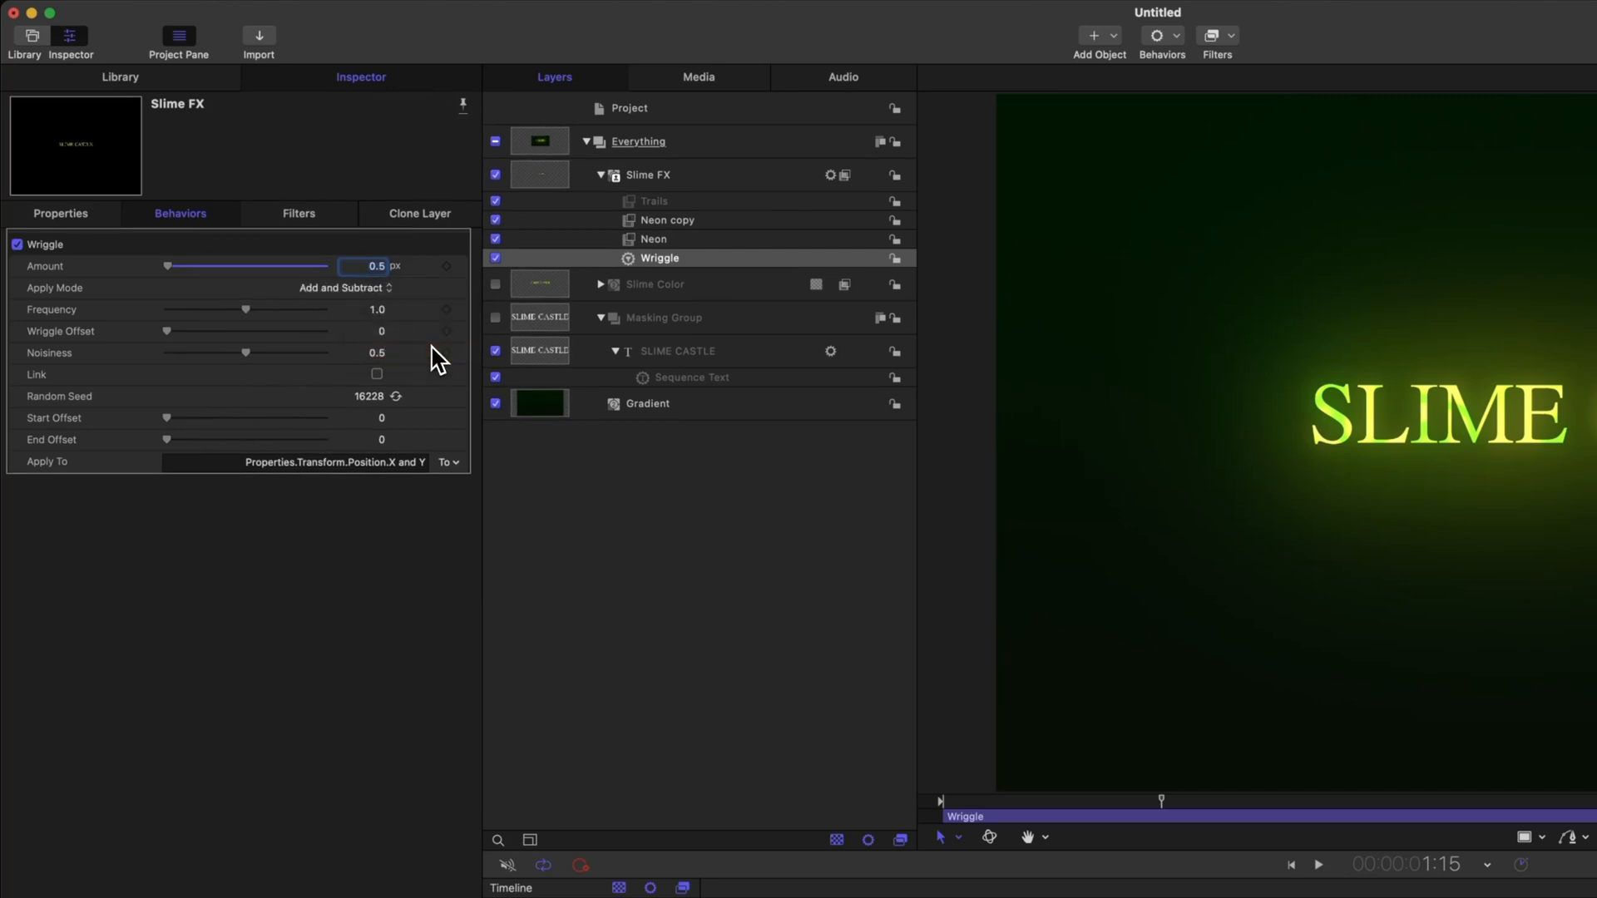
pyautogui.click(1317, 864)
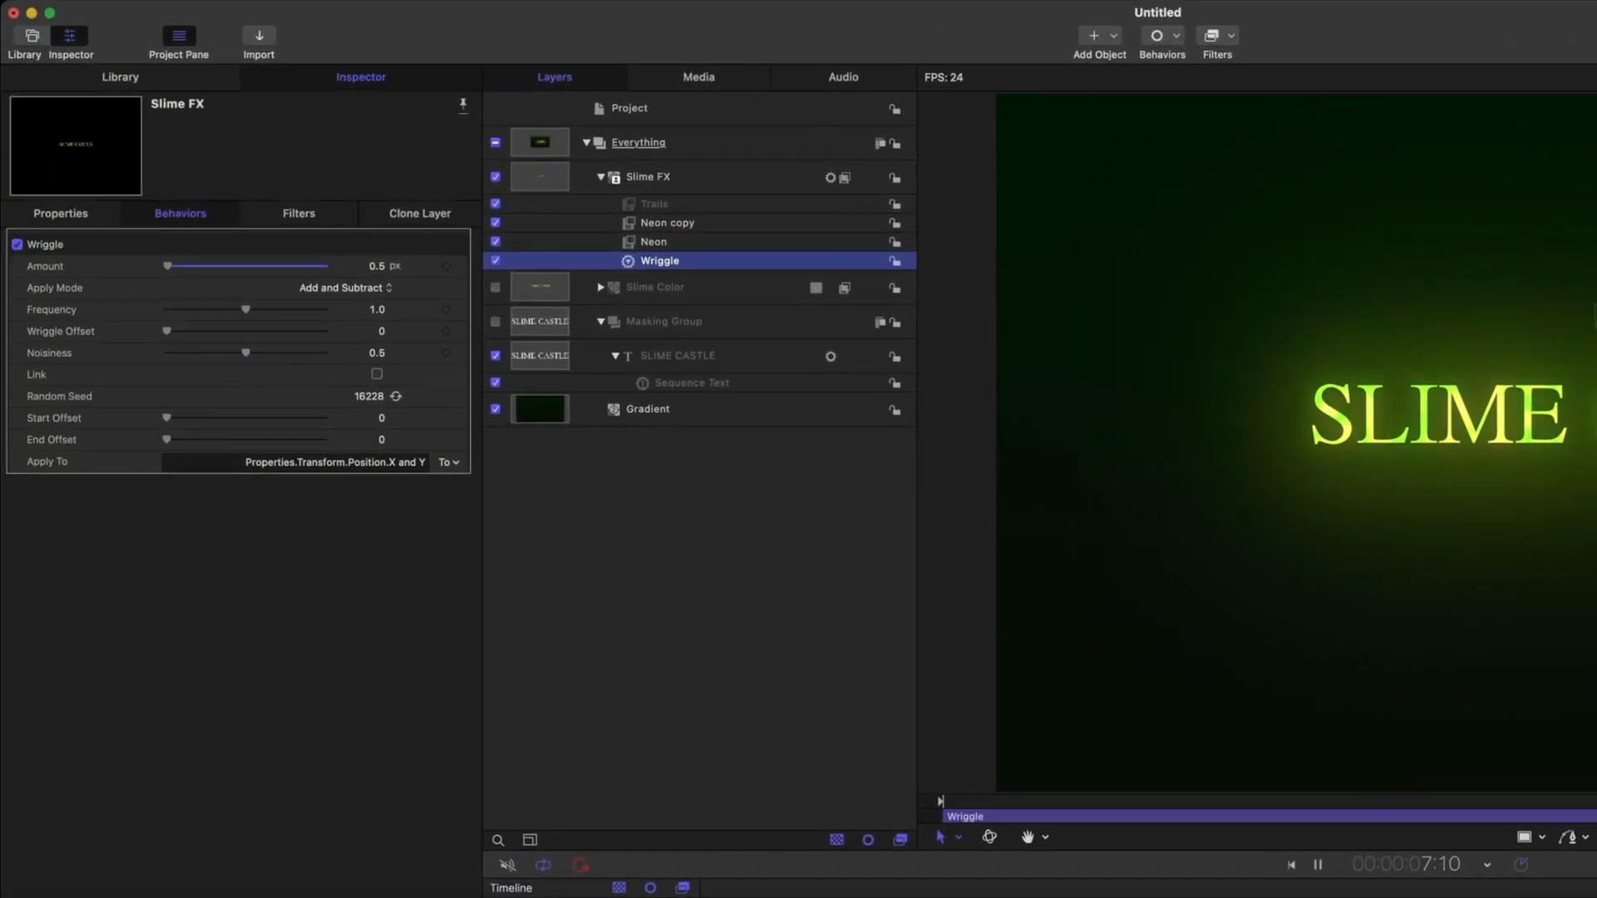
pyautogui.click(1316, 863)
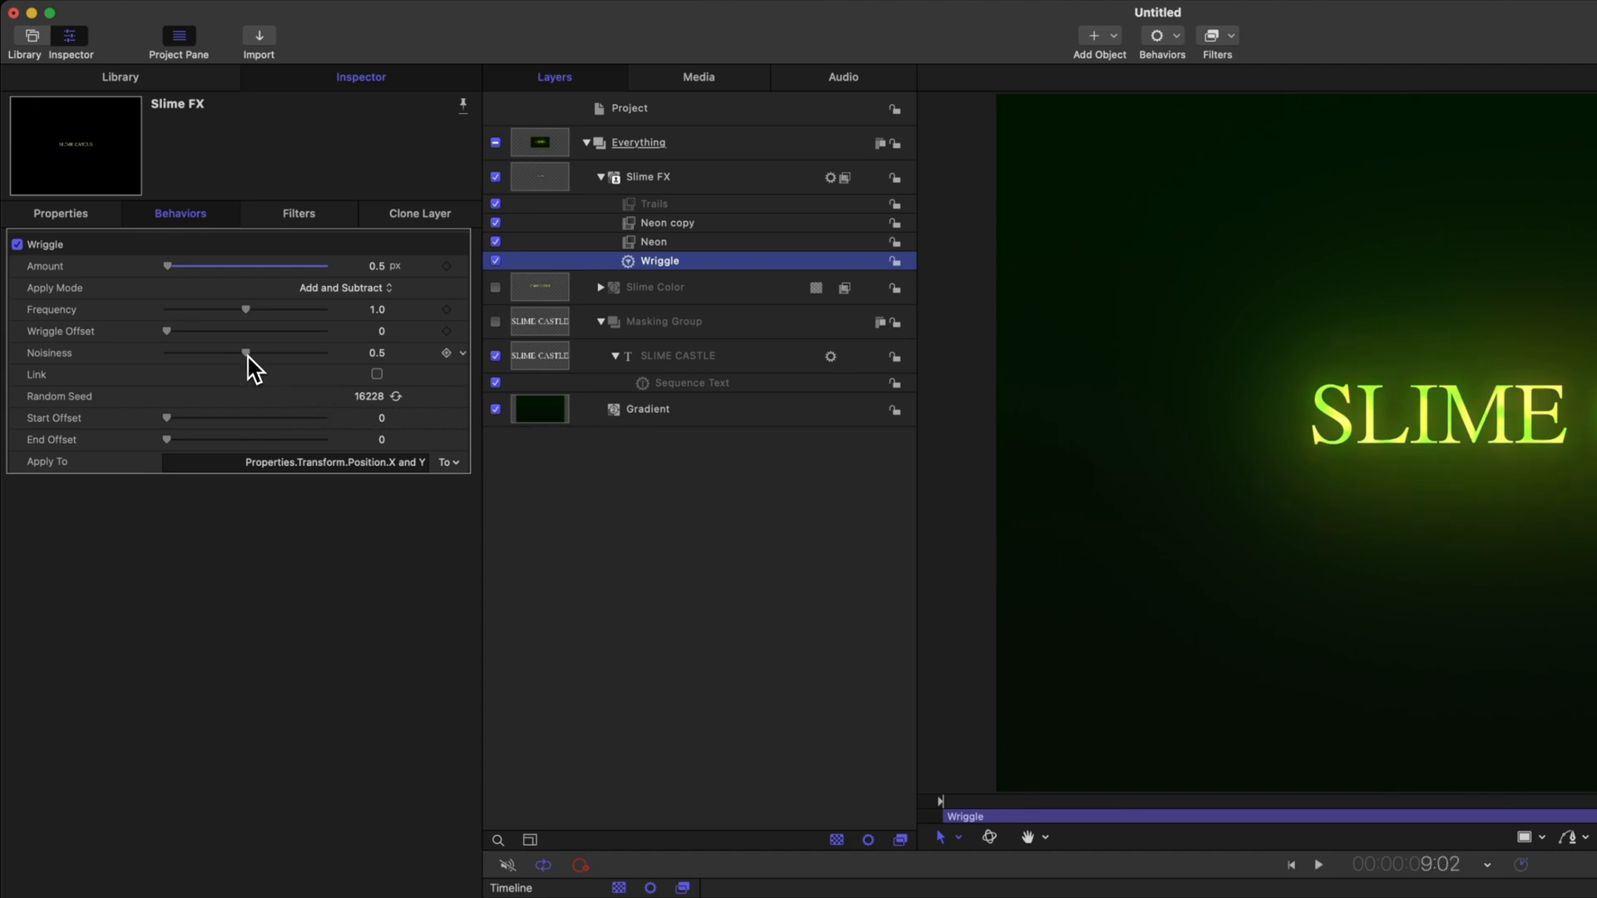
pyautogui.moveTo(245, 353); pyautogui.dragTo(324, 353)
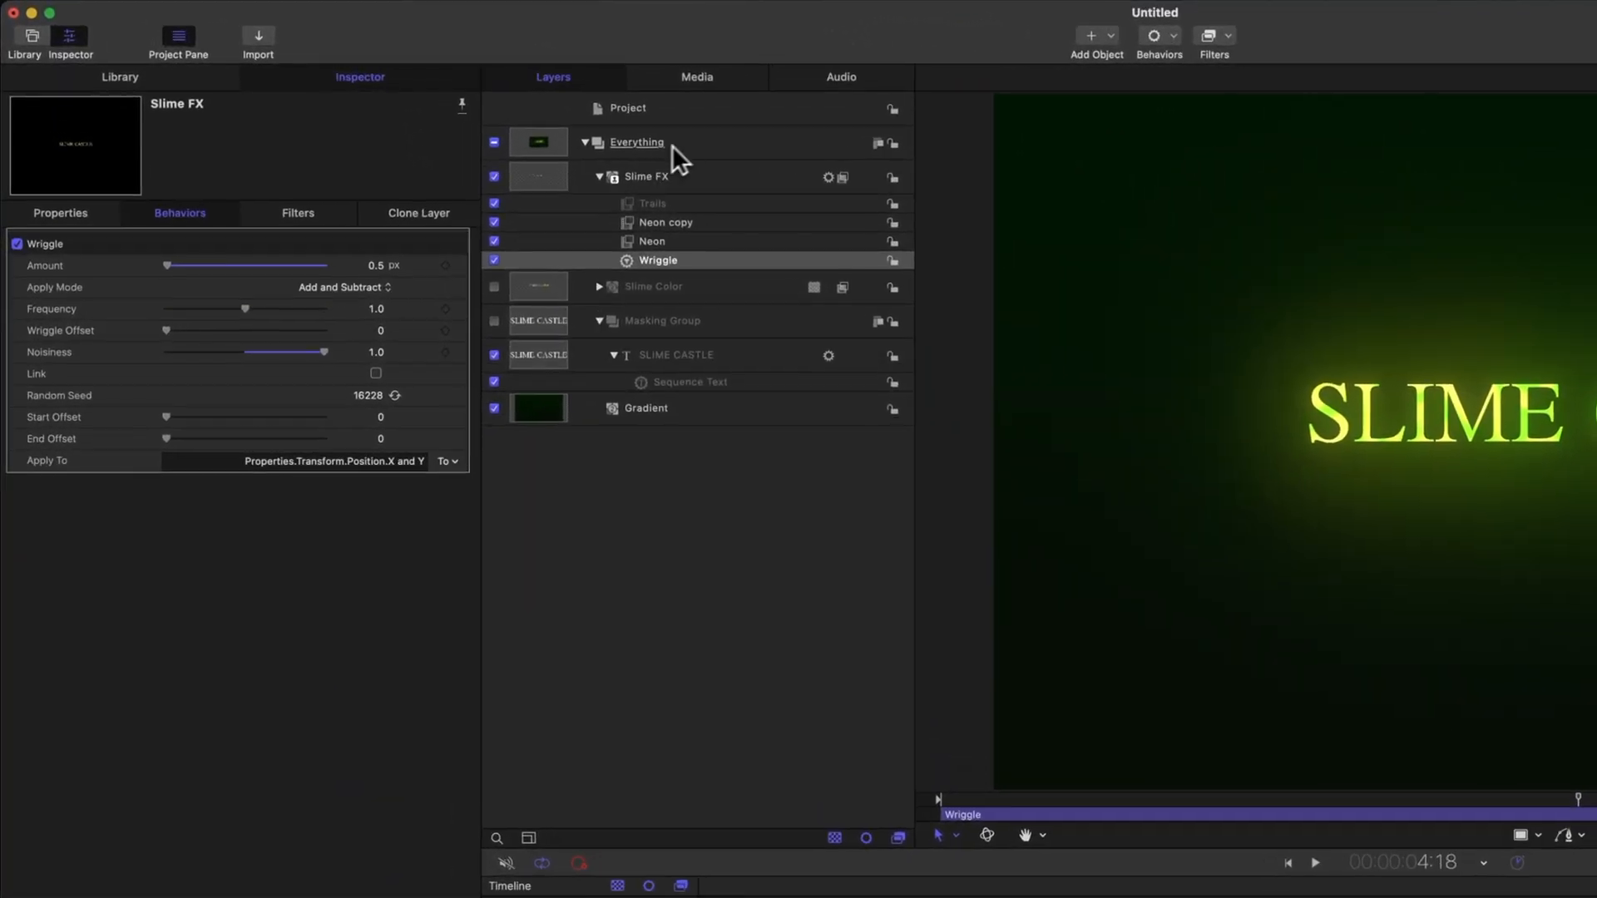
# Add an Add Noise filter to the Everything group using Gaussian Noise (Film Grain).
pyautogui.click(636, 141)
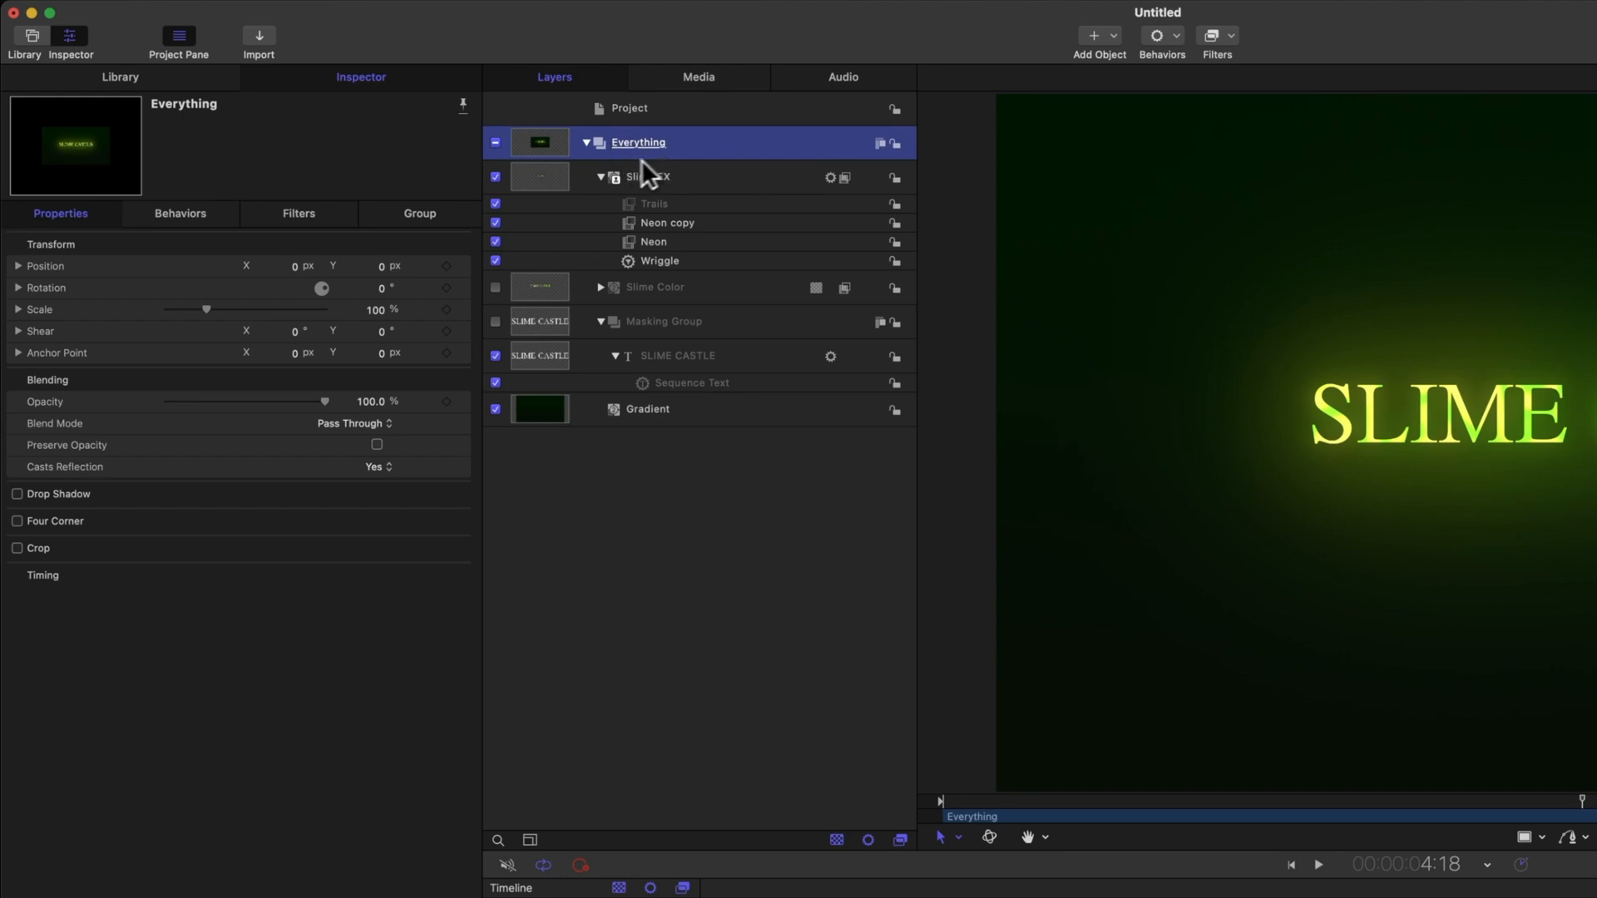
pyautogui.moveTo(591, 473)
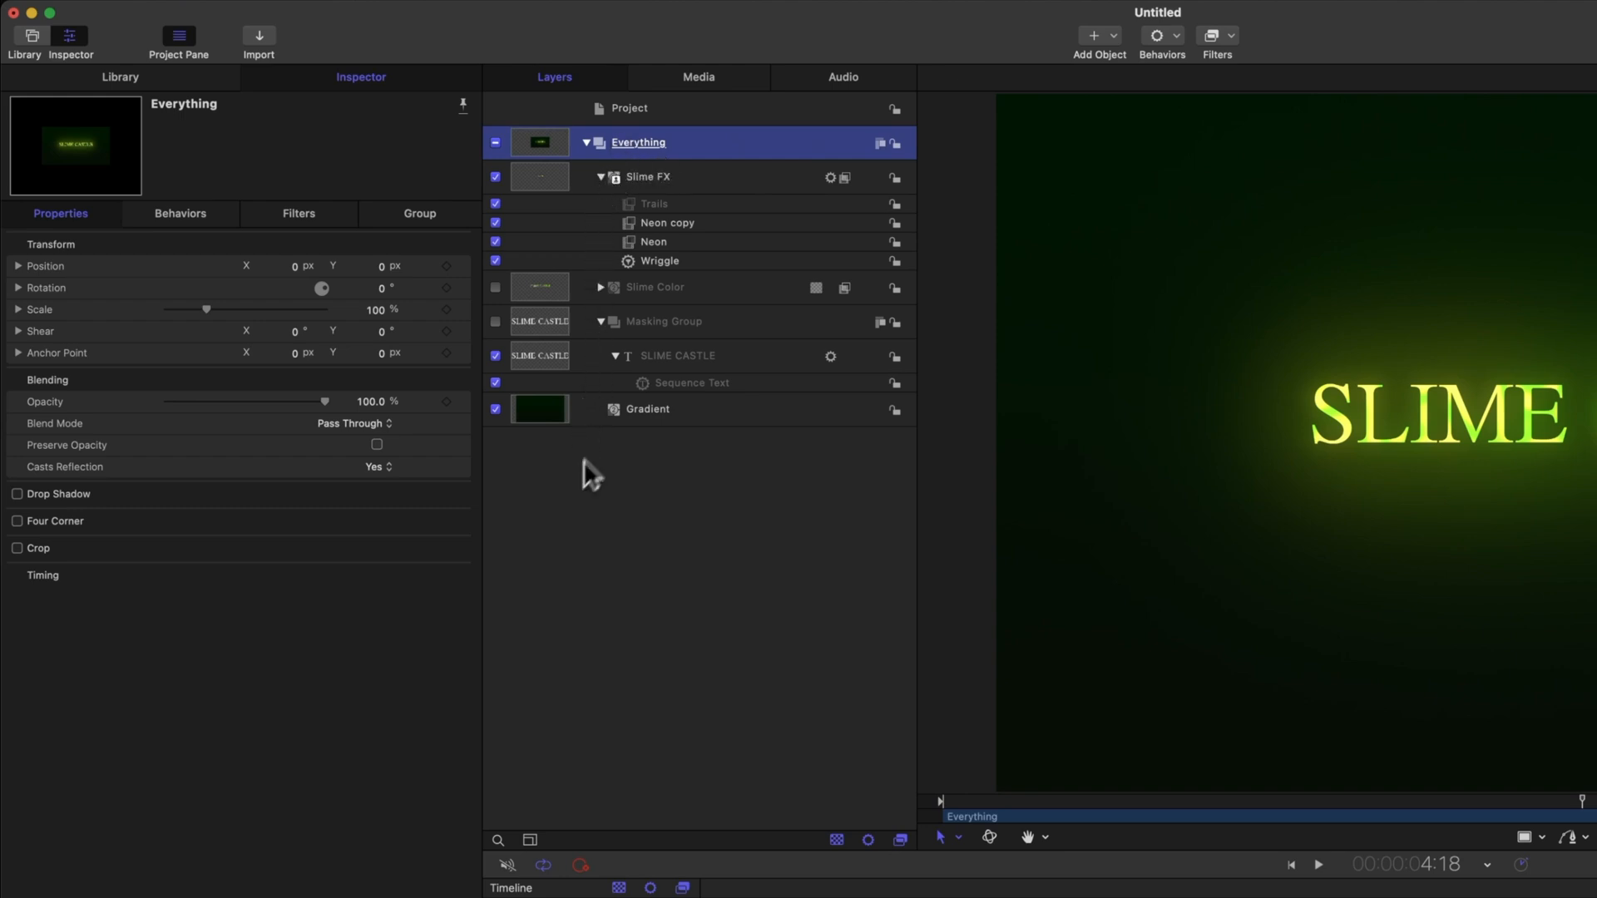
pyautogui.moveTo(834, 194)
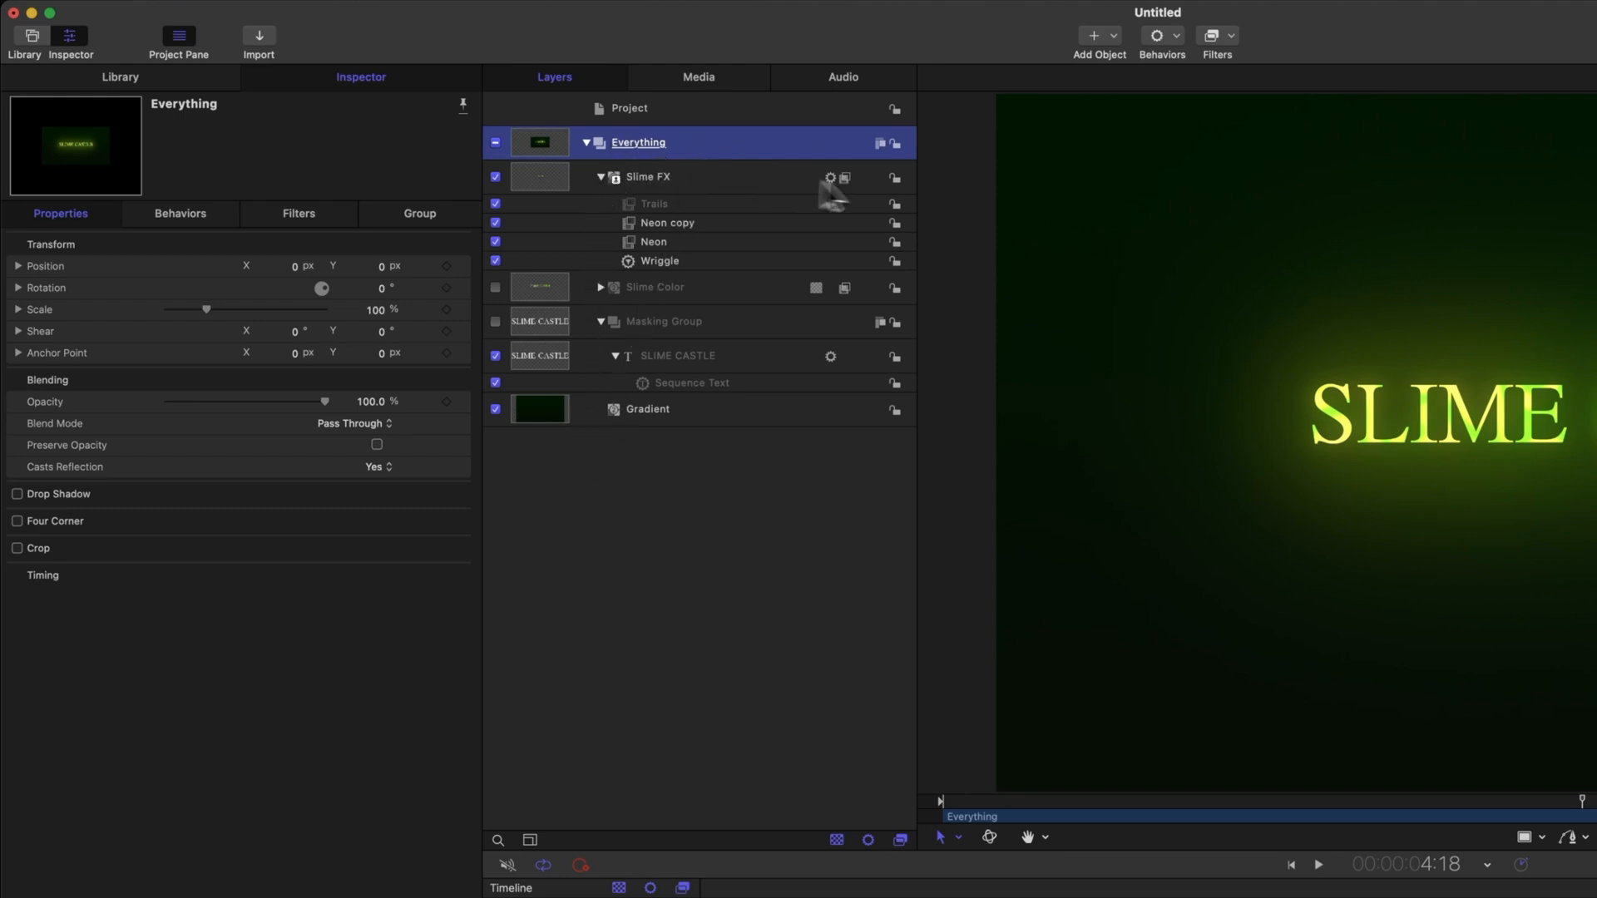
pyautogui.click(1216, 35)
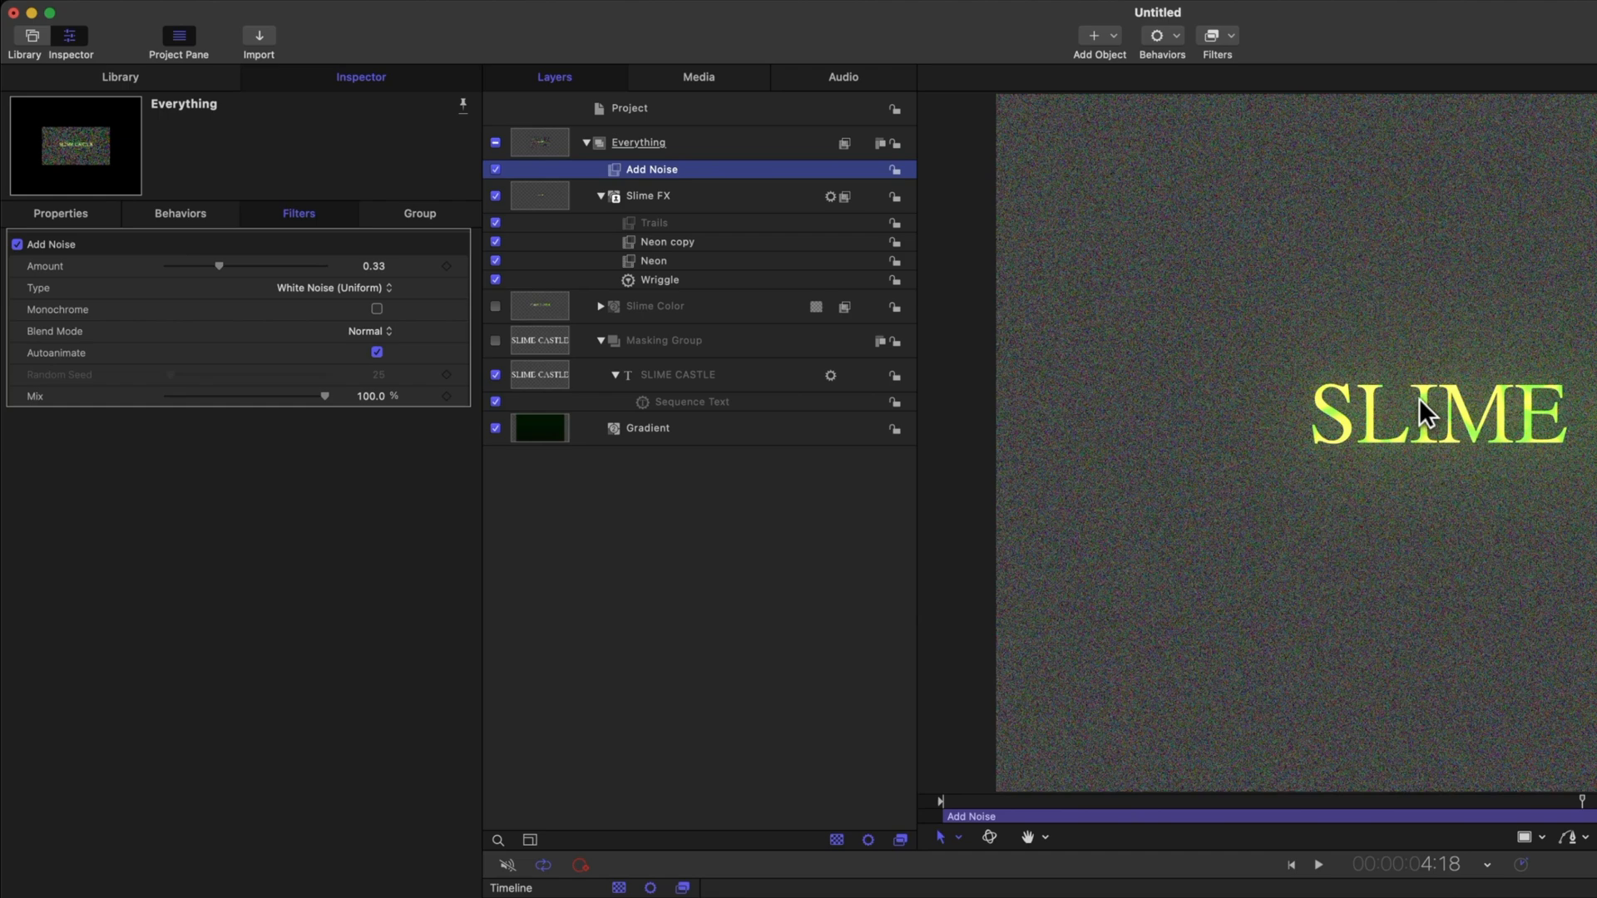
pyautogui.moveTo(1342, 483)
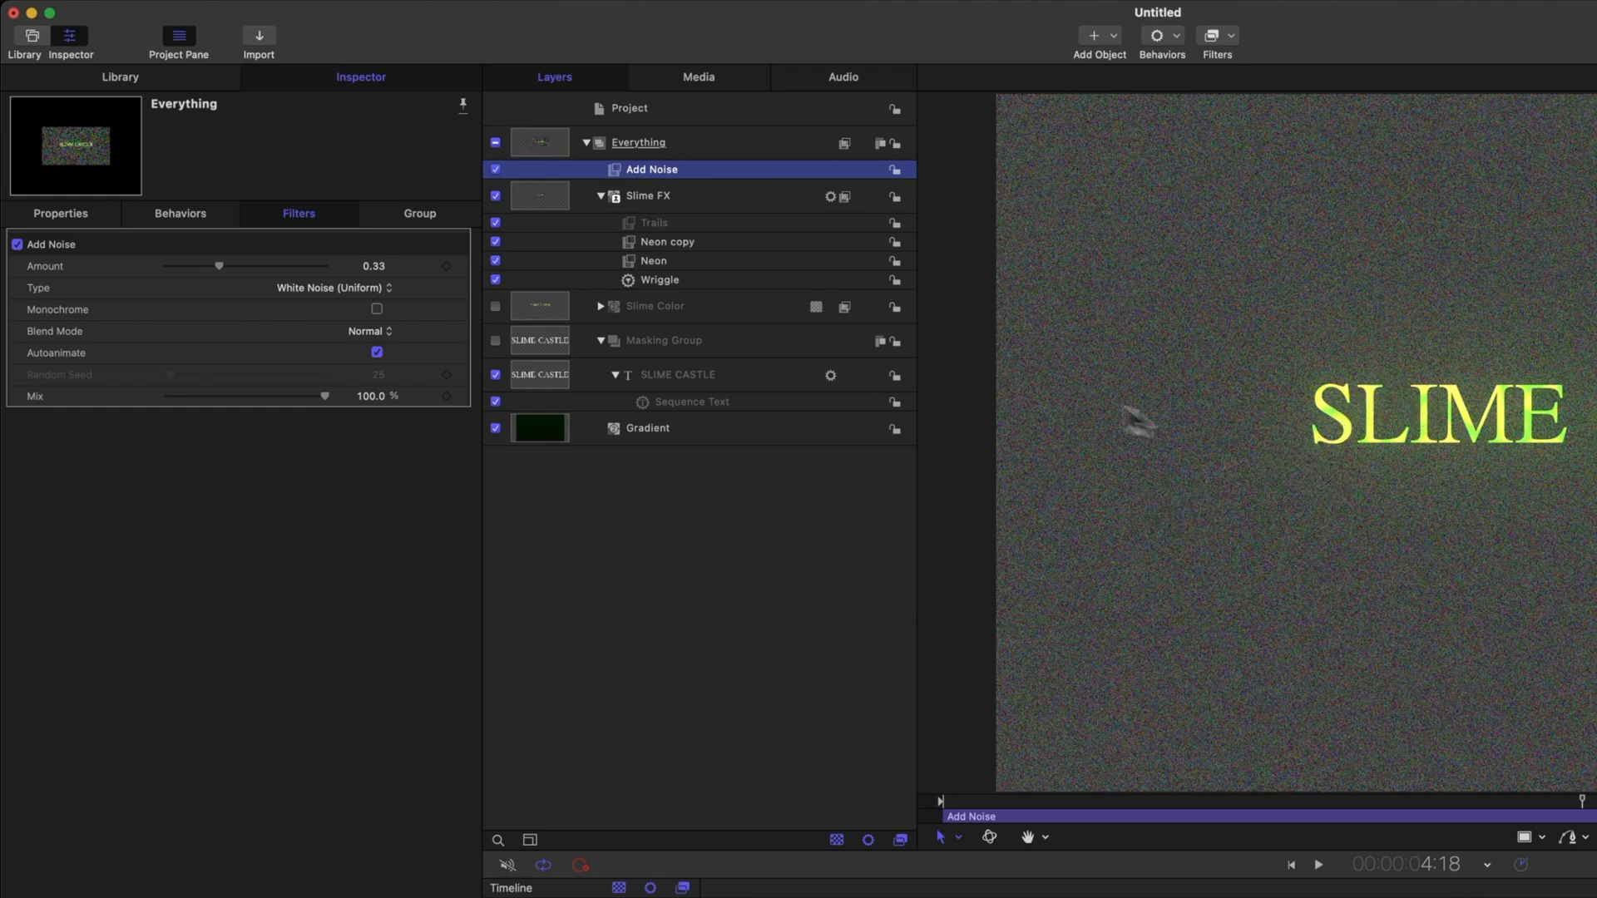
pyautogui.click(362, 287)
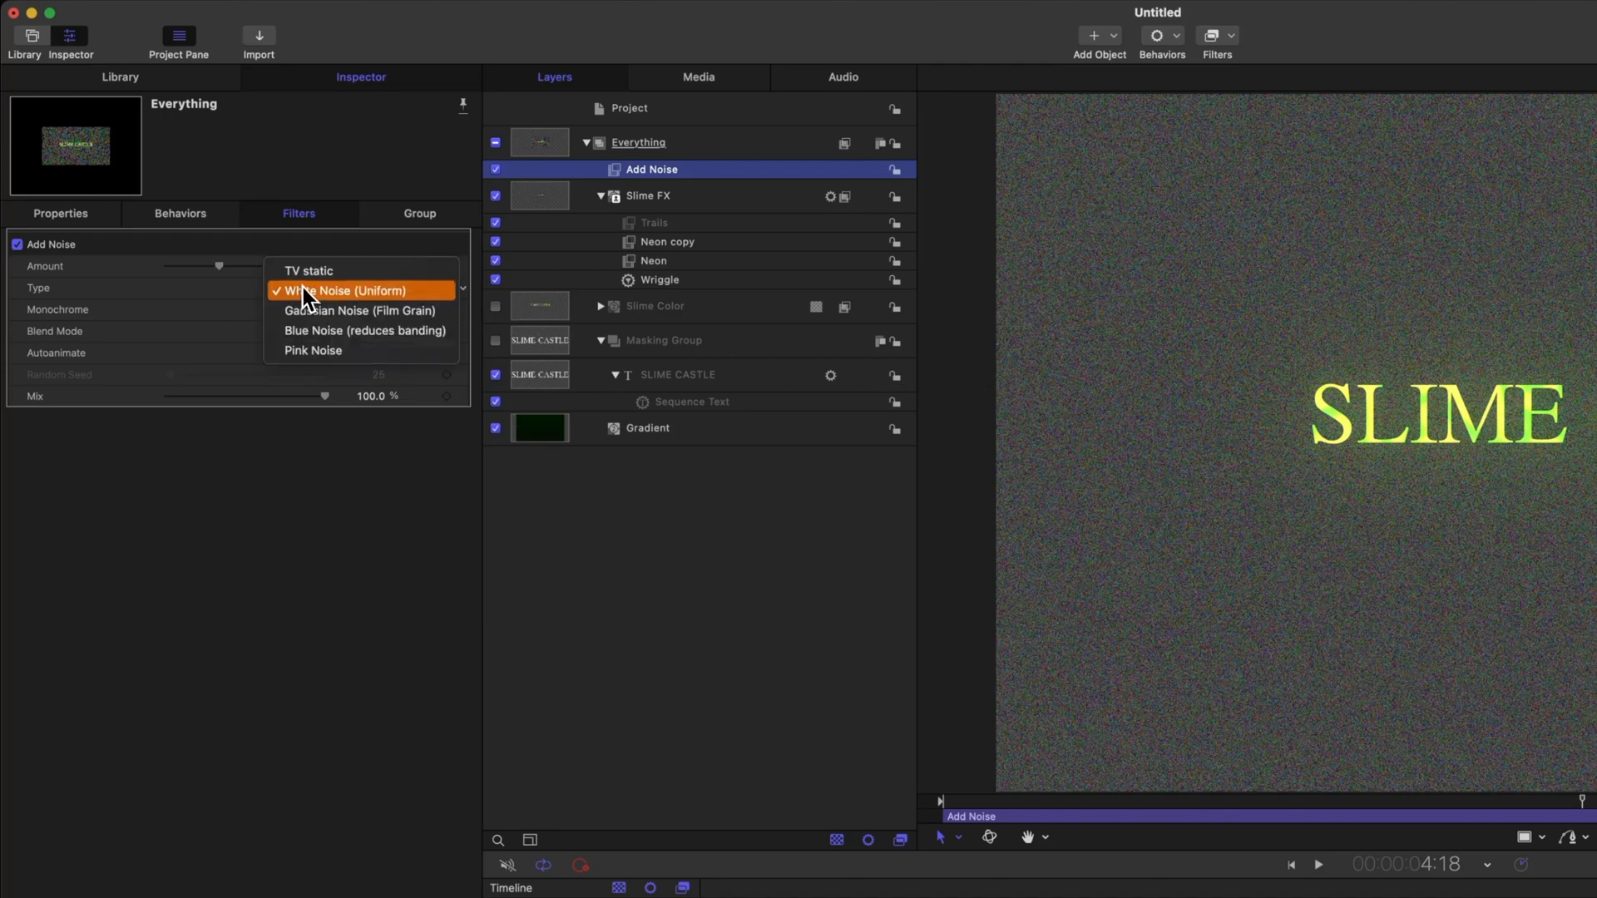
pyautogui.click(360, 310)
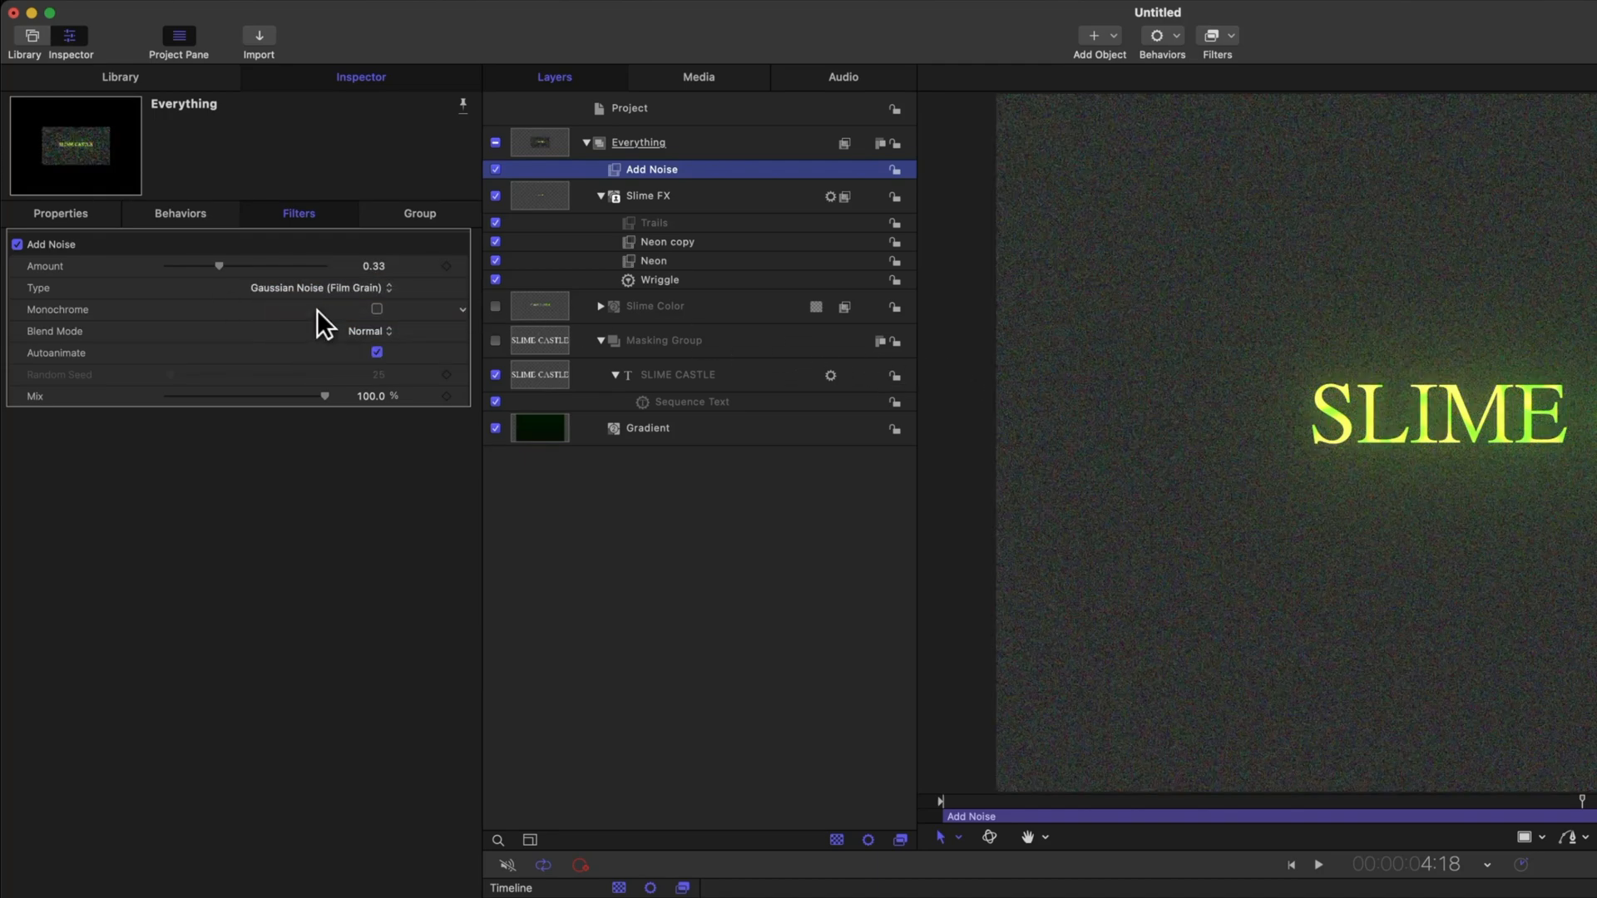
pyautogui.moveTo(296, 309)
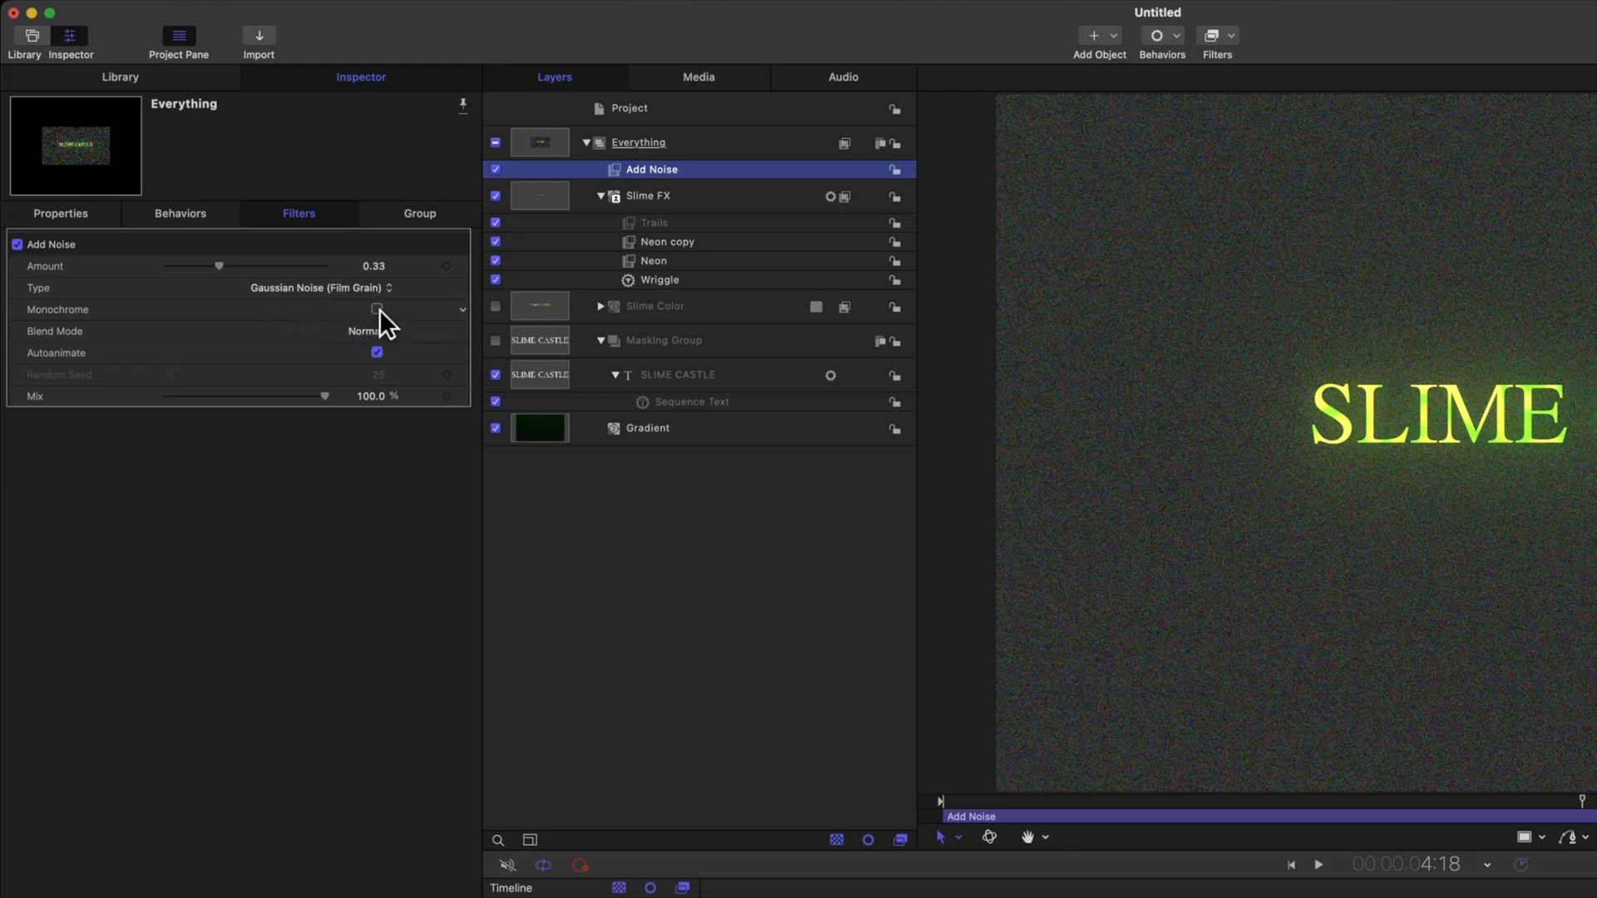
# Make the grain monochrome, blended as Overlay, with amount 0.24.
pyautogui.click(376, 309)
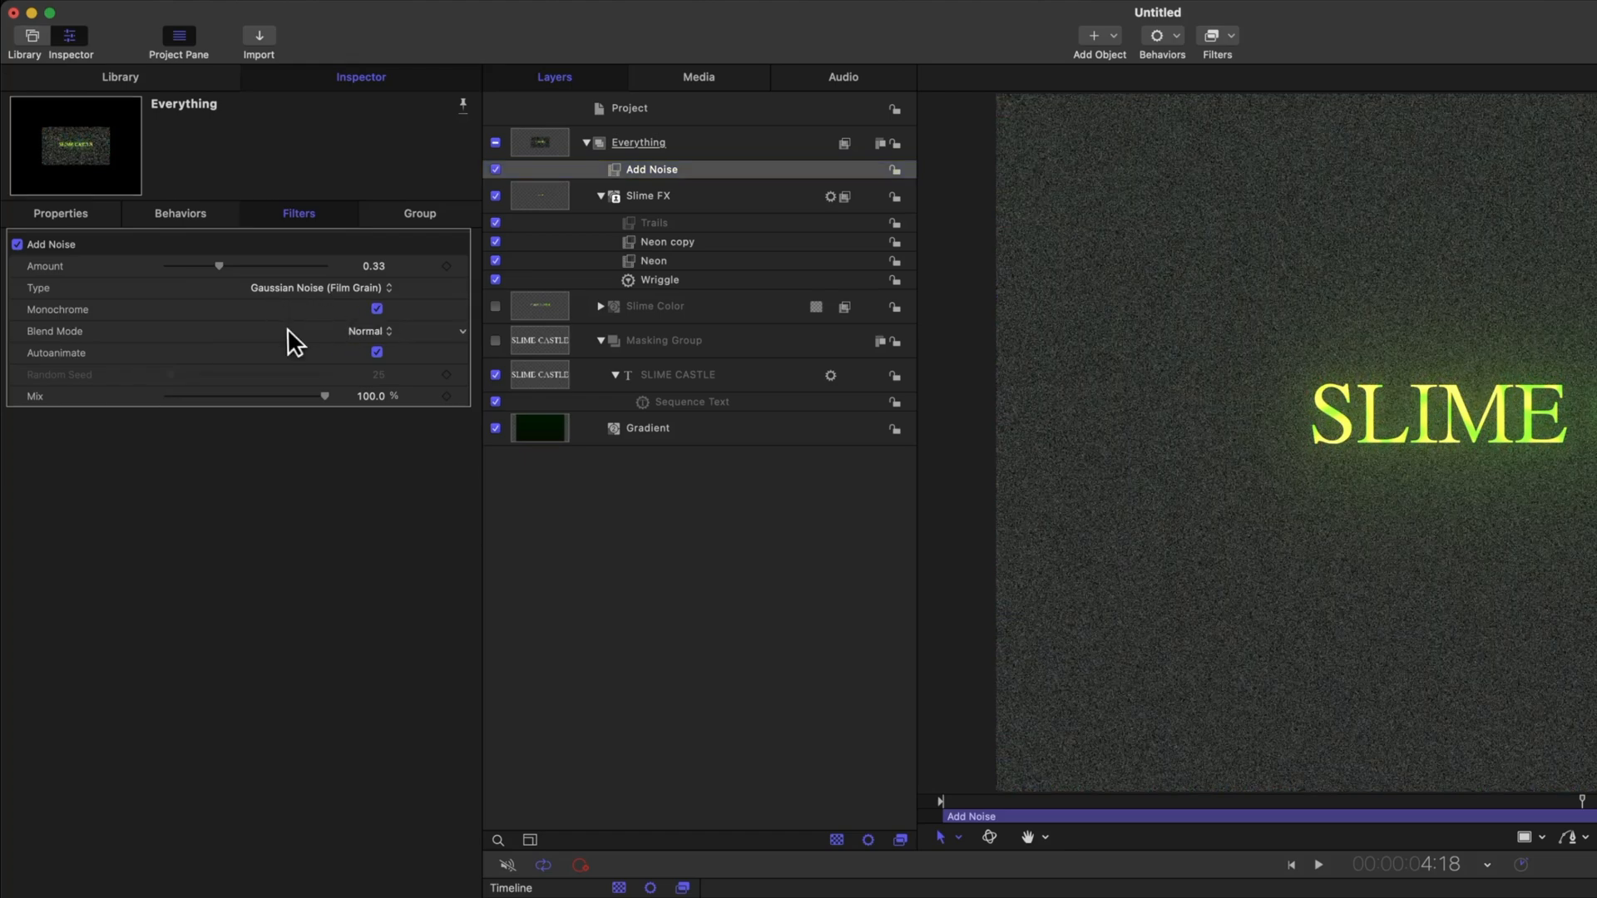
pyautogui.click(367, 331)
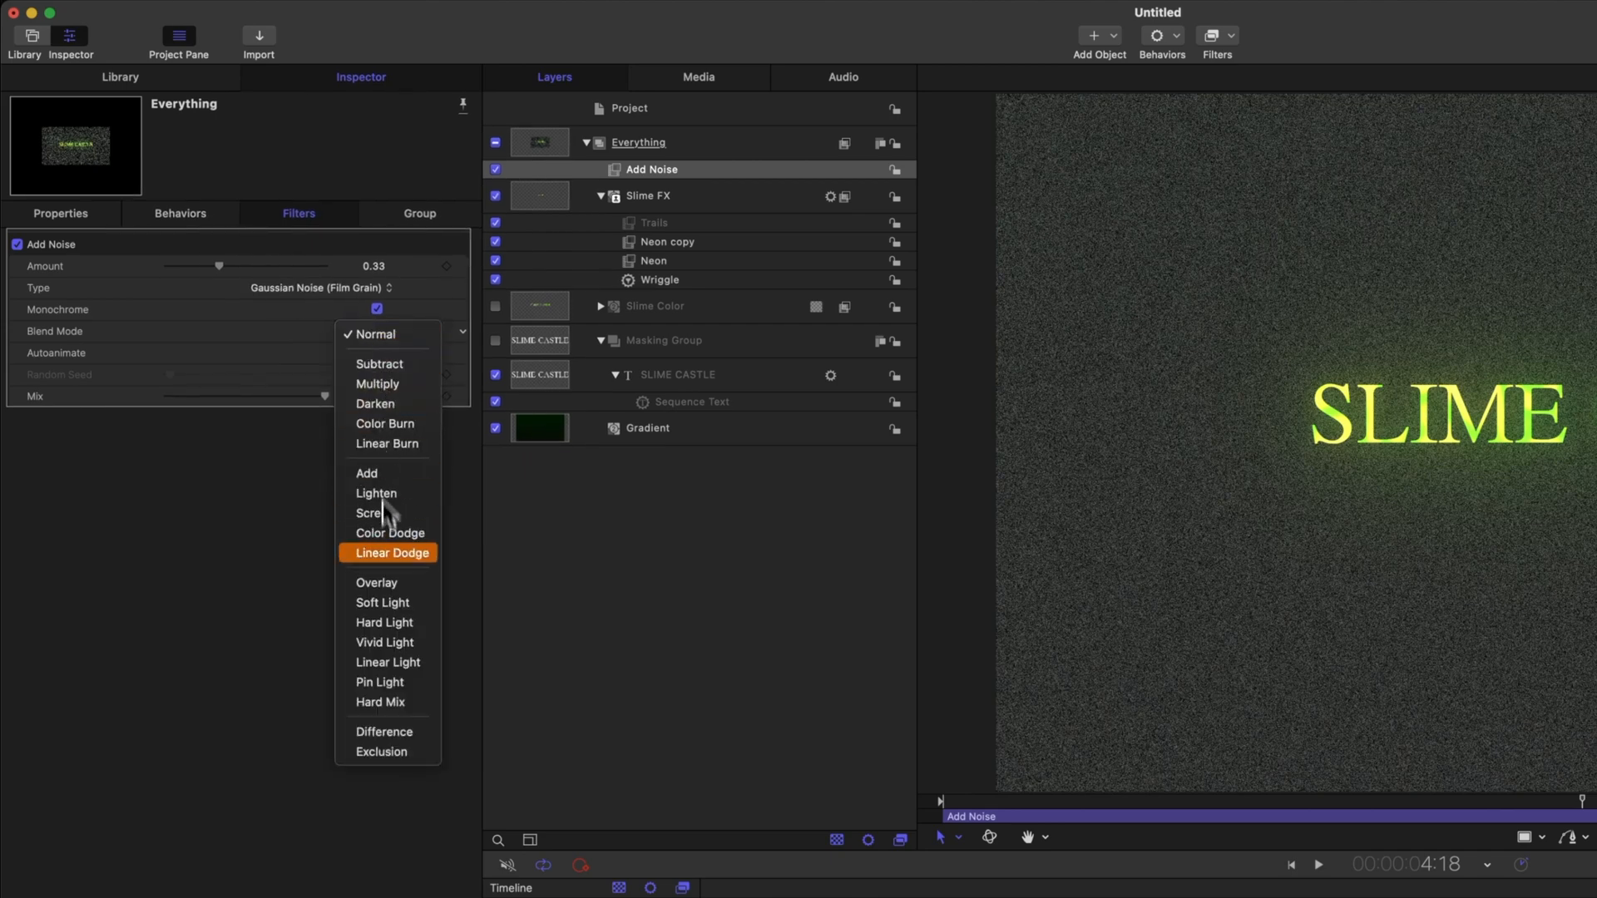
pyautogui.click(376, 581)
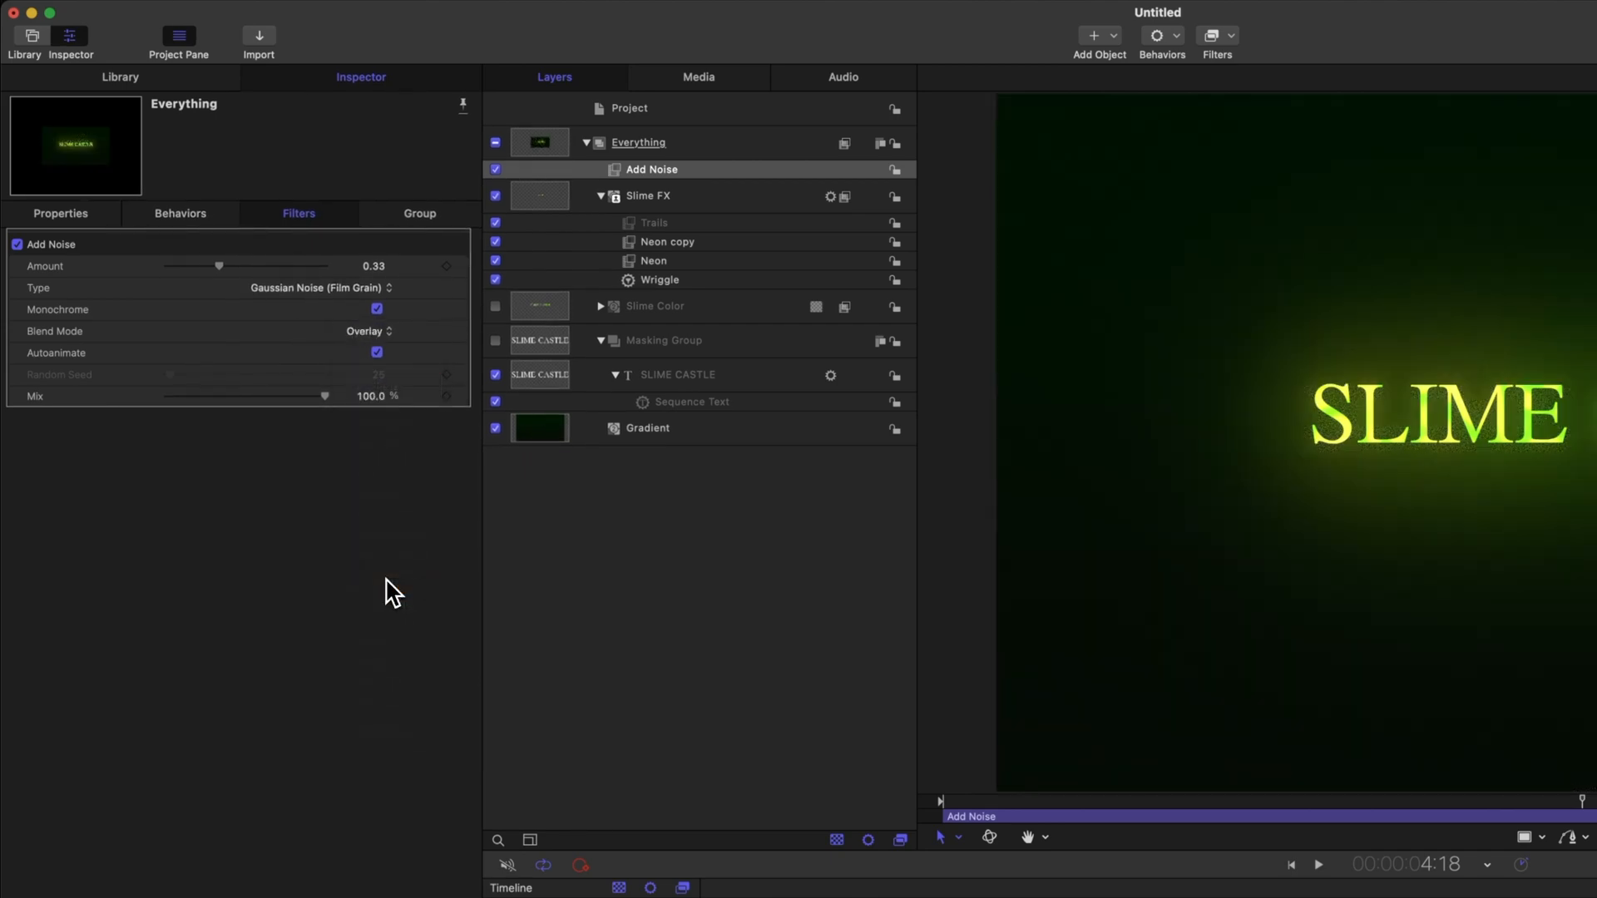
pyautogui.moveTo(219, 267); pyautogui.dragTo(225, 266)
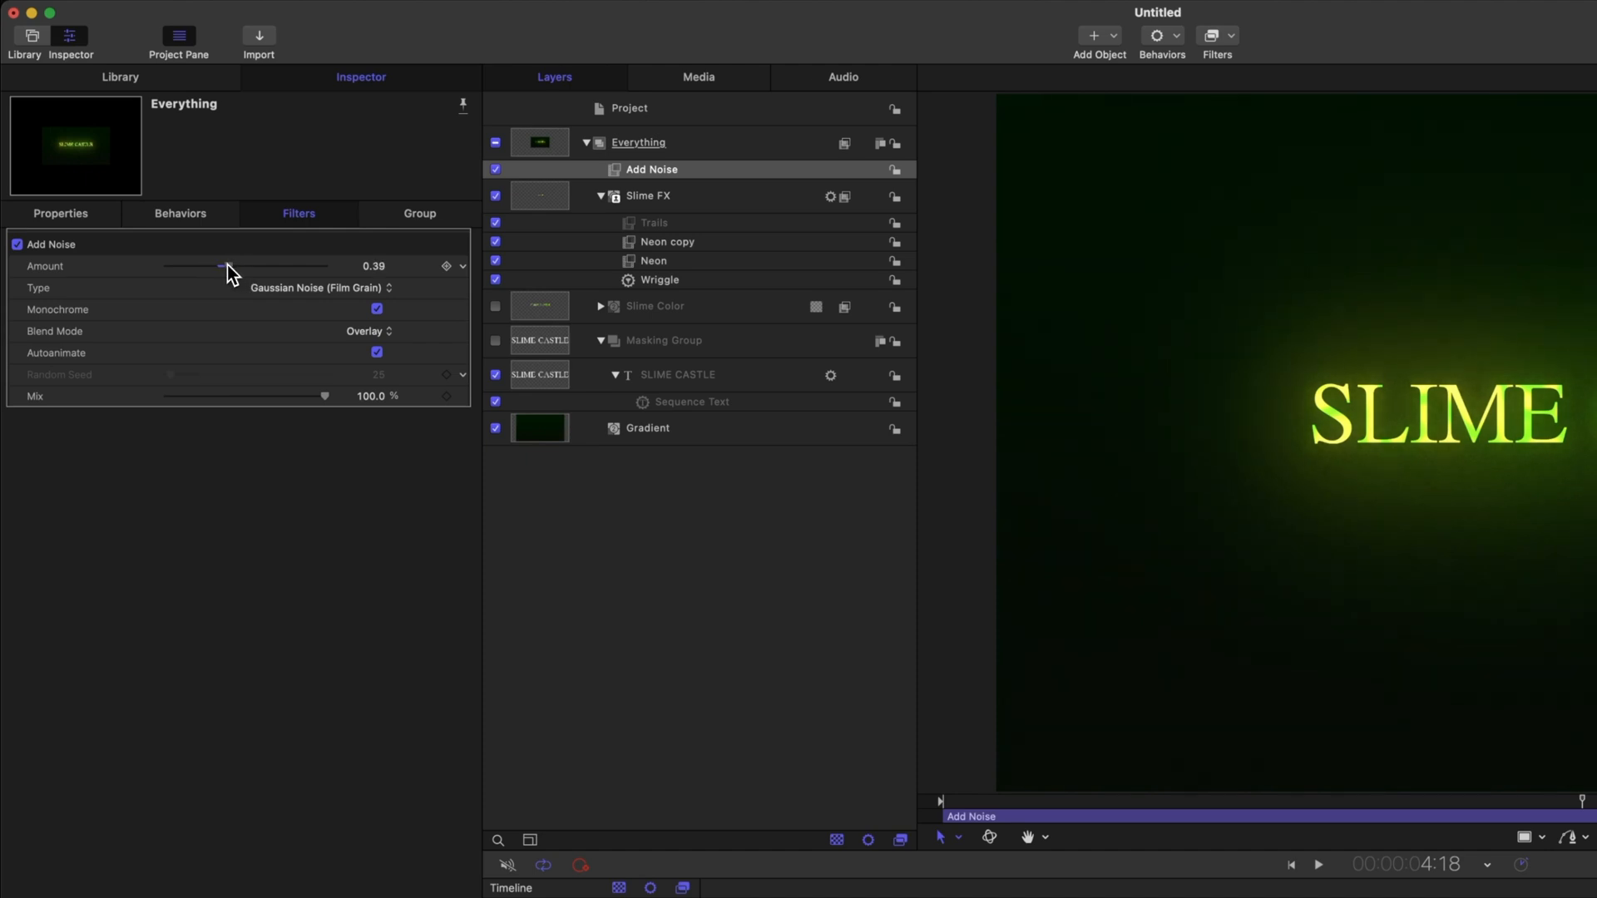
pyautogui.moveTo(221, 266); pyautogui.dragTo(204, 266)
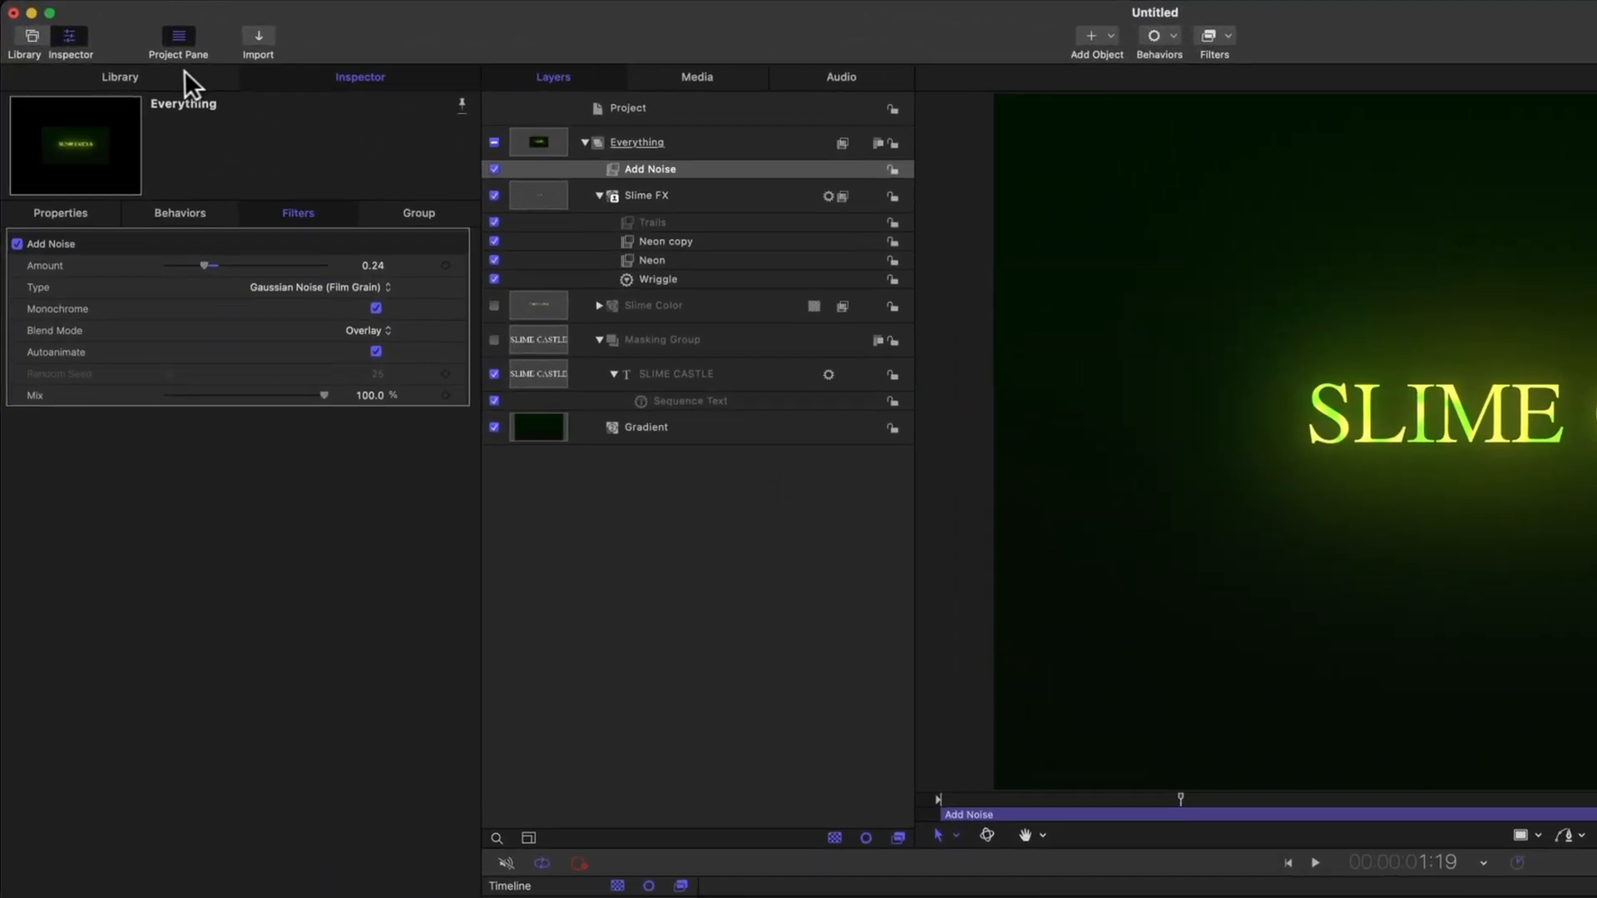
# Add a Cellular generator to Everything at size 3, speed 2, and adjust its gradient's white tag.
pyautogui.click(119, 77)
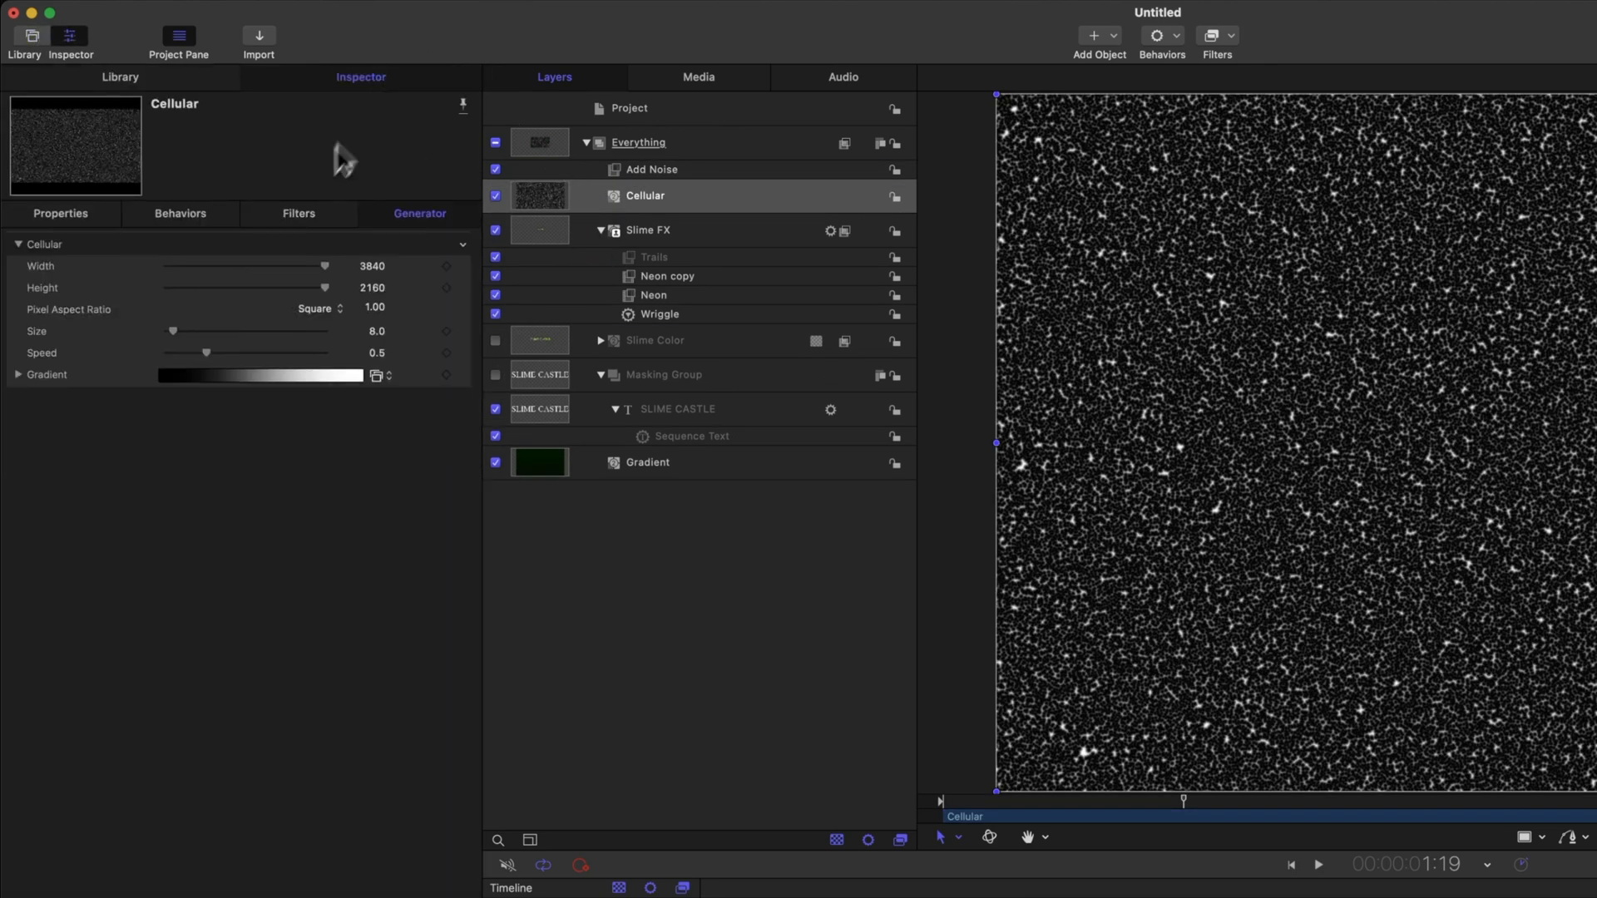
pyautogui.moveTo(173, 331); pyautogui.dragTo(163, 331)
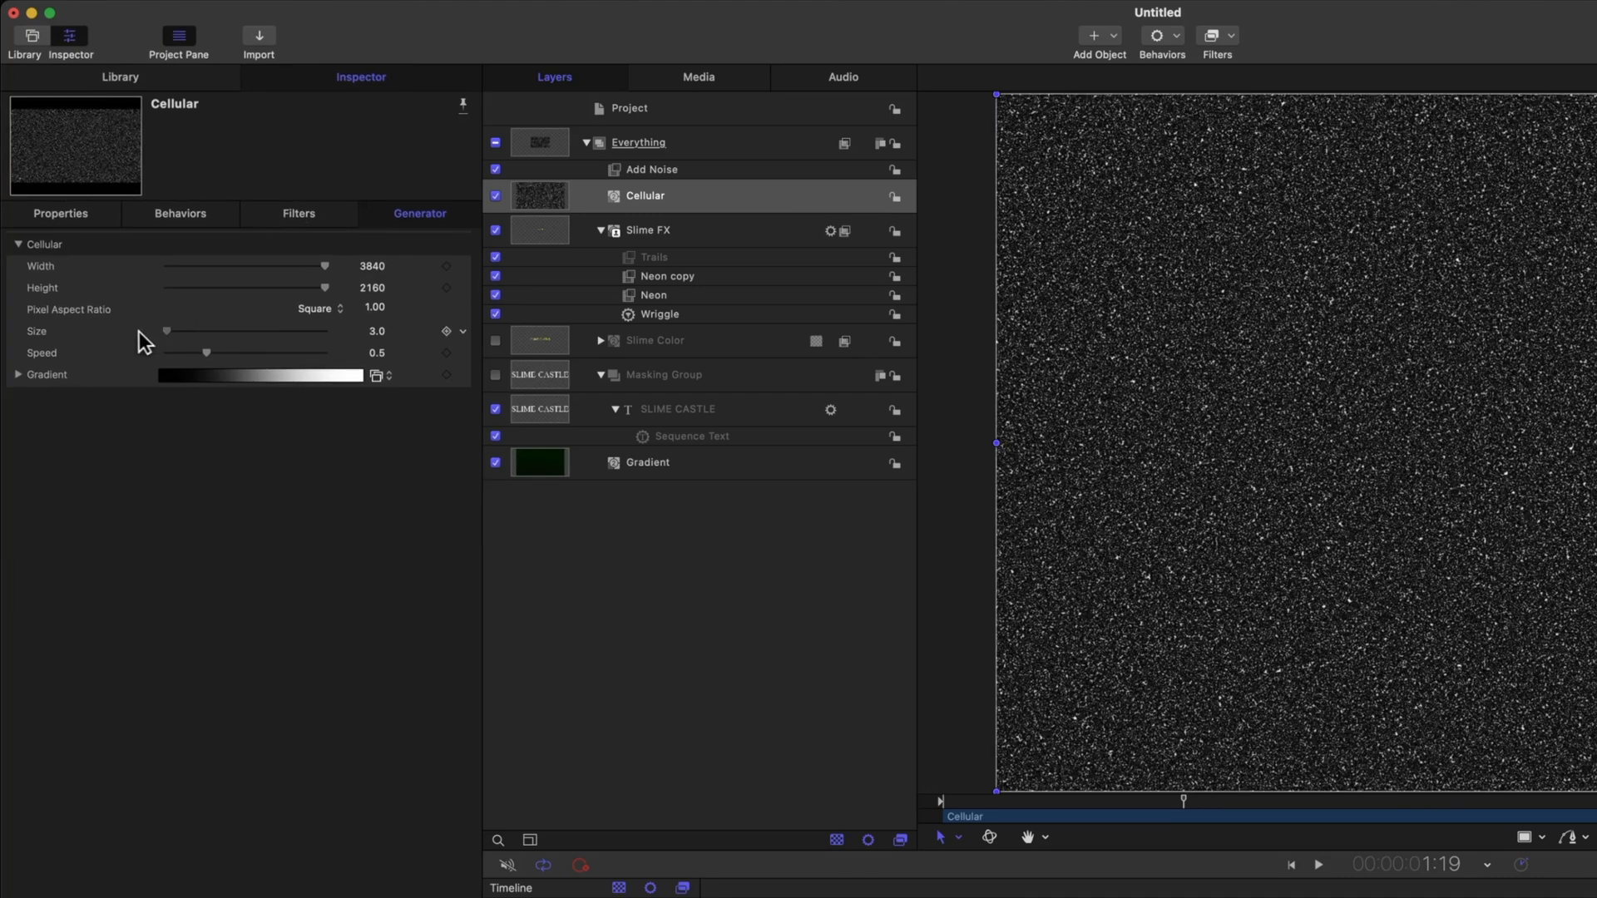
pyautogui.moveTo(181, 353); pyautogui.dragTo(207, 353)
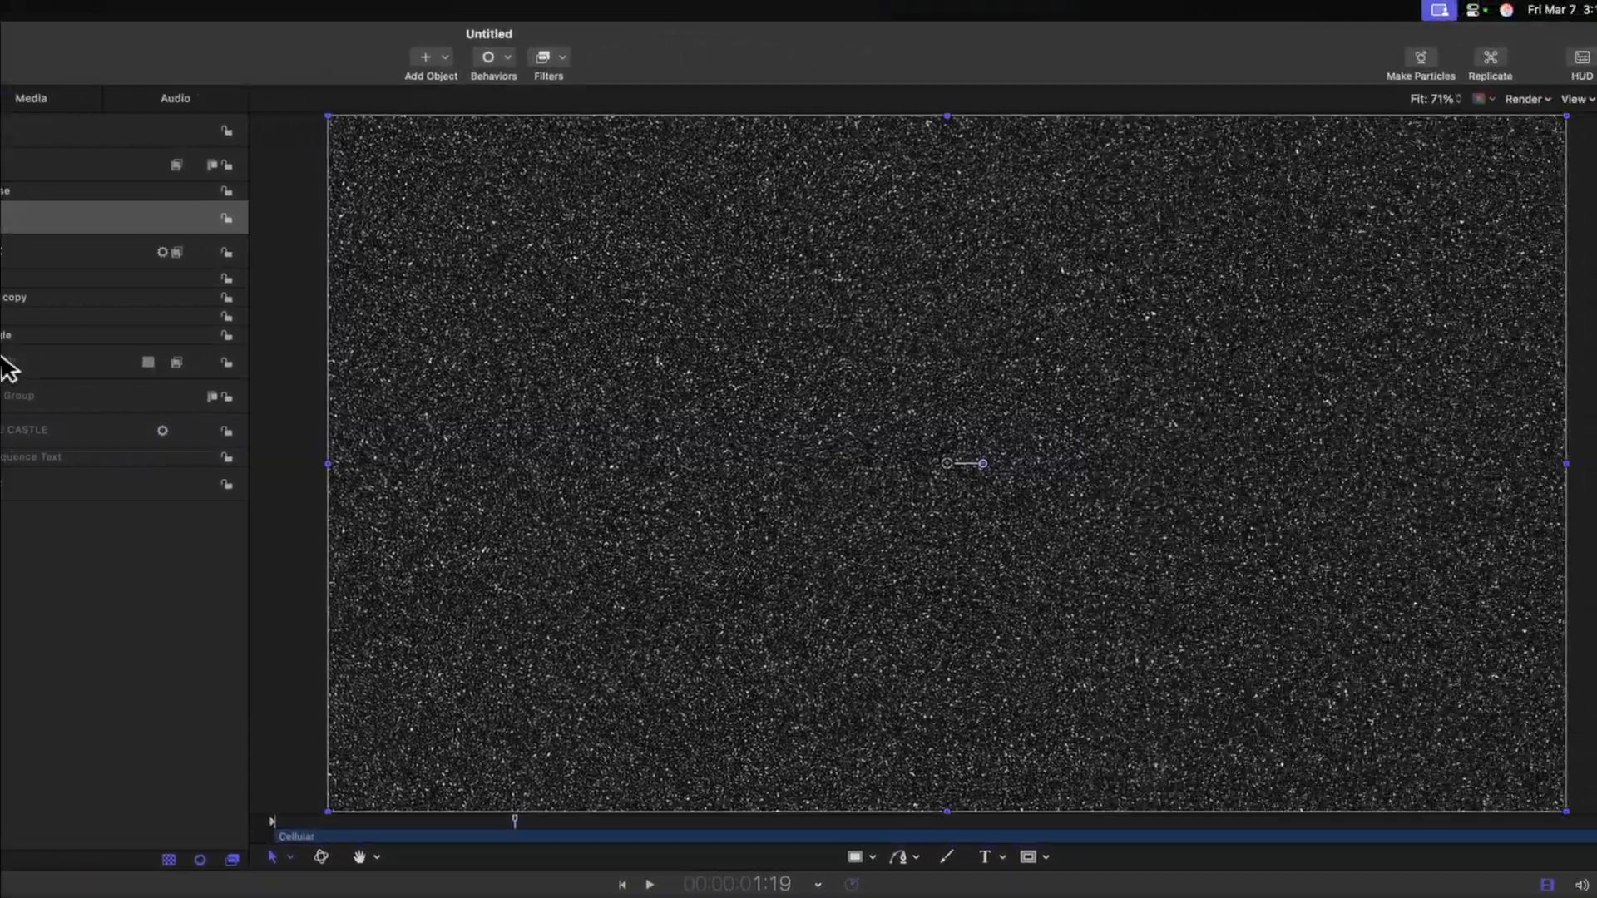
pyautogui.click(648, 884)
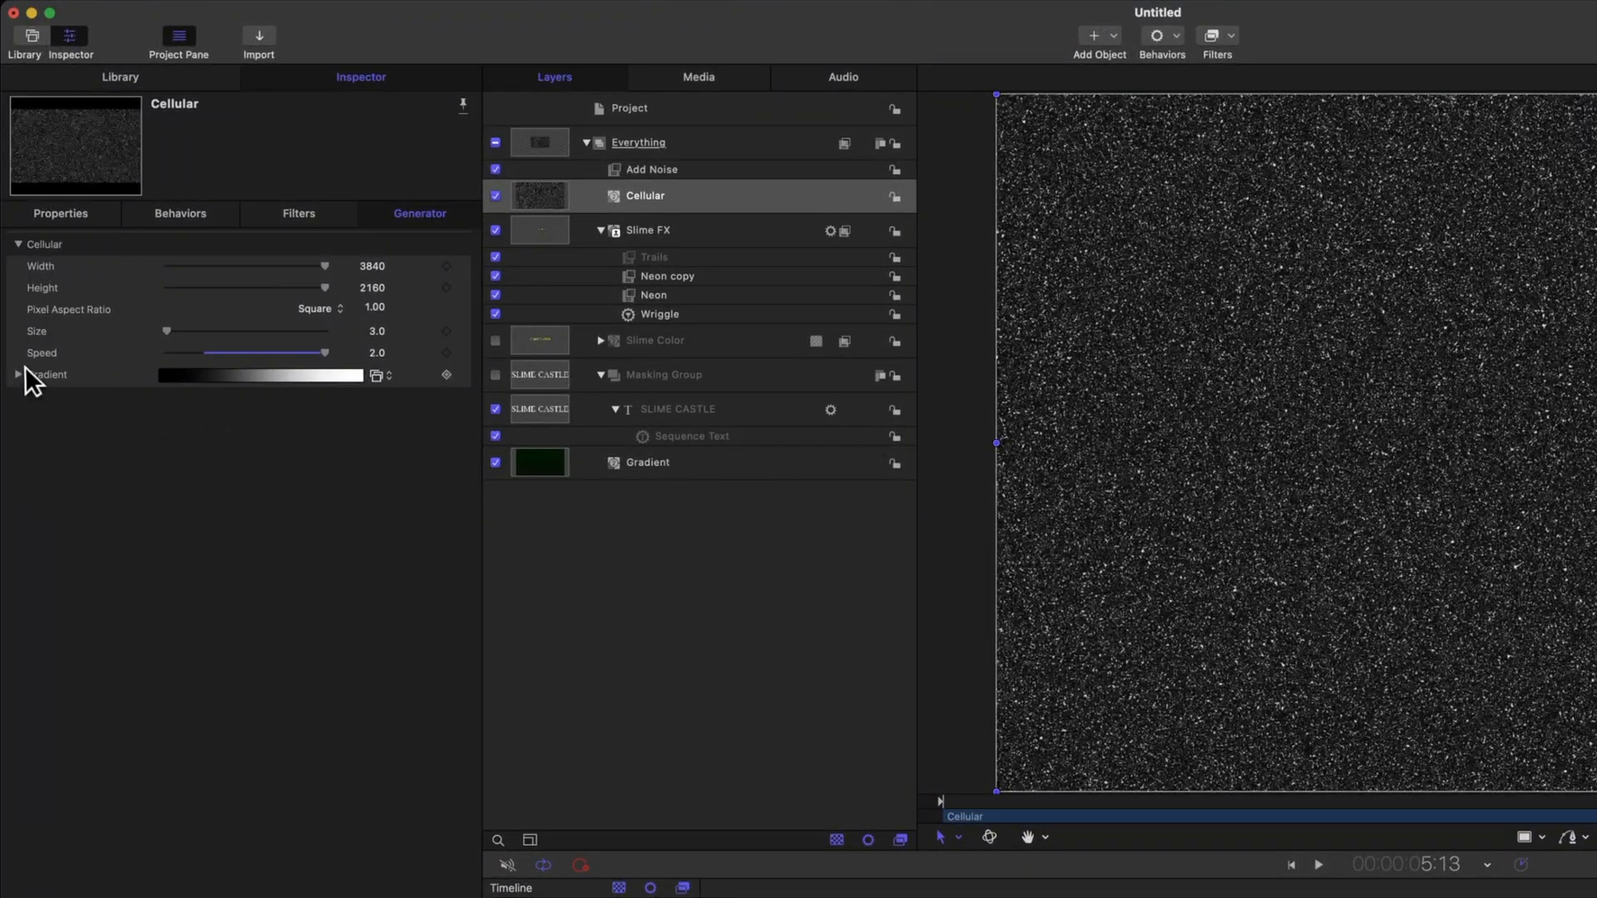
pyautogui.click(17, 375)
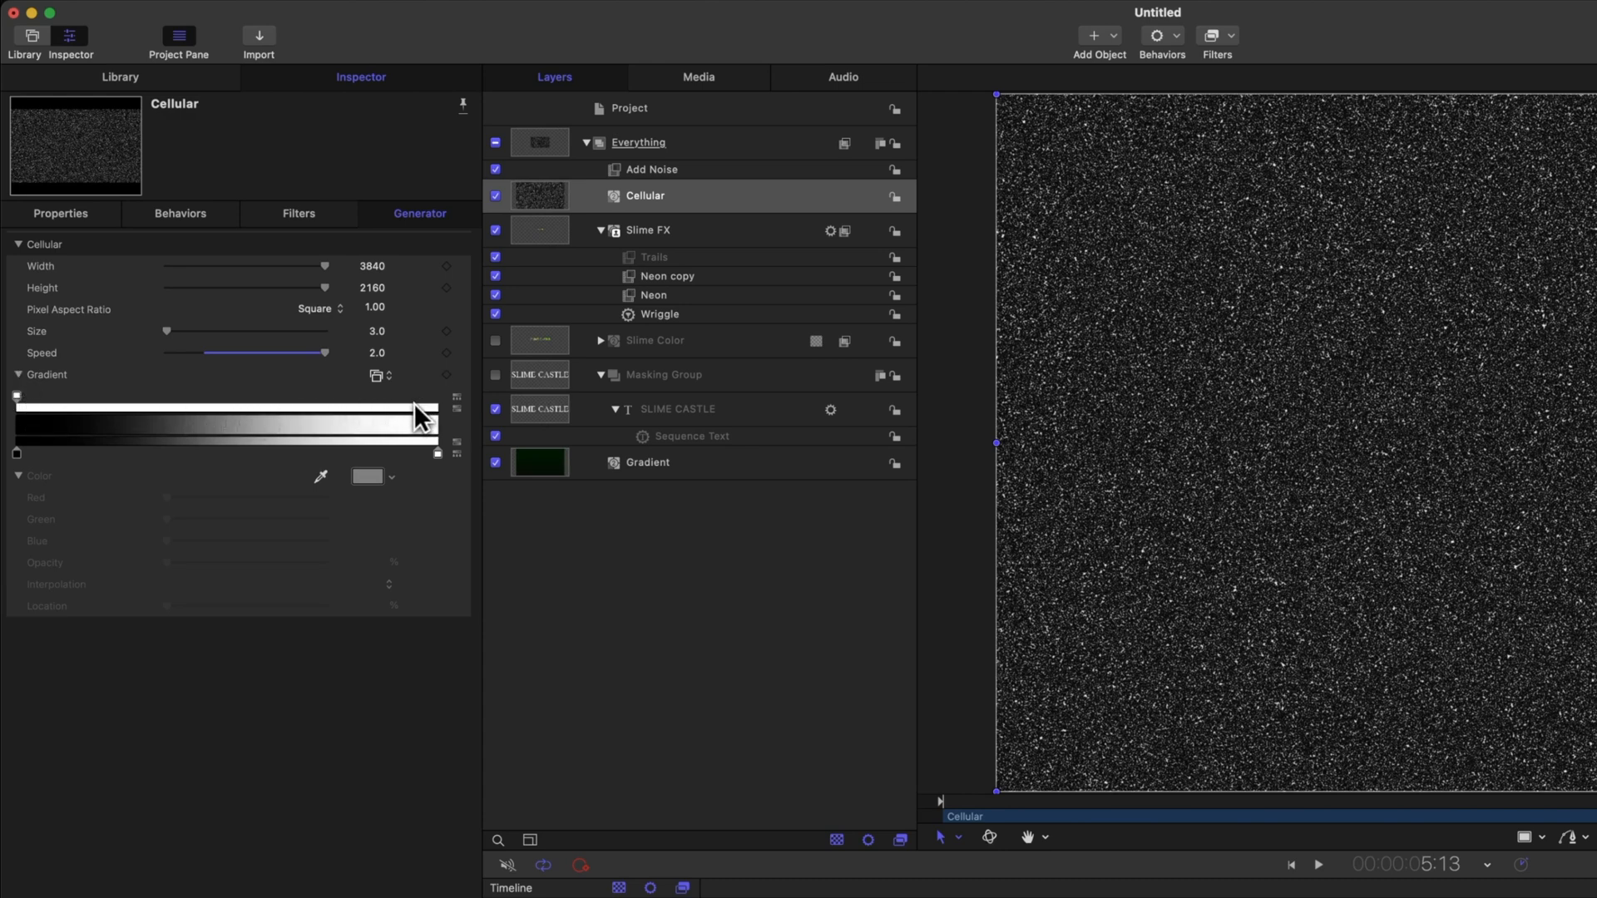
pyautogui.click(438, 398)
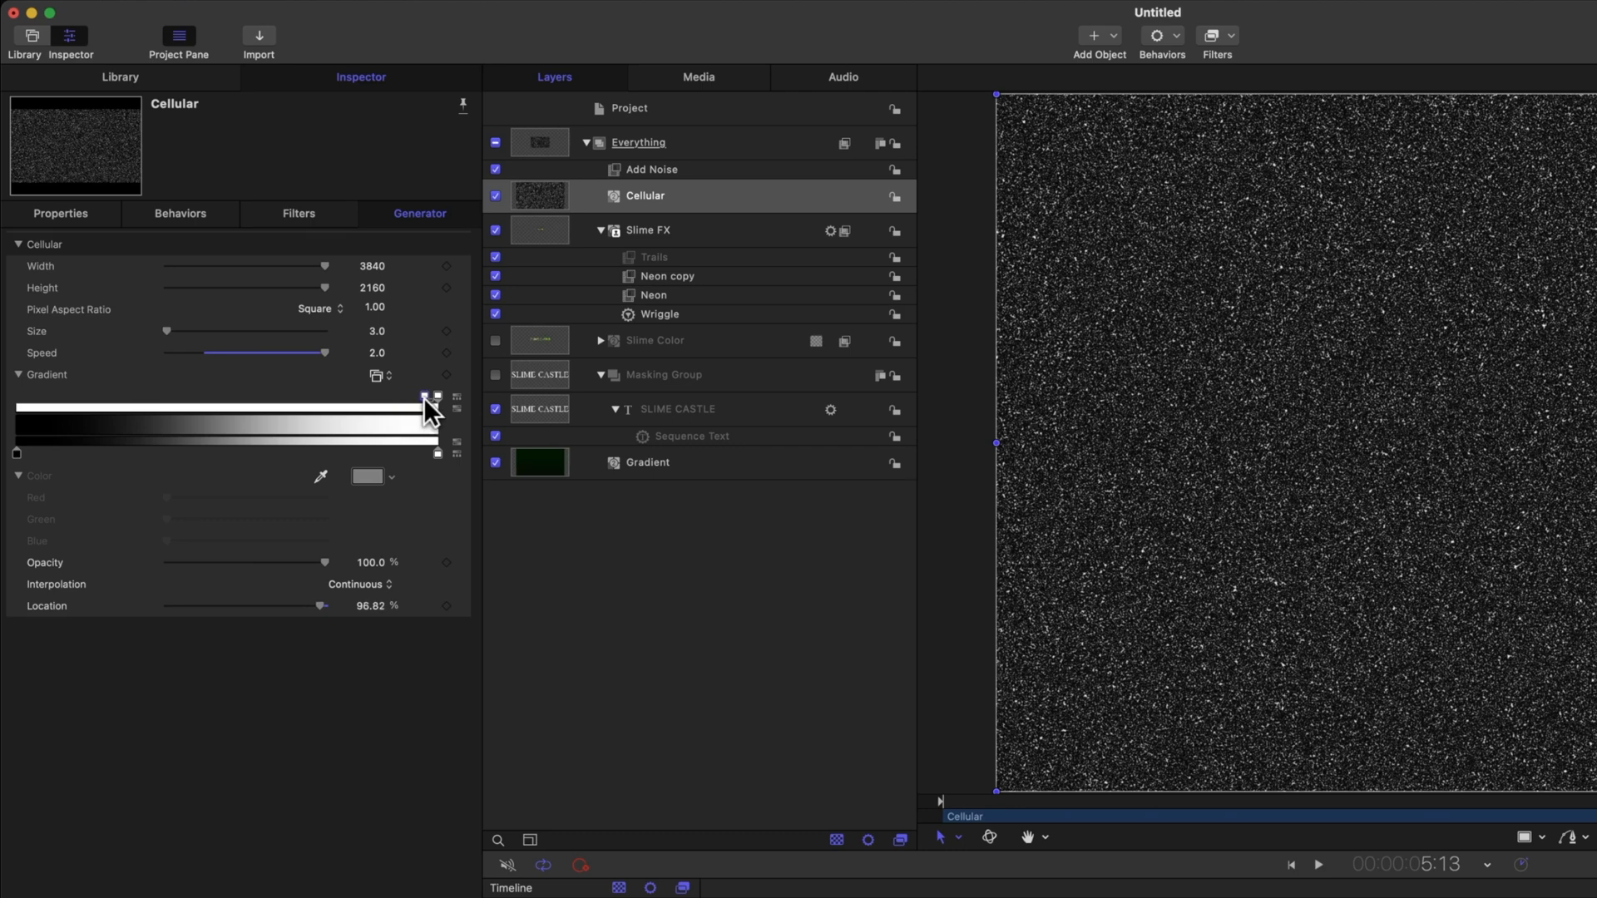
pyautogui.moveTo(426, 407)
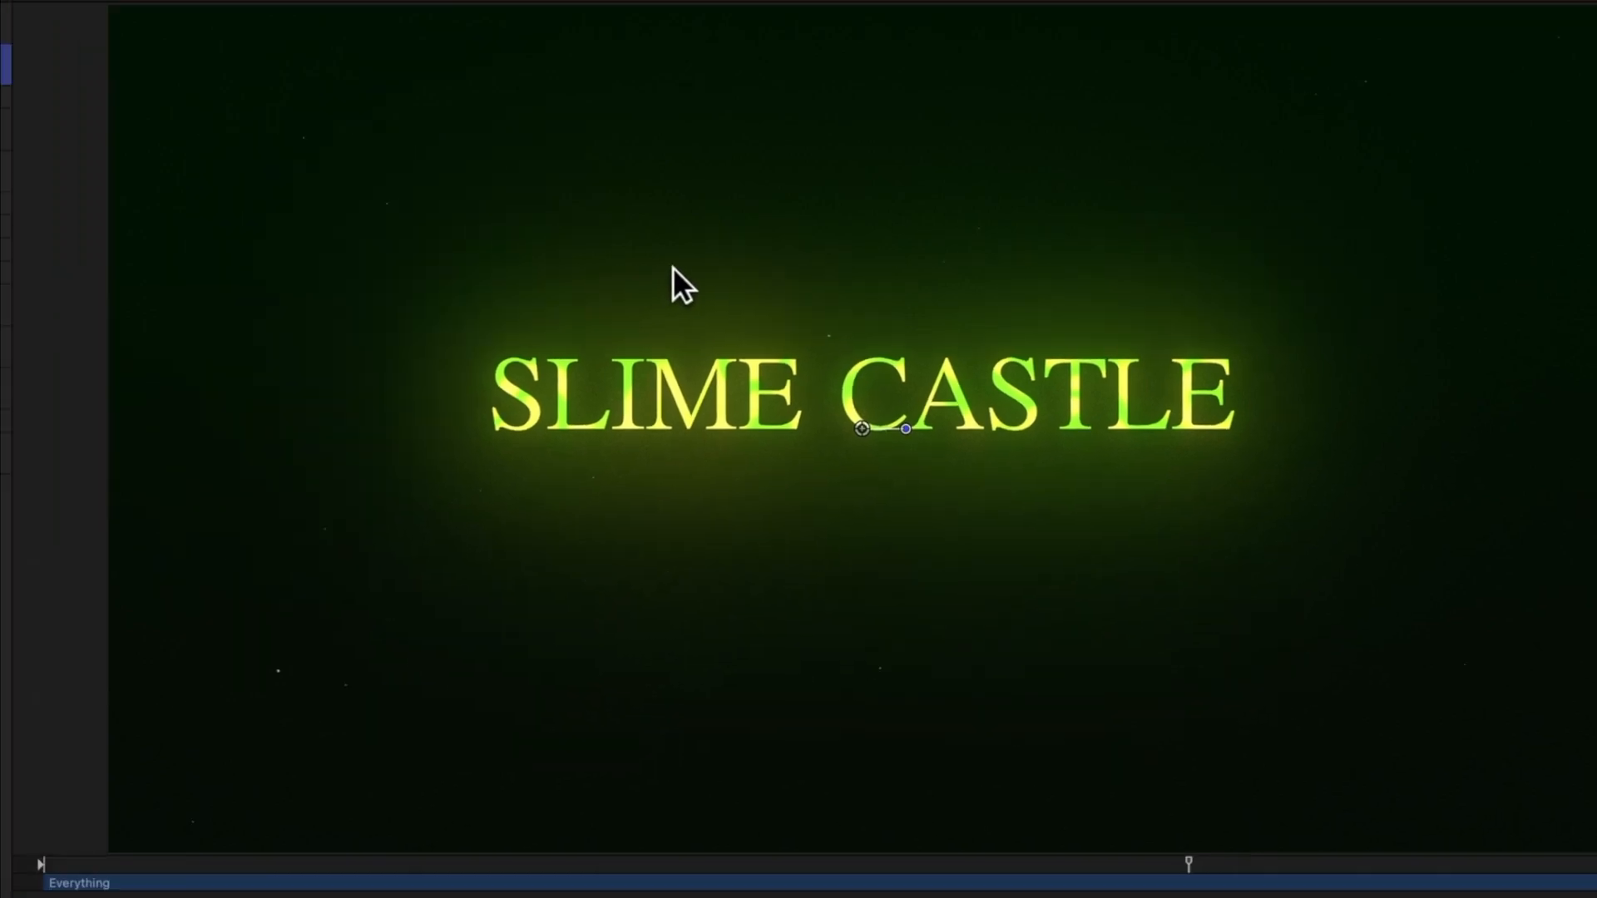
# Put a Gaussian Blur of 10 and a Prism filter (amount 13.6) on the Everything group.
pyautogui.click(1212, 36)
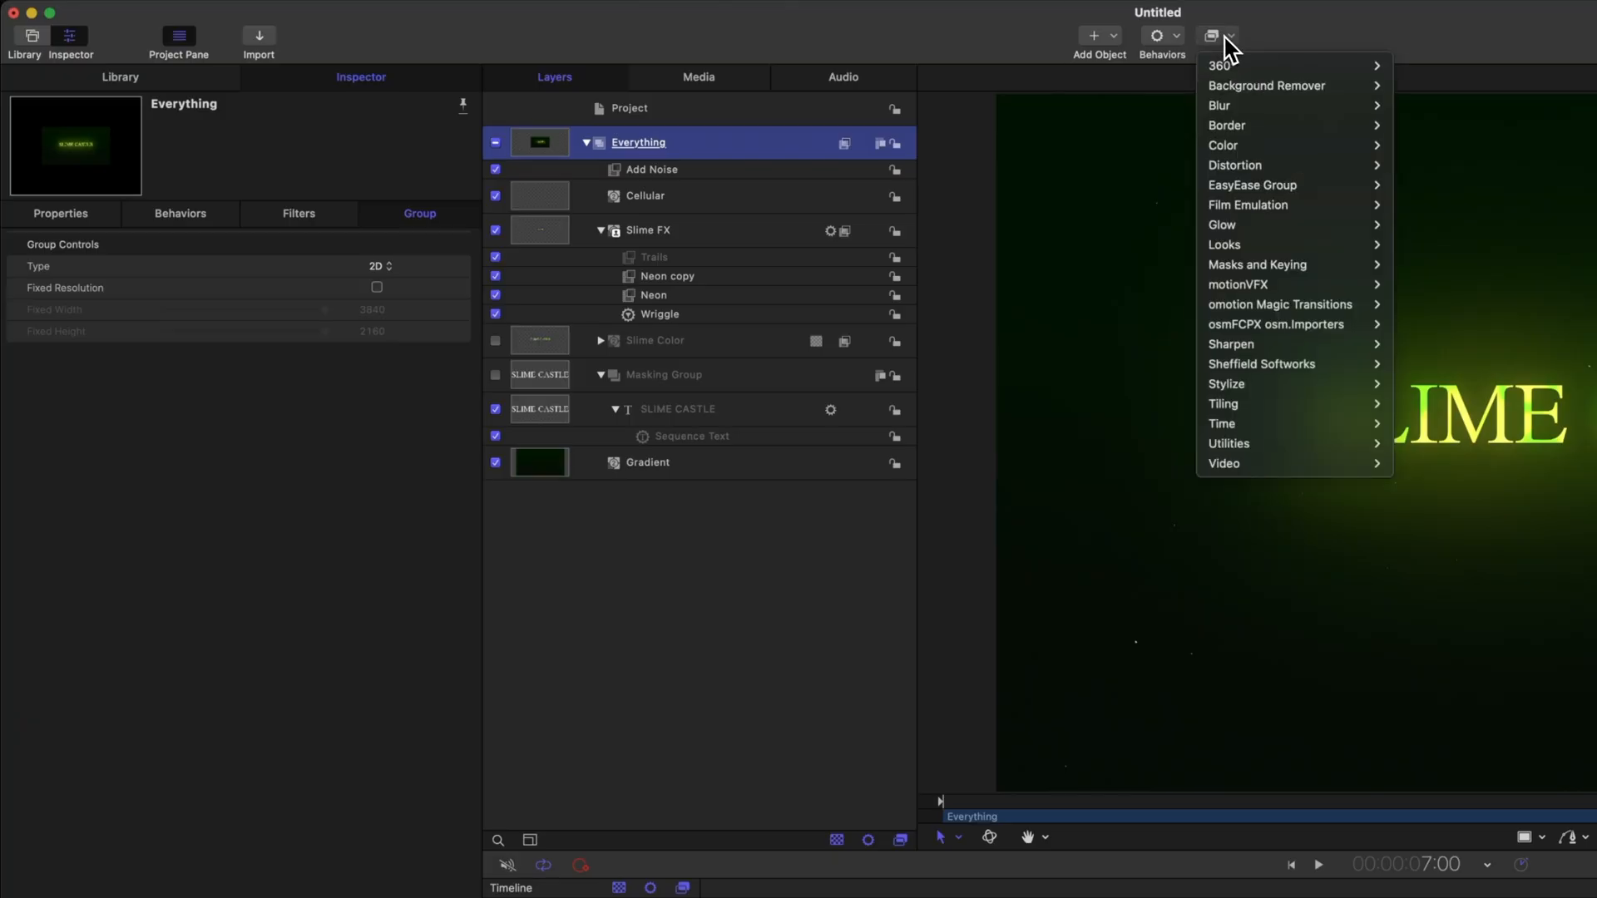
pyautogui.moveTo(1219, 105)
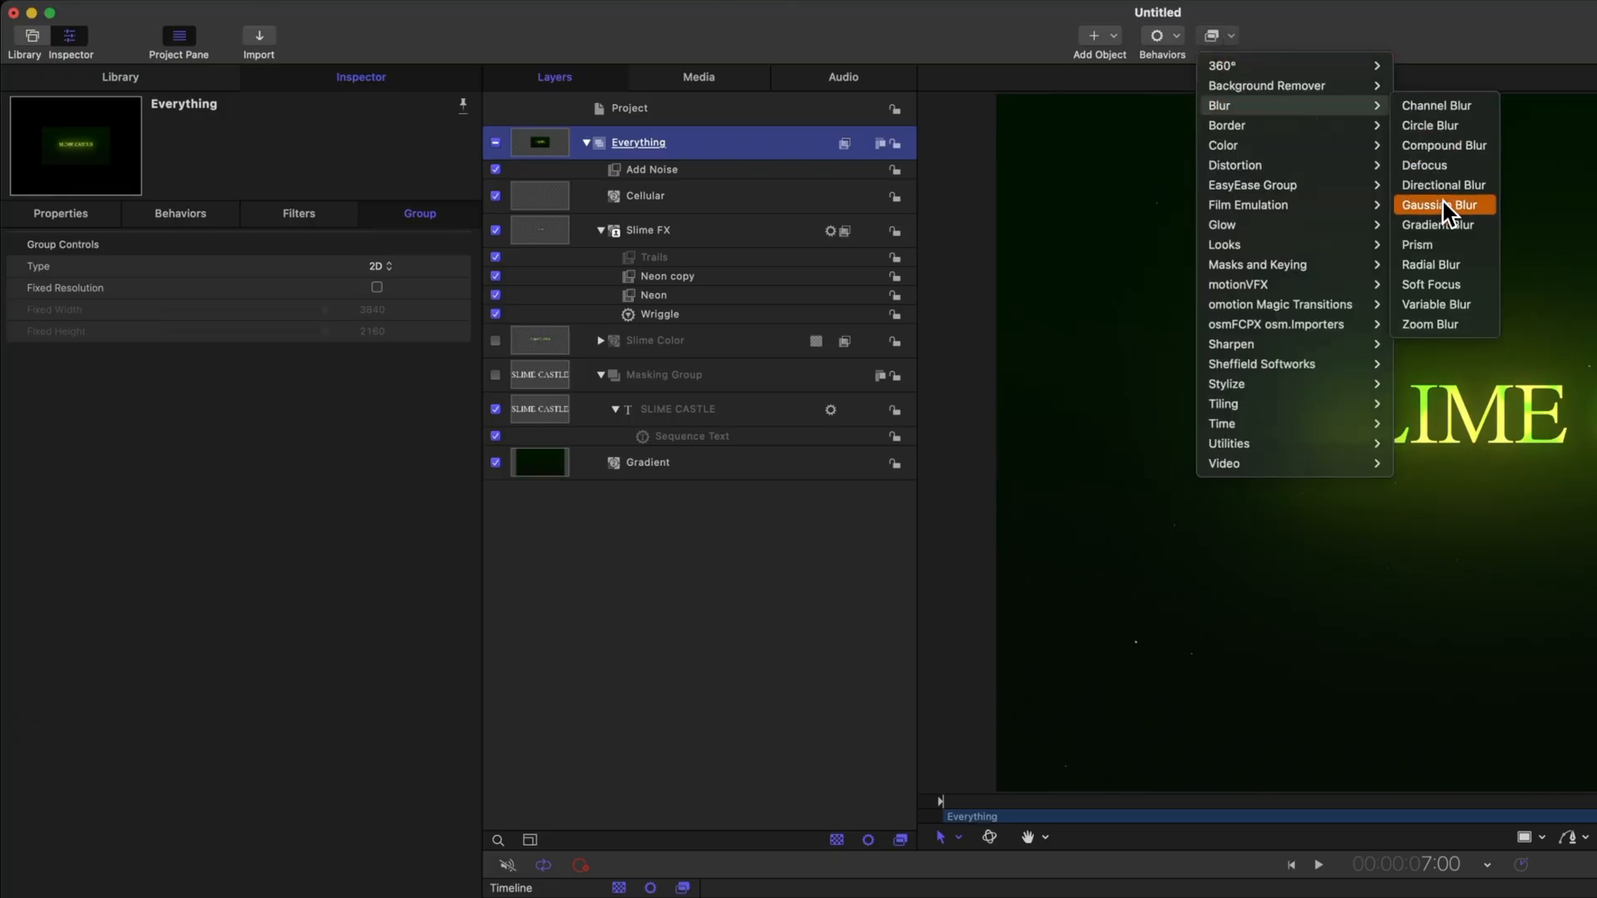
pyautogui.click(1439, 204)
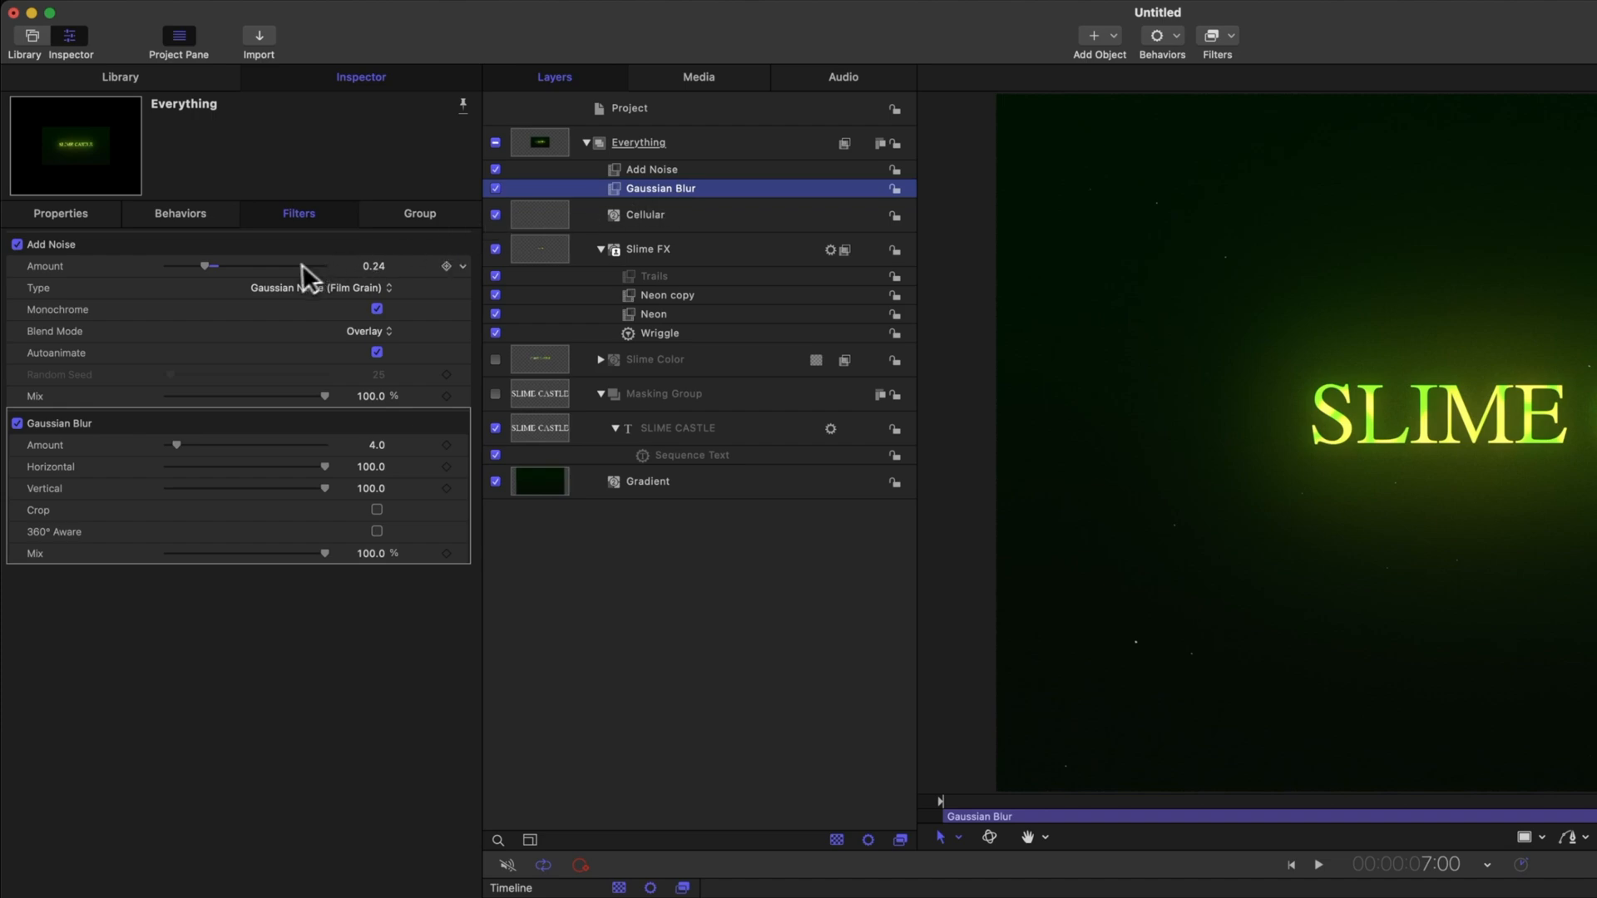
pyautogui.doubleClick(368, 445)
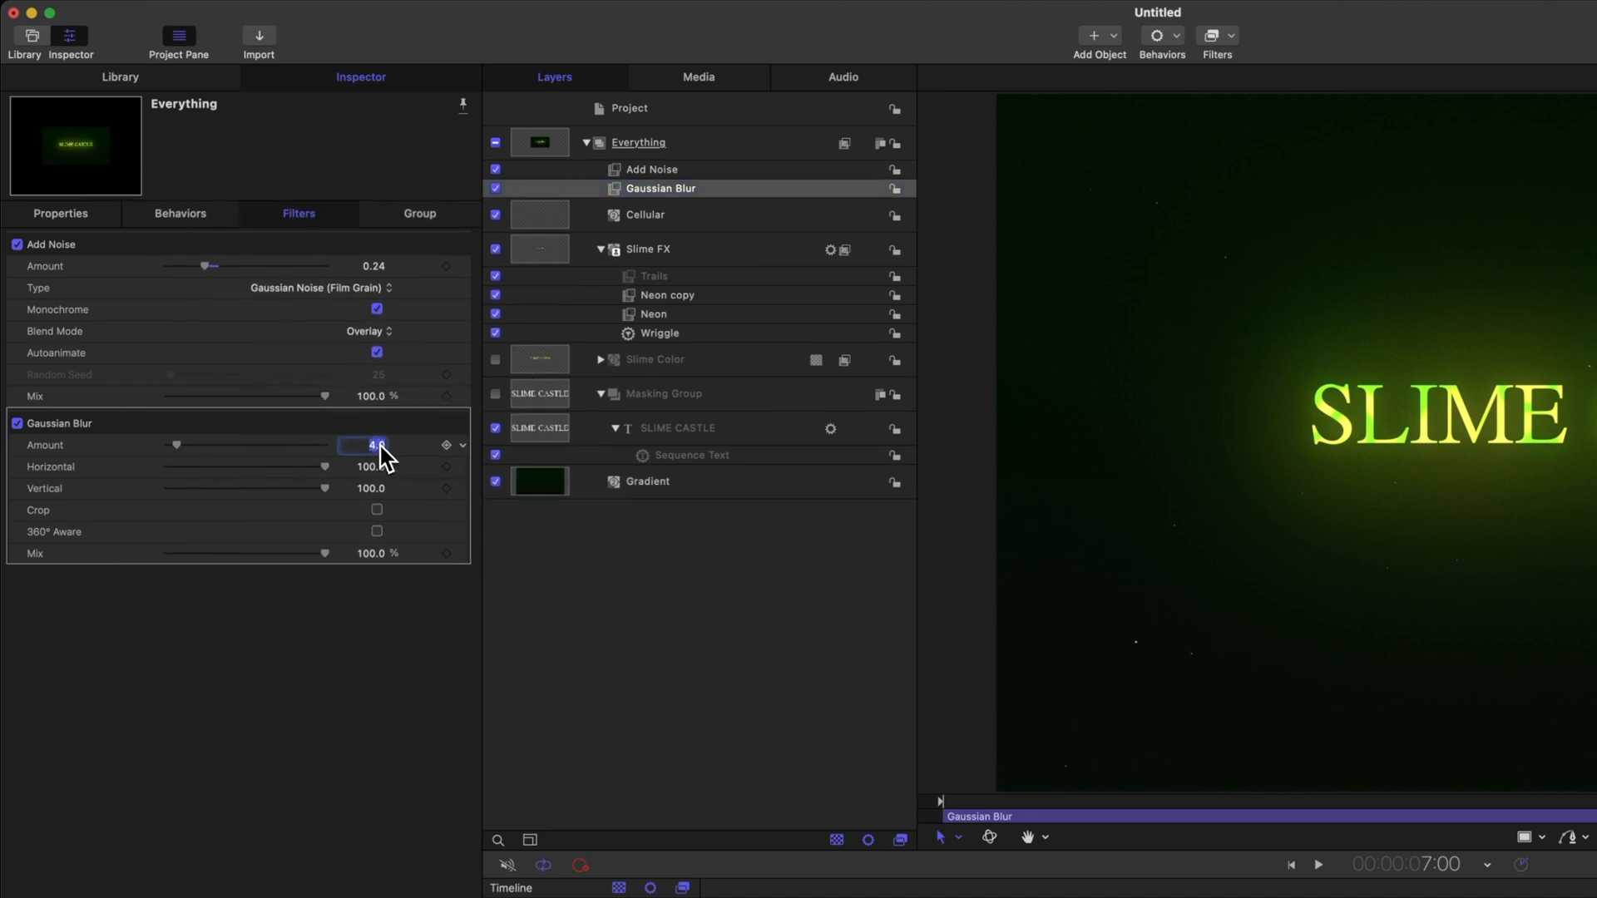
pyautogui.click(1212, 37)
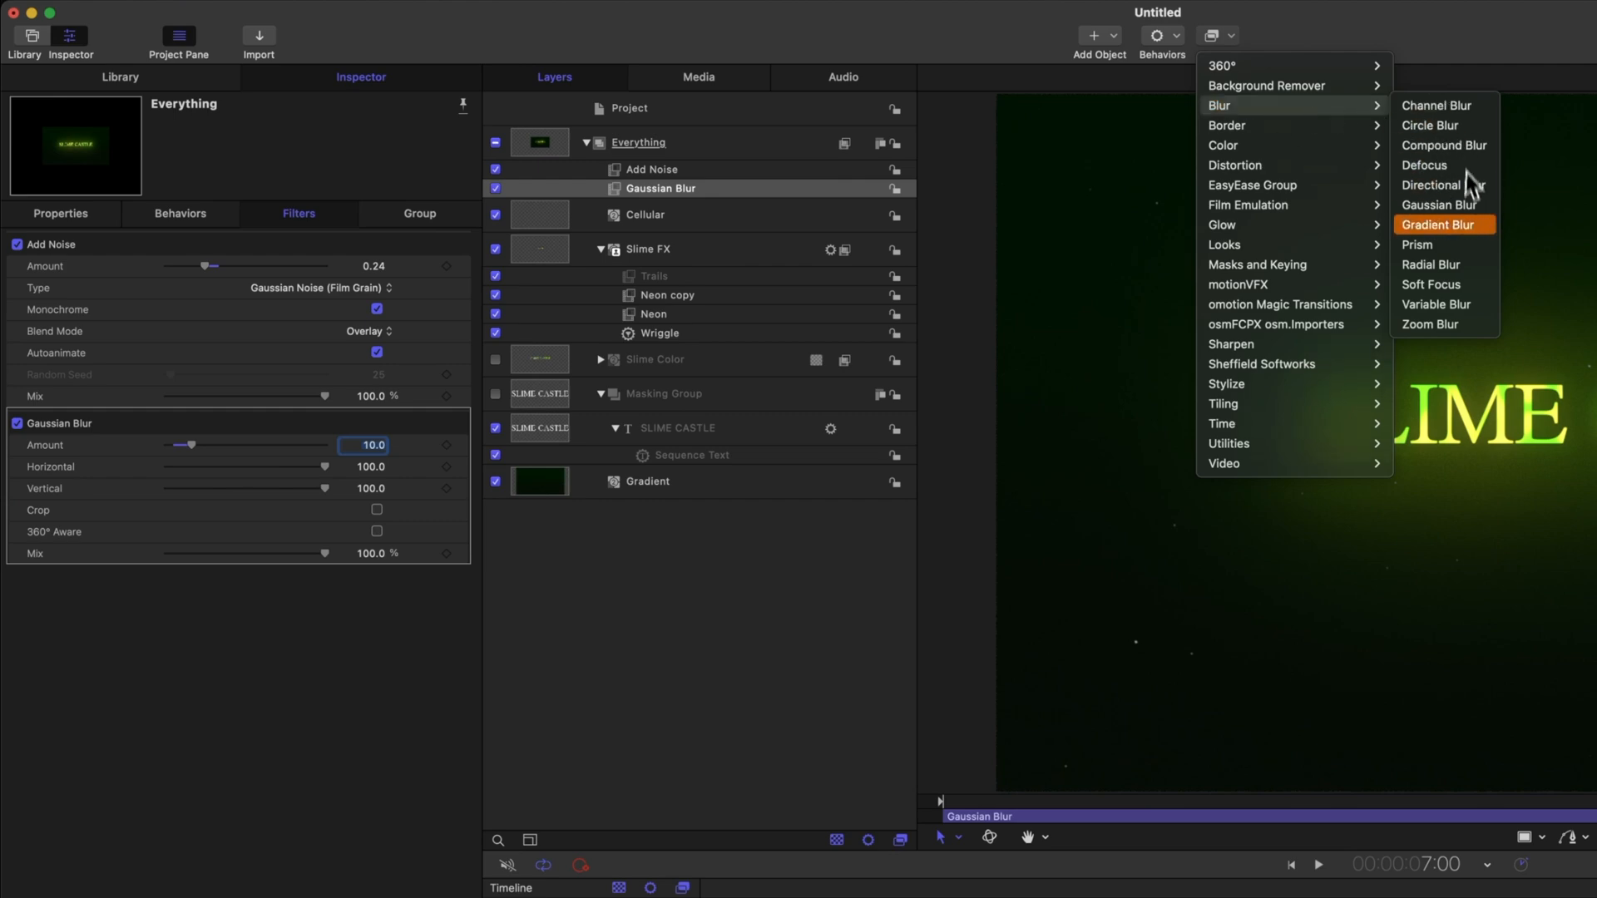
pyautogui.click(1416, 245)
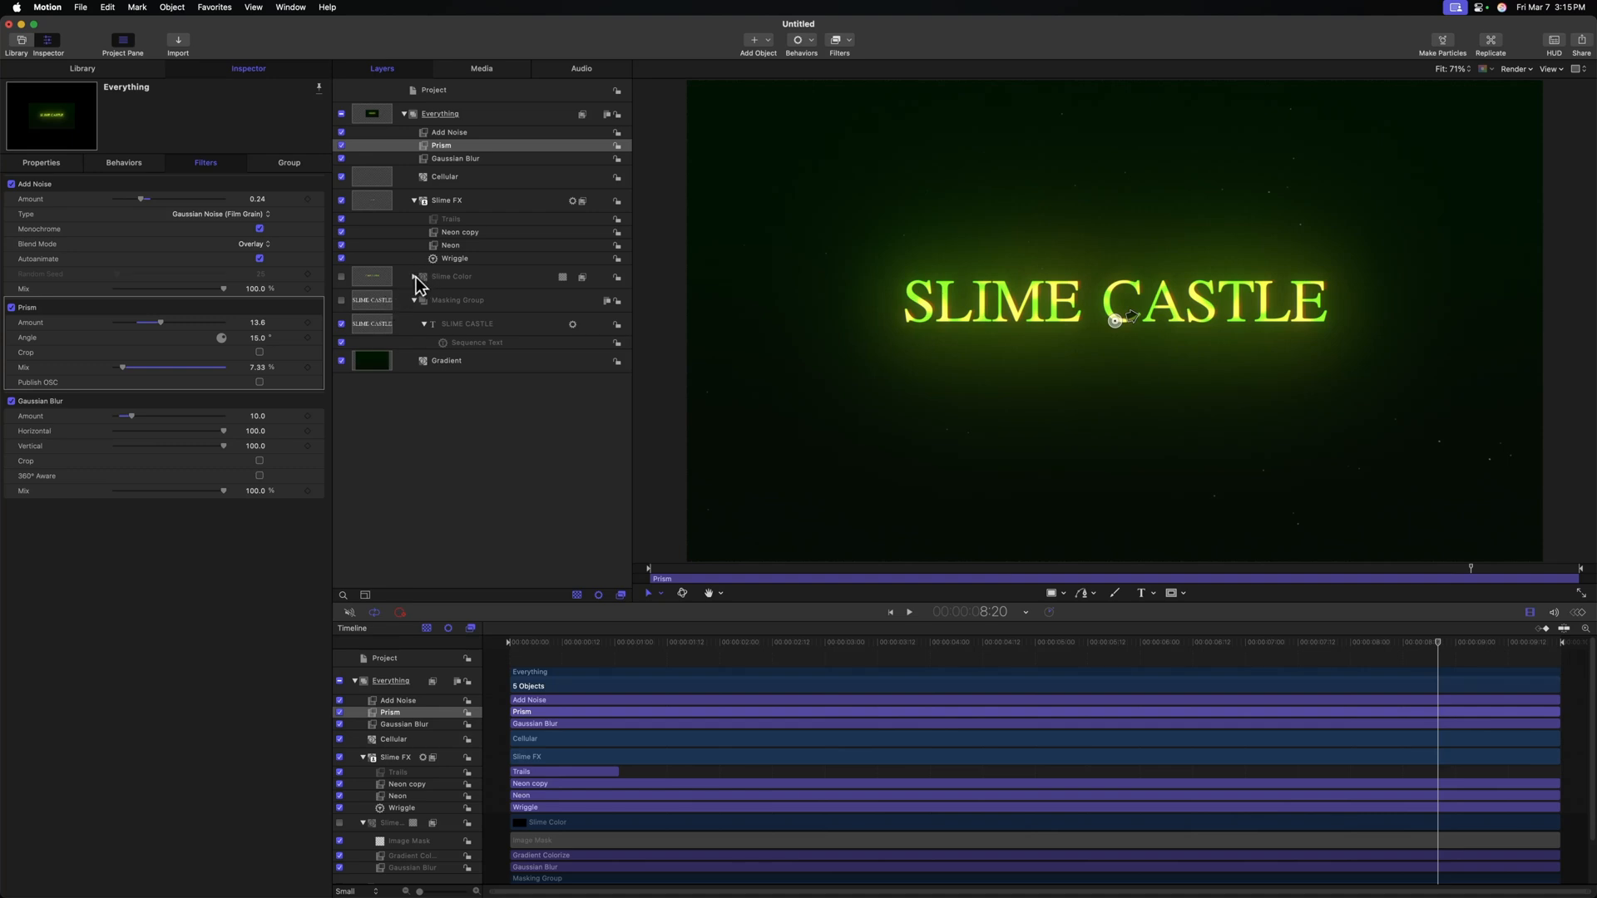
# Change the Slime Color colorize gradient's end stop to a lighter green.
pyautogui.click(472, 319)
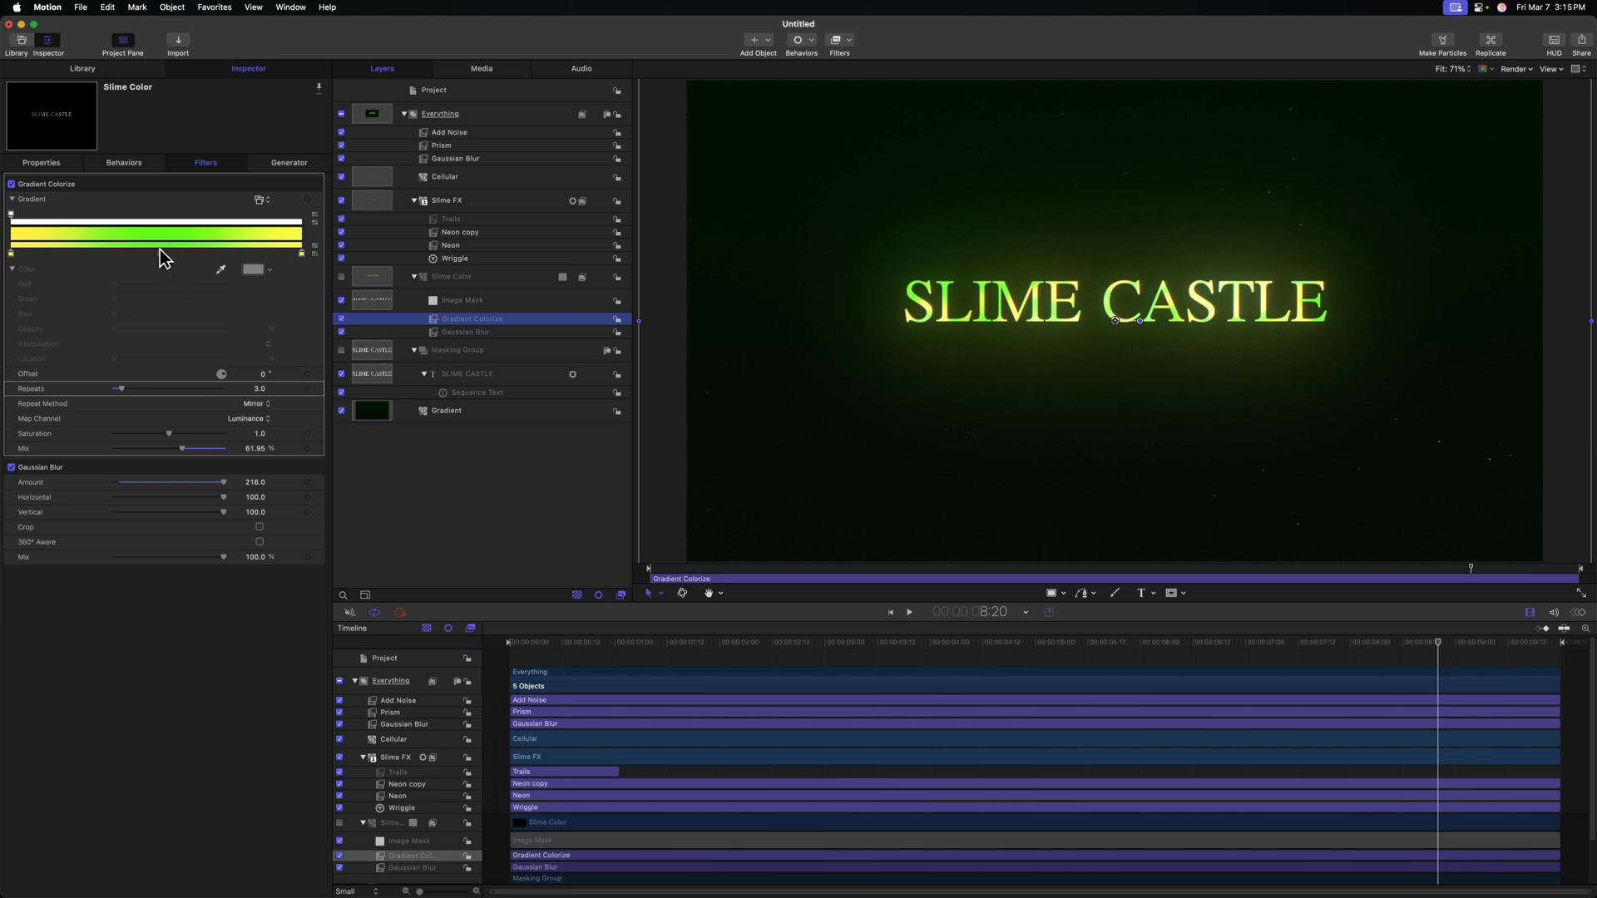
pyautogui.click(253, 268)
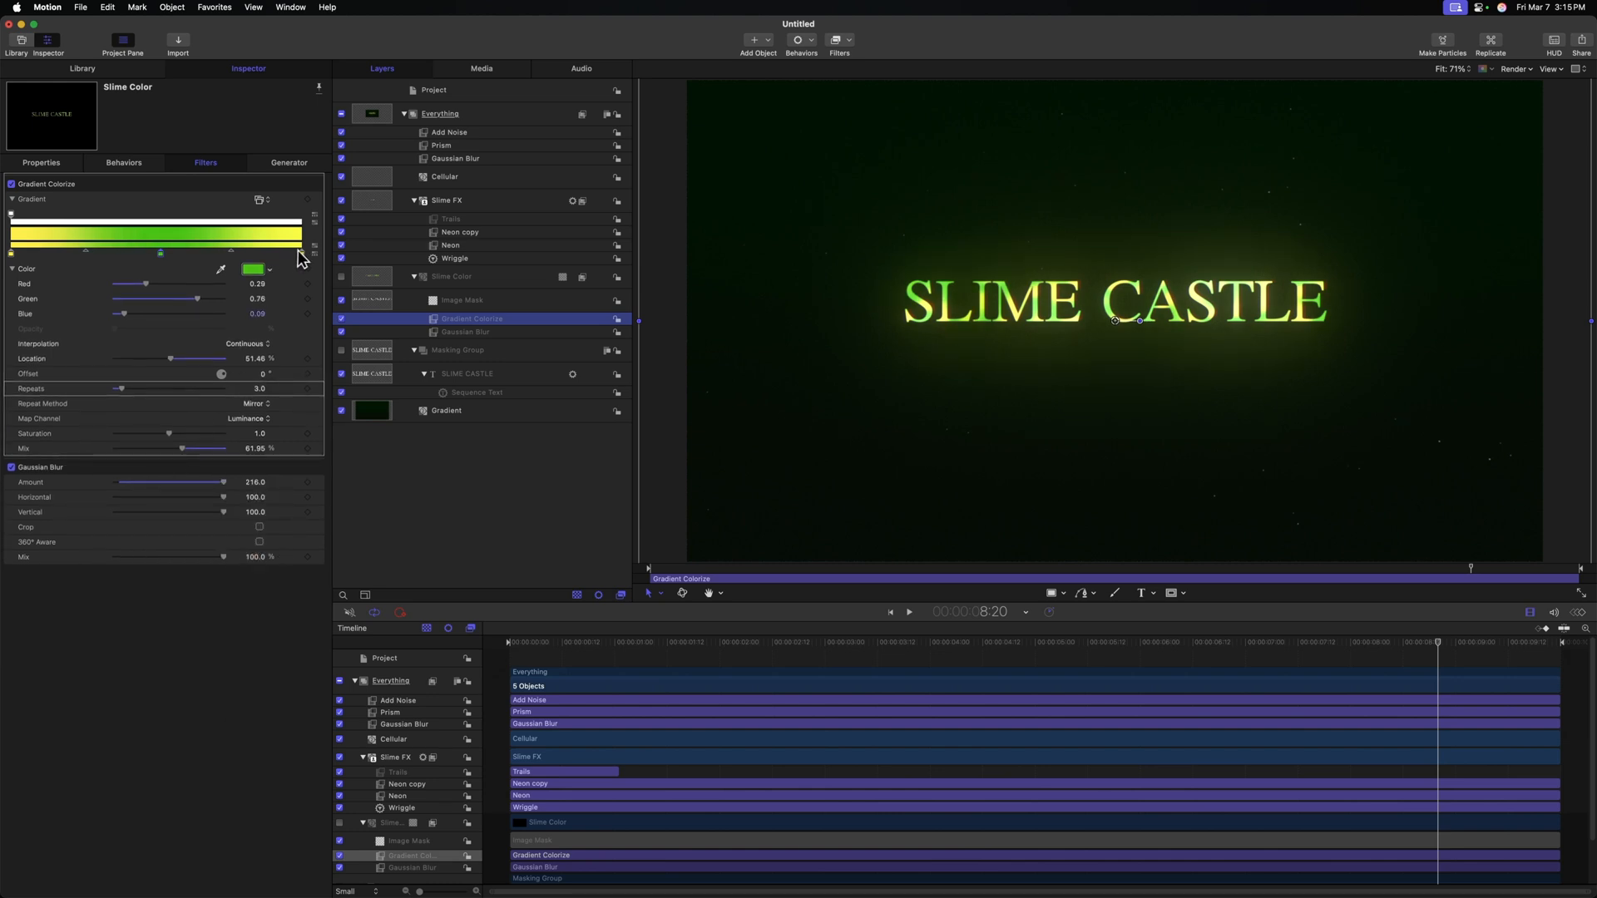
pyautogui.click(254, 268)
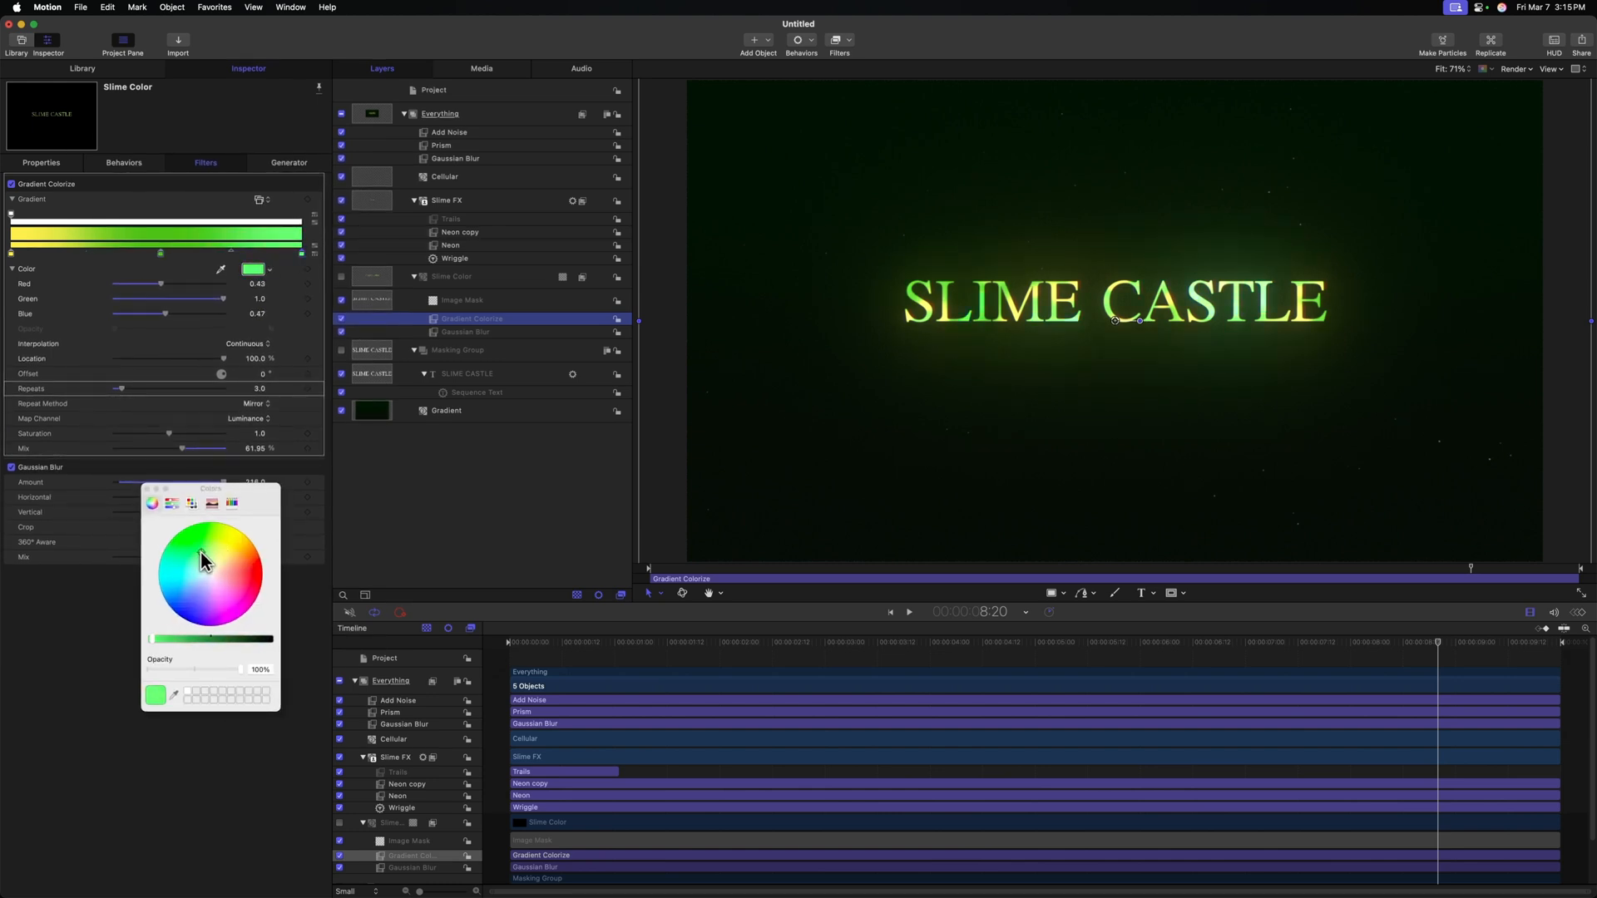
pyautogui.click(201, 550)
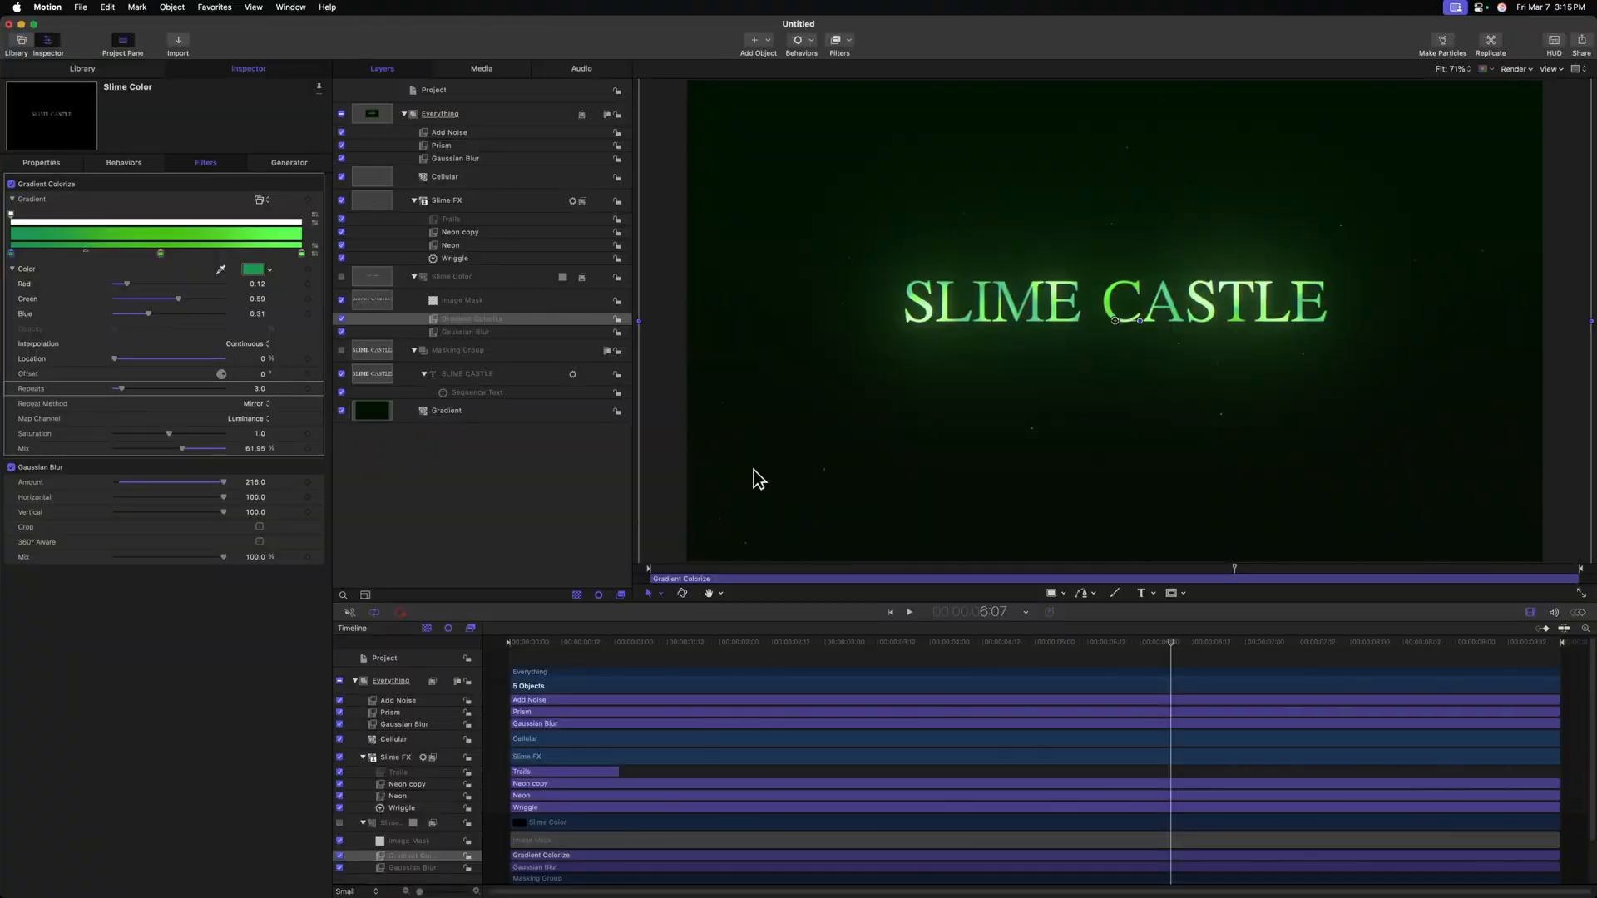
pyautogui.click(906, 613)
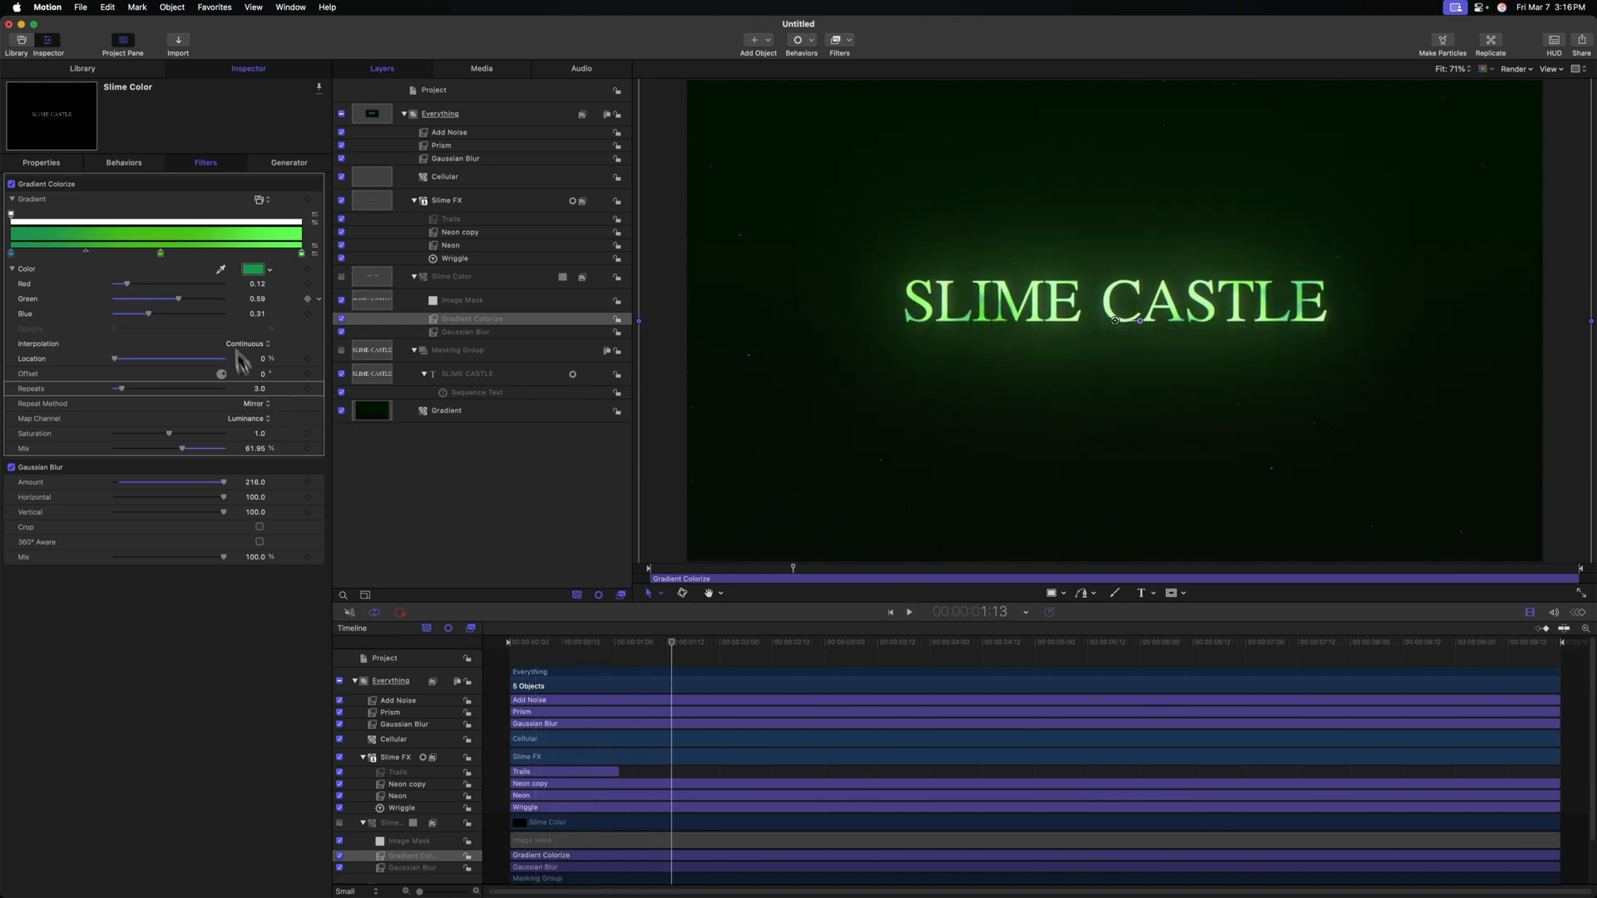
# Apply a pink-to-purple preset gradient to the Slime Color colorize.
pyautogui.click(269, 214)
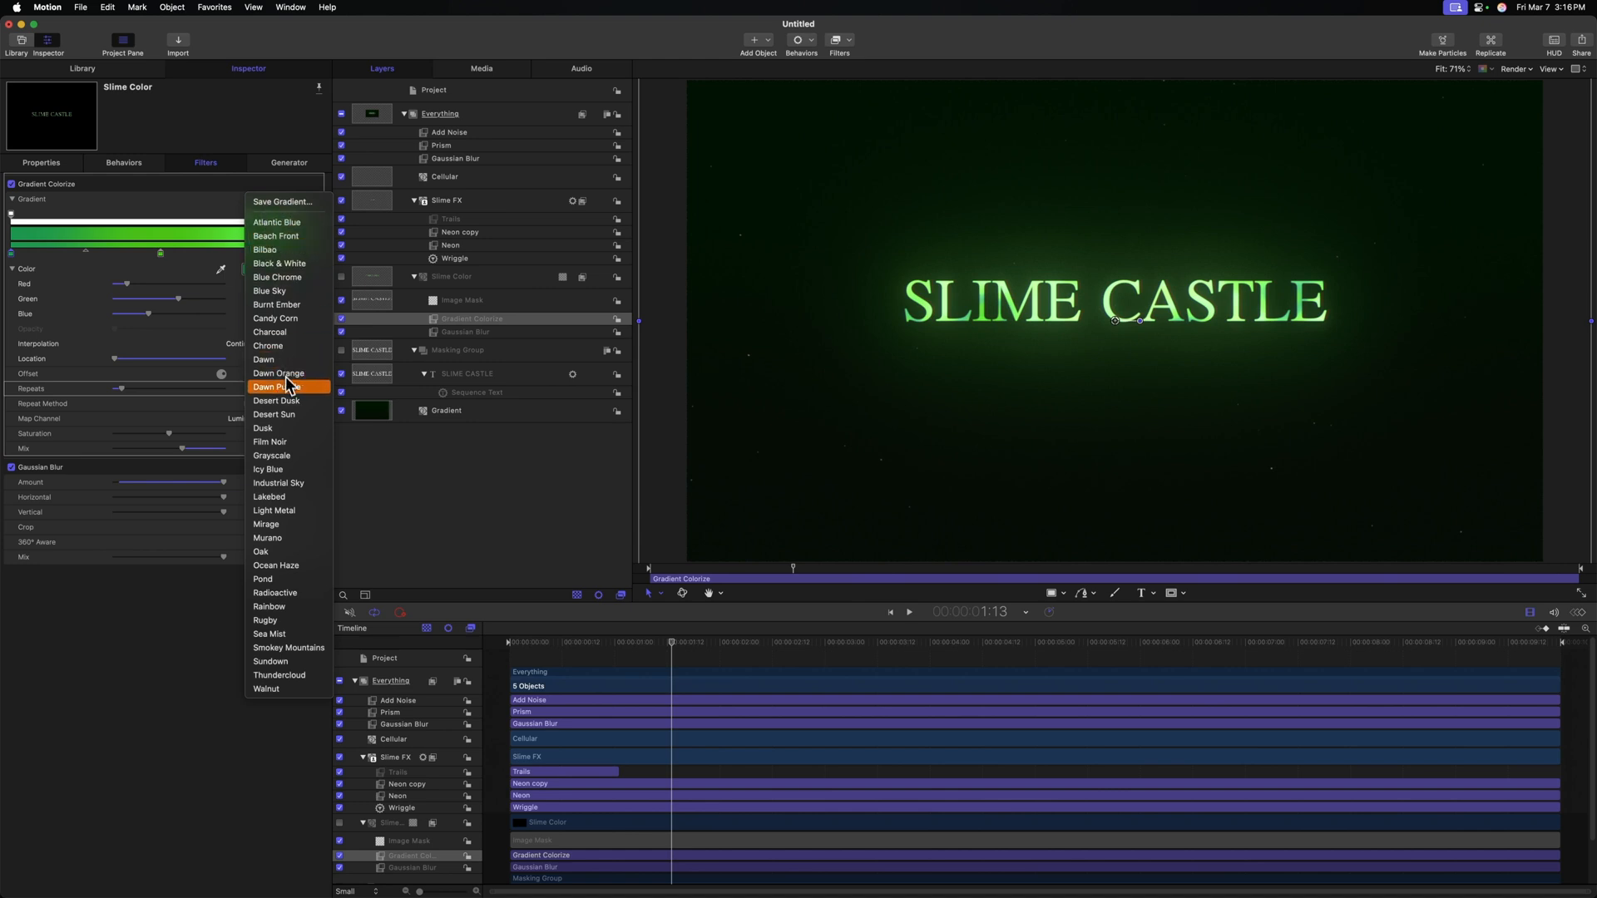
pyautogui.click(276, 386)
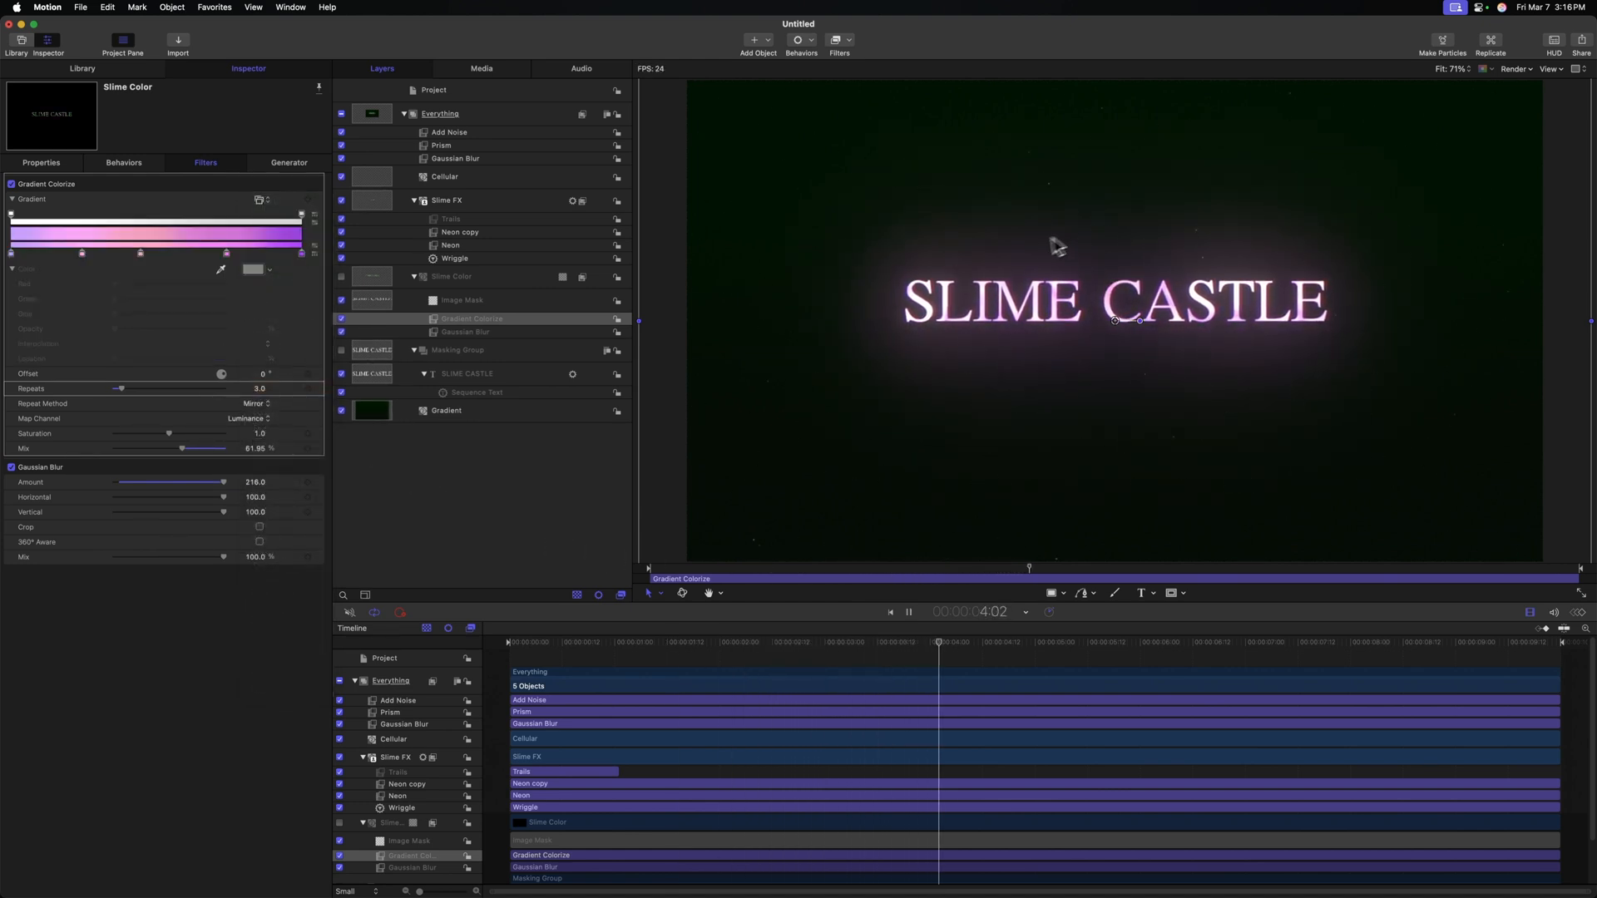
pyautogui.click(1148, 641)
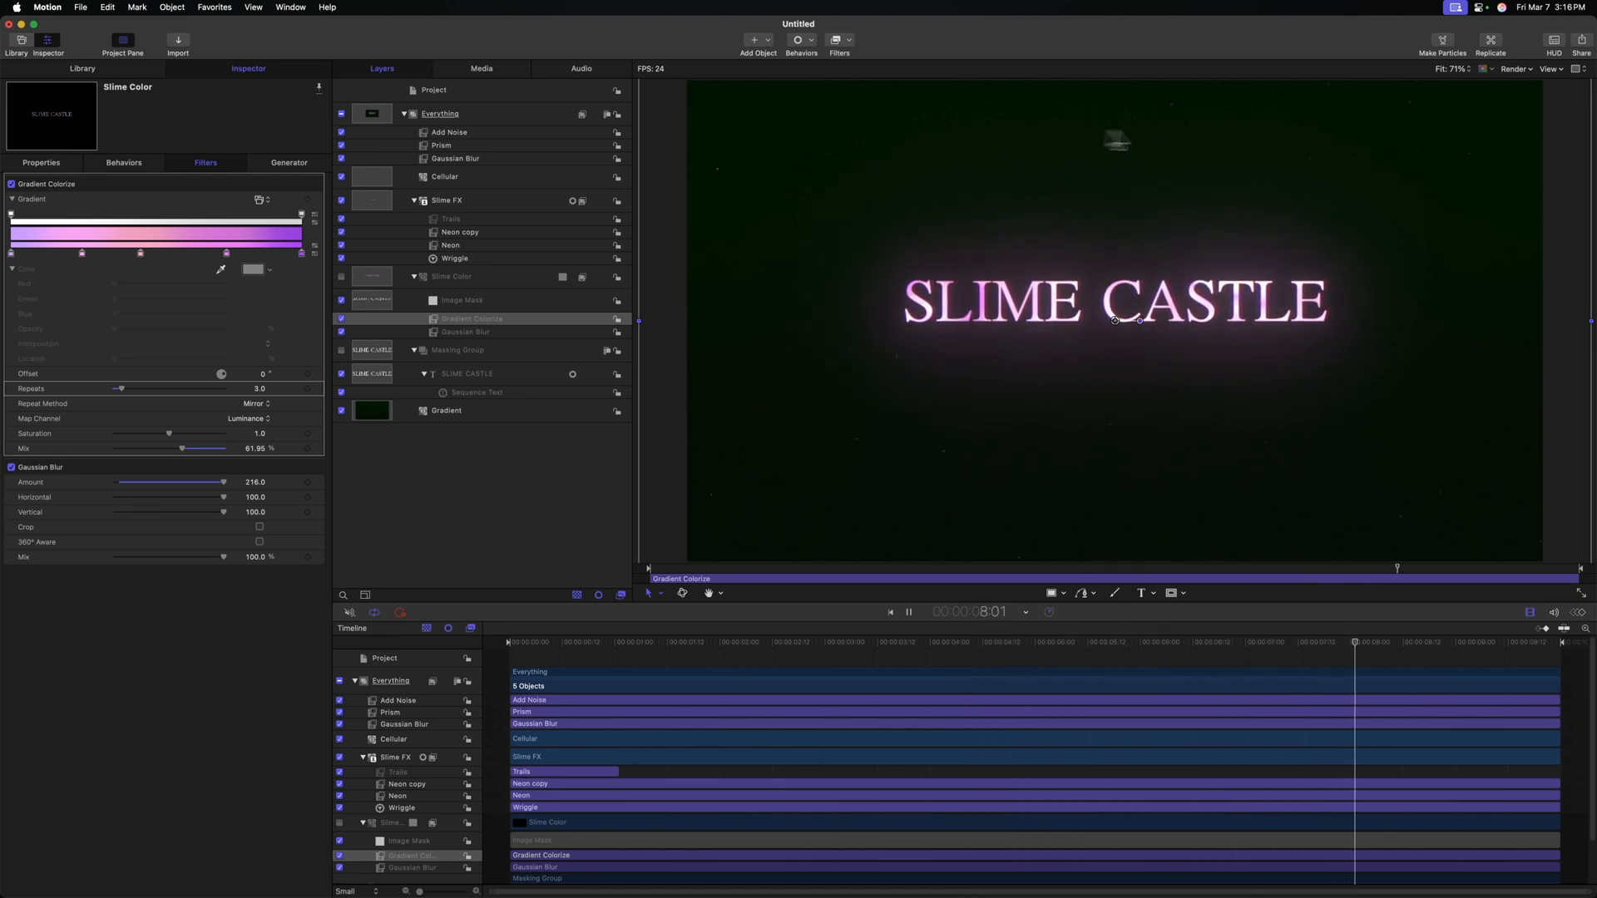
pyautogui.click(906, 612)
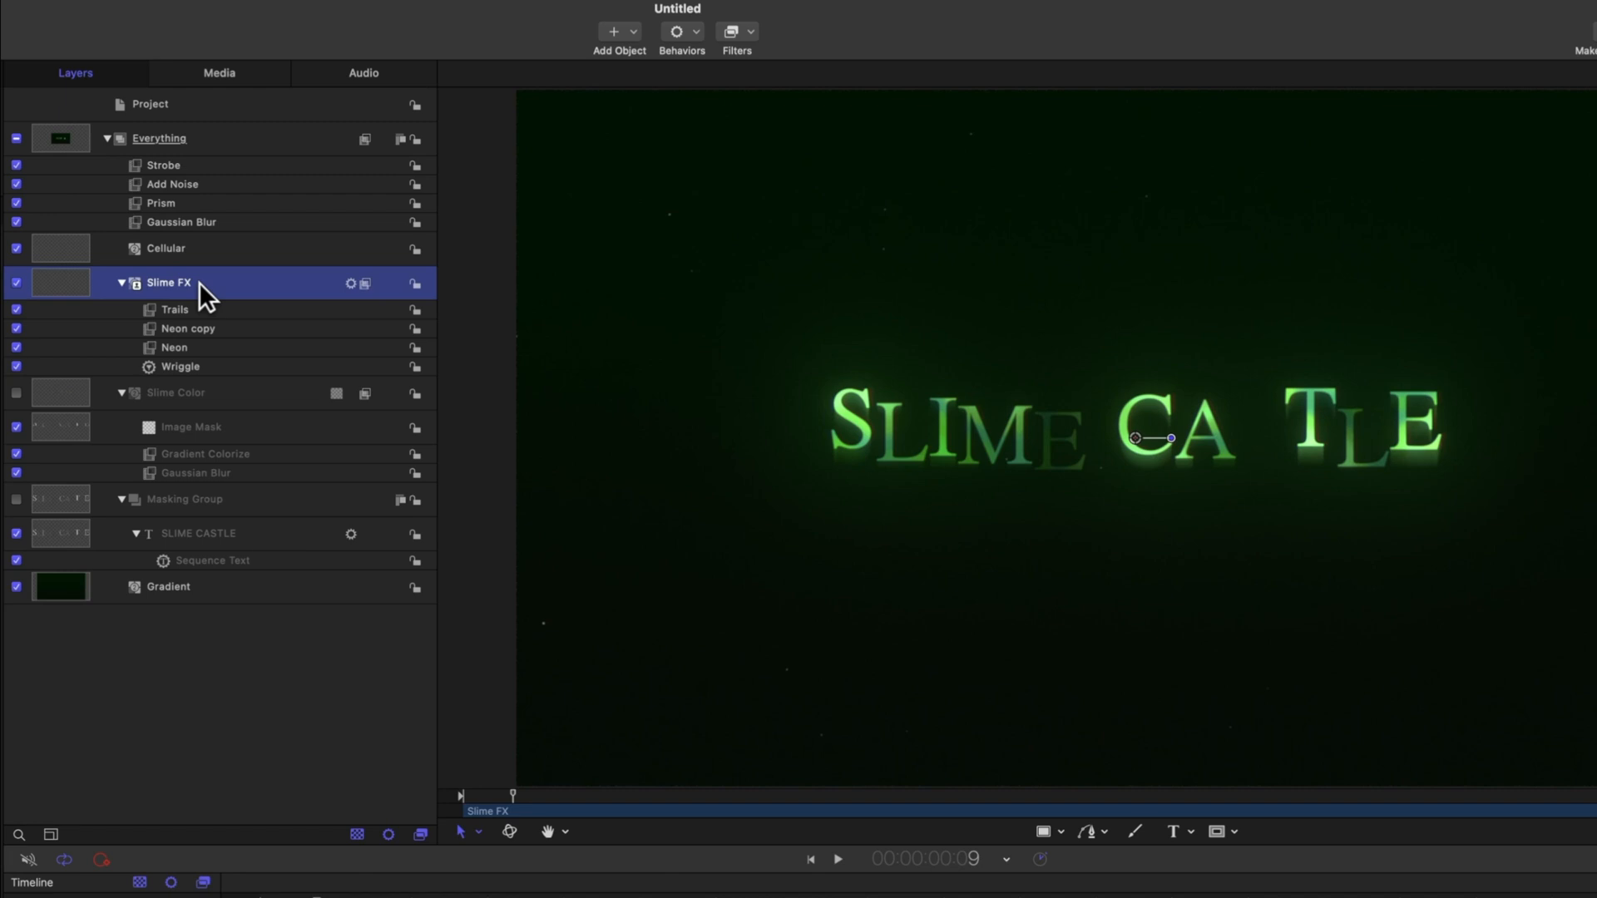
# Add an alpha-mapped Gradient Colorize to Slime FX below Neon with a warm orange gradient.
pyautogui.click(736, 31)
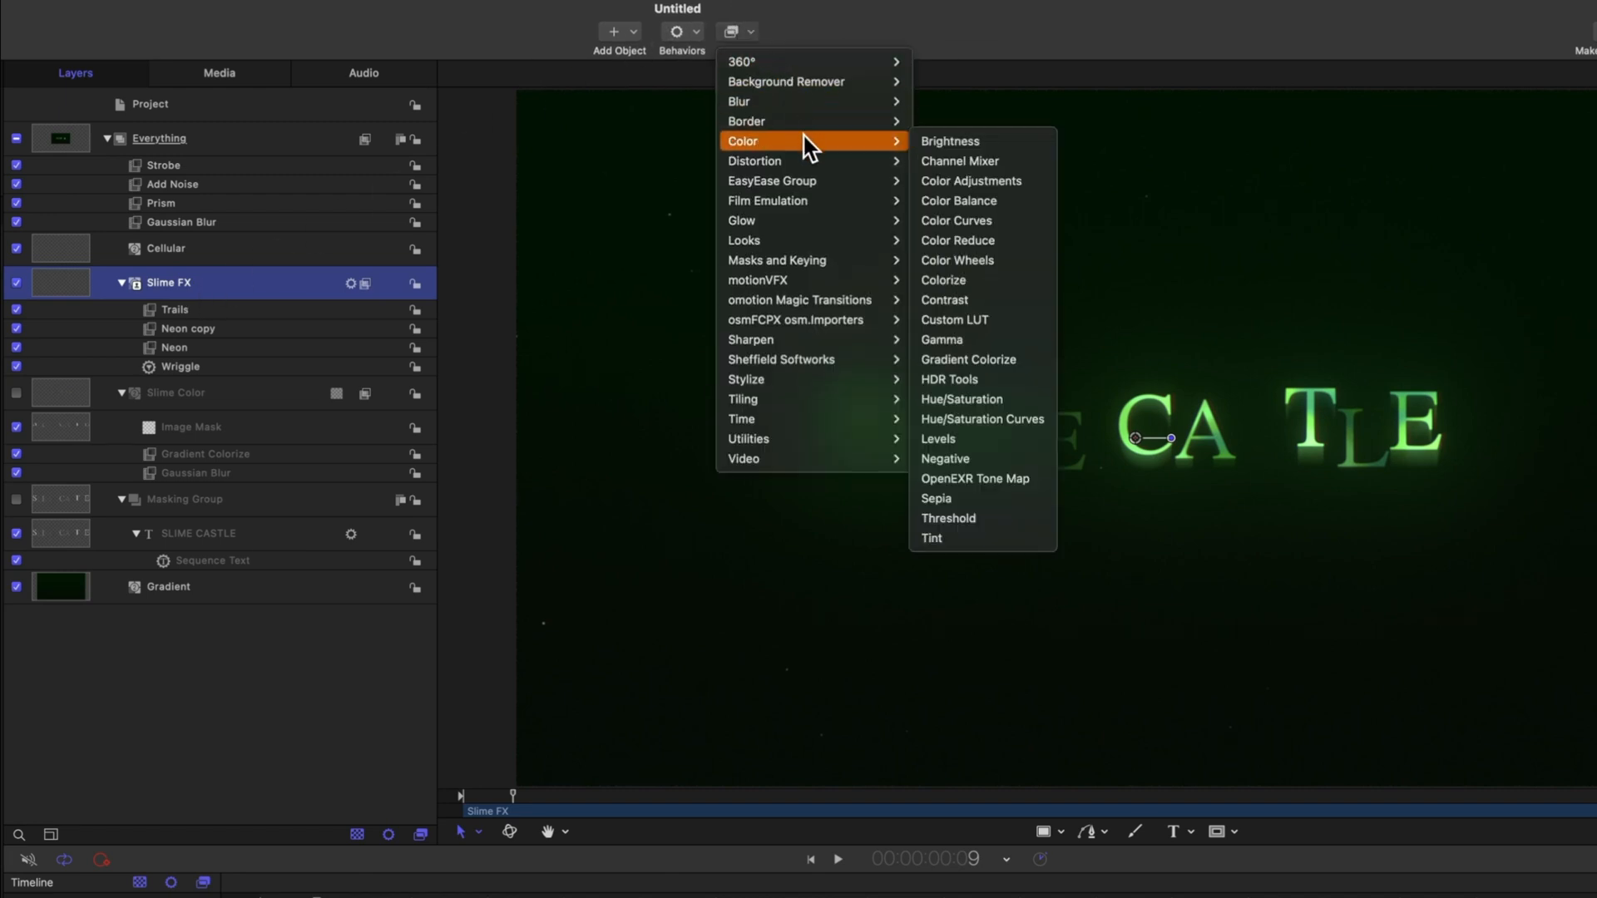
pyautogui.moveTo(1010, 372)
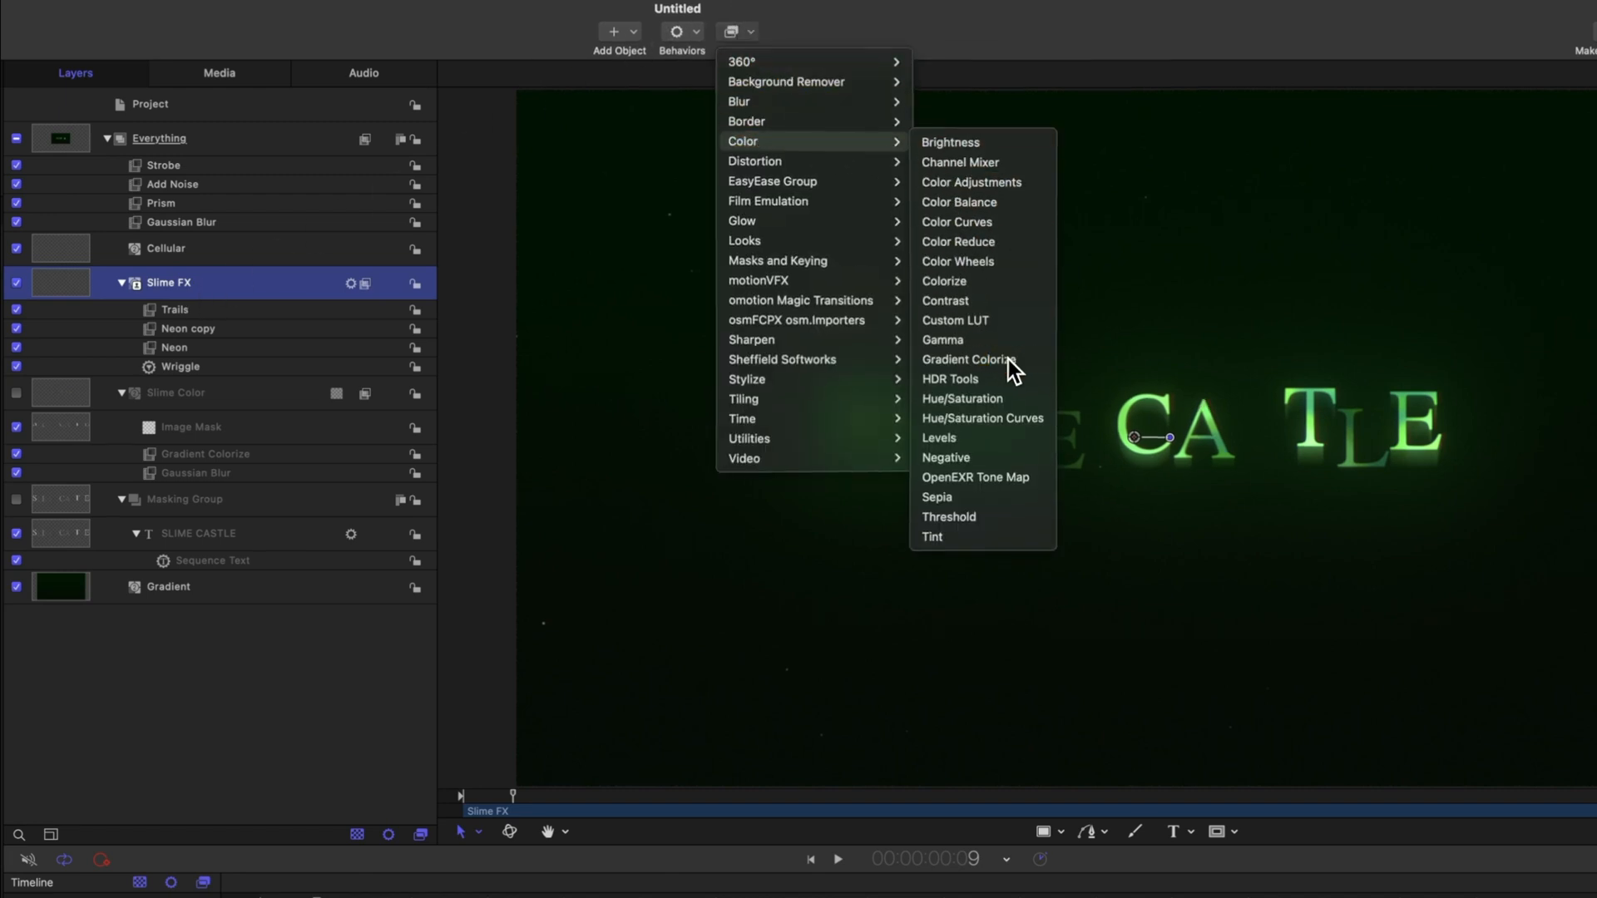
pyautogui.click(967, 359)
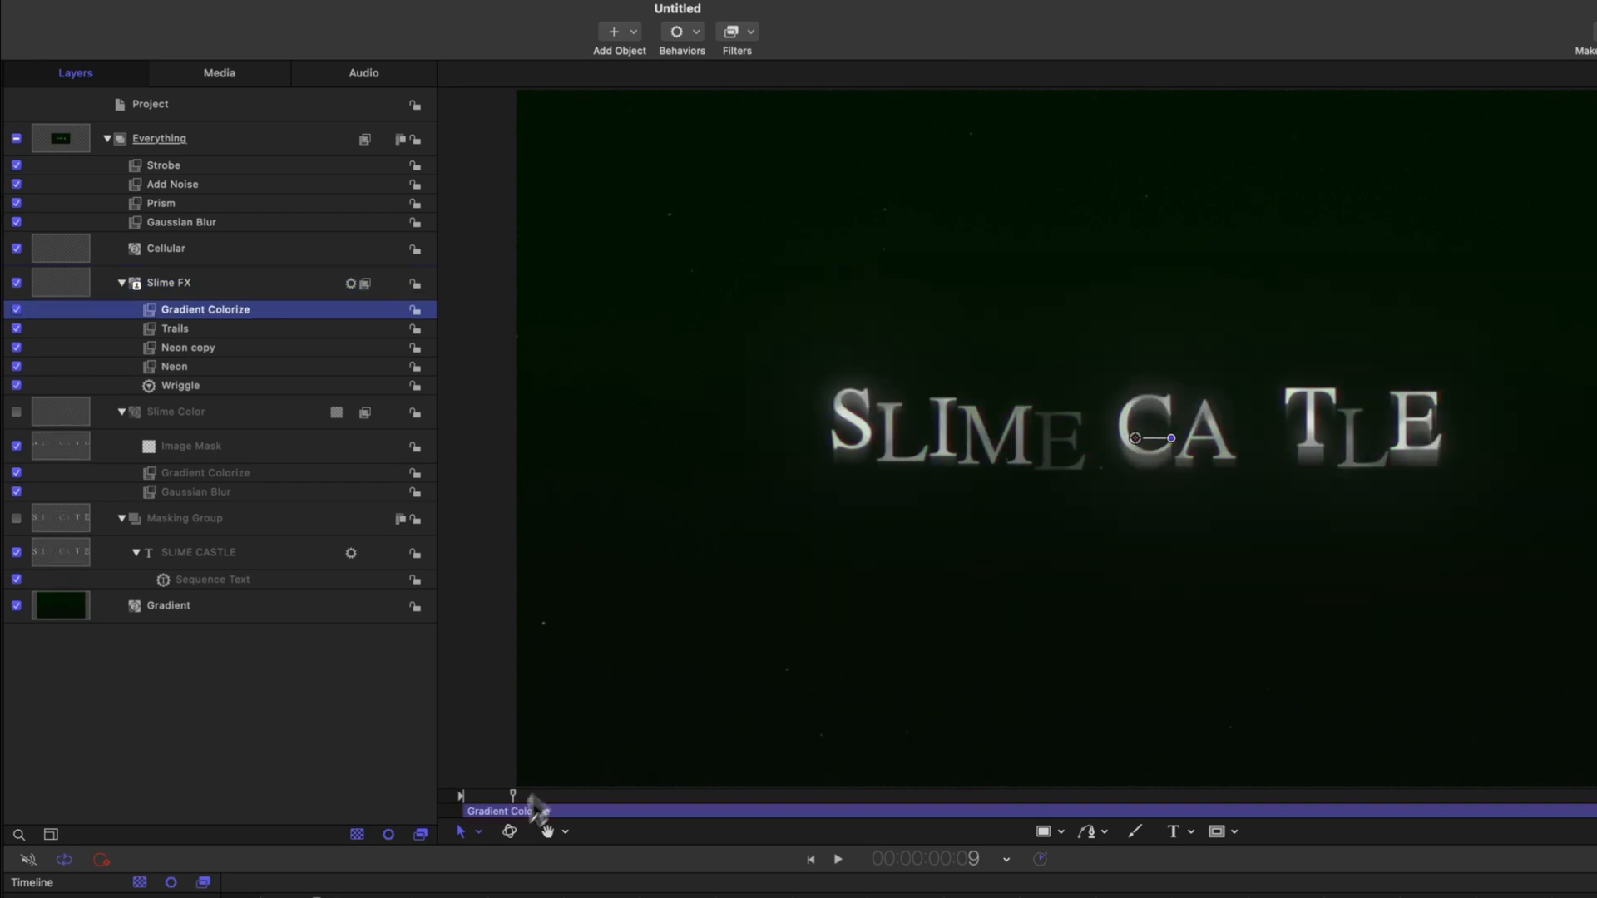
pyautogui.moveTo(1044, 448)
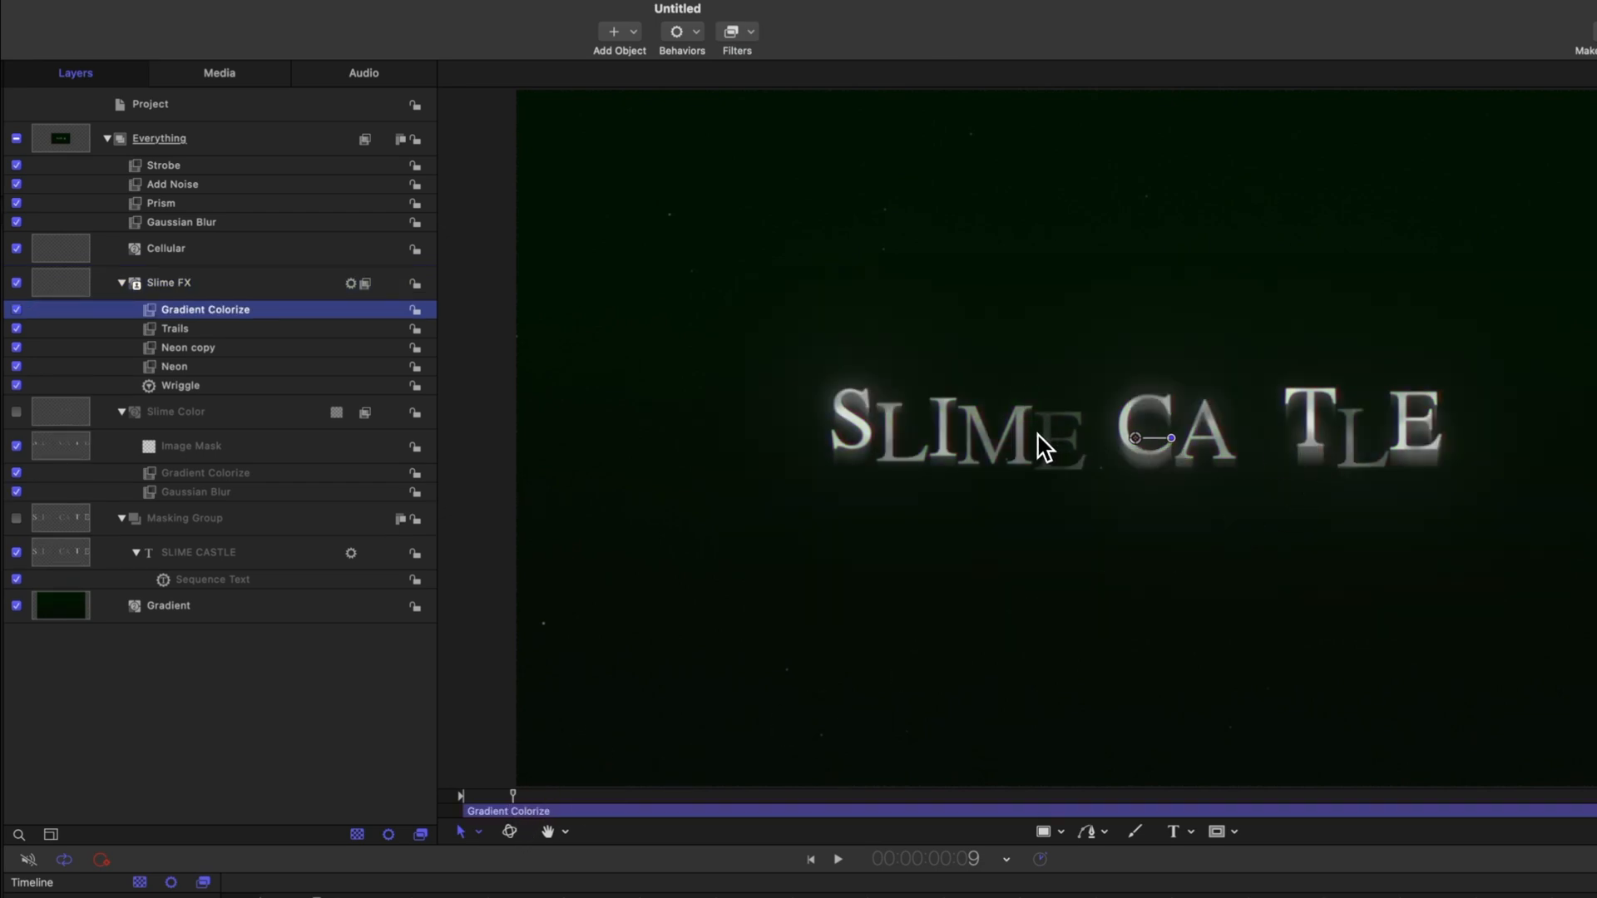
pyautogui.moveTo(1110, 479)
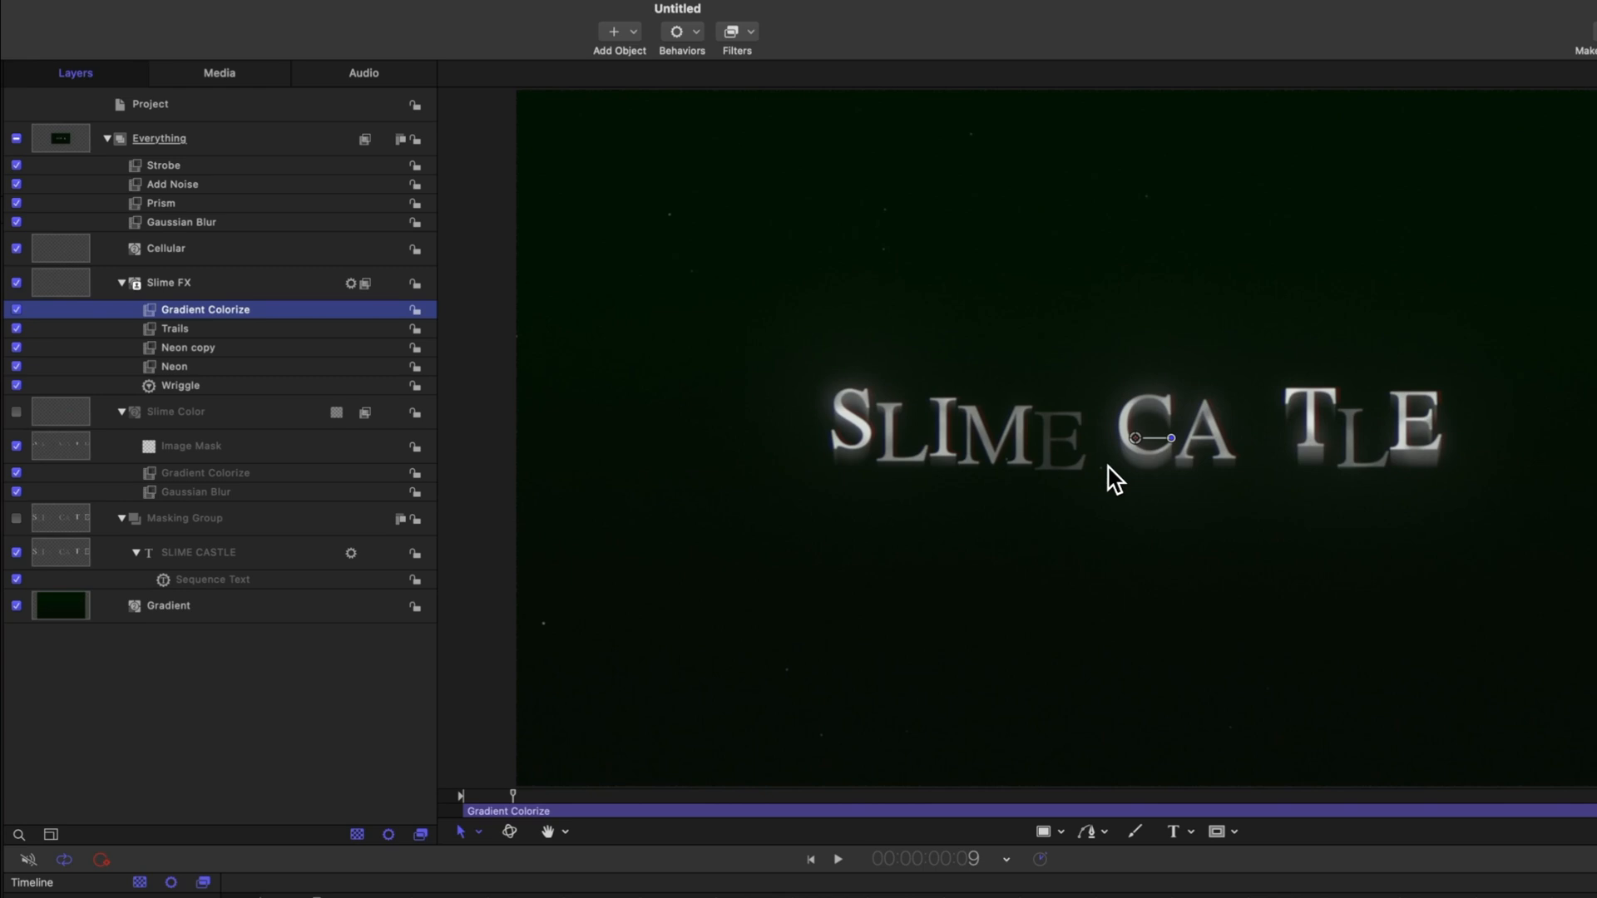
pyautogui.click(70, 36)
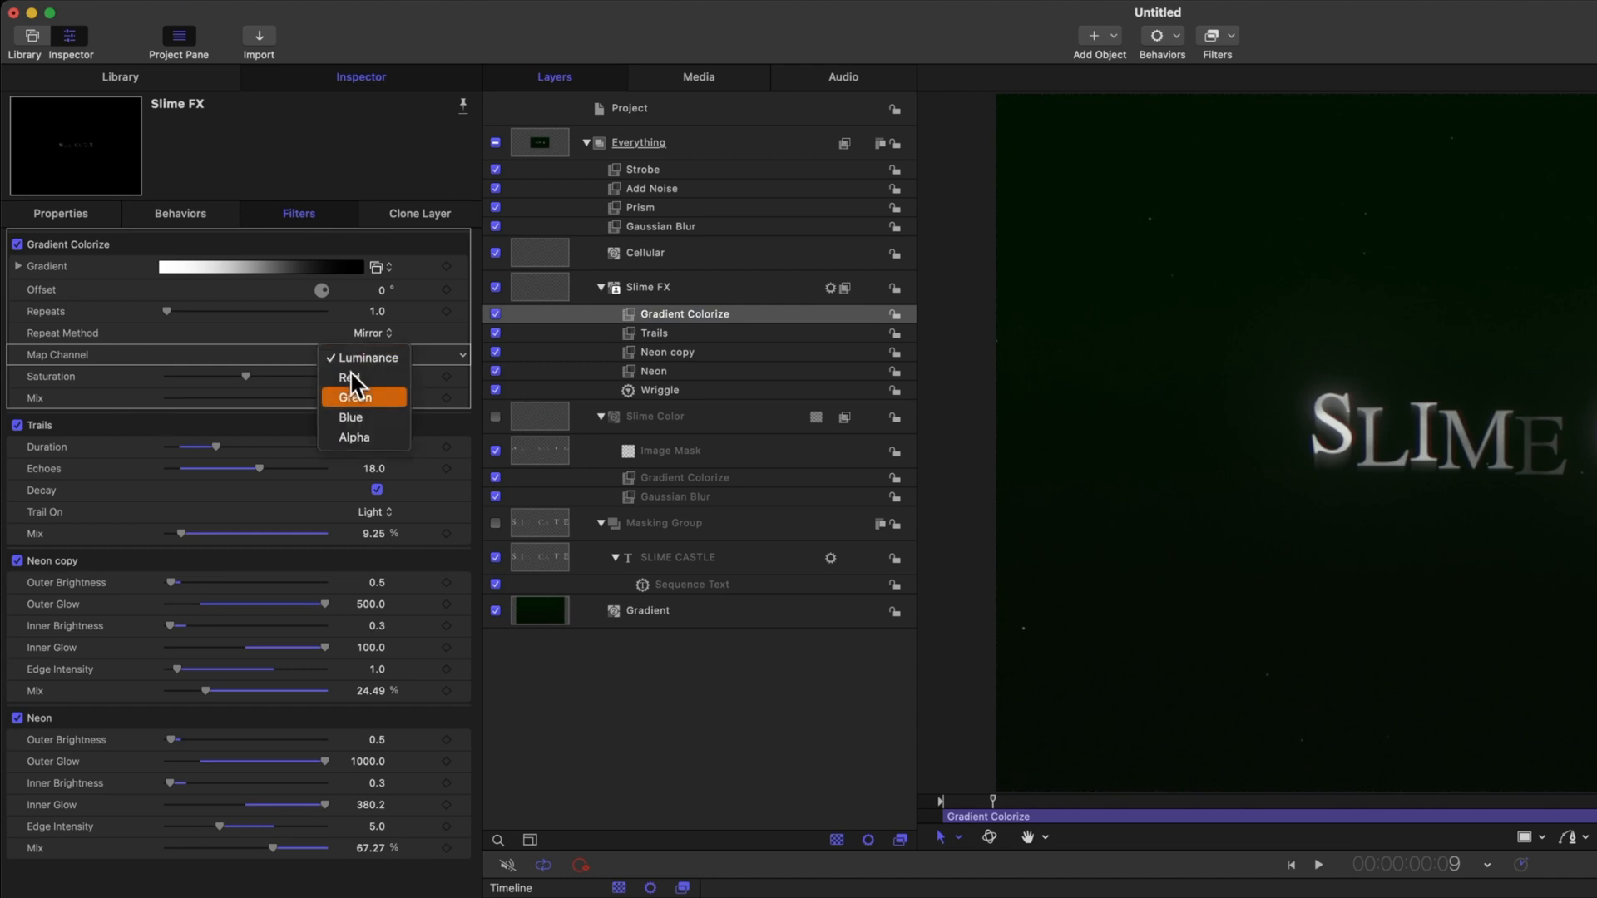
pyautogui.click(353, 436)
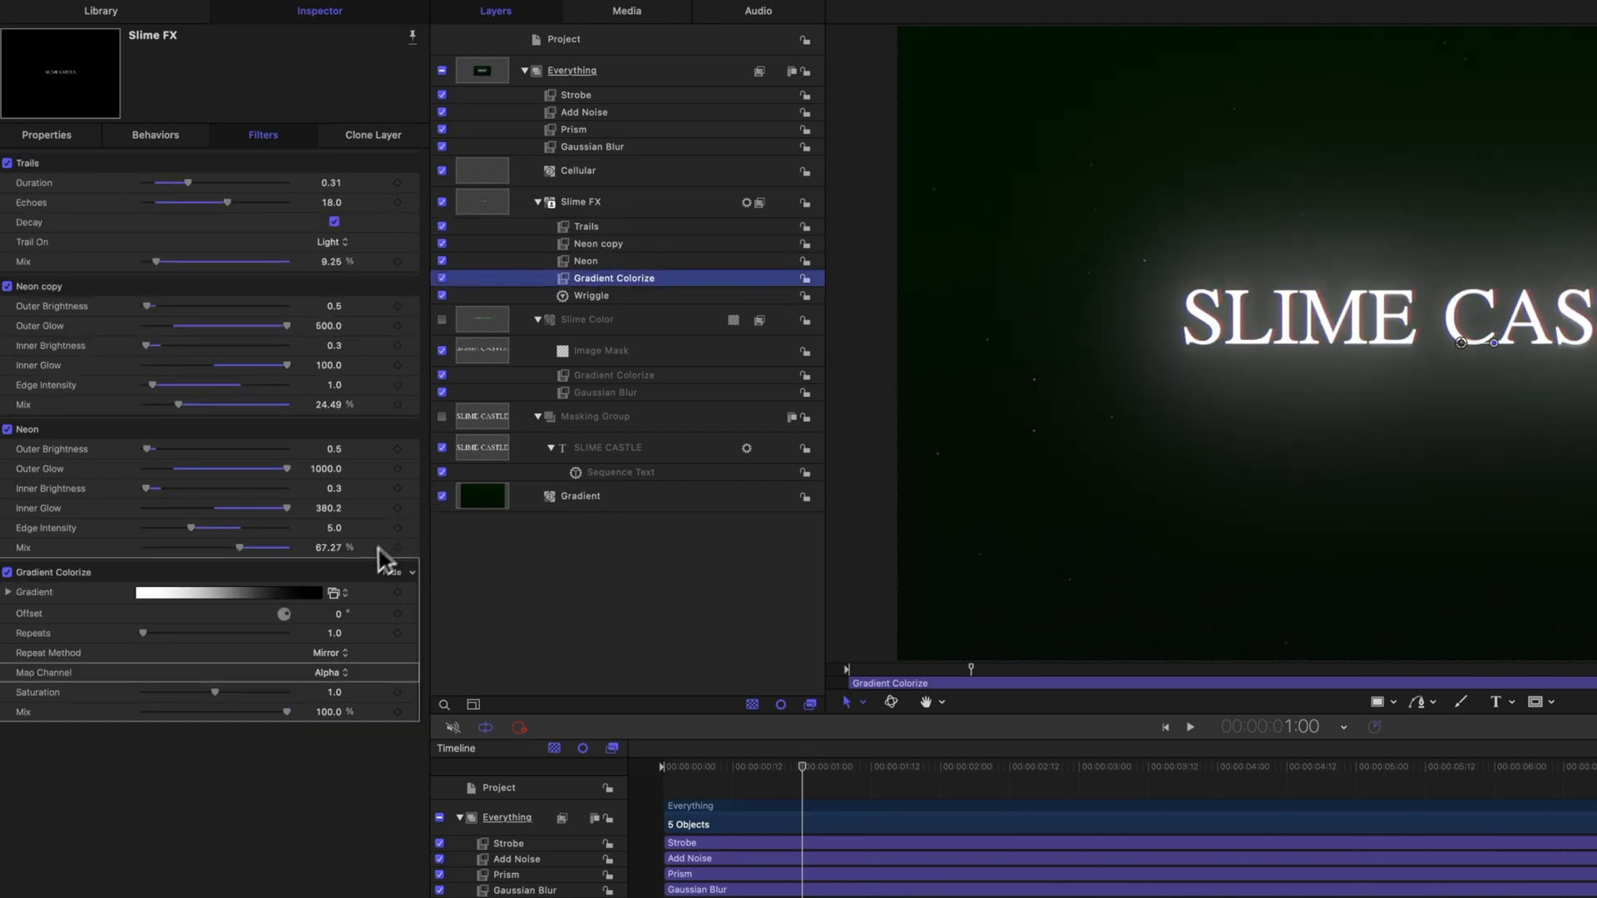
pyautogui.click(344, 591)
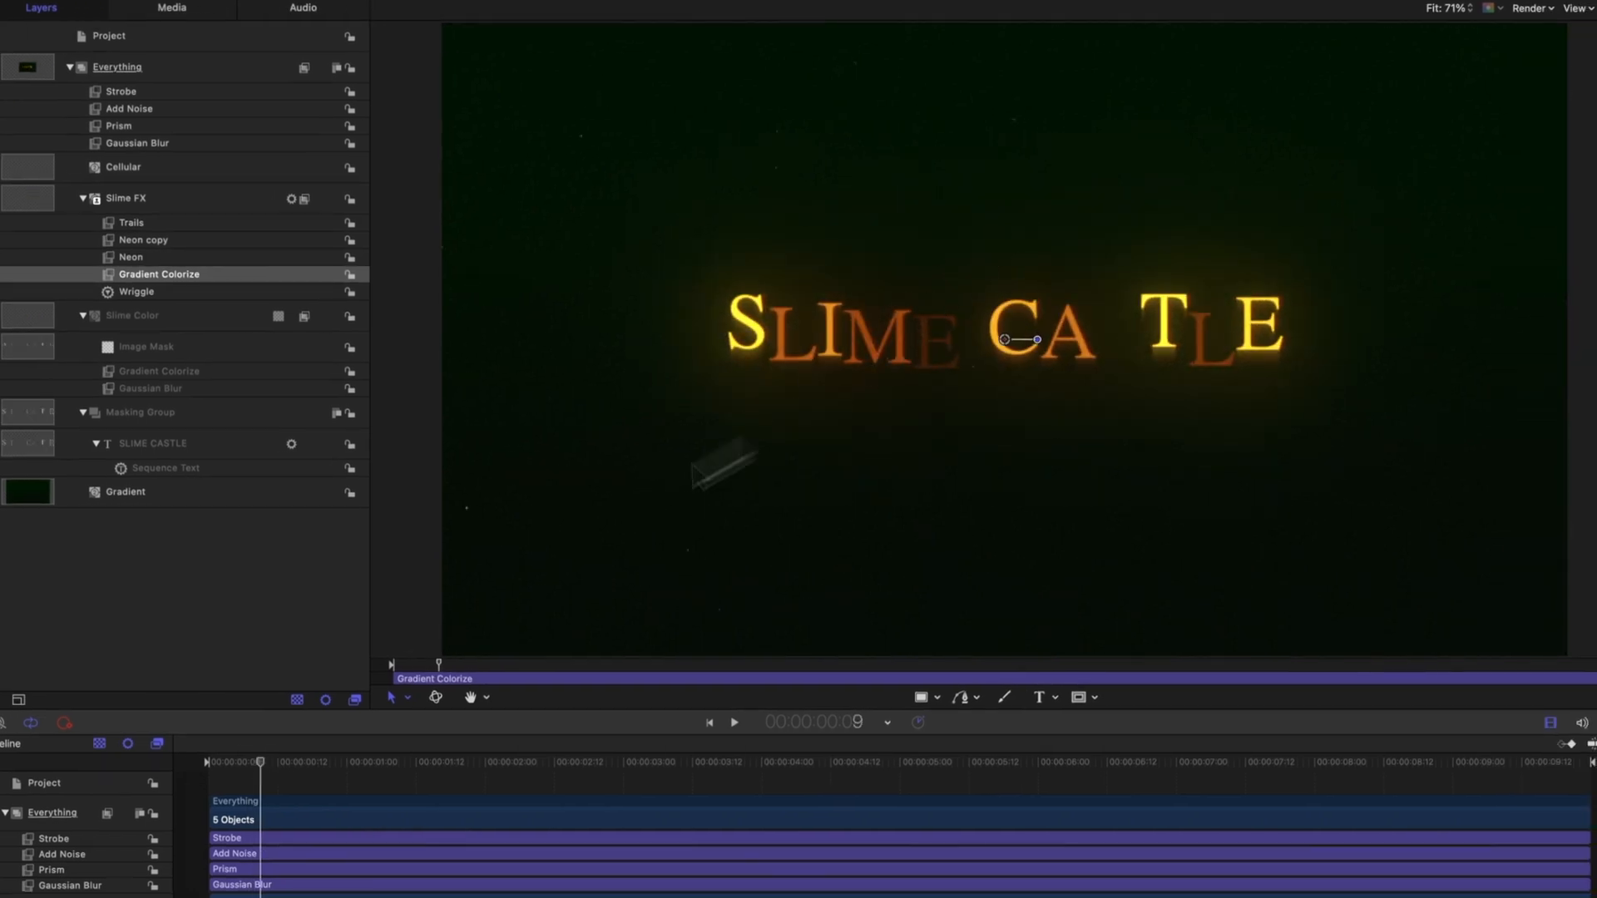
# Keyframe the Slime FX Gradient Colorize Mix from 100% down to 0%.
pyautogui.click(330, 761)
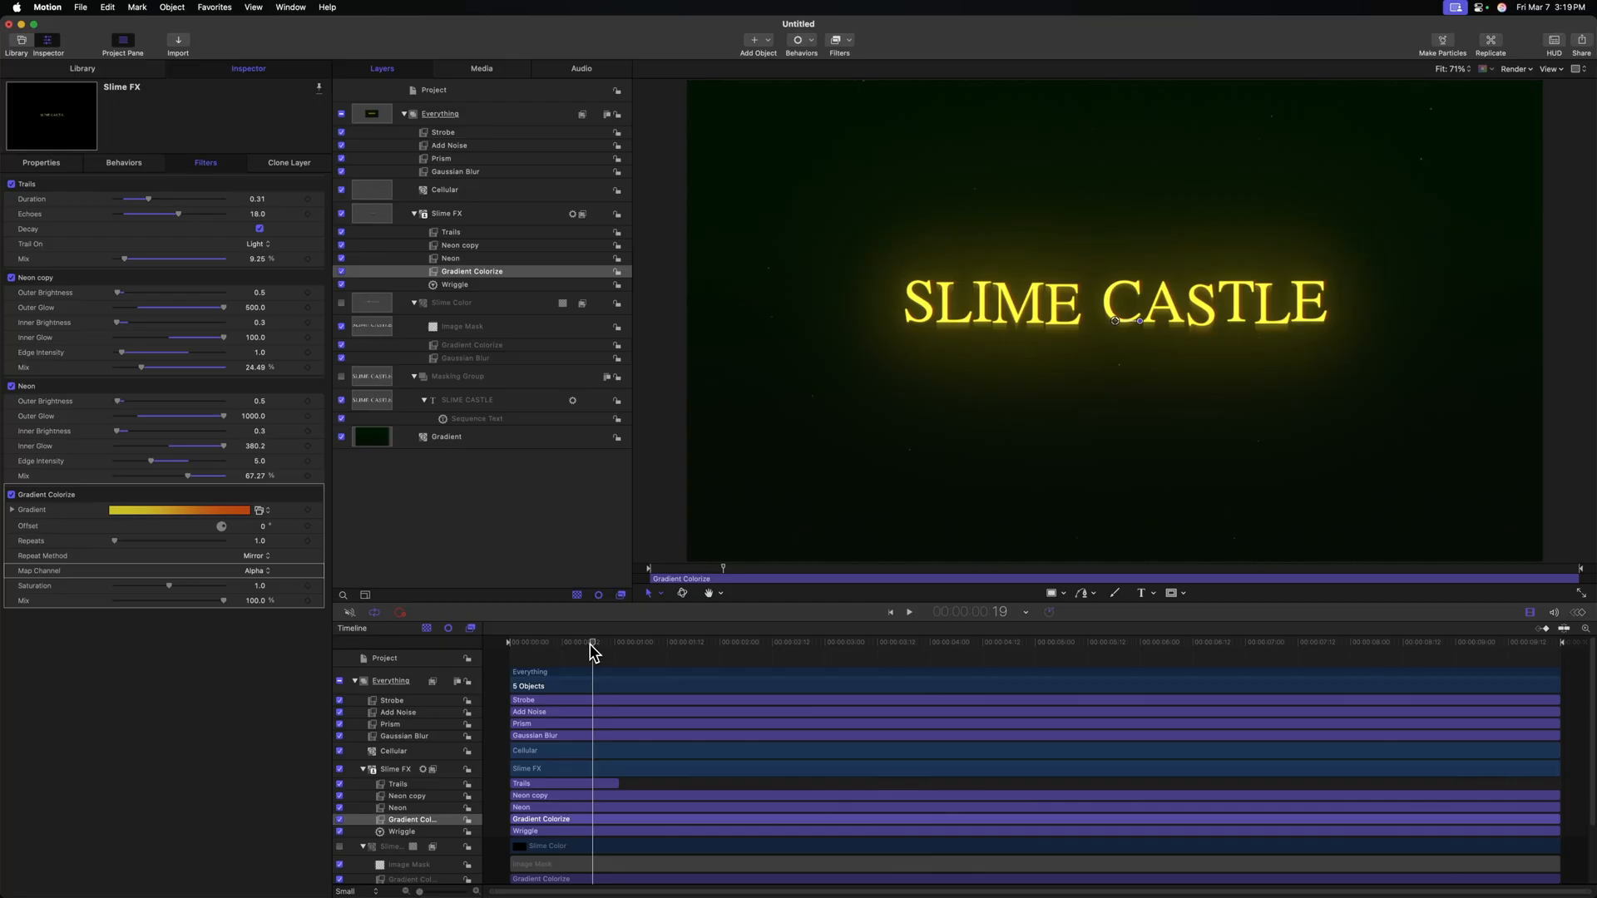
pyautogui.moveTo(554, 648)
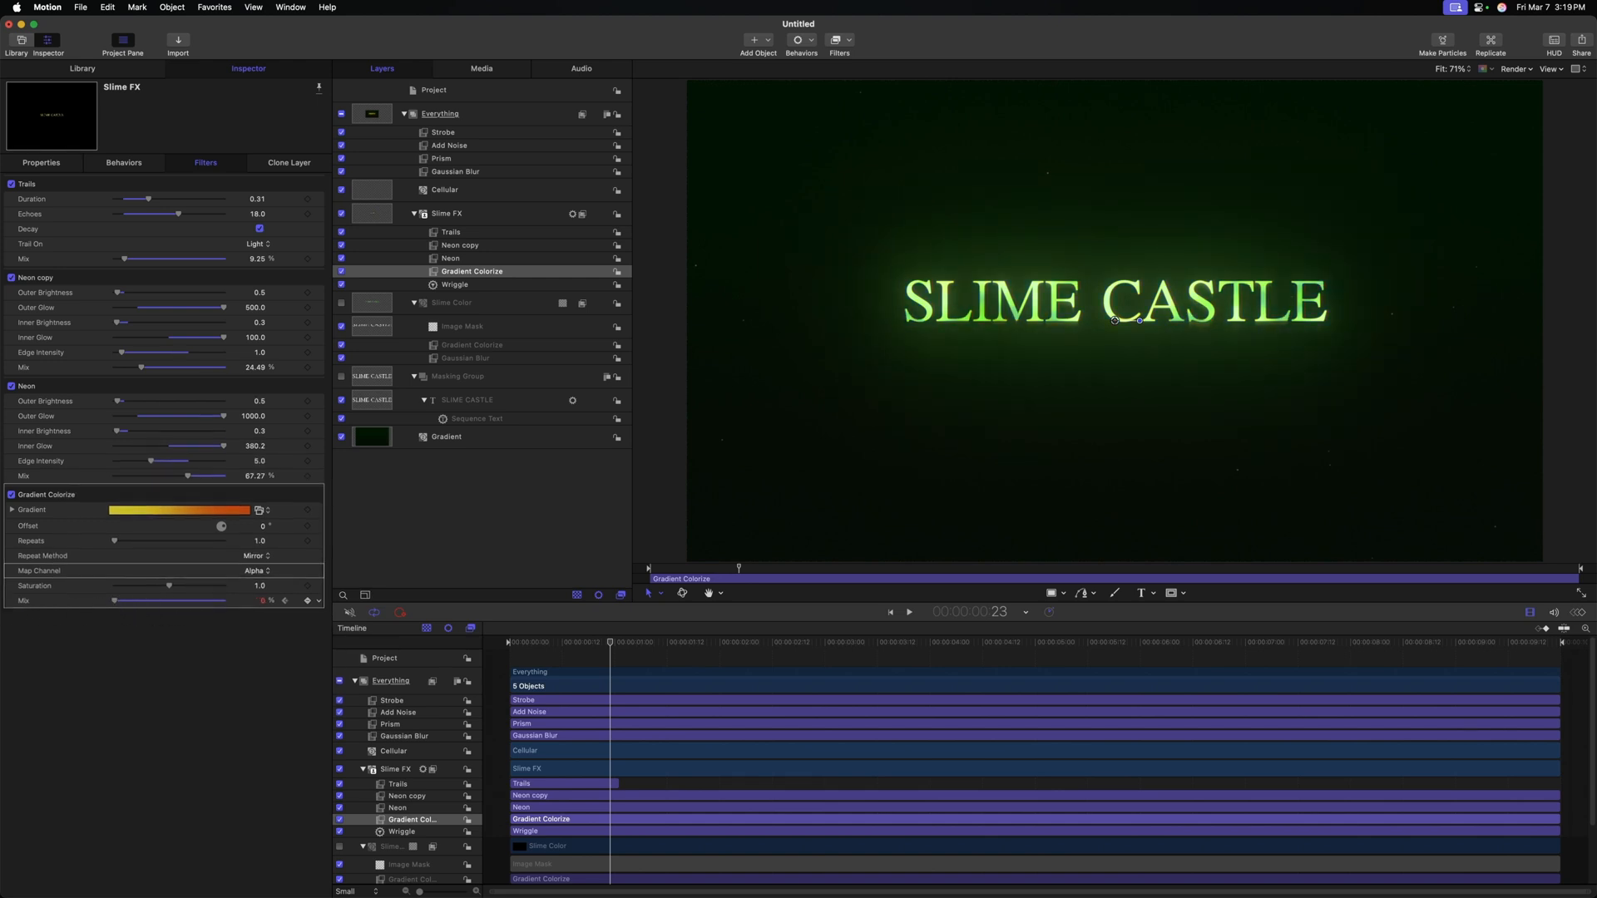
pyautogui.click(906, 612)
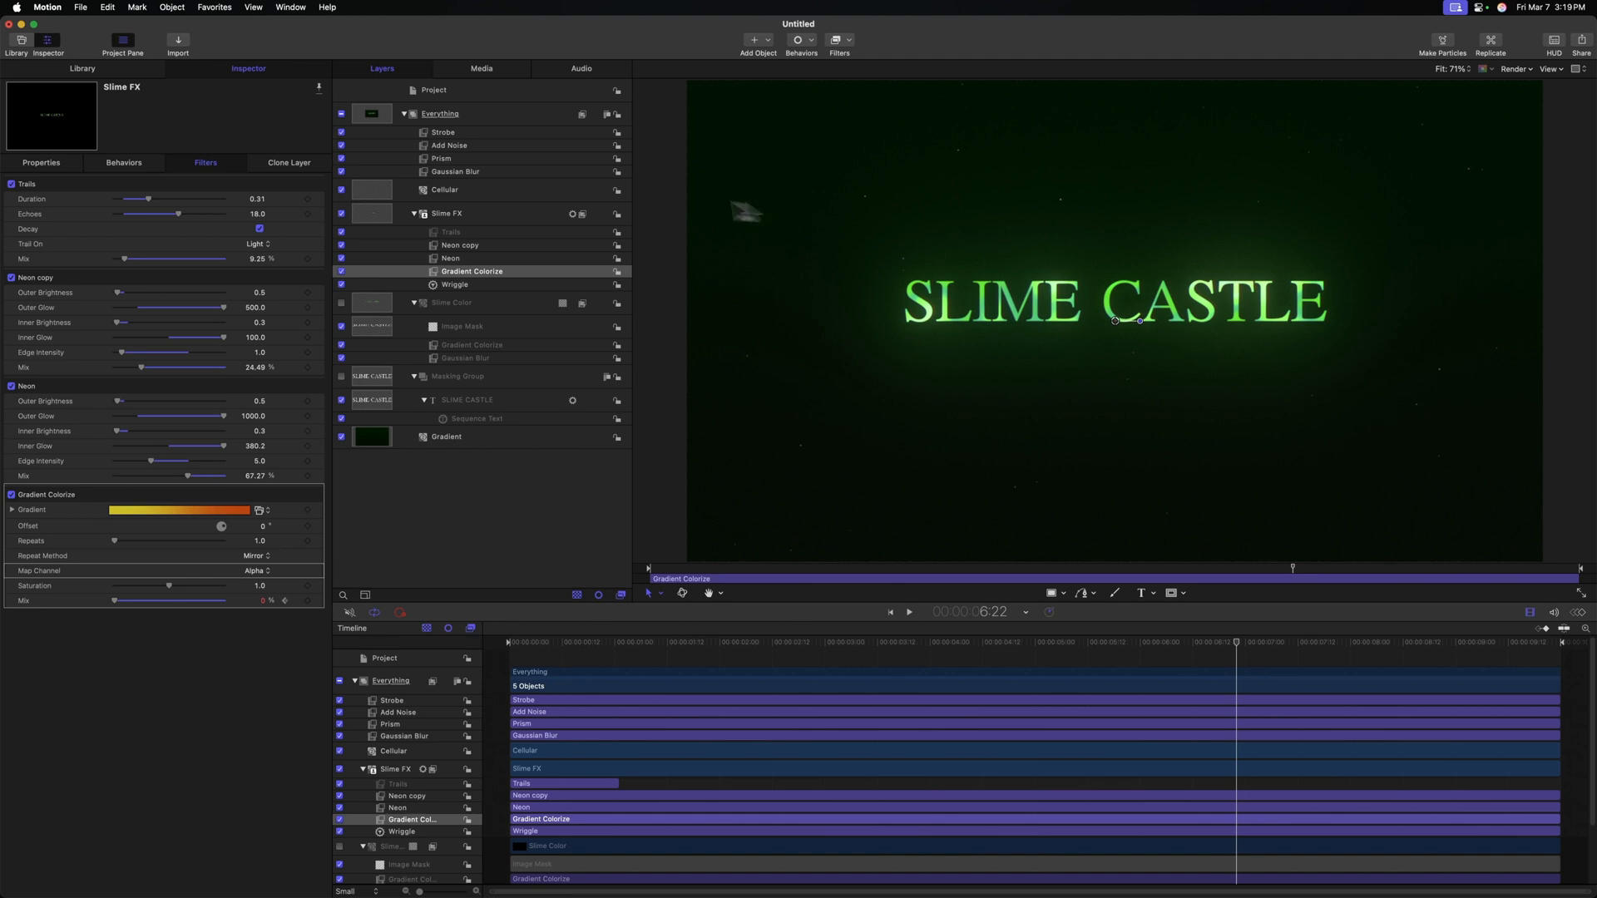
# Add an Underwater distortion to Slime FX with size 1.33, speed 0.09 and refraction 10.
pyautogui.click(446, 213)
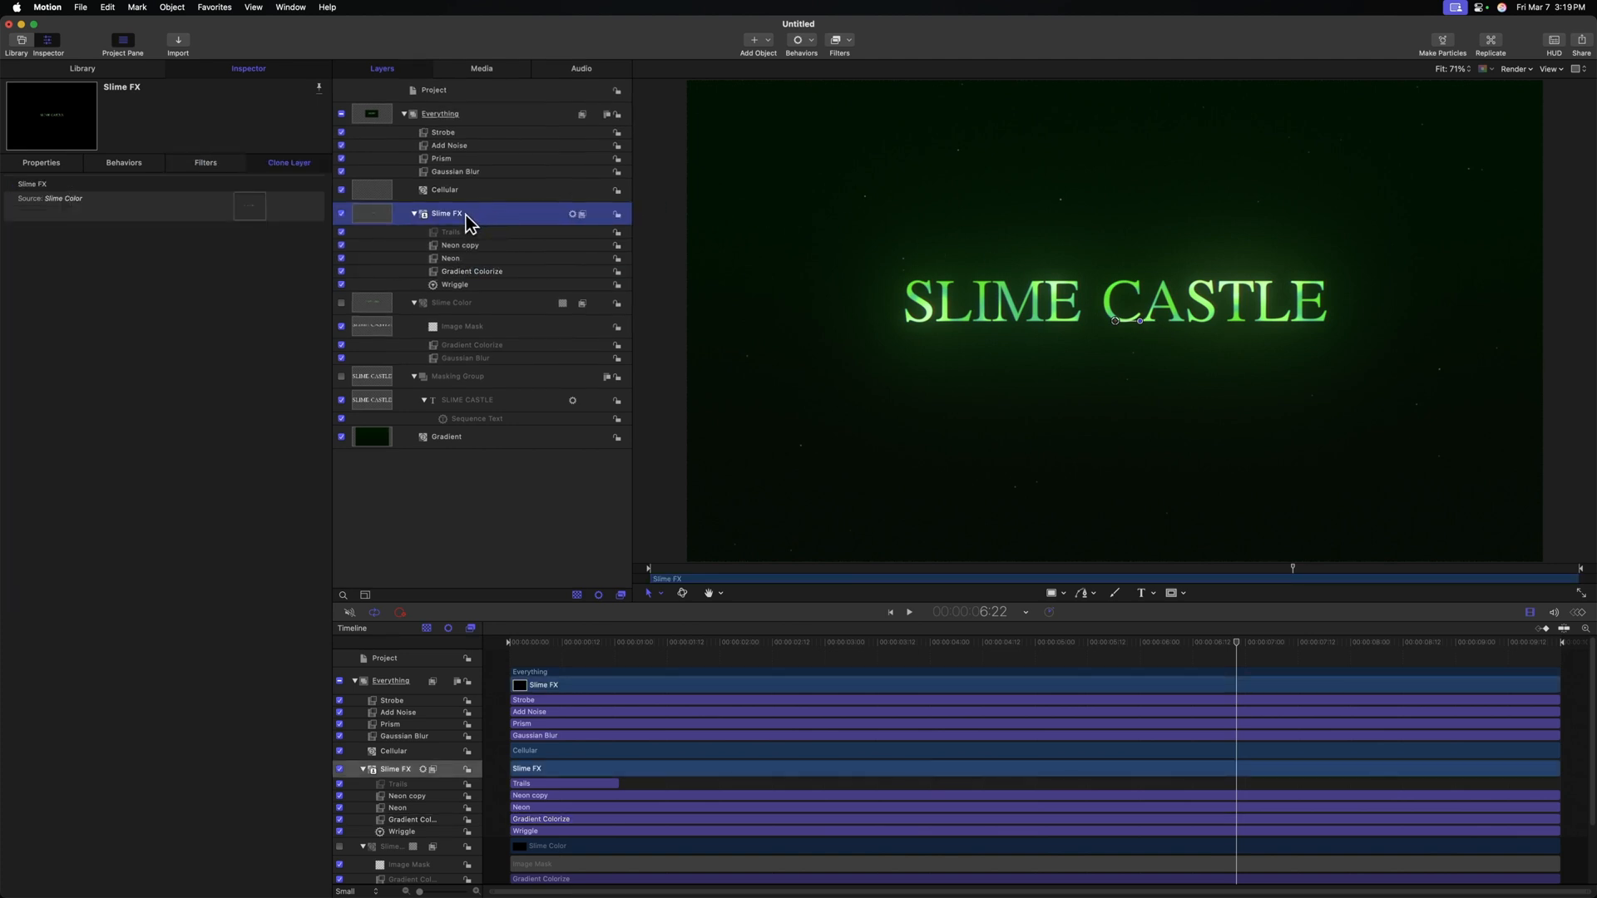
pyautogui.click(839, 44)
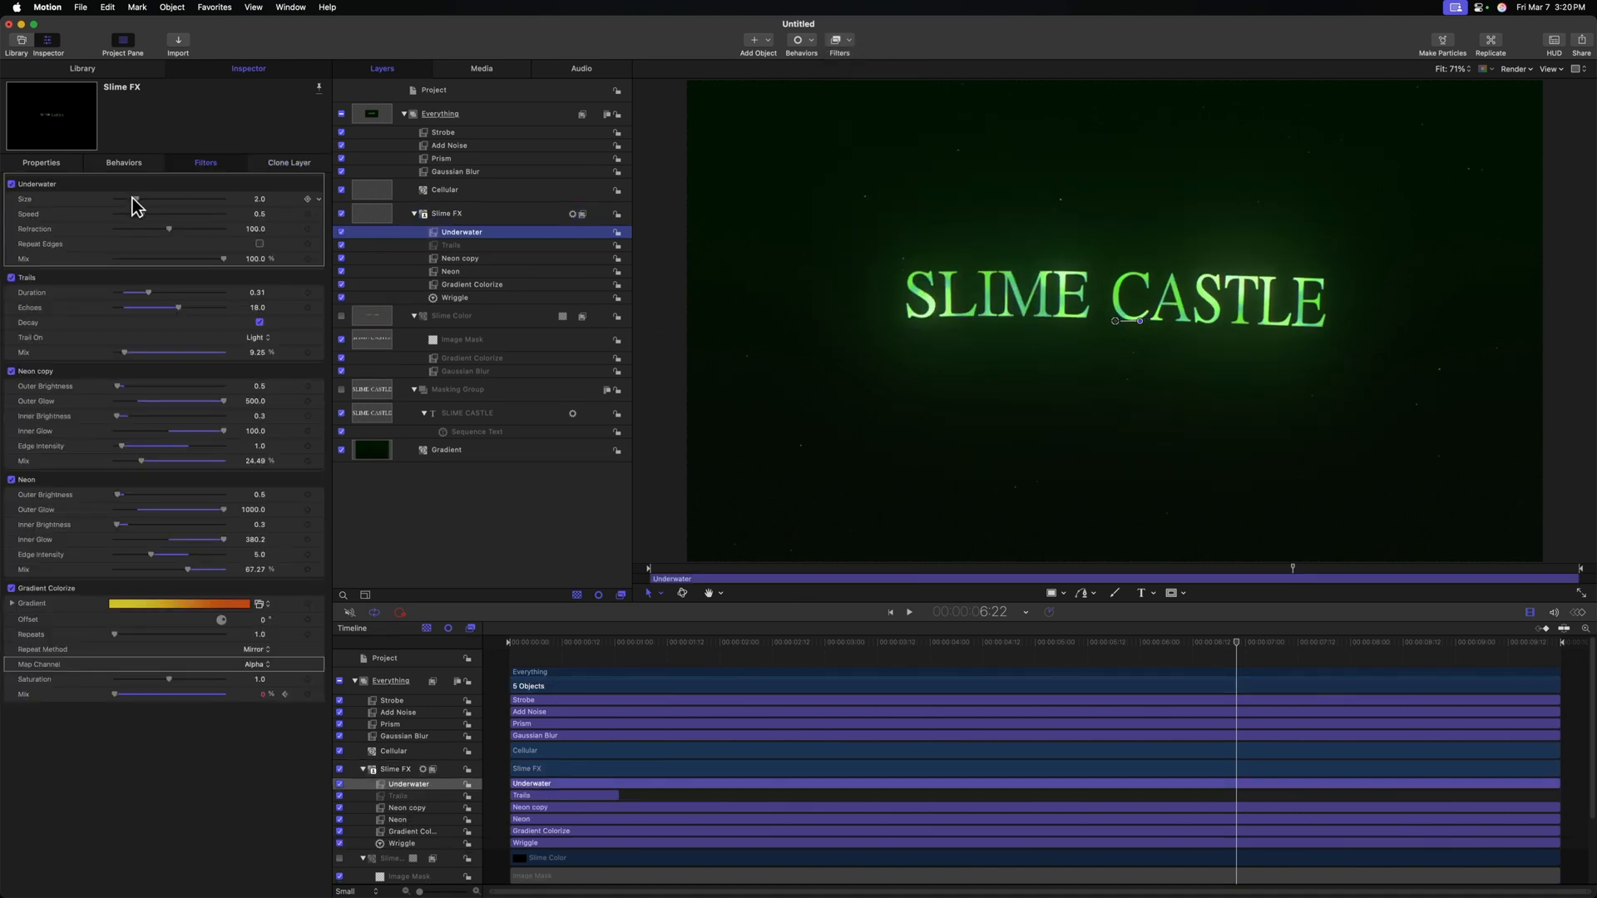
pyautogui.moveTo(149, 199); pyautogui.dragTo(129, 199)
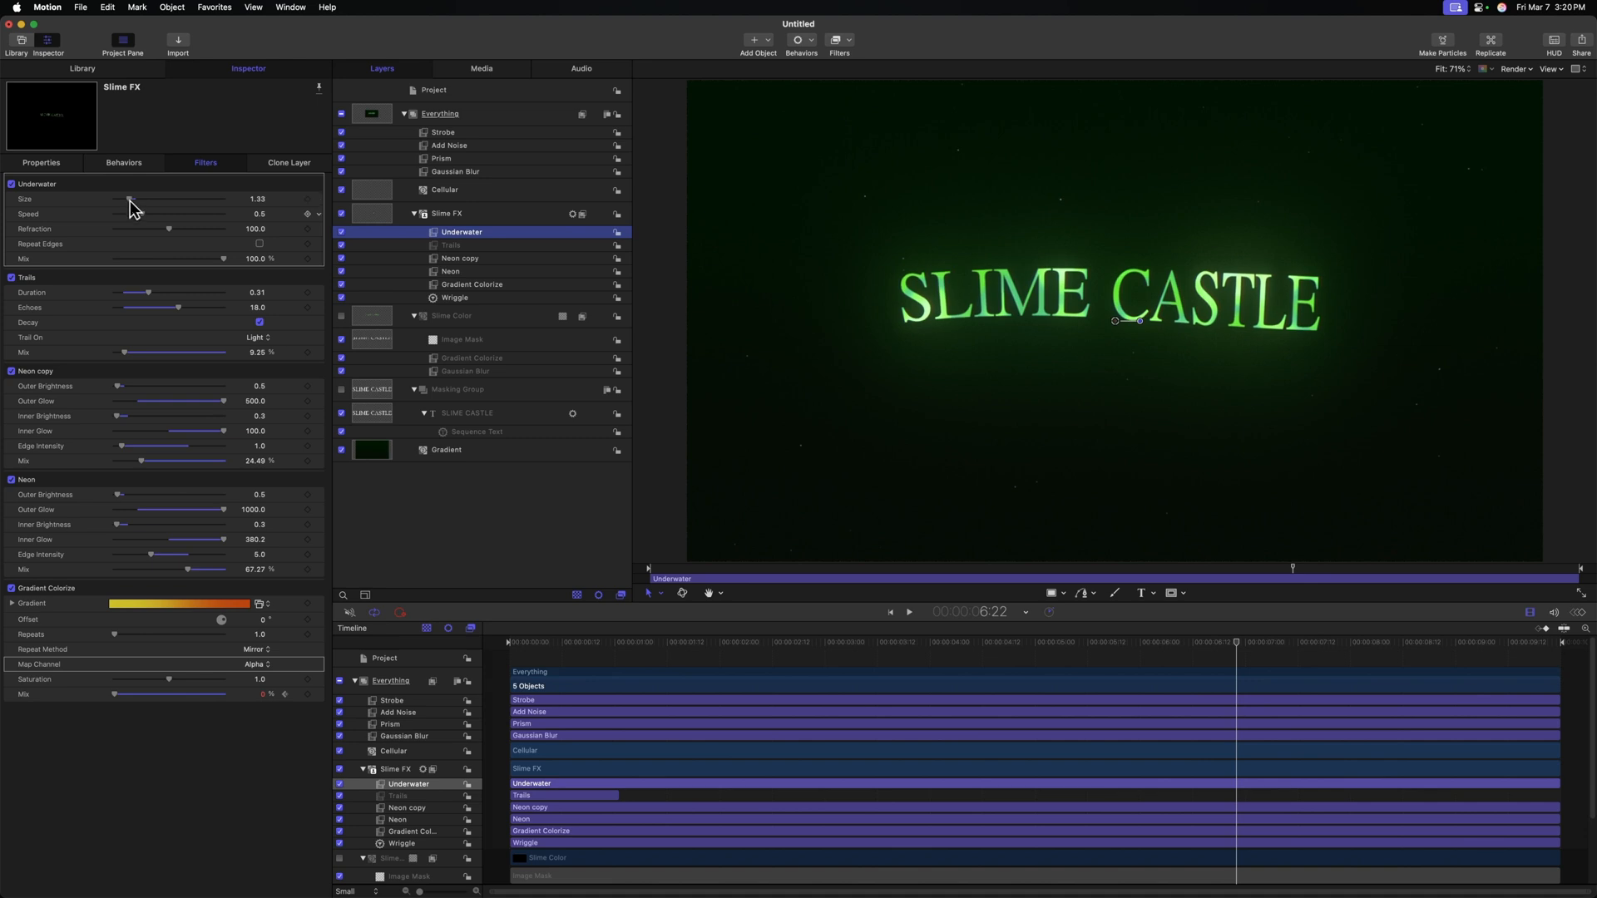
pyautogui.moveTo(168, 214); pyautogui.dragTo(119, 214)
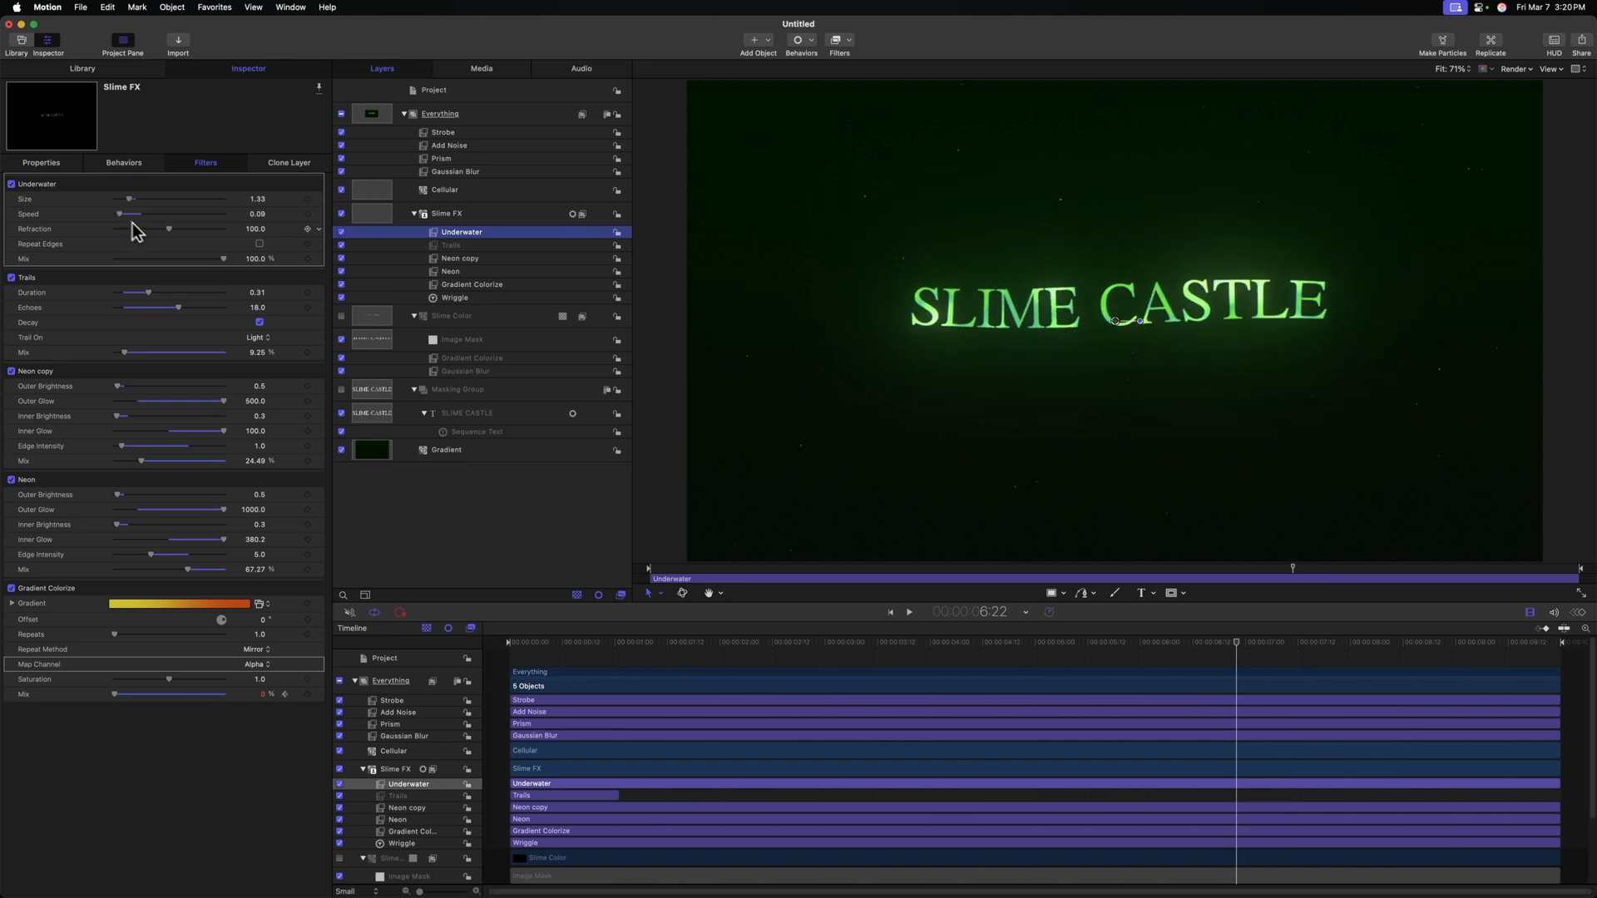
pyautogui.moveTo(168, 229); pyautogui.dragTo(119, 230)
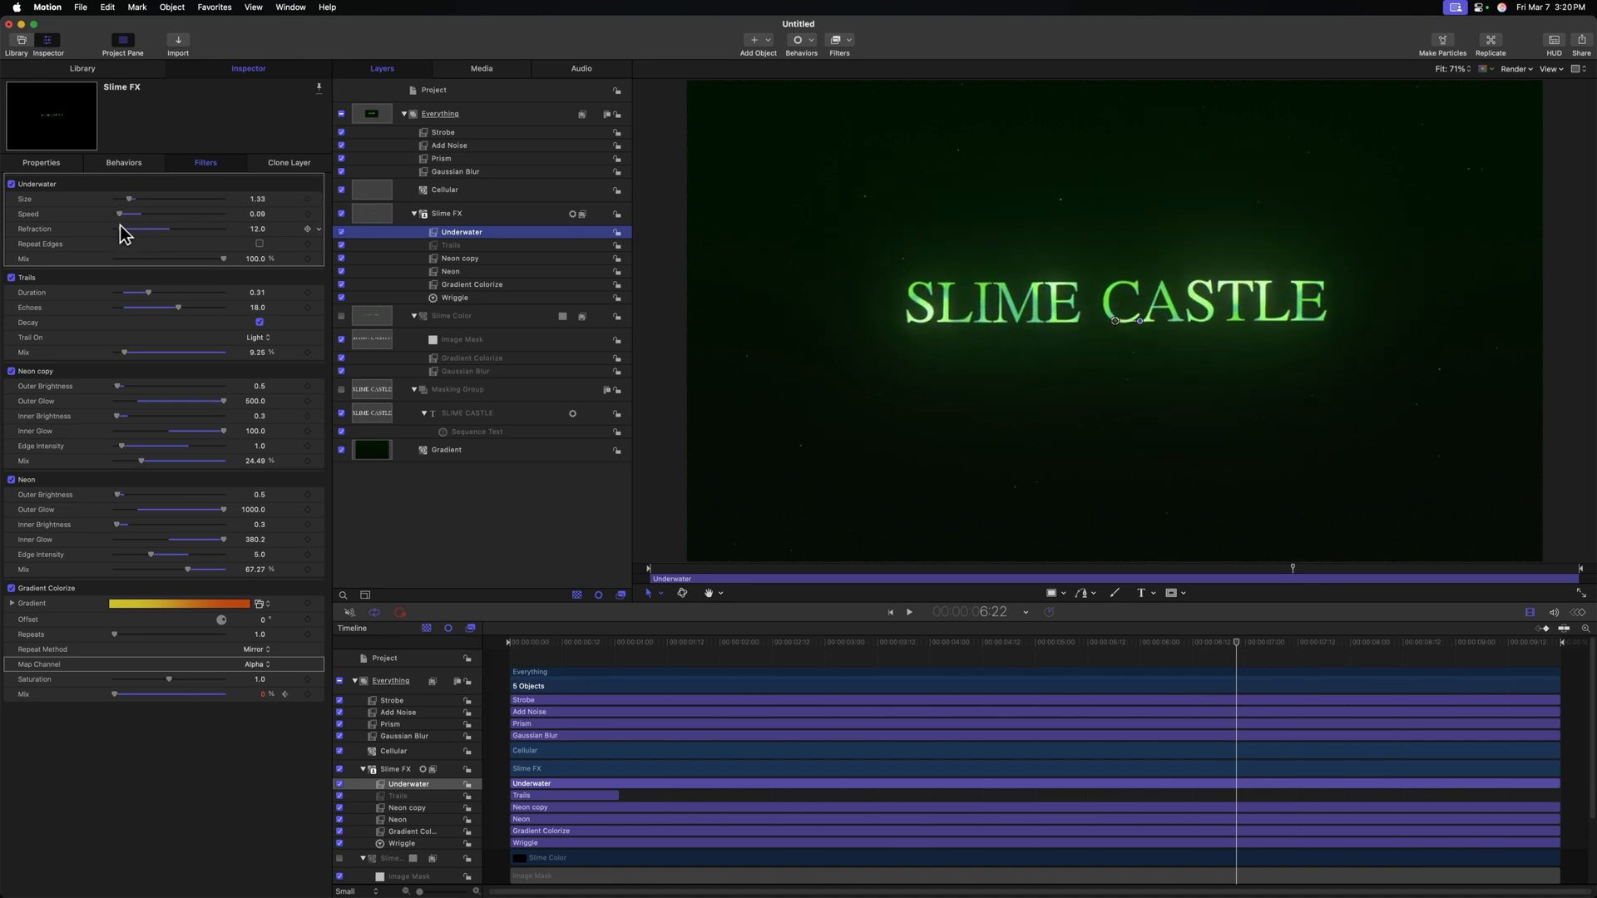
pyautogui.moveTo(183, 229); pyautogui.dragTo(168, 229)
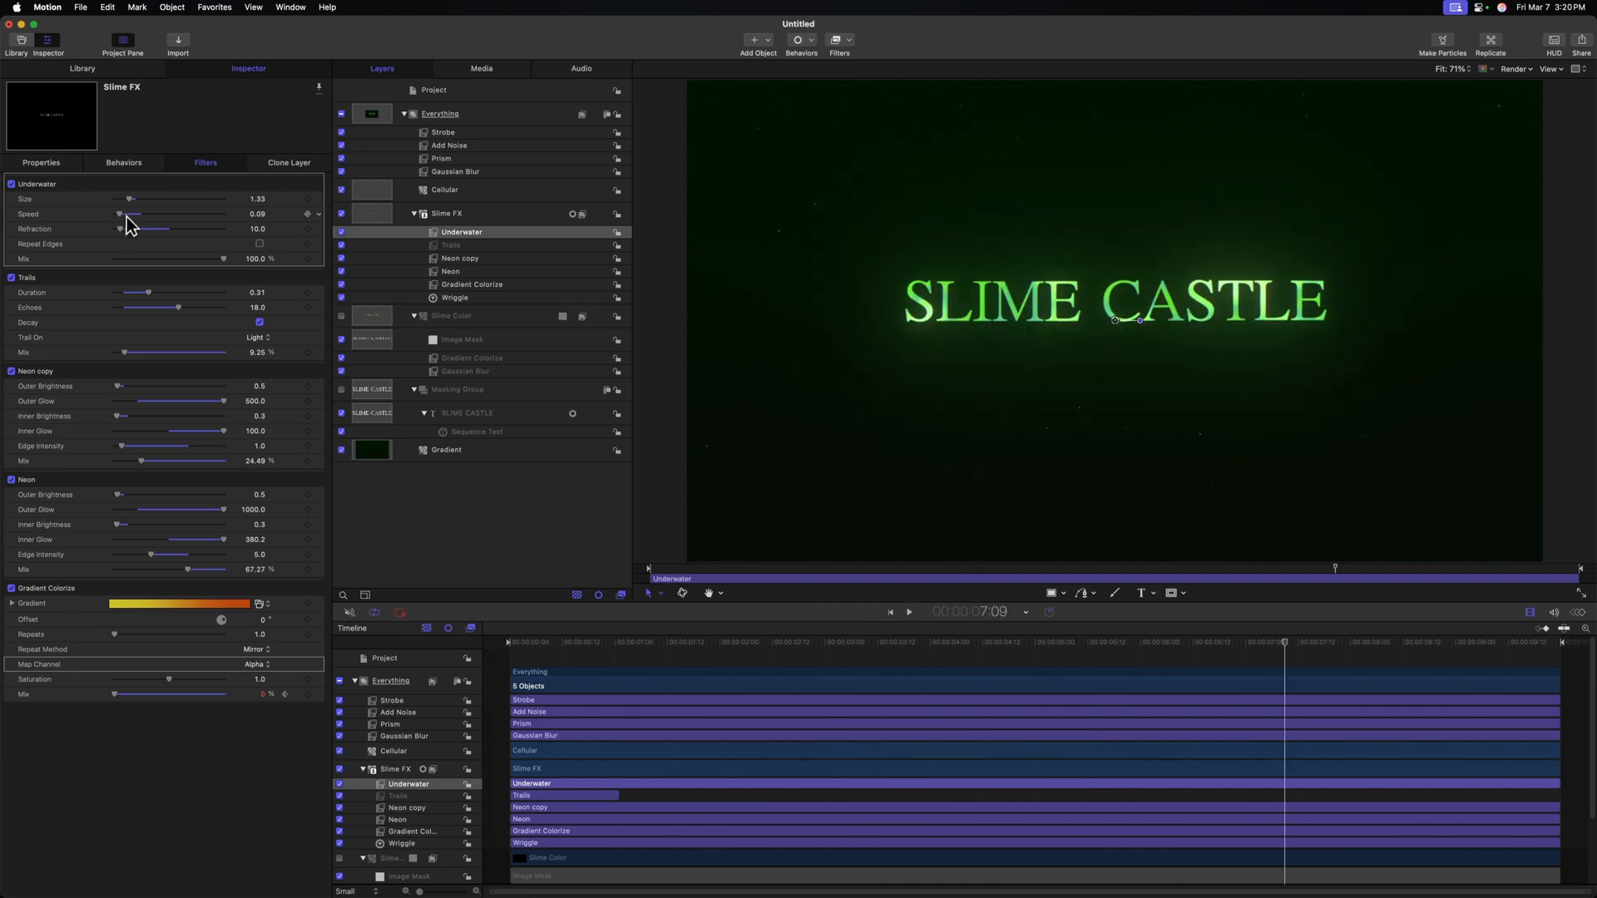
pyautogui.moveTo(130, 199); pyautogui.dragTo(137, 199)
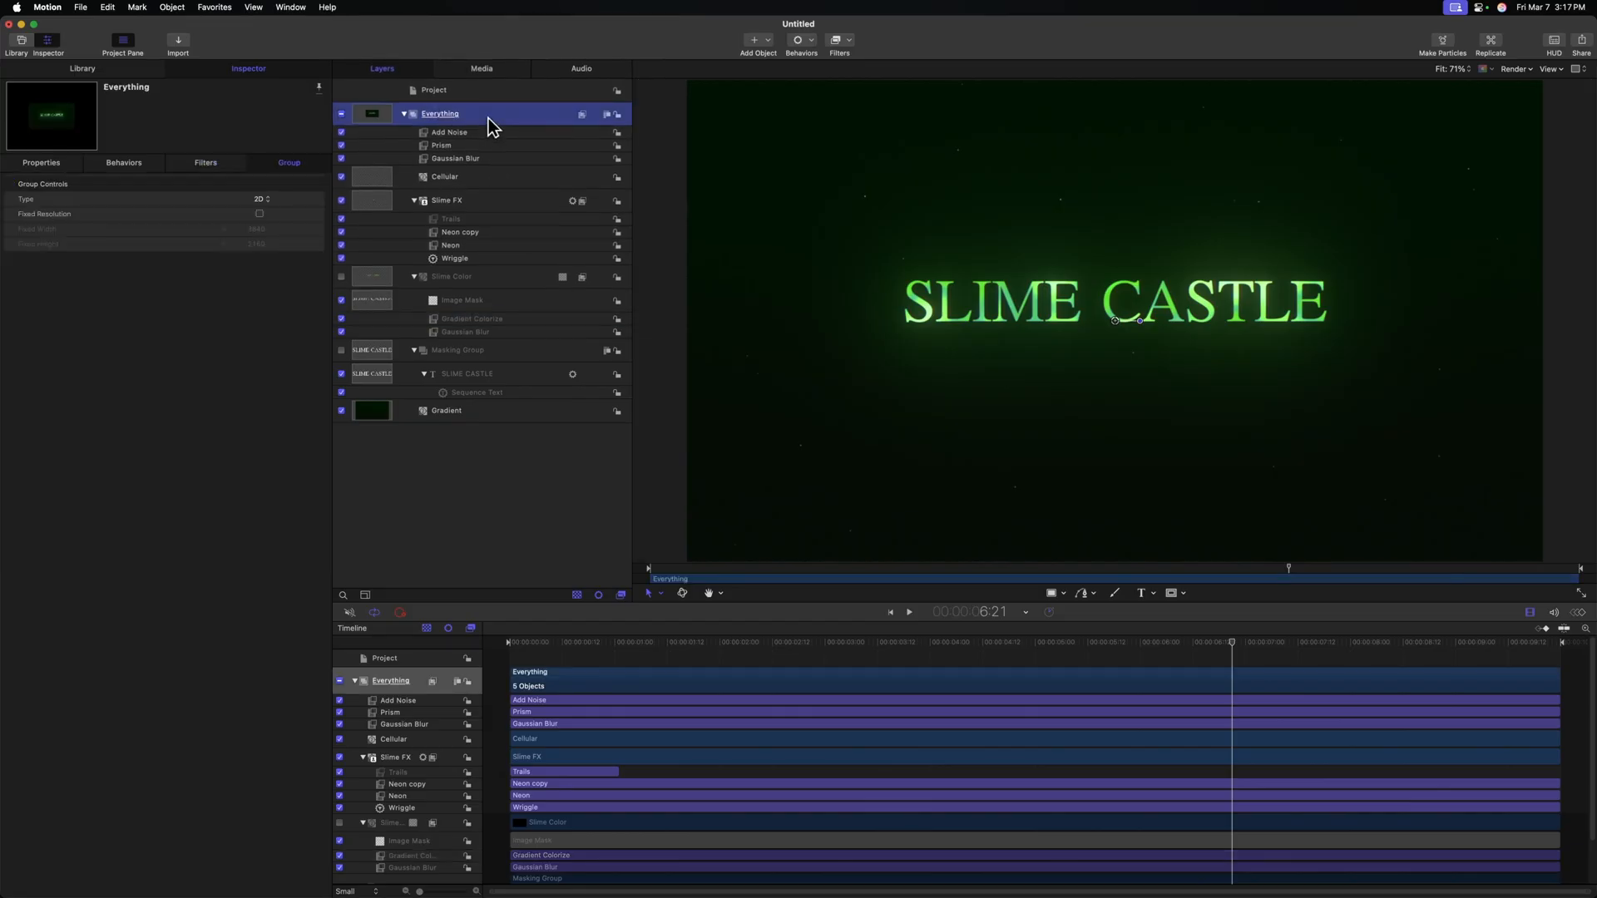
# Bring up the filter categories list for the Everything group.
pyautogui.click(837, 41)
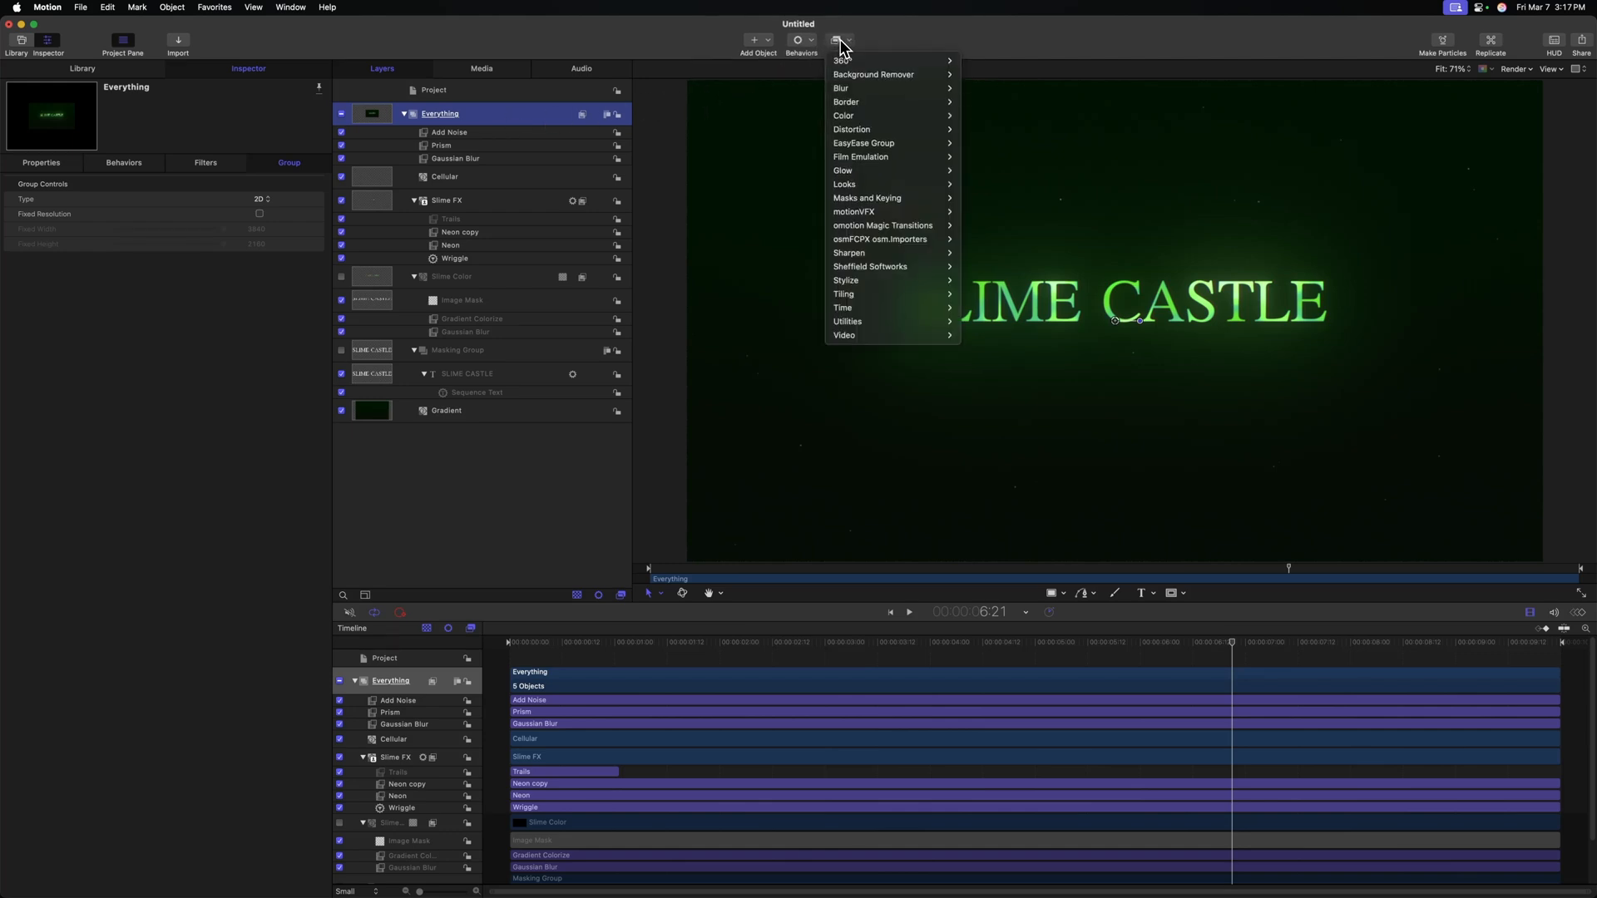
pyautogui.moveTo(843, 308)
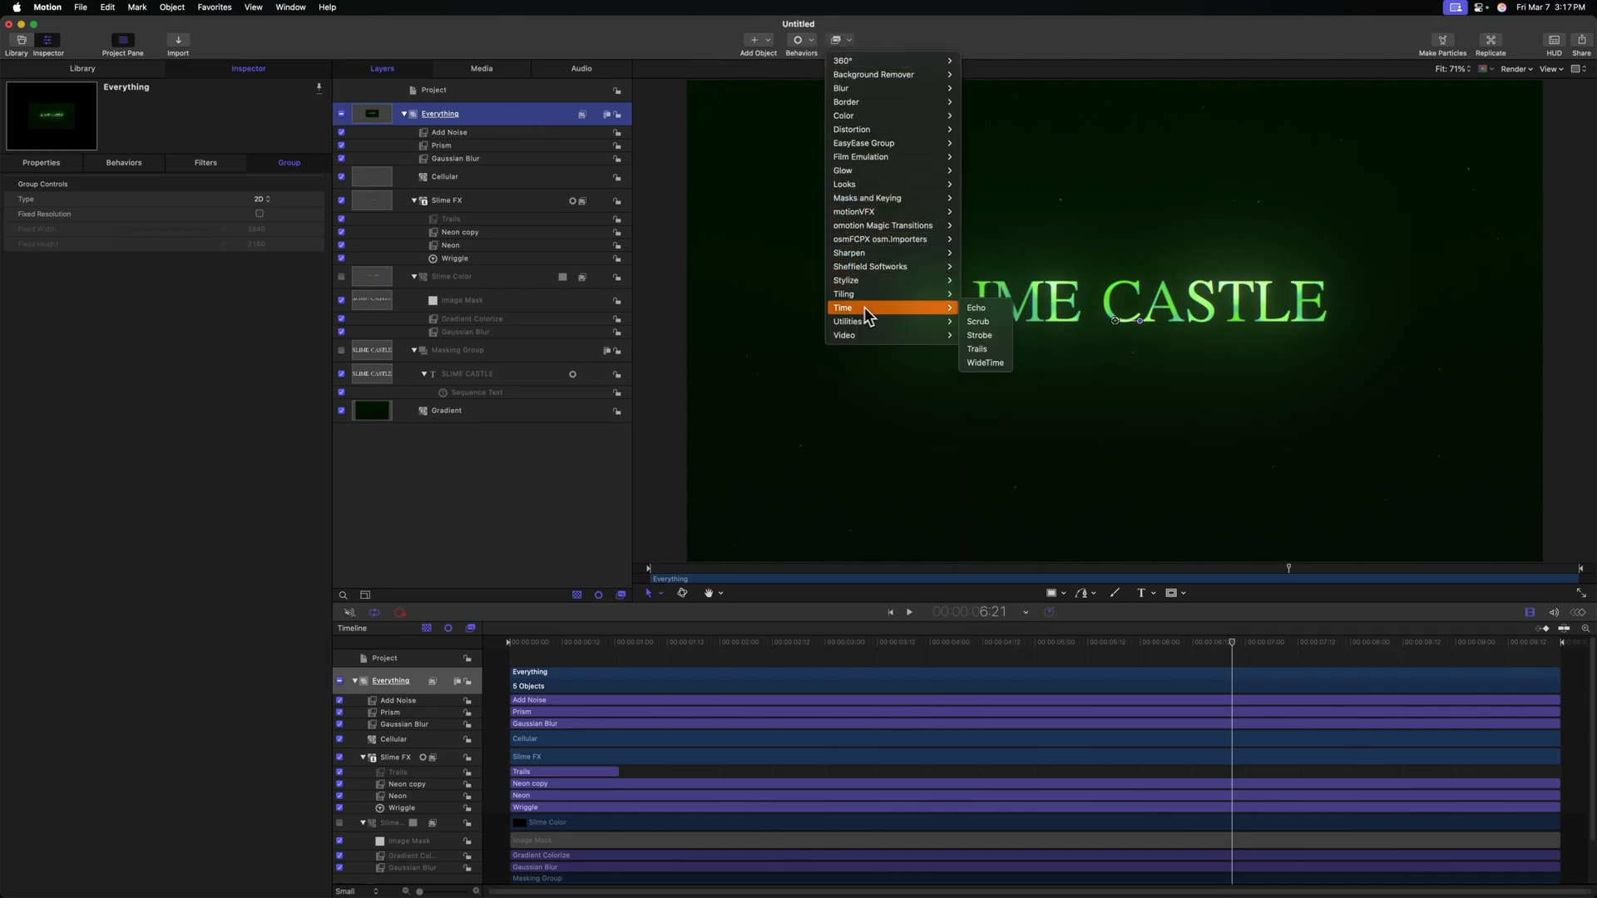